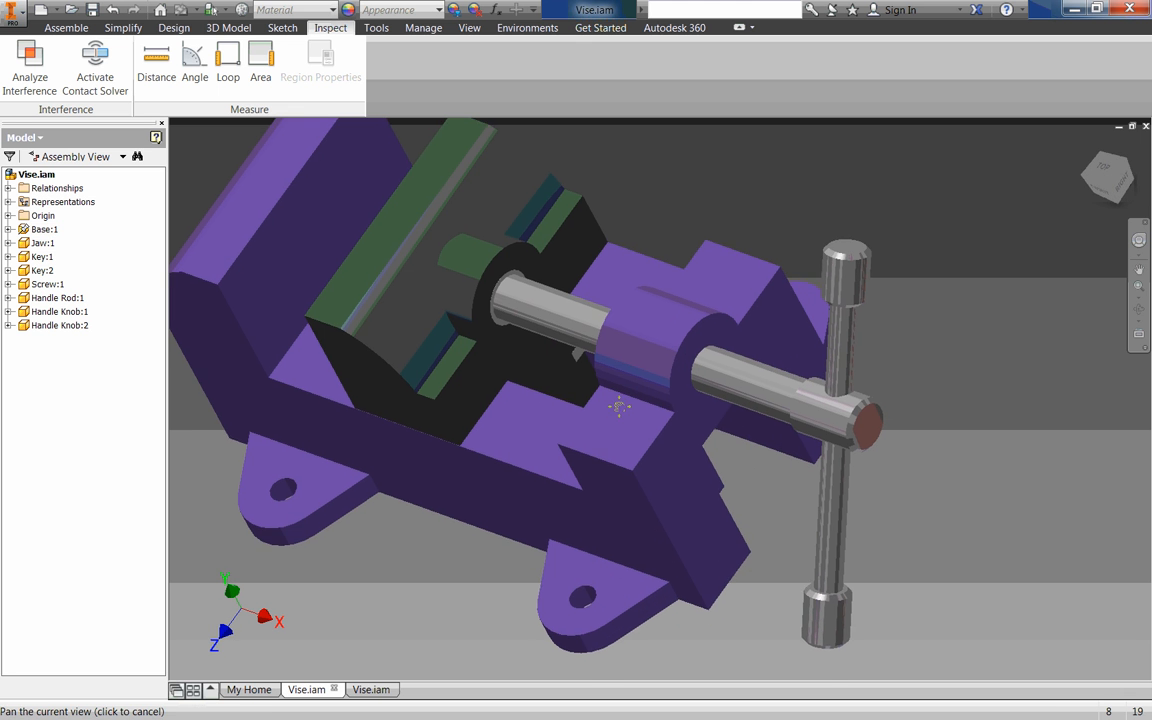
Step: Slide Jaw:1 along the base and orbit to a side-on view of the vise
left_click_drag(620, 408, 693, 414)
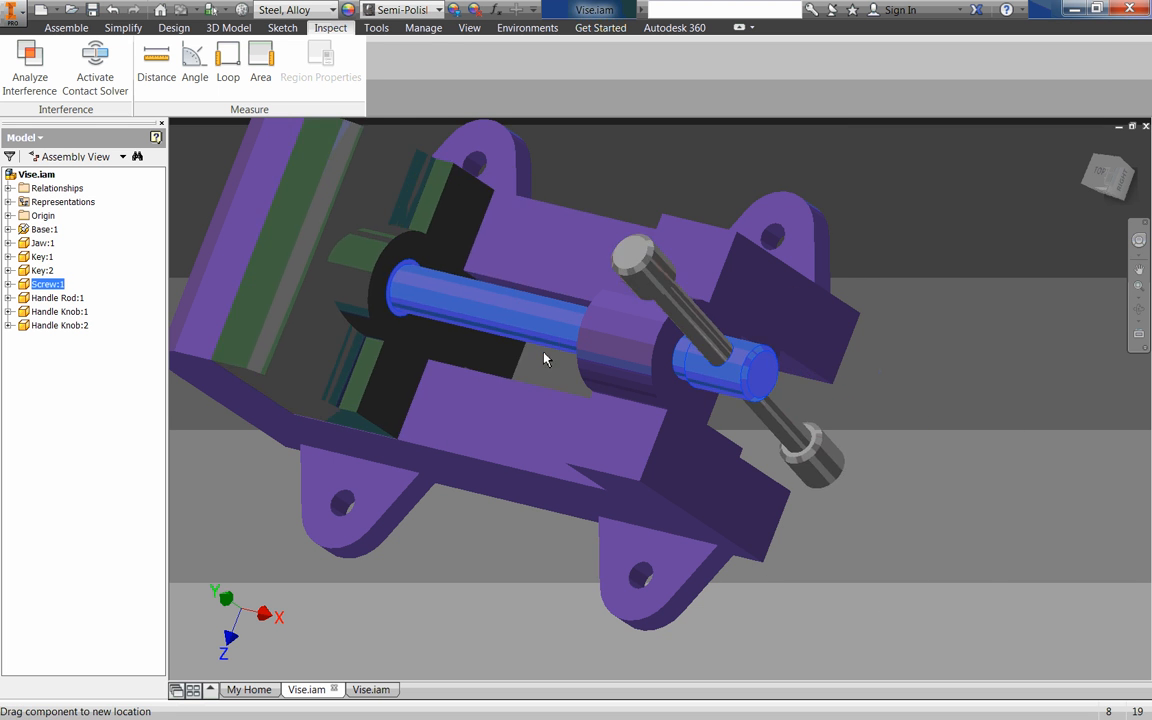
left_click_drag(545, 358, 700, 365)
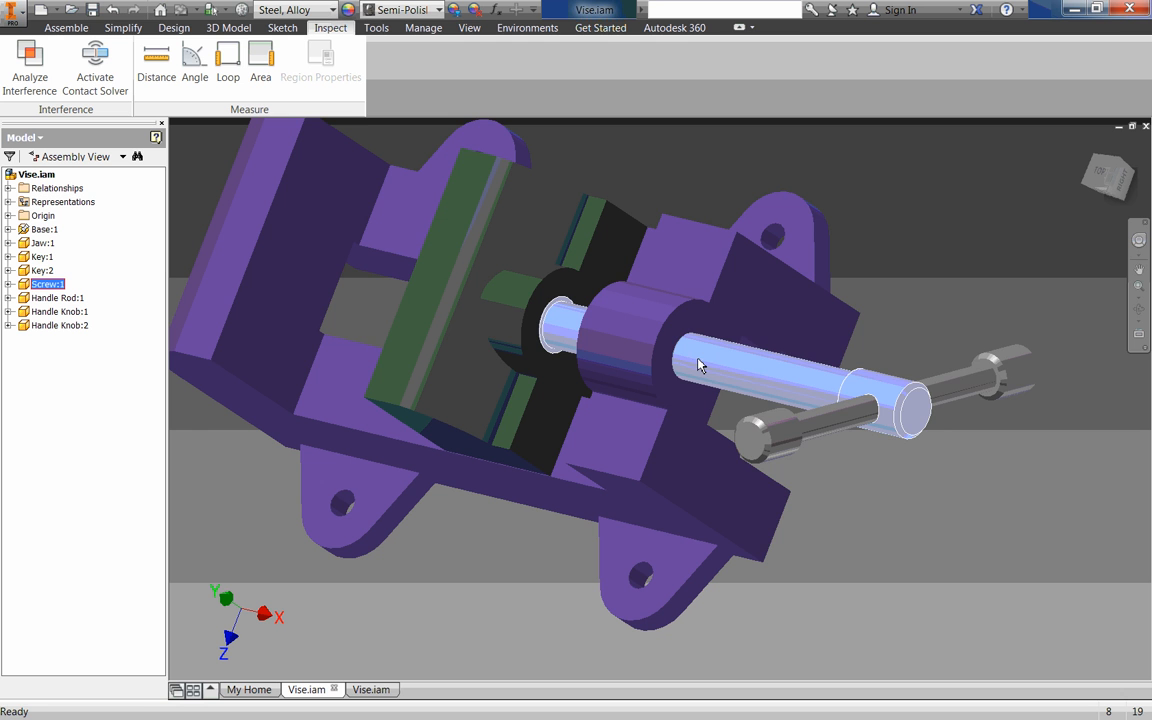
left_click_drag(700, 365, 735, 376)
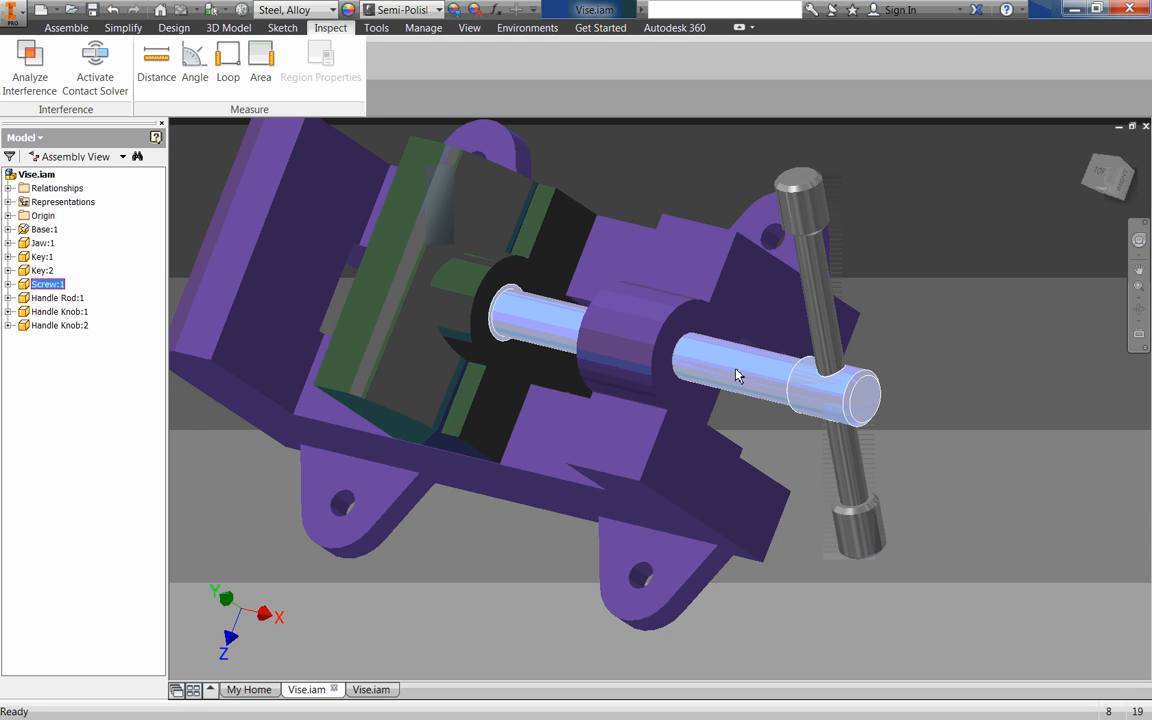
mouse_move(685, 376)
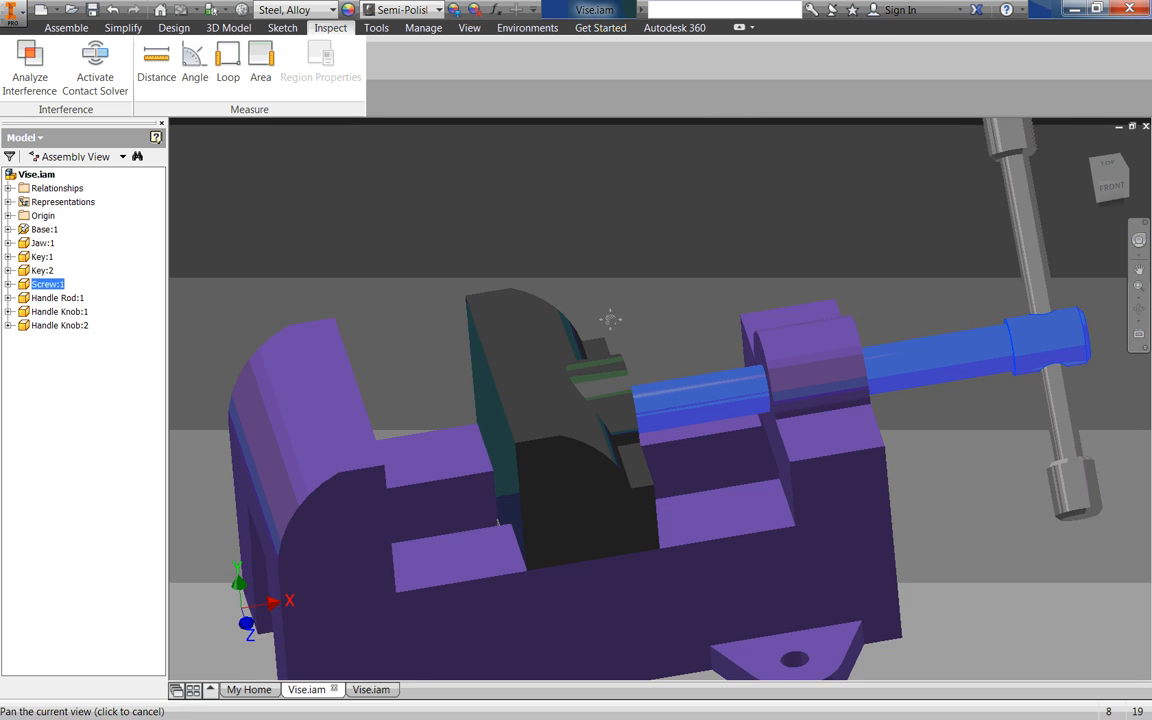
left_click_drag(610, 320, 485, 355)
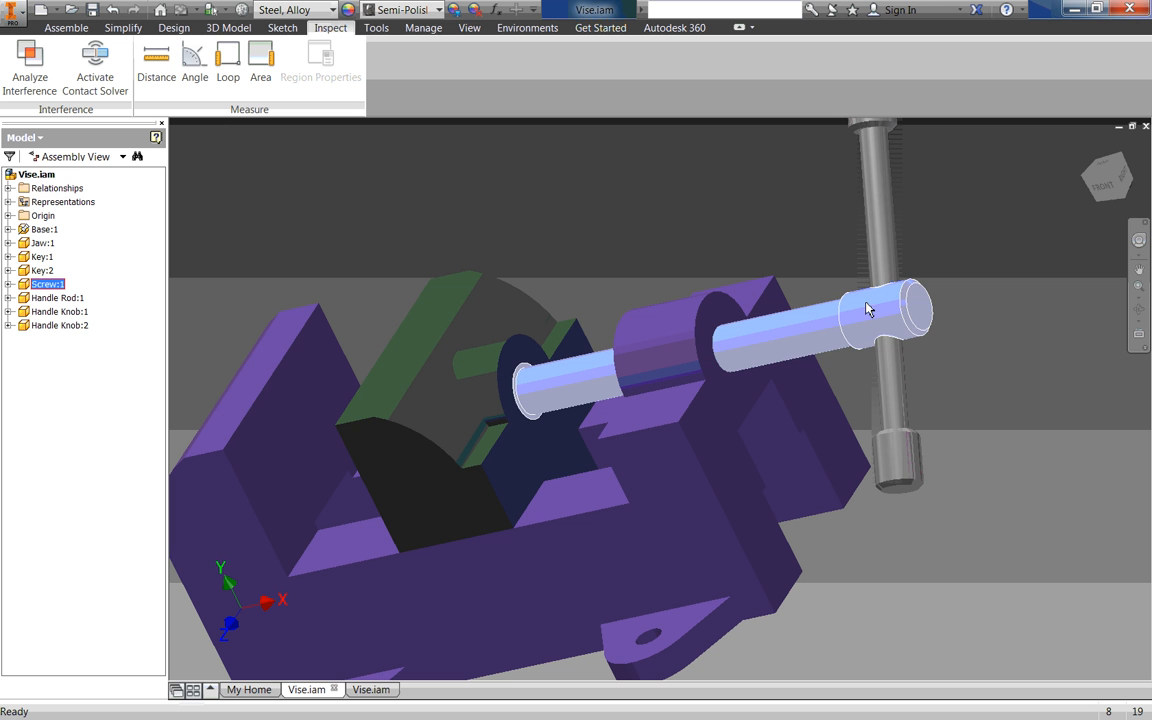
mouse_move(864, 318)
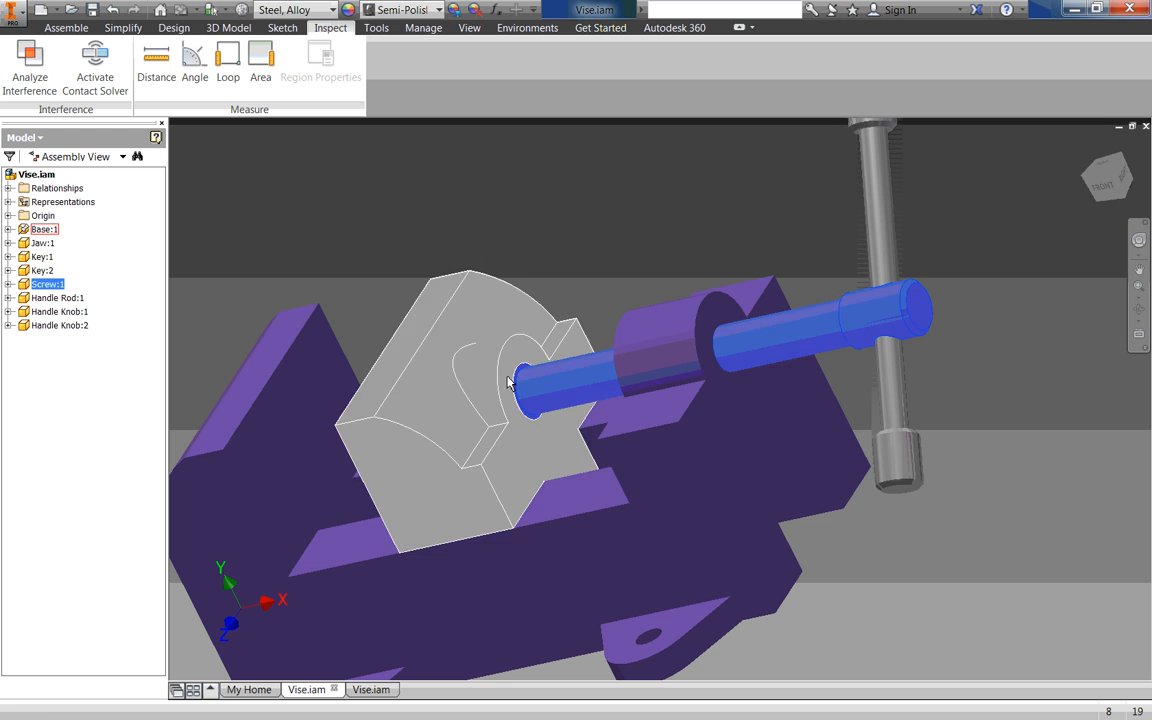
left_click_drag(490, 400, 425, 445)
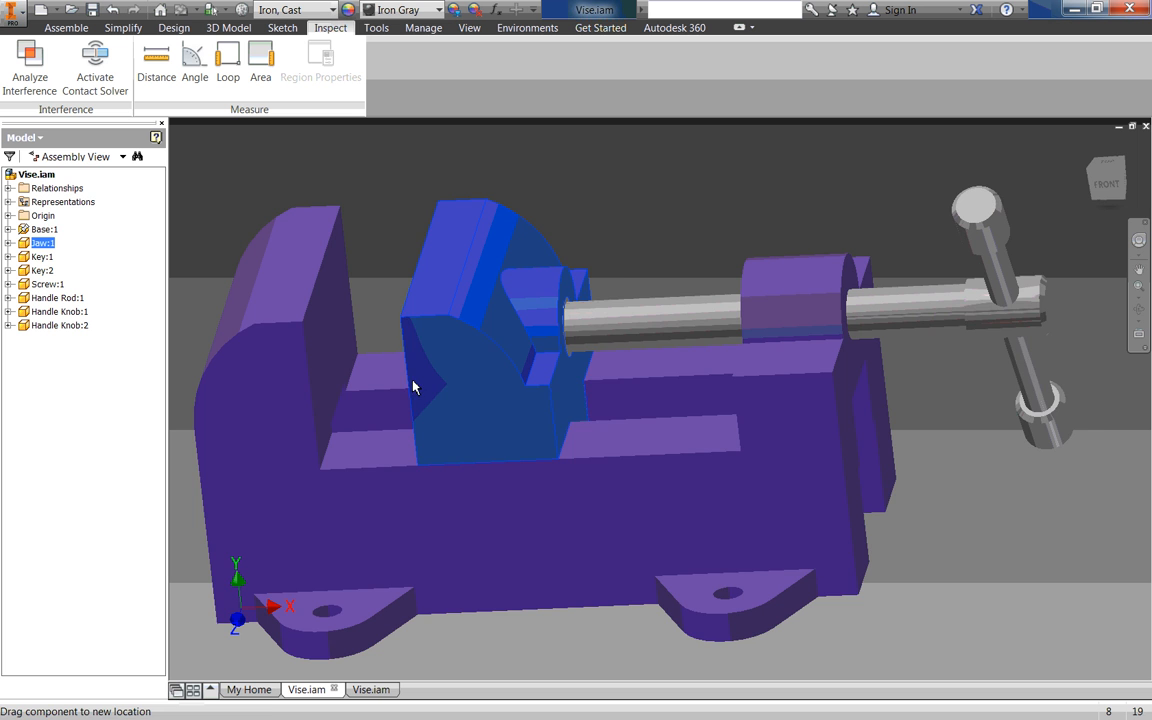
left_click_drag(415, 387, 465, 290)
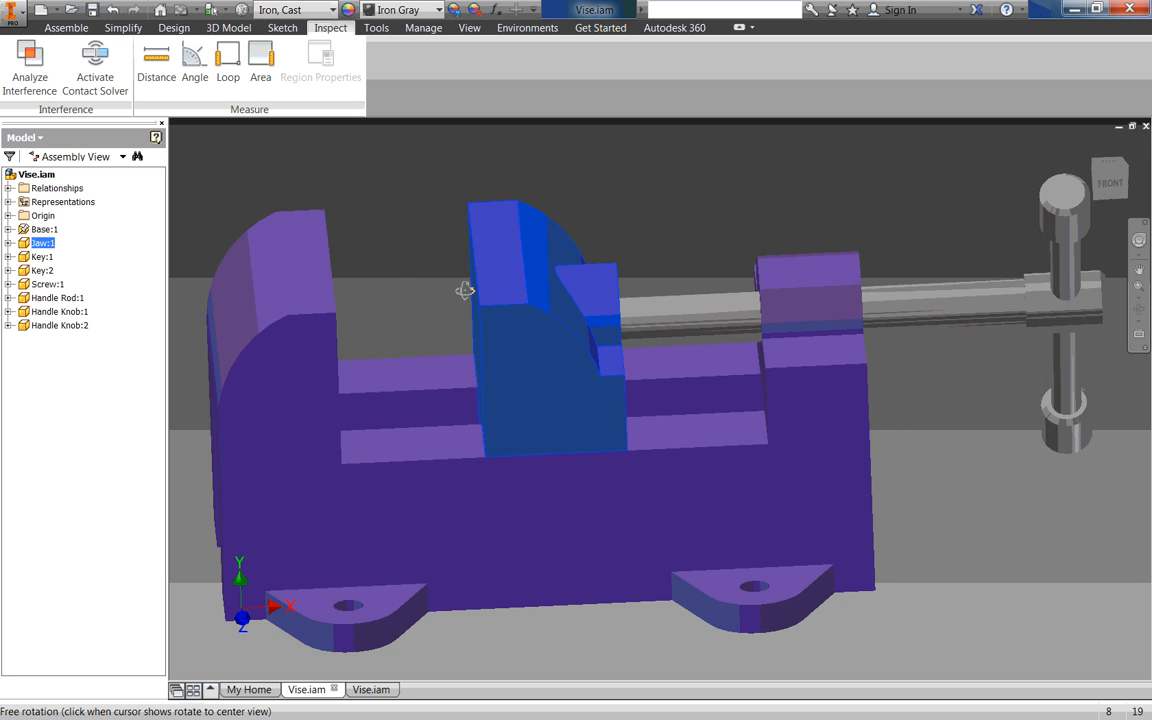
left_click_drag(464, 290, 389, 257)
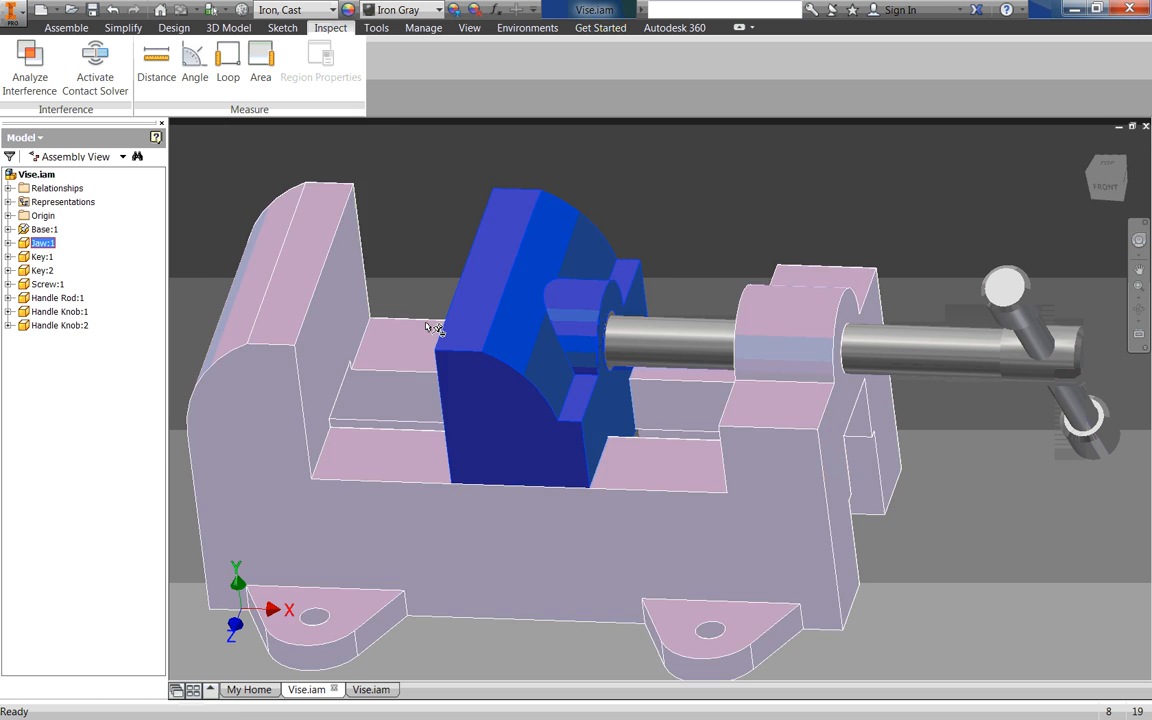
Step: Orbit to the Right view and expand Jaw:1 in the browser to show its mates
left_click(44, 229)
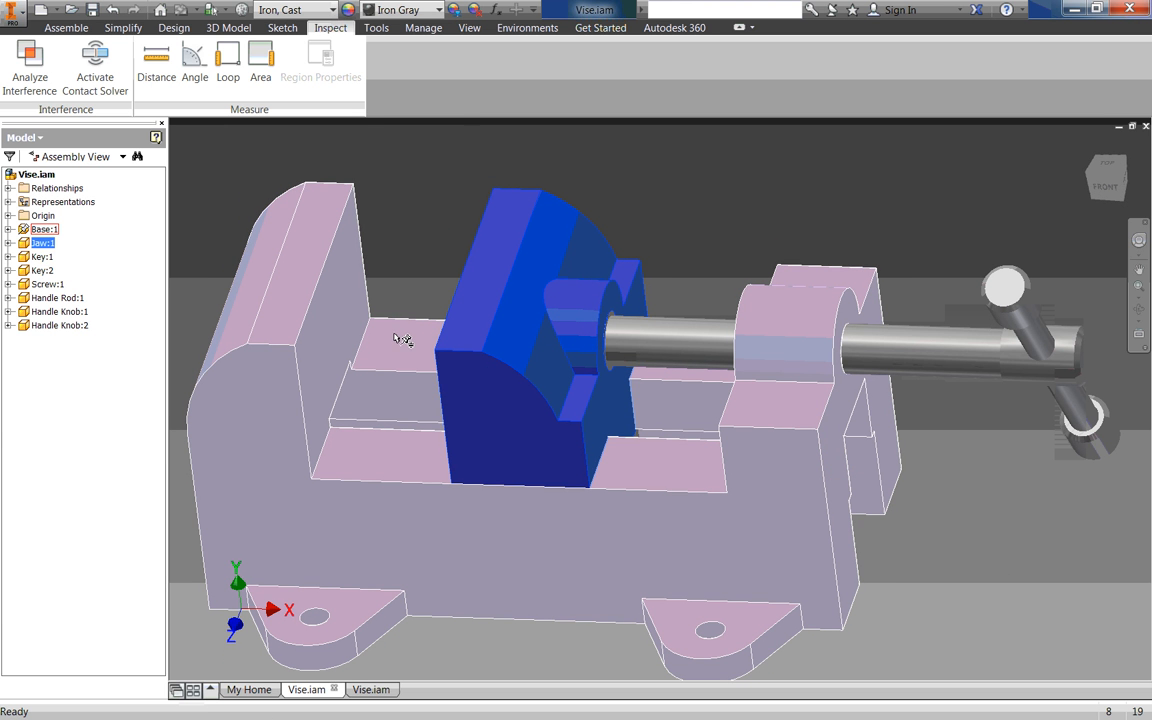
mouse_move(452, 405)
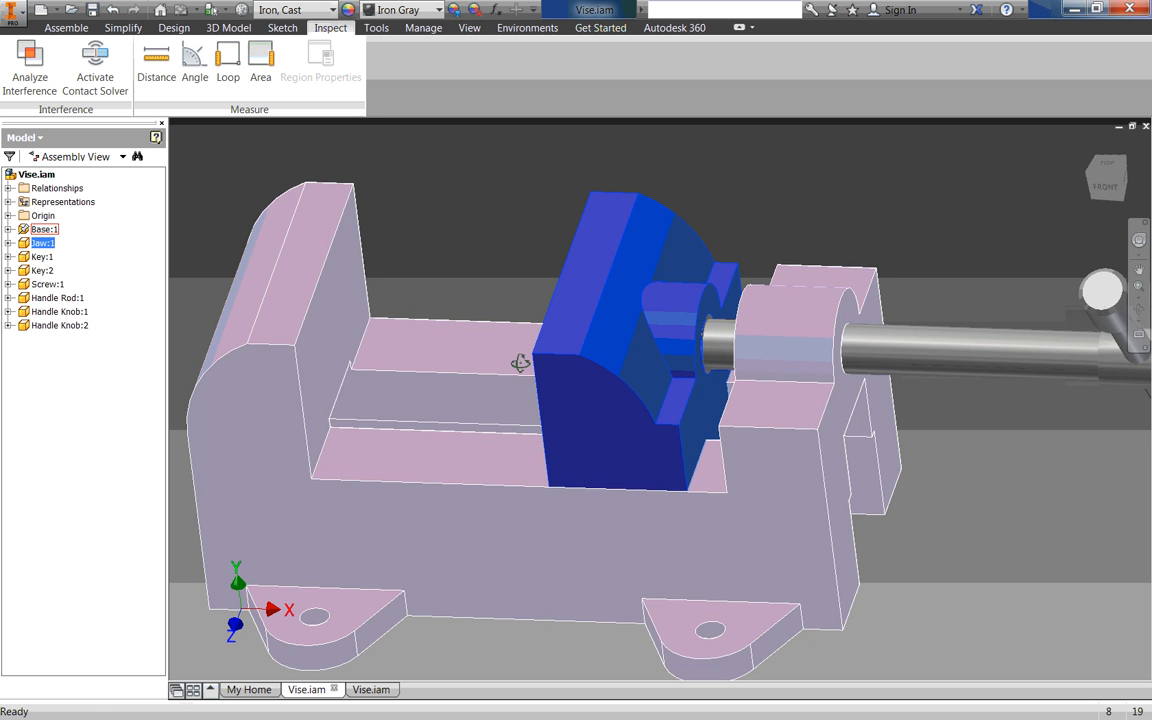
left_click_drag(520, 363, 495, 333)
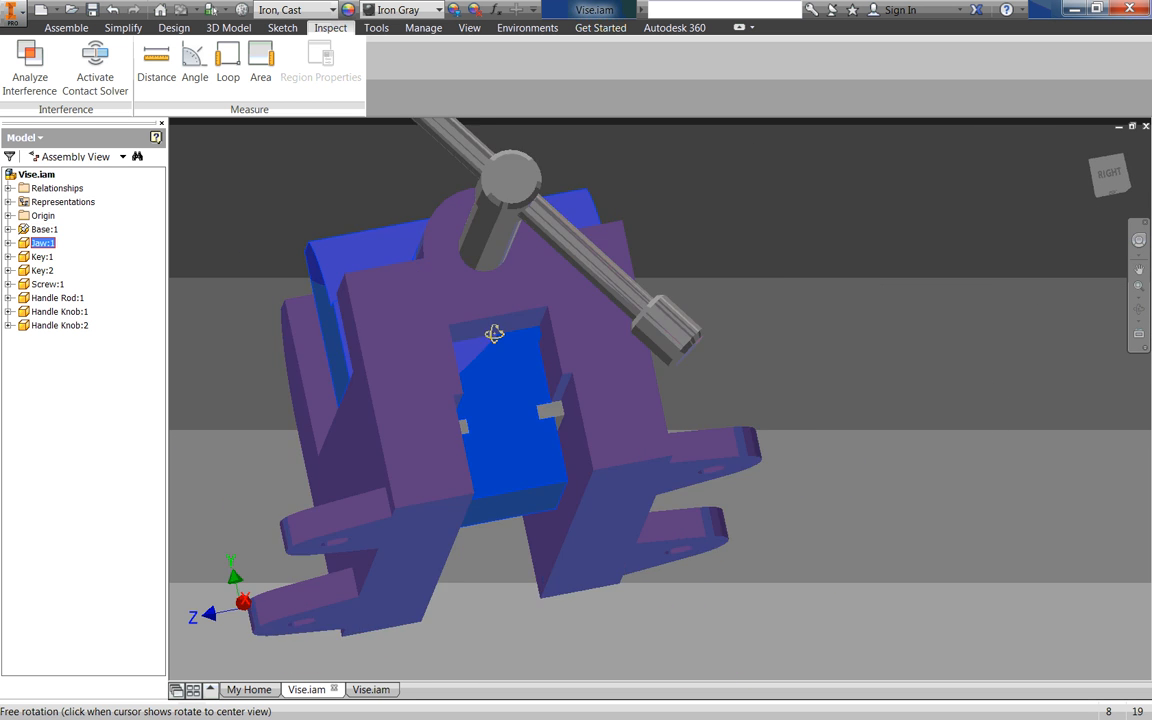
left_click_drag(495, 333, 499, 346)
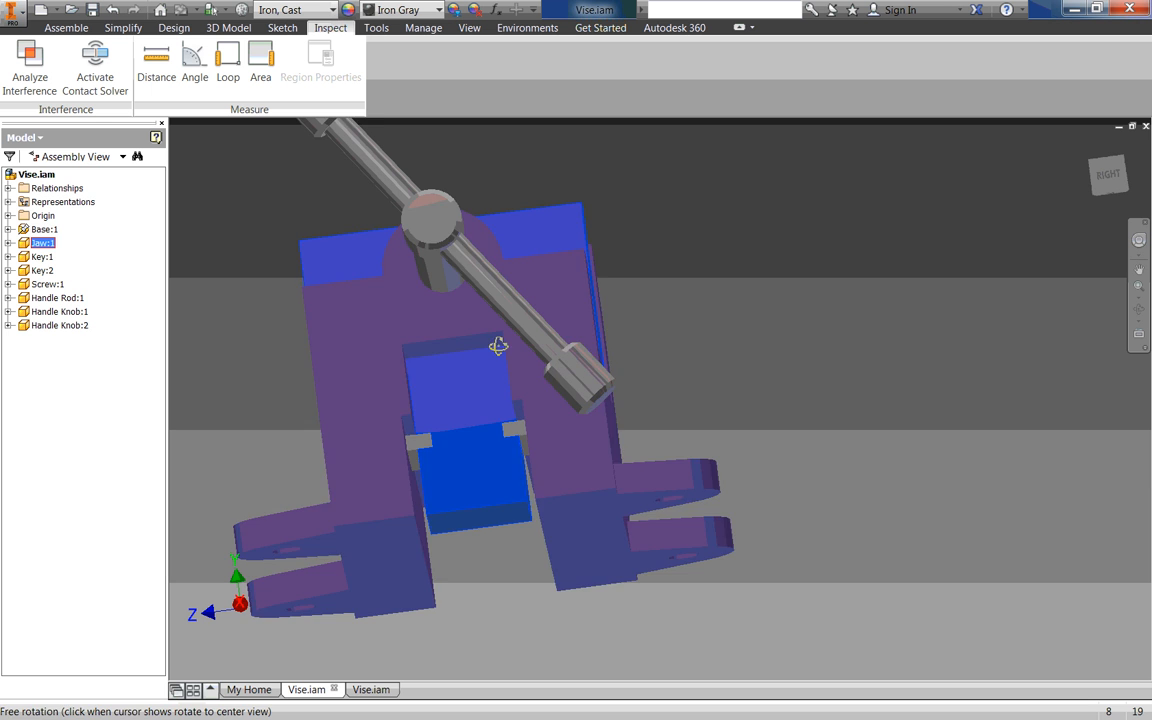
left_click_drag(499, 346, 265, 277)
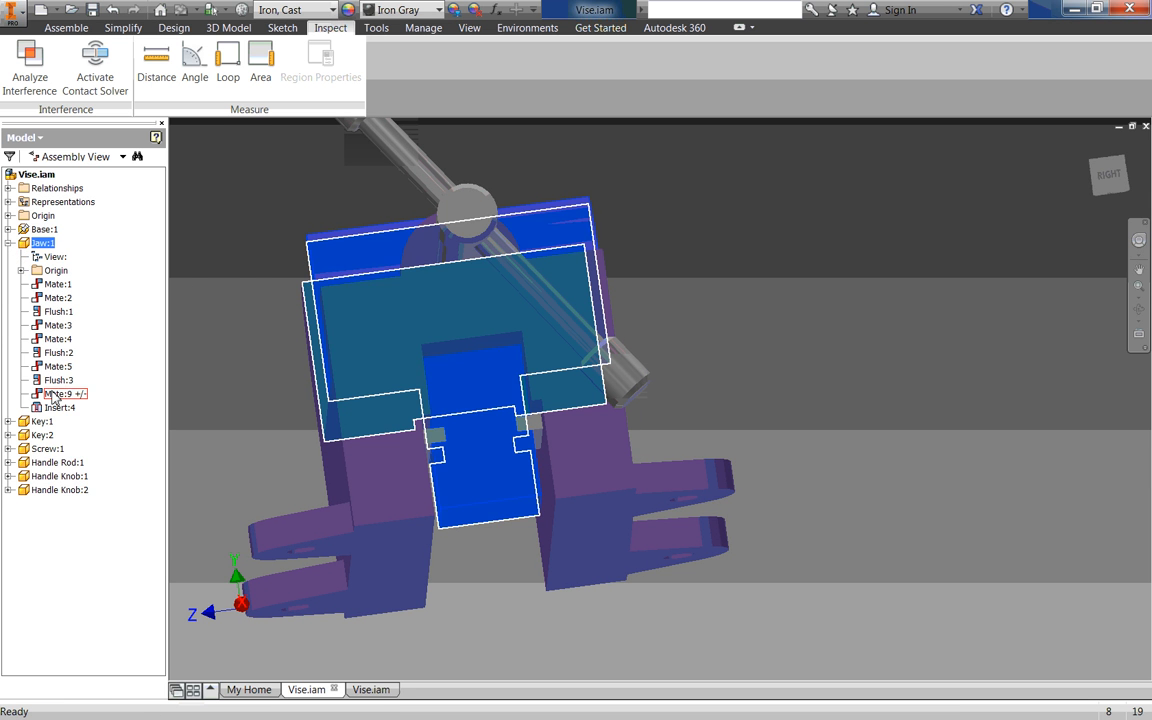
left_click(44, 229)
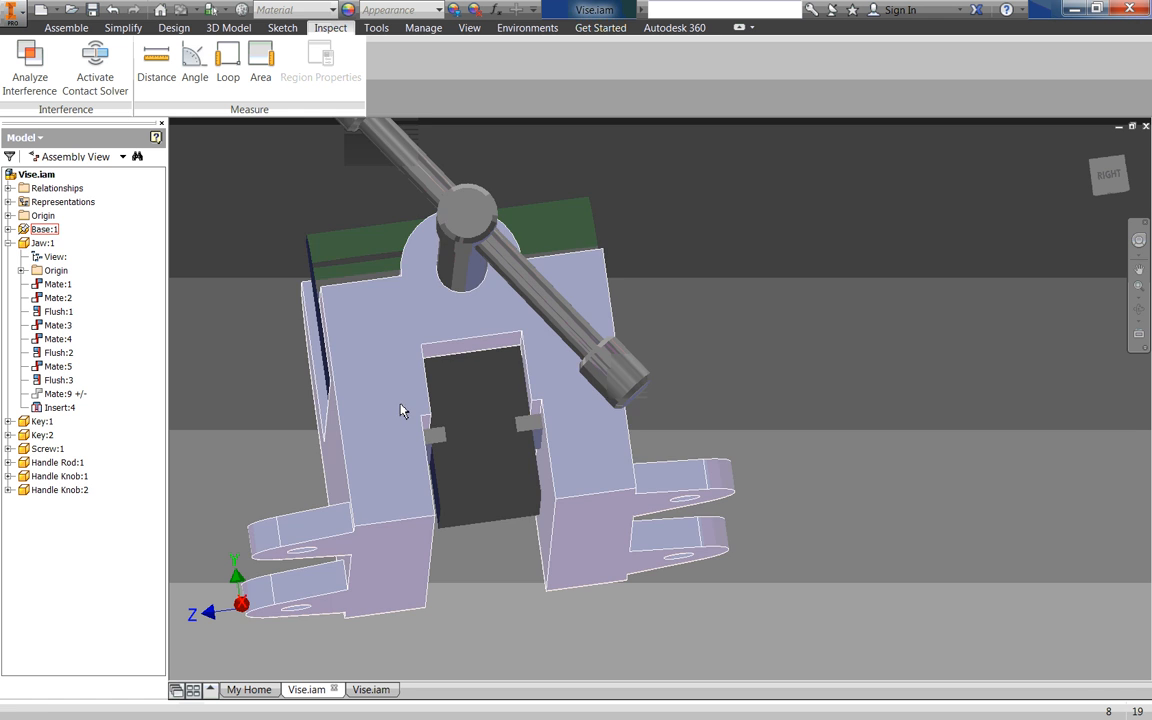
left_click(42, 243)
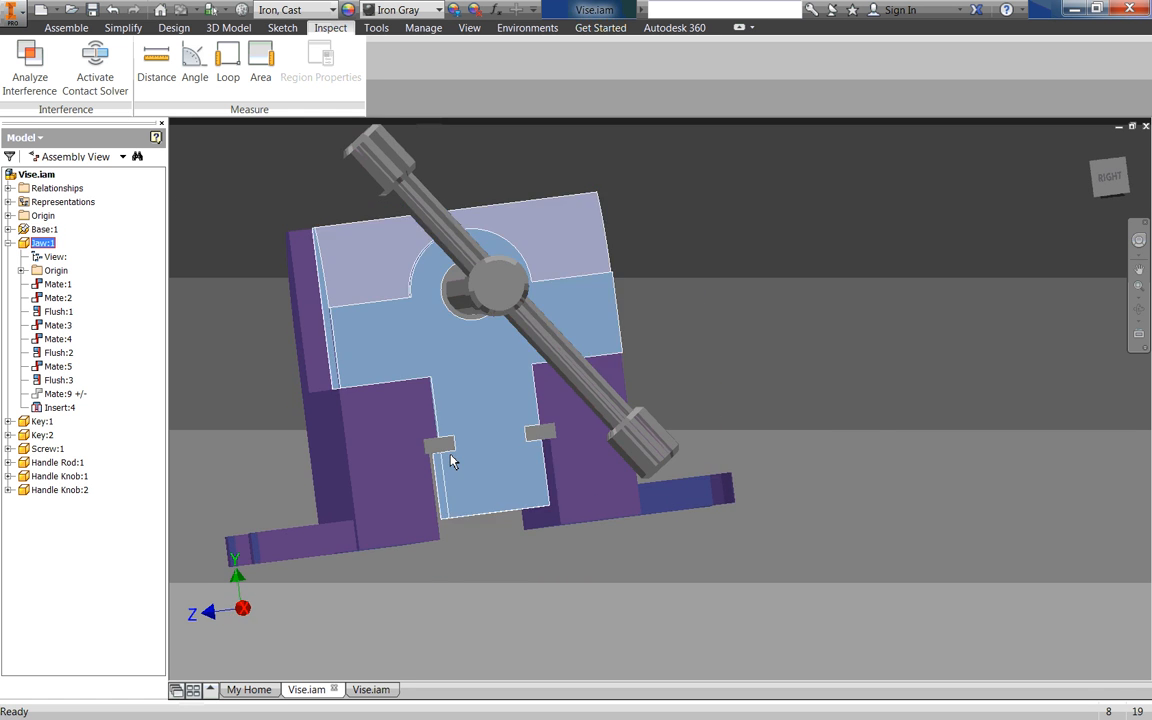
left_click_drag(455, 460, 471, 476)
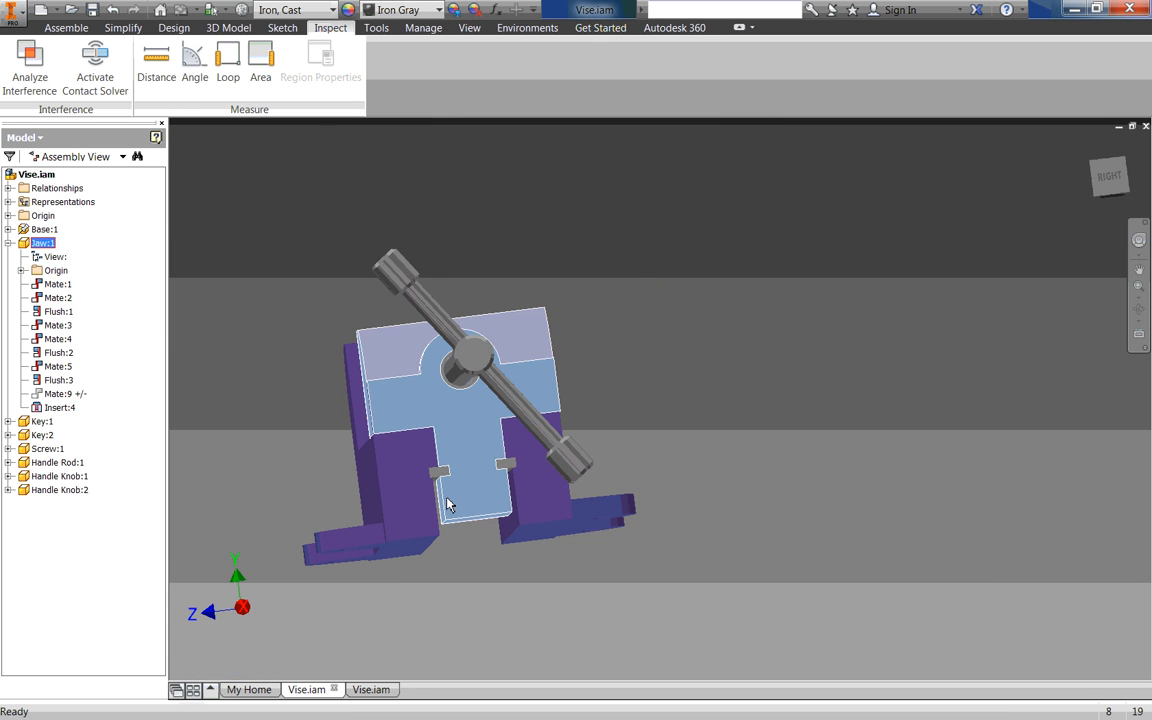
left_click_drag(450, 505, 490, 355)
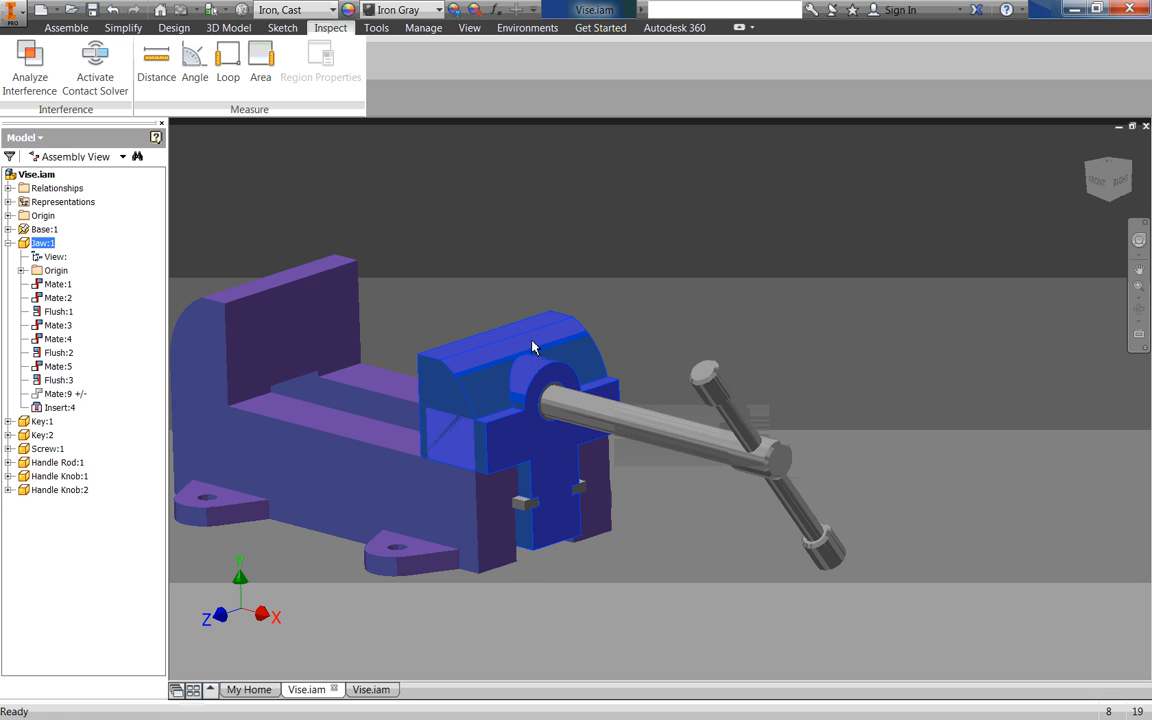
left_click_drag(533, 348, 527, 236)
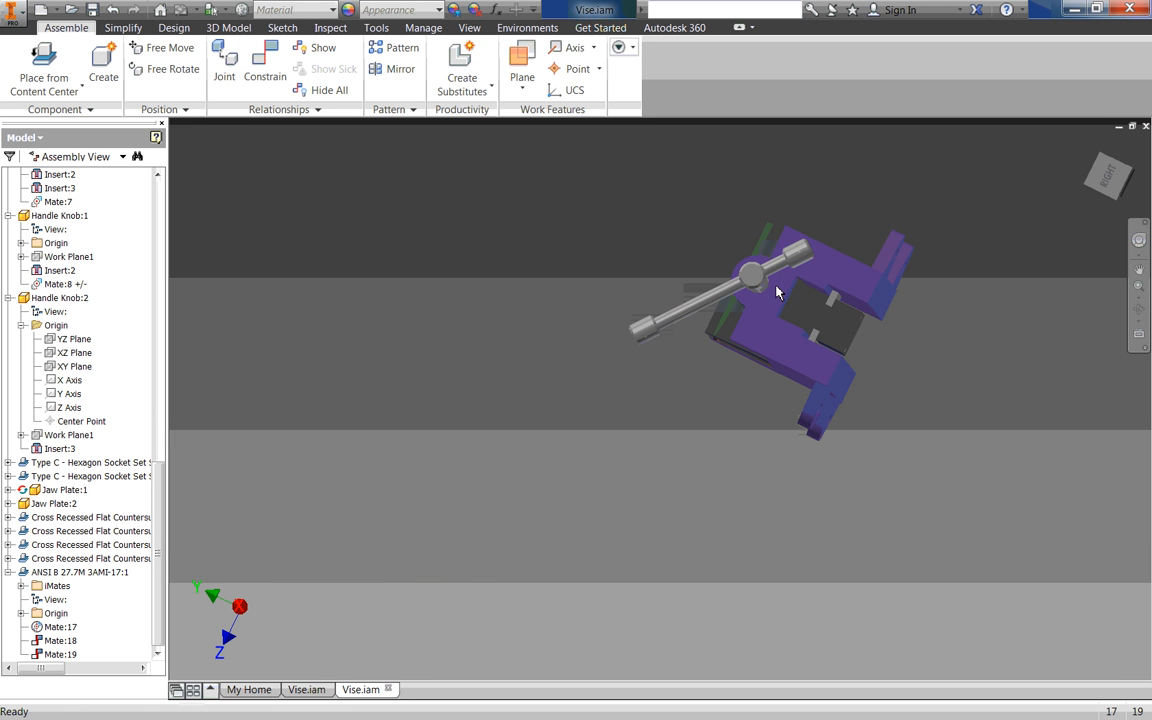
Step: Orbit and zoom the reference vise to inspect the screw threads and handle
left_click_drag(780, 290, 788, 378)
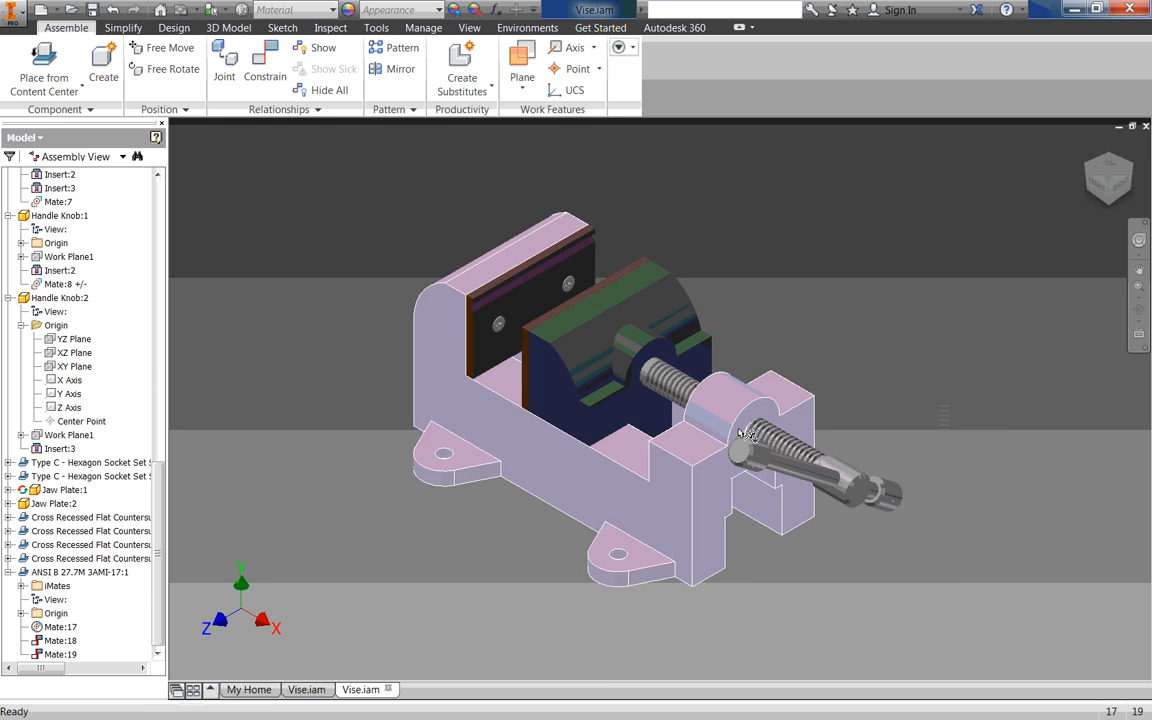
left_click_drag(740, 435, 878, 374)
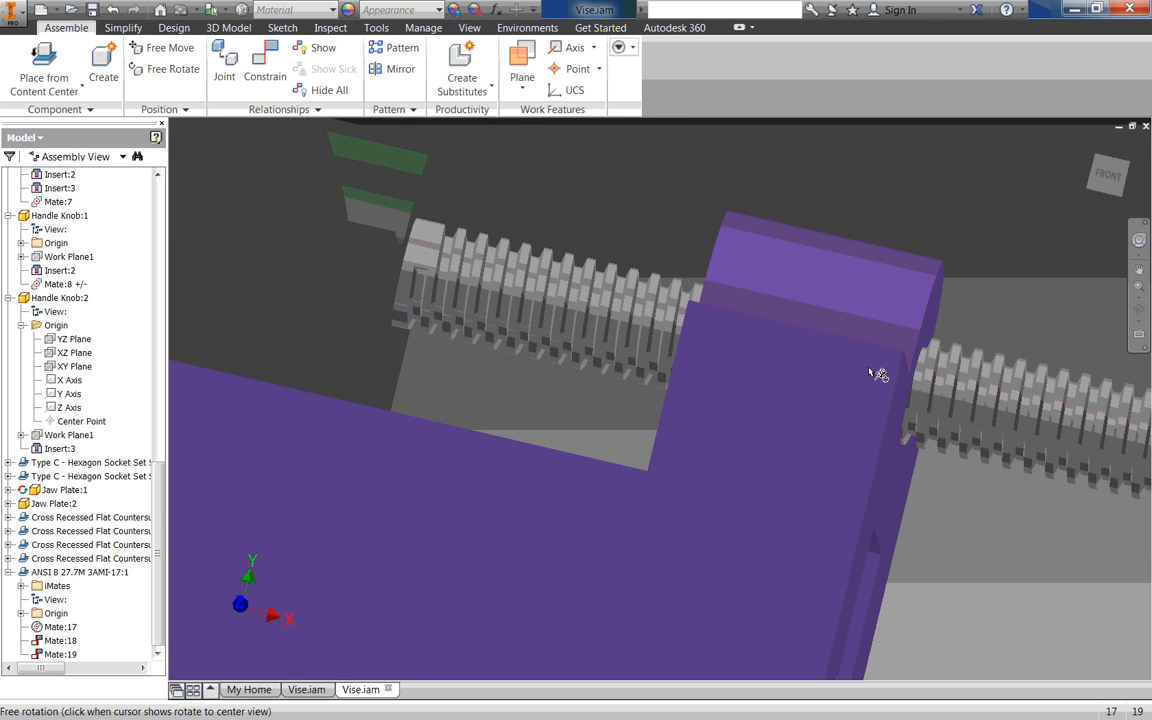
left_click_drag(878, 374, 818, 350)
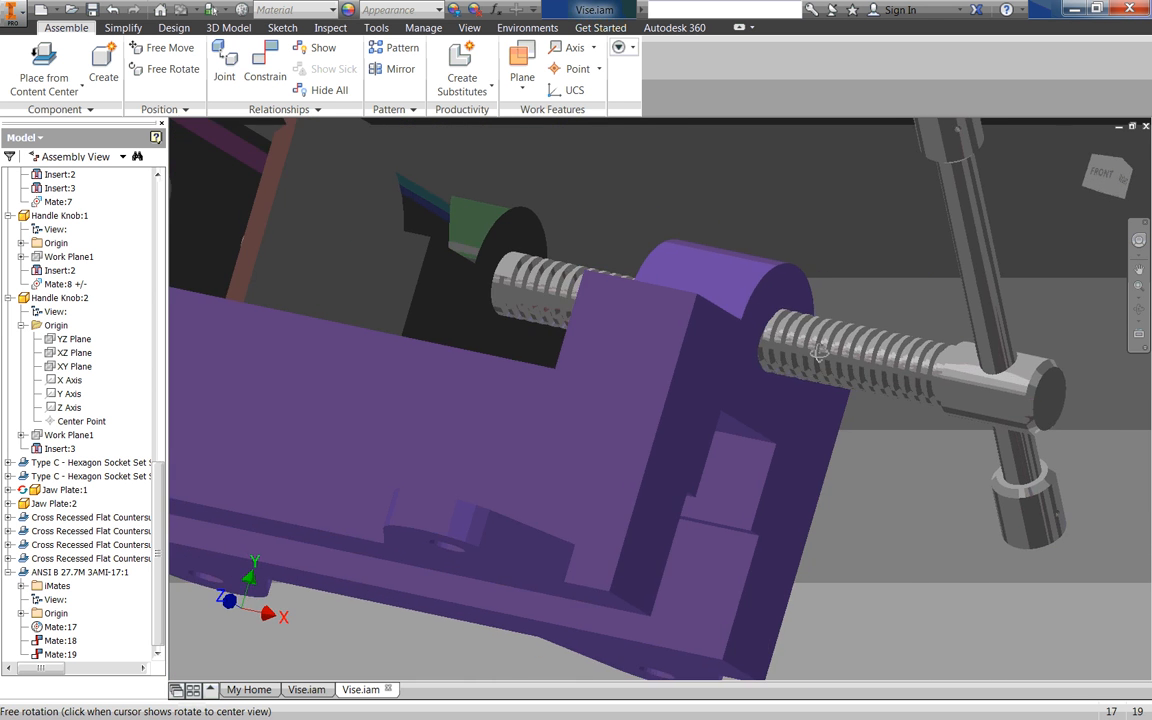
left_click_drag(820, 350, 640, 290)
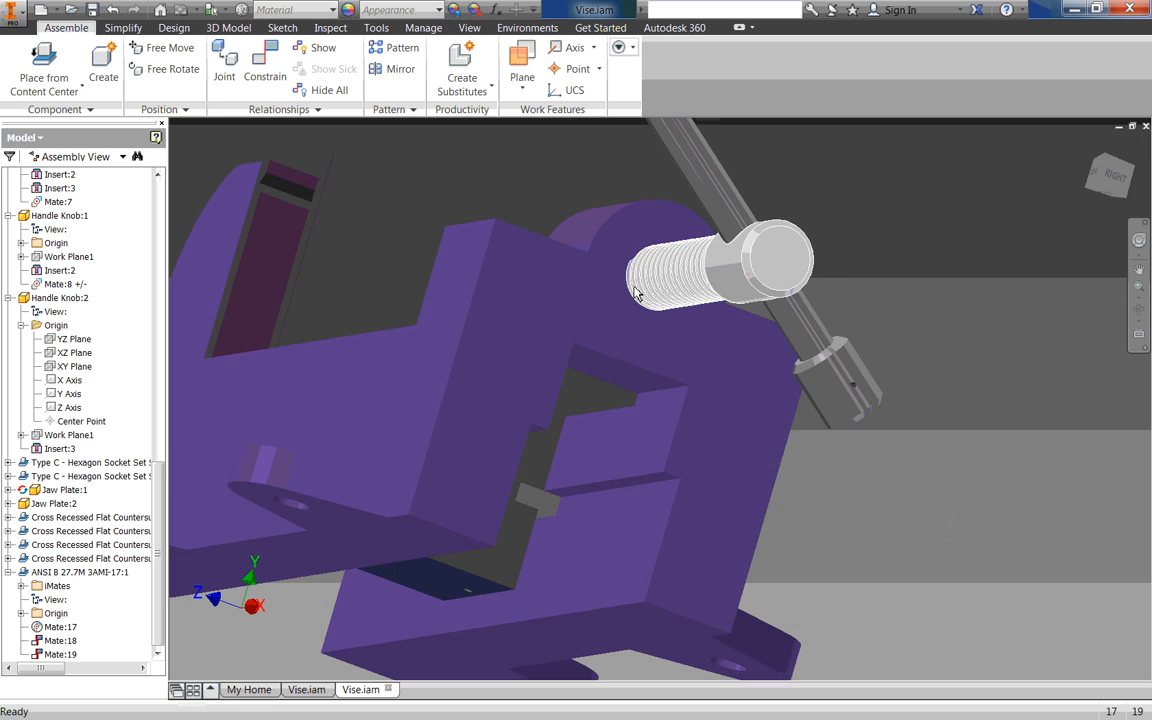
left_click_drag(635, 290, 540, 320)
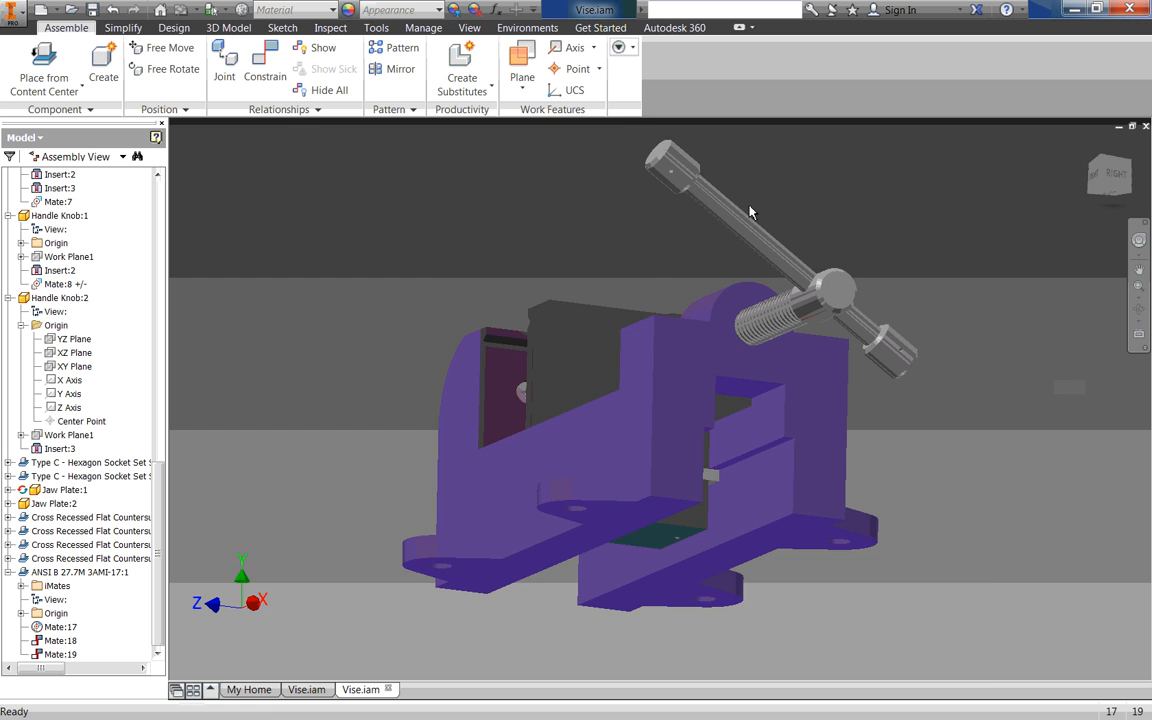
left_click_drag(750, 211, 620, 200)
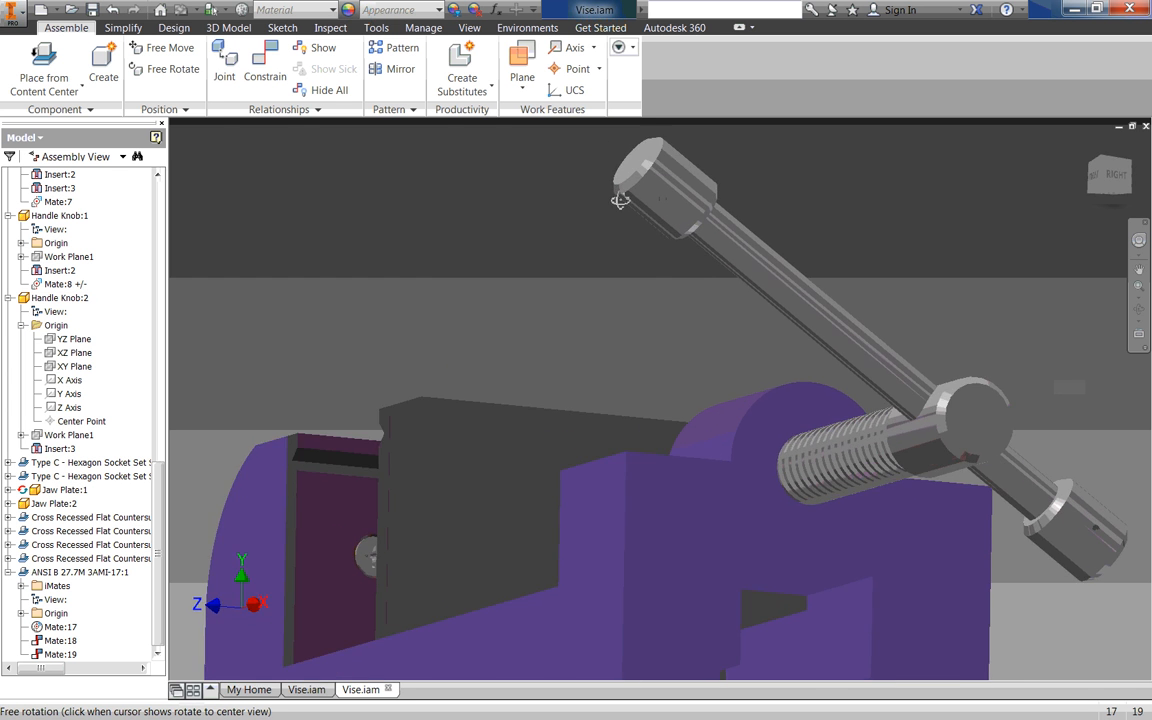
Step: View the jaw from the front and underneath, then switch to the working Vise.iam
left_click_drag(620, 200, 513, 302)
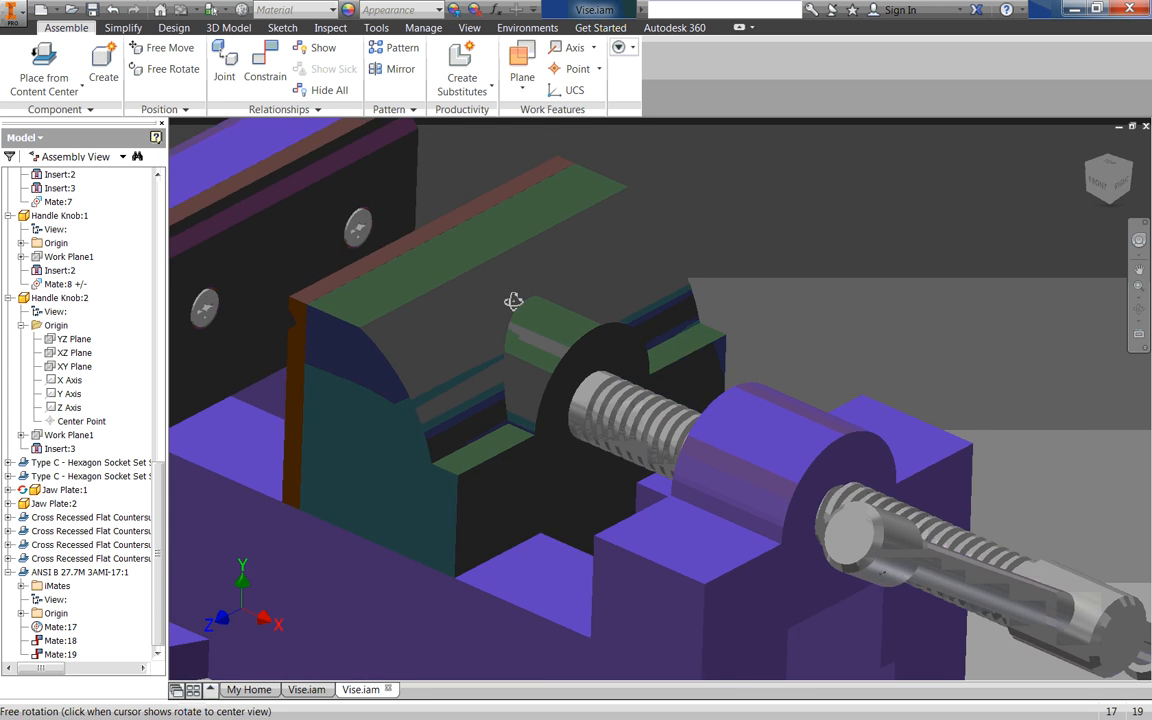
left_click_drag(513, 301, 693, 300)
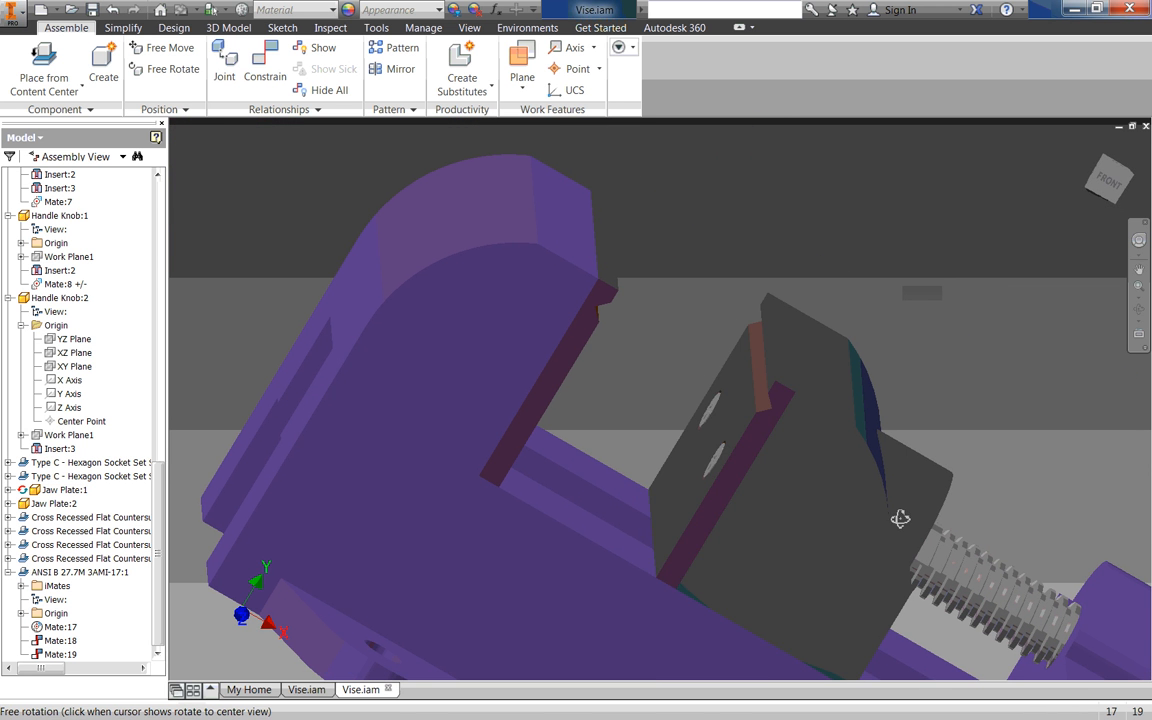
left_click_drag(900, 518, 975, 500)
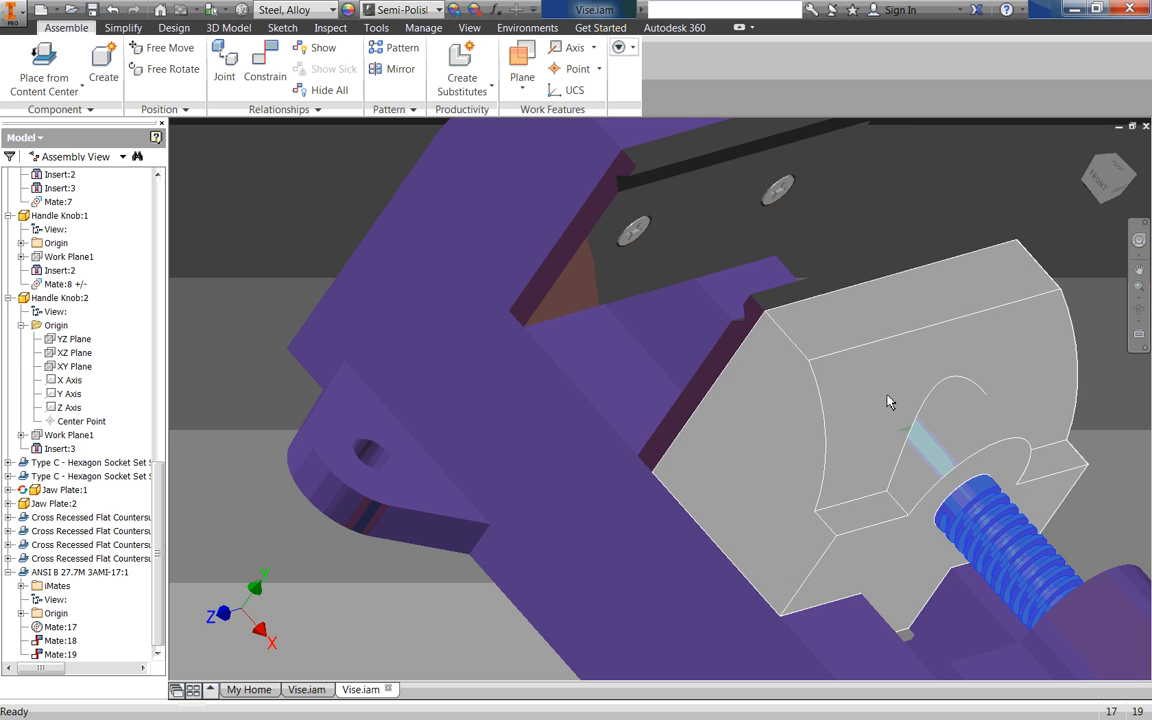
mouse_move(895, 415)
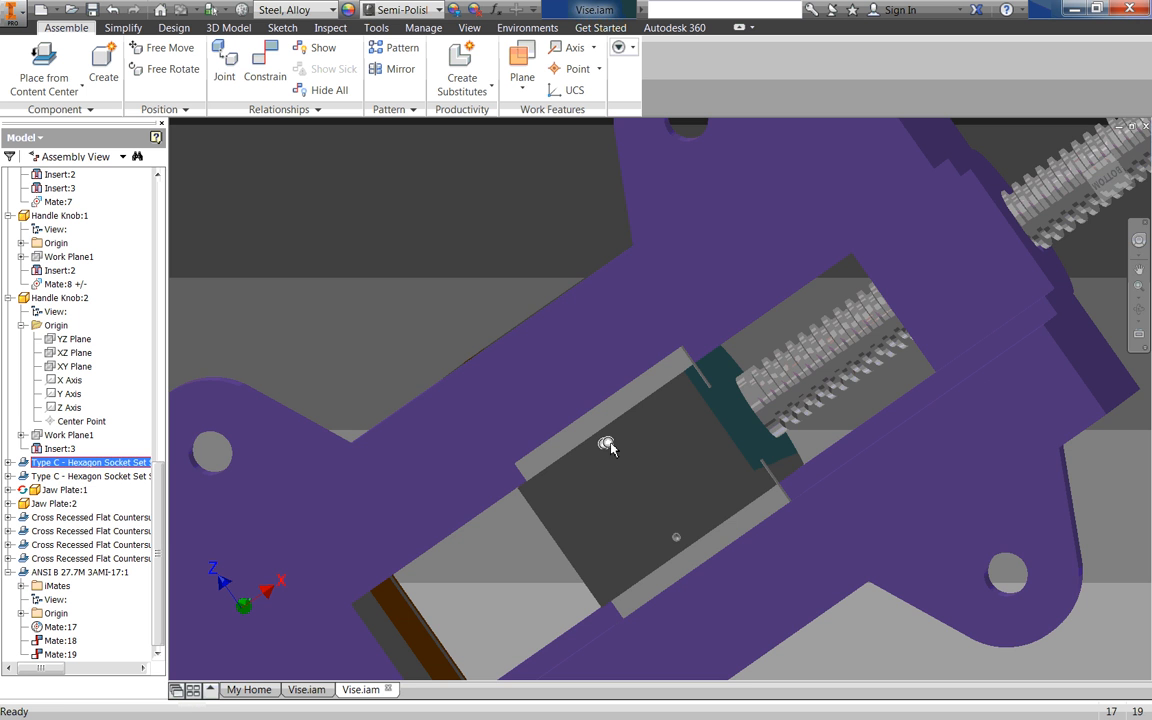
left_click_drag(610, 450, 568, 428)
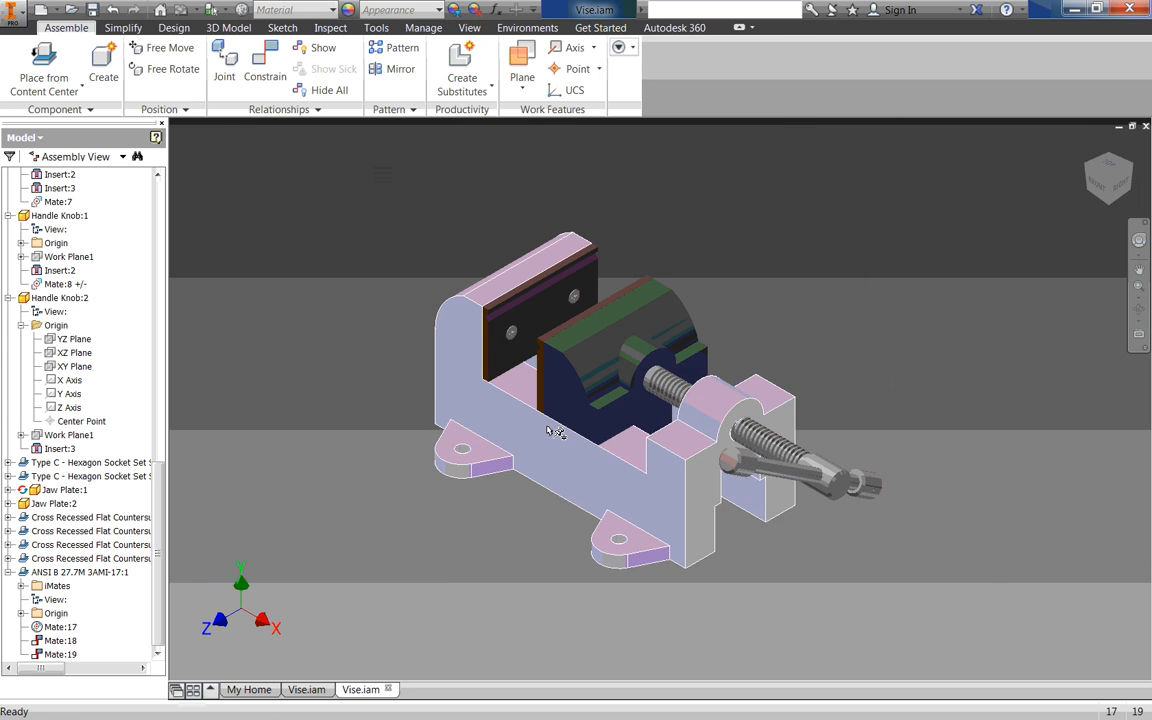
left_click(307, 689)
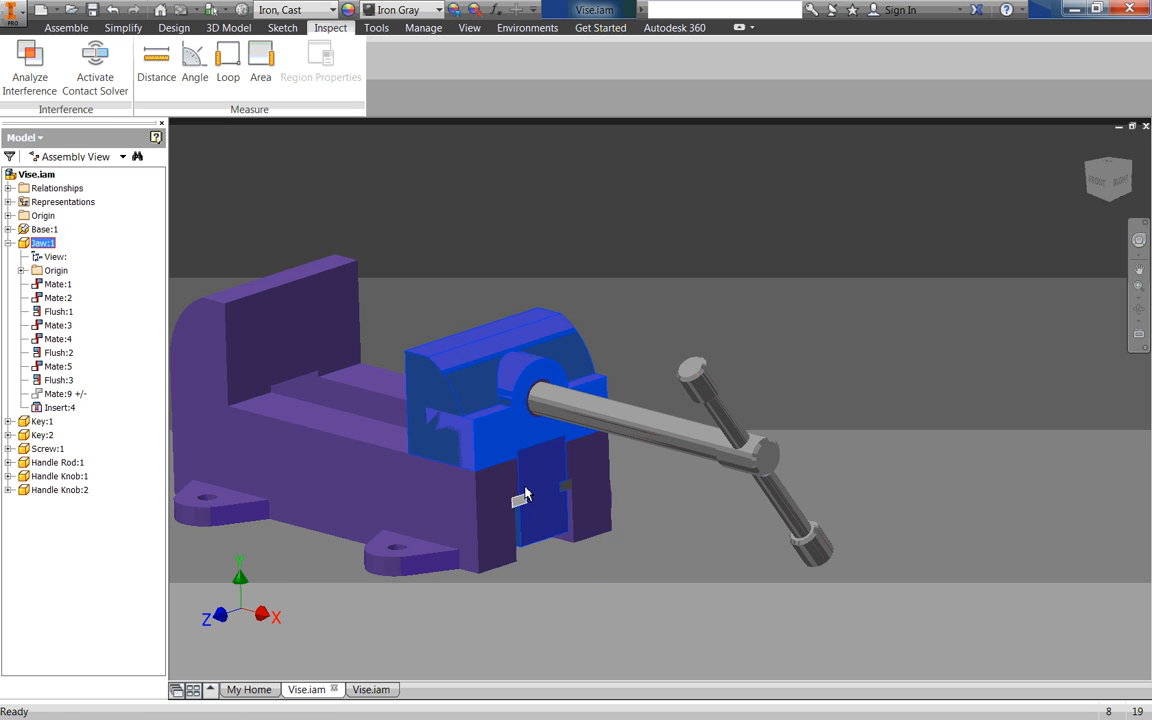
Step: Zoom to the jaw tabs in the base slot and measure distance from the tab corner
left_click_drag(525, 495, 575, 571)
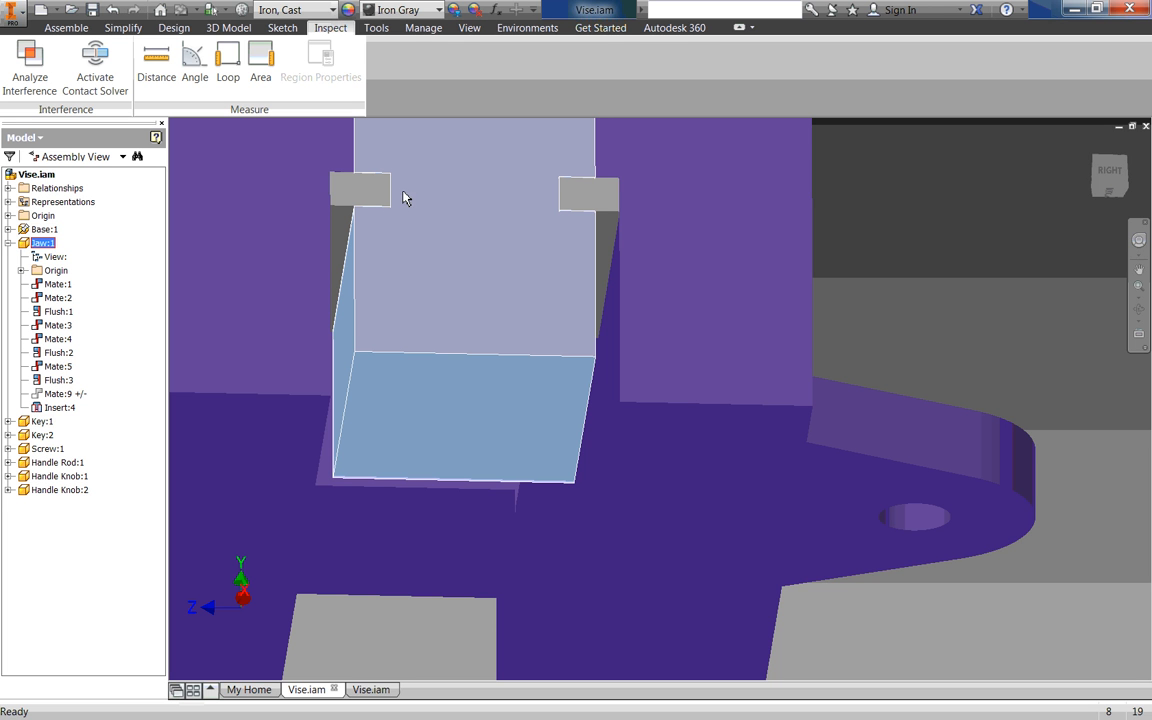
mouse_move(375, 292)
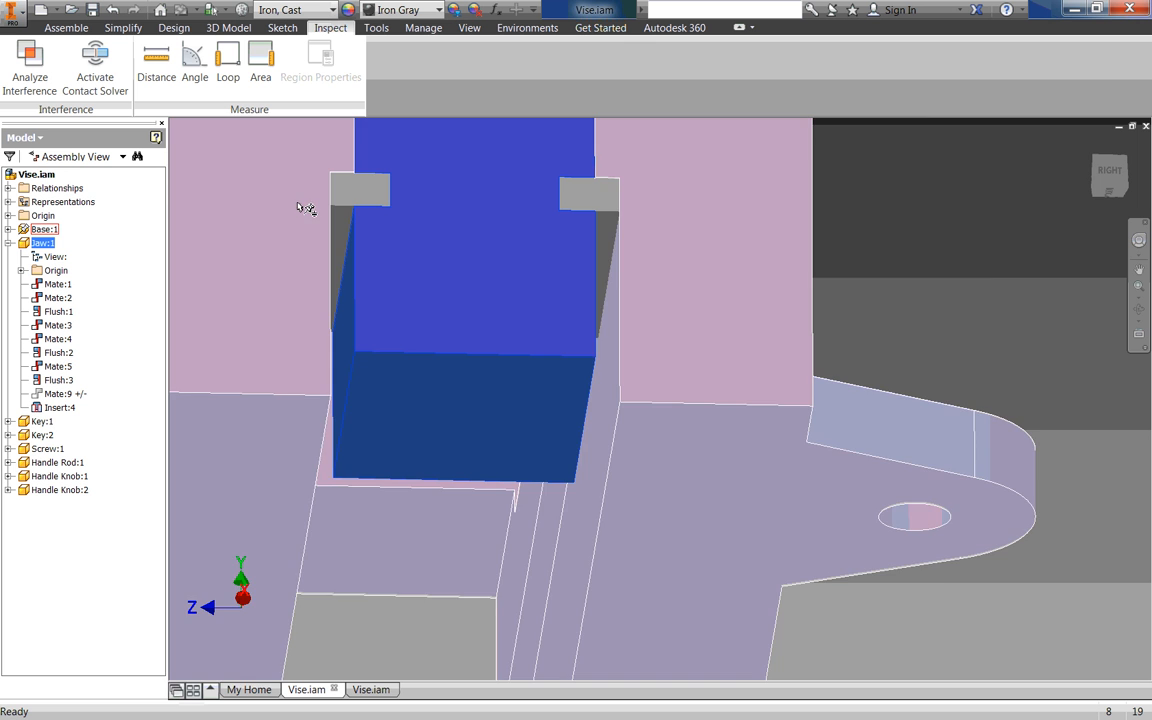
mouse_move(328, 240)
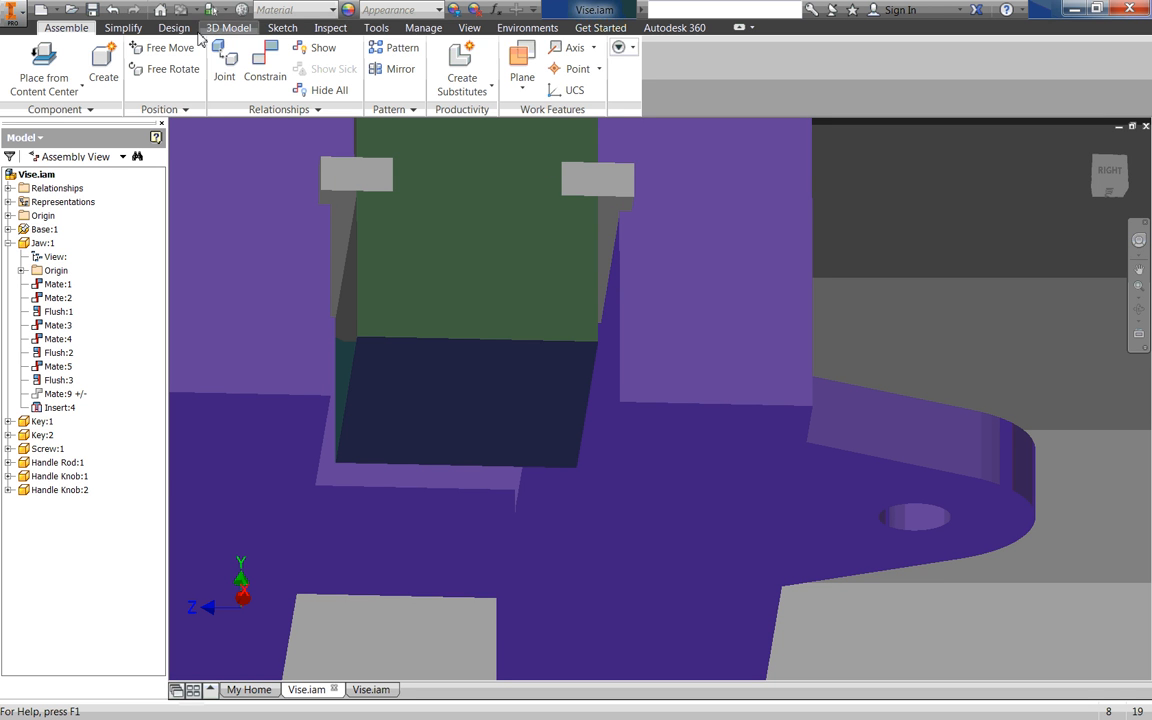
left_click(330, 27)
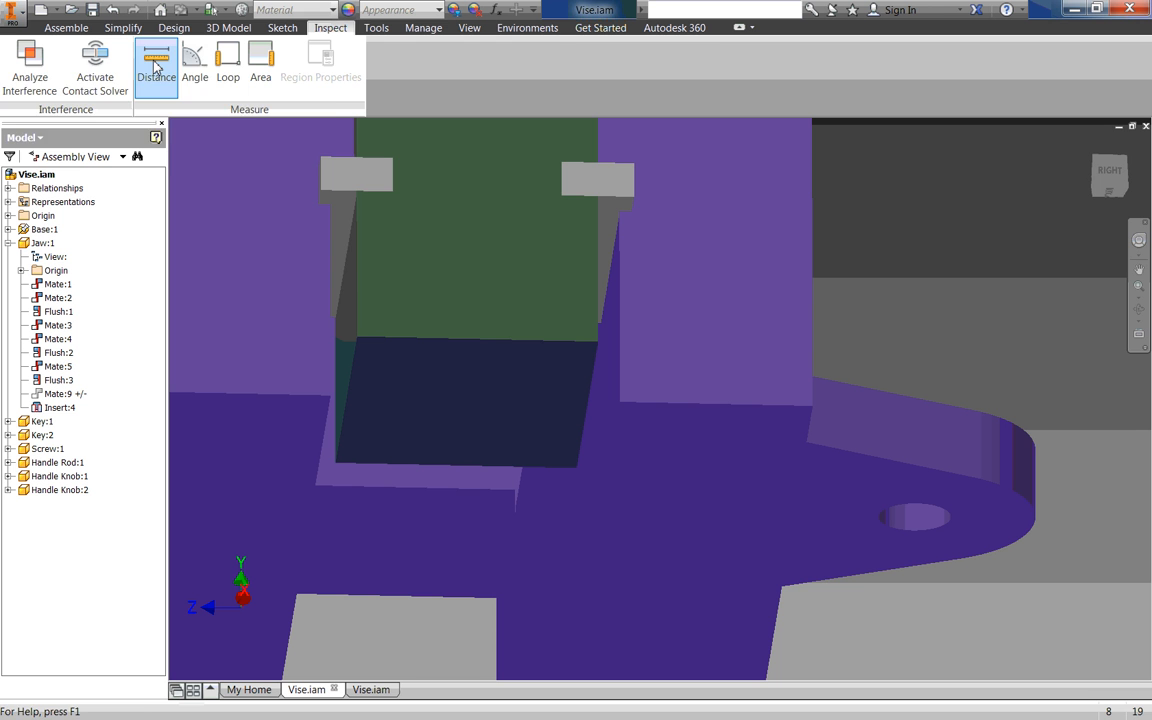
left_click(156, 60)
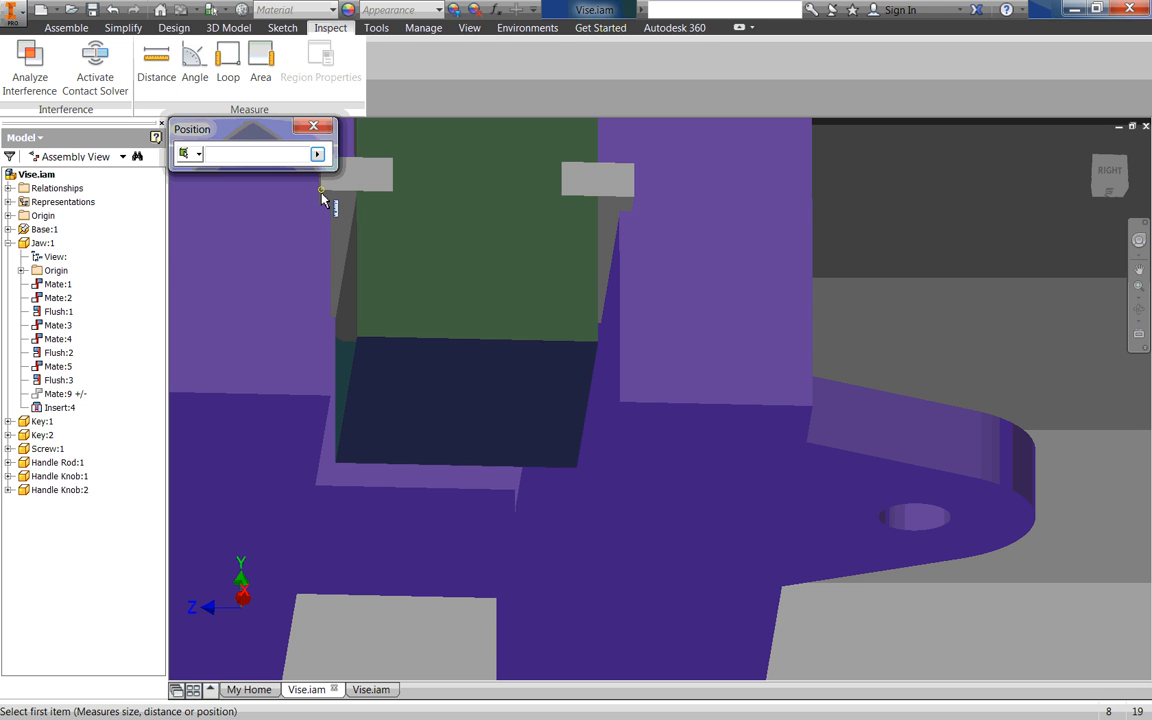
left_click(612, 197)
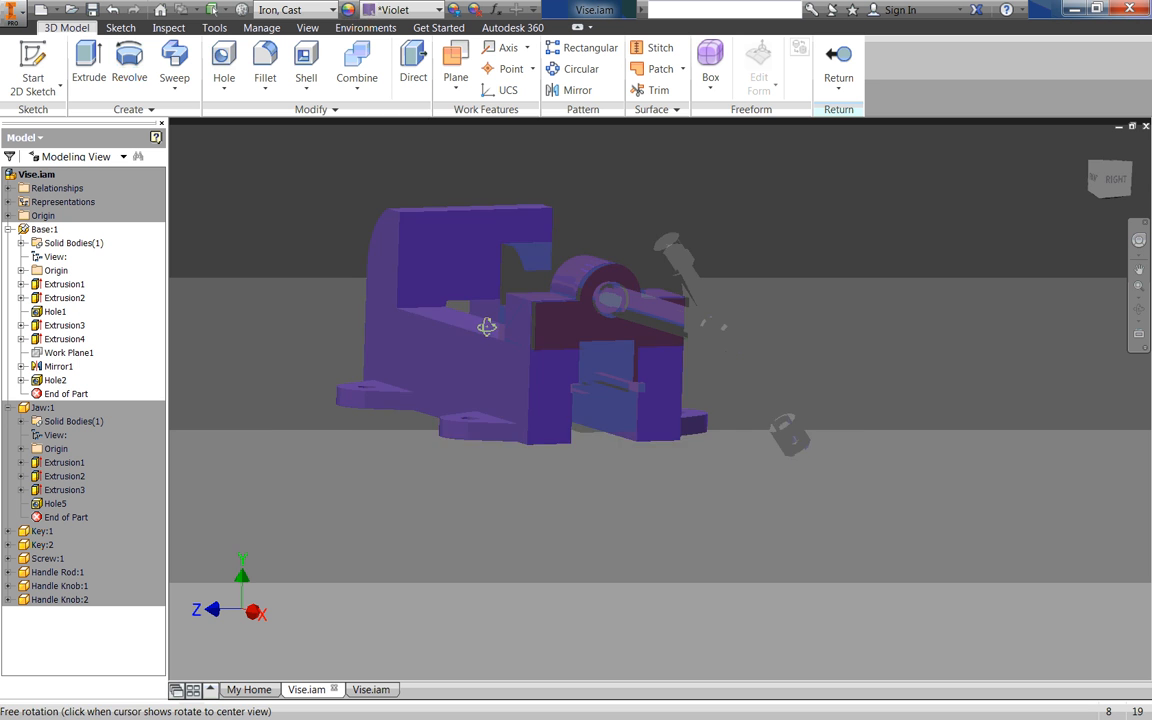
Step: Orbit to the slot under the jaw and expand the base's Extrusion3
left_click_drag(487, 327, 675, 441)
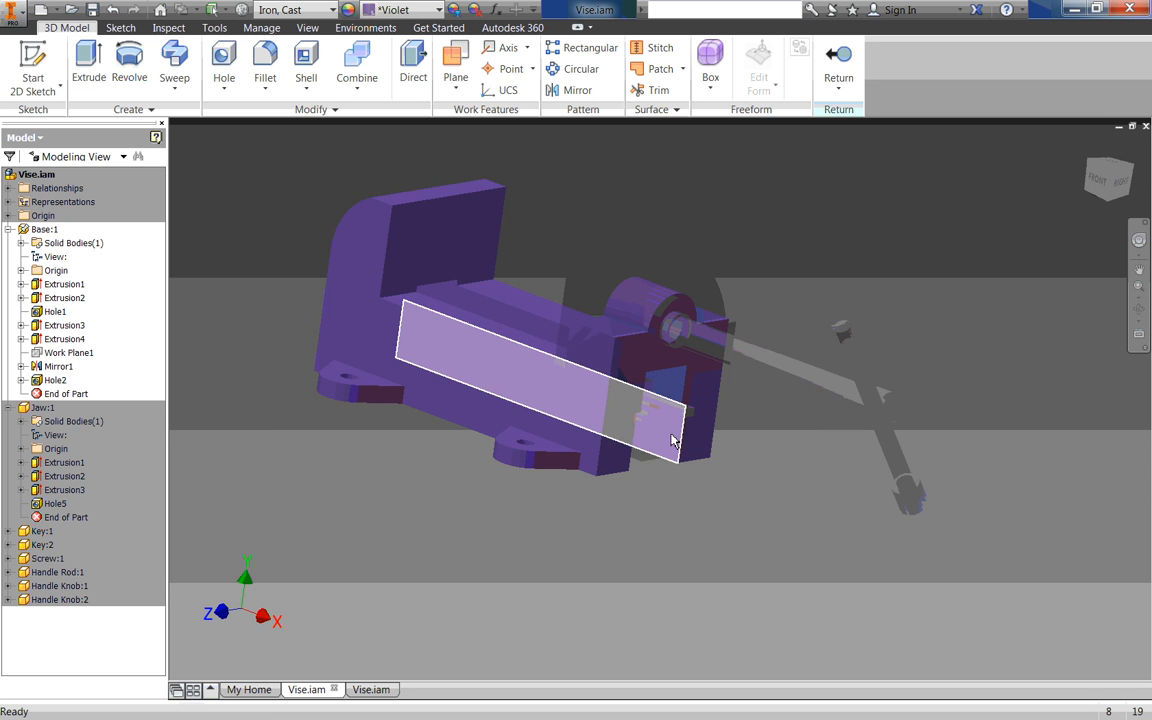
left_click_drag(670, 440, 645, 423)
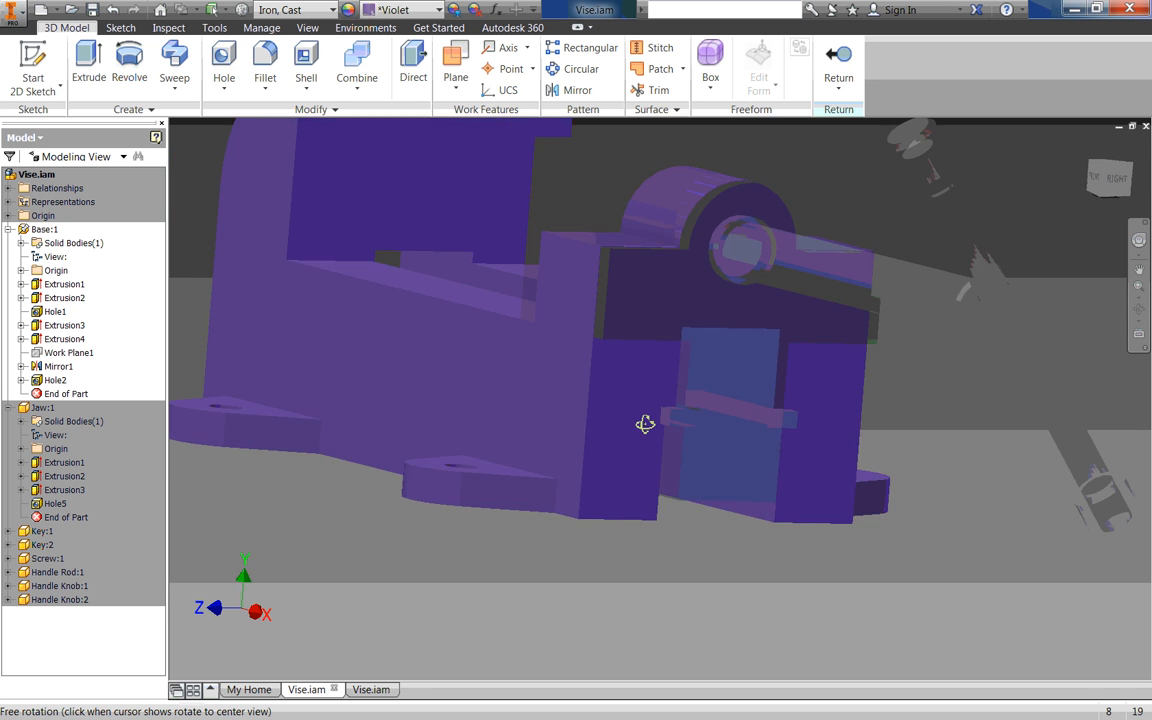
left_click_drag(645, 424, 580, 380)
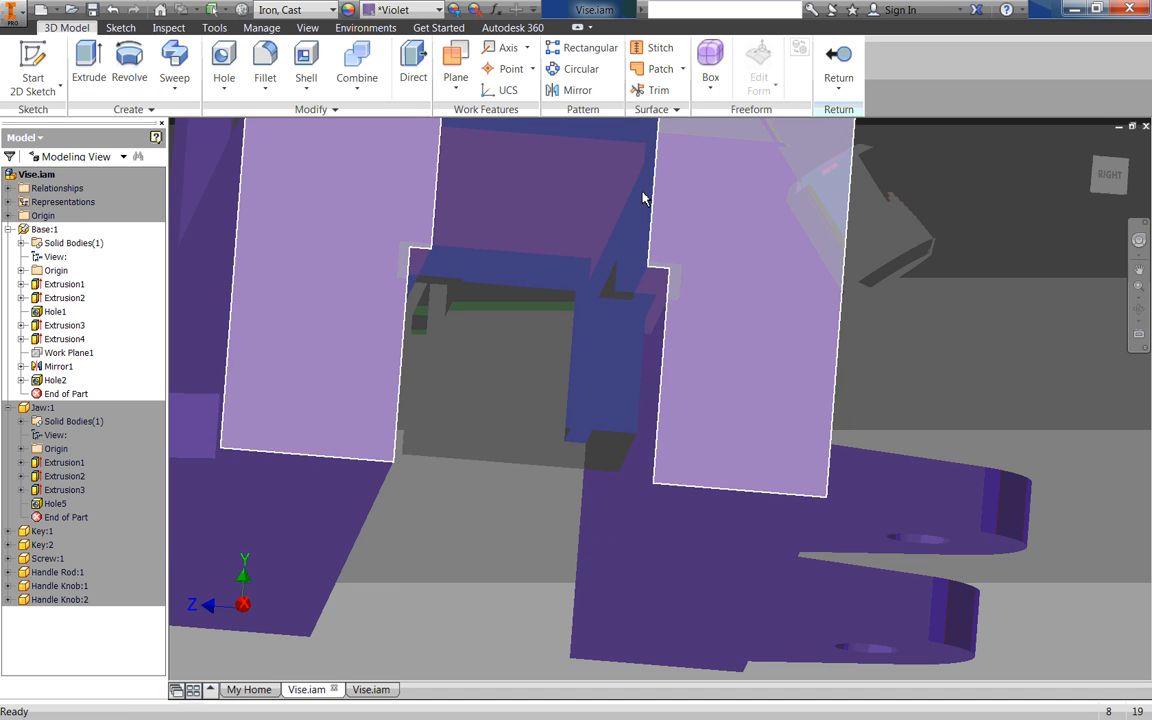
left_click(64, 284)
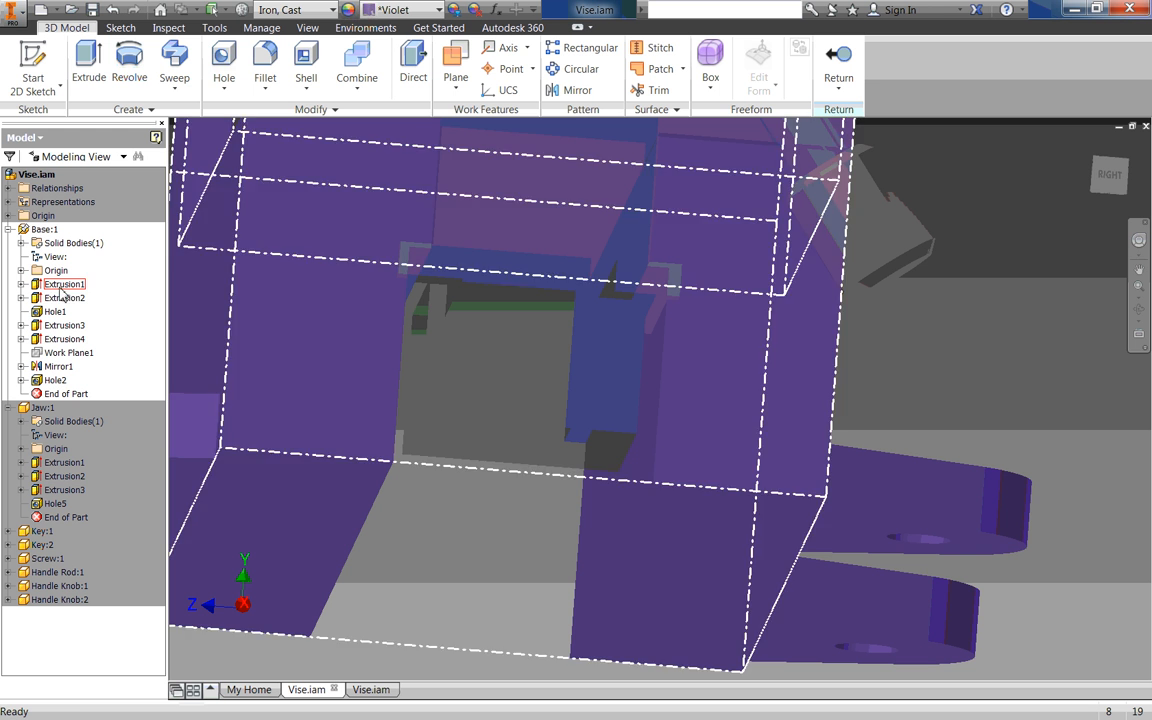
left_click(64, 338)
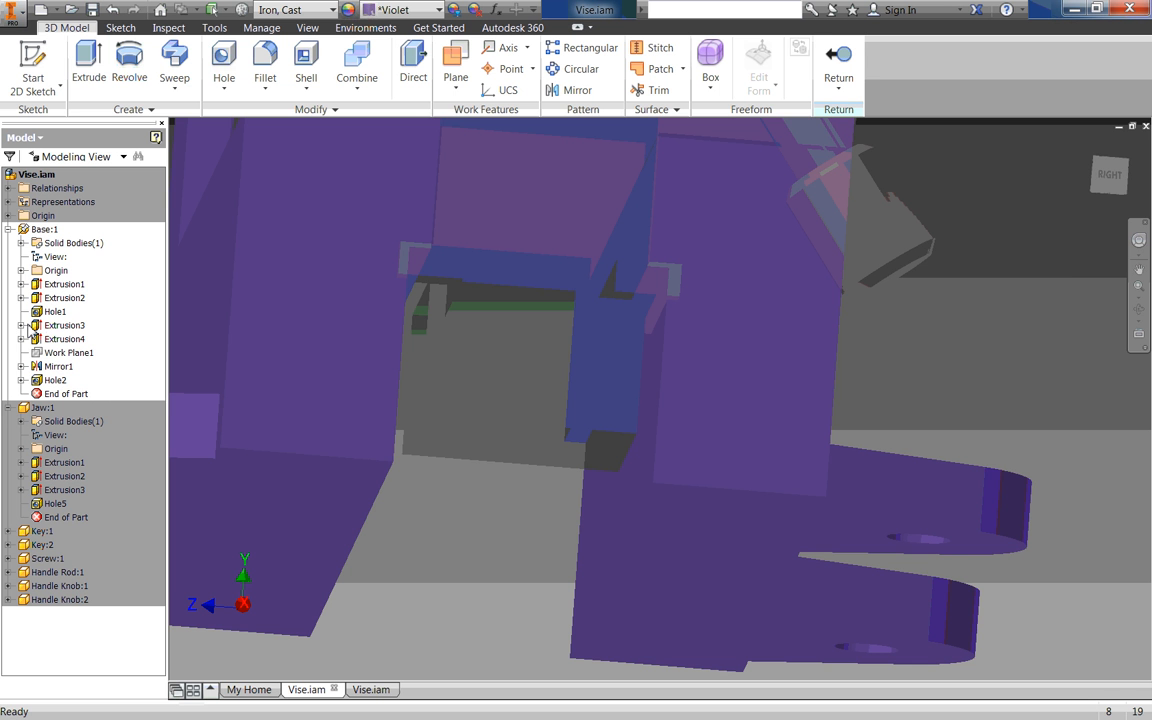
left_click(23, 325)
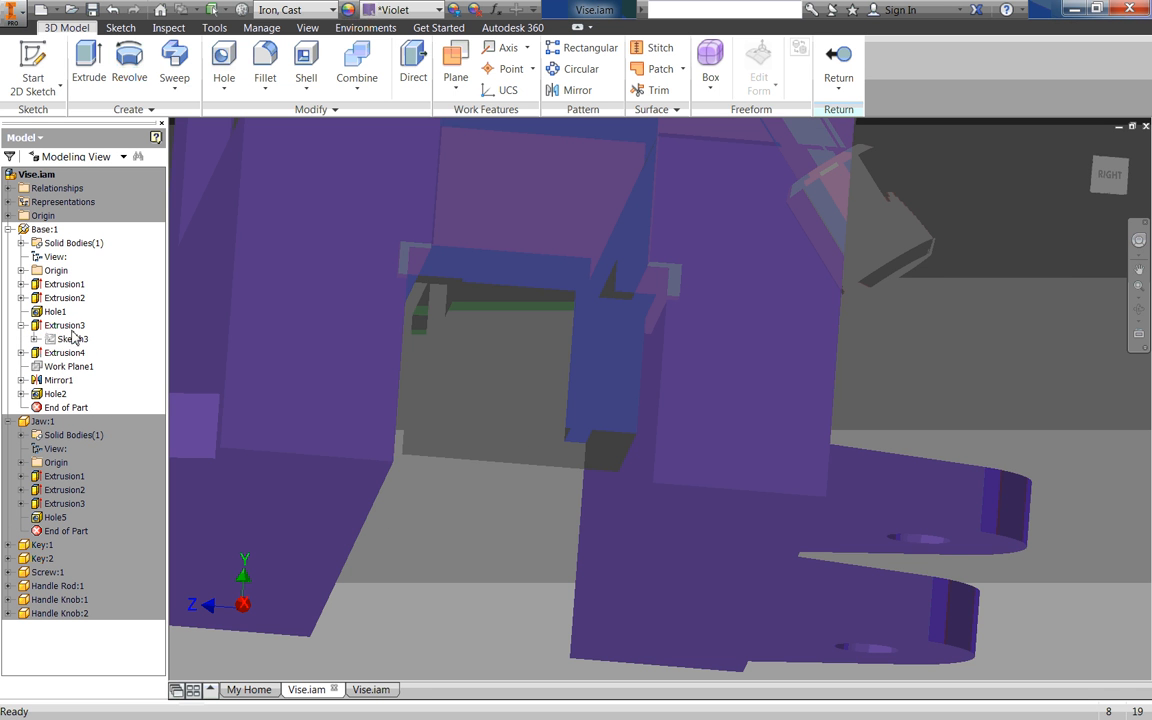
Step: Change Sketch3's slot width from 1.500 to 1.625, finish the sketch and return to the assembly
double_click(71, 338)
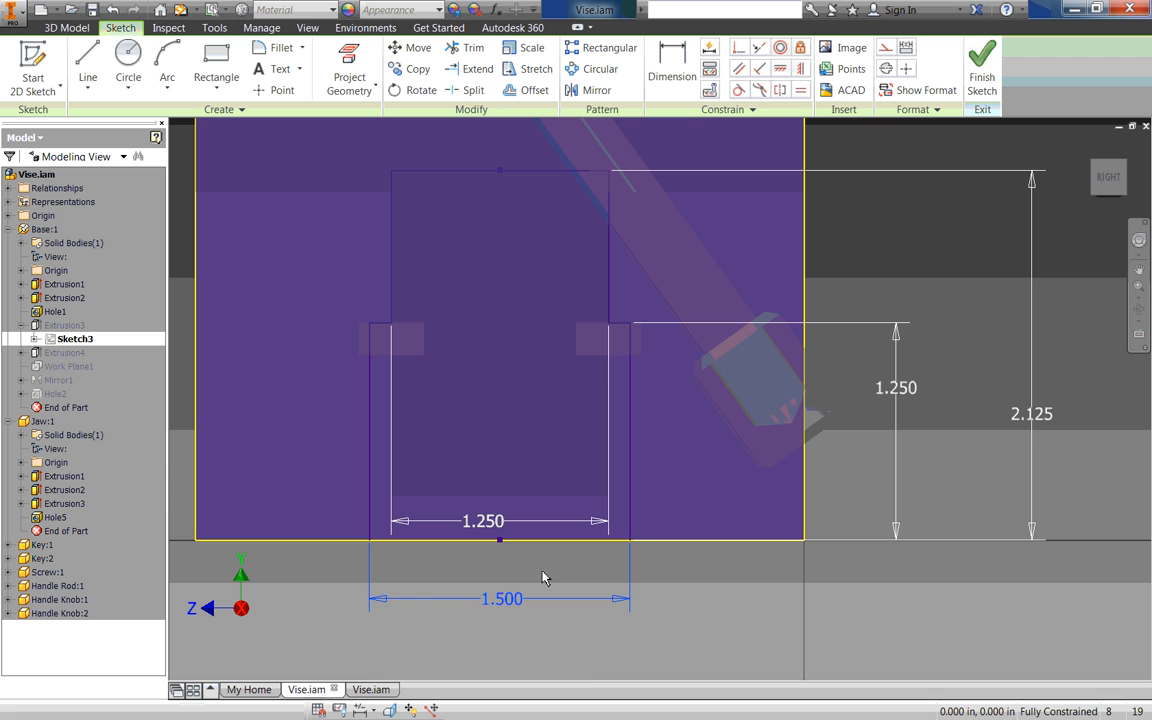
double_click(501, 598)
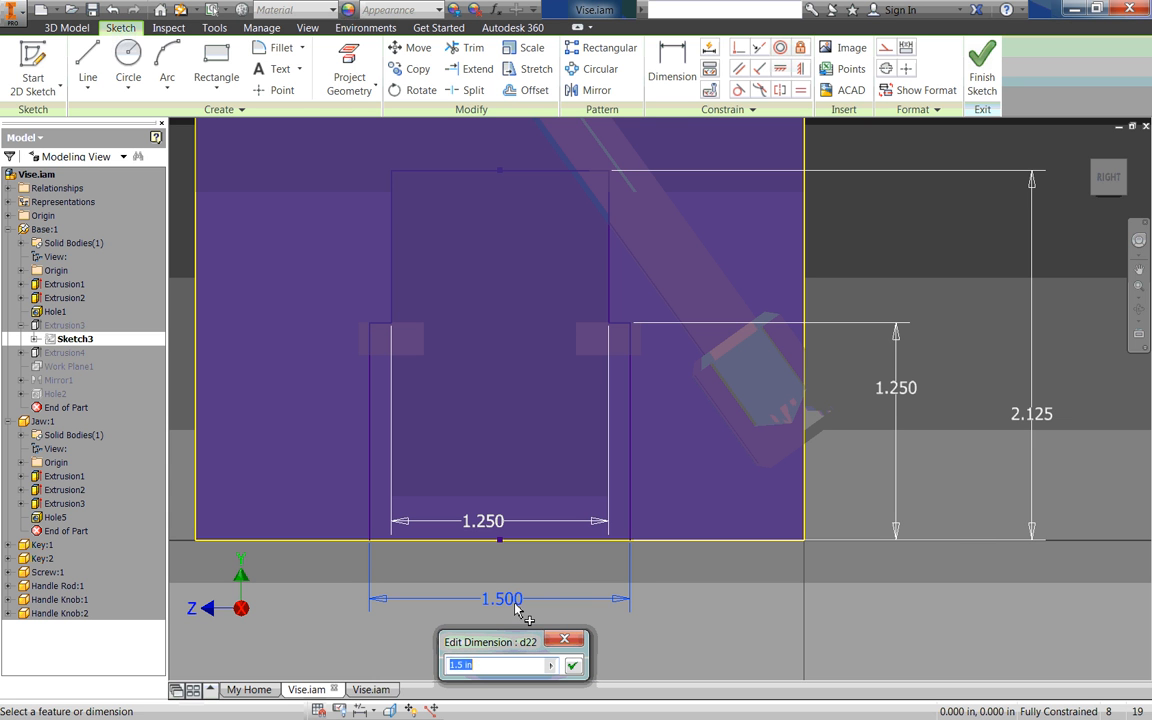
left_click(572, 665)
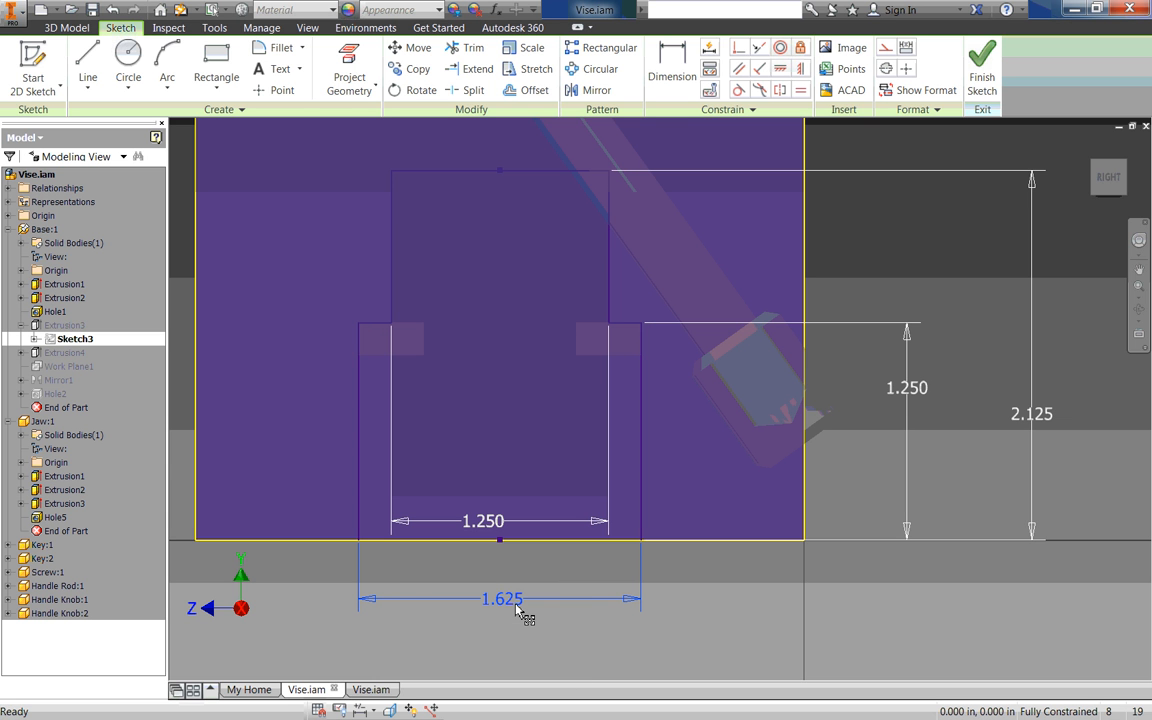
left_click(982, 65)
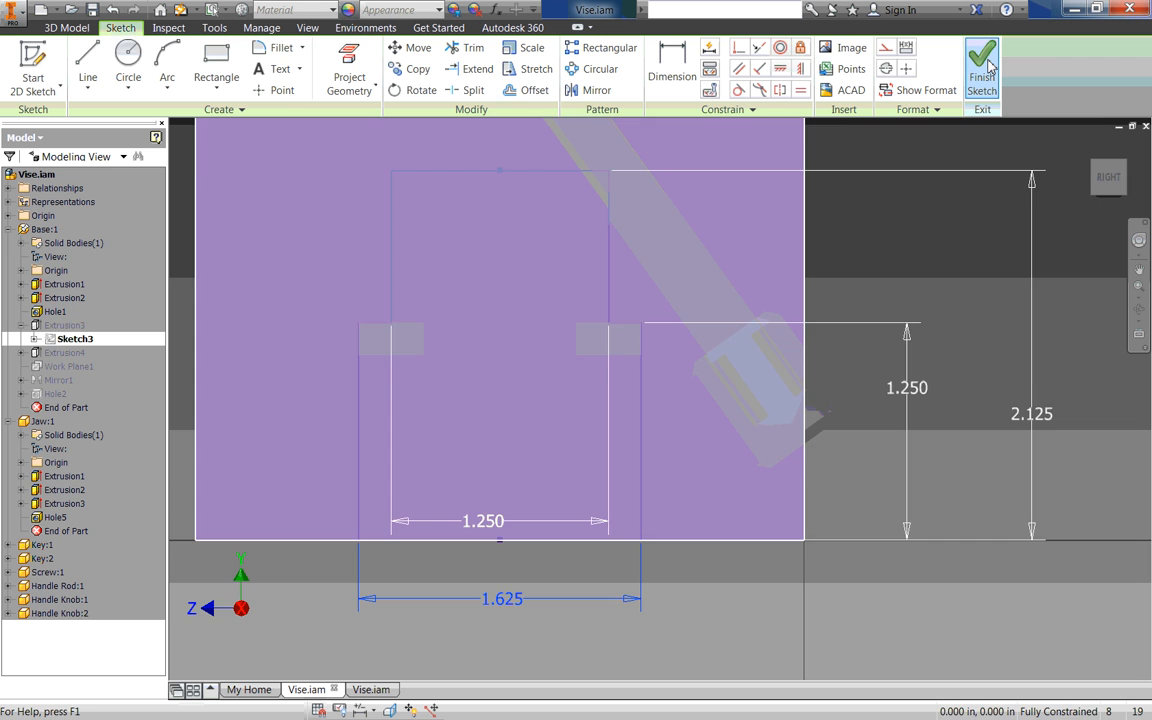
left_click(982, 63)
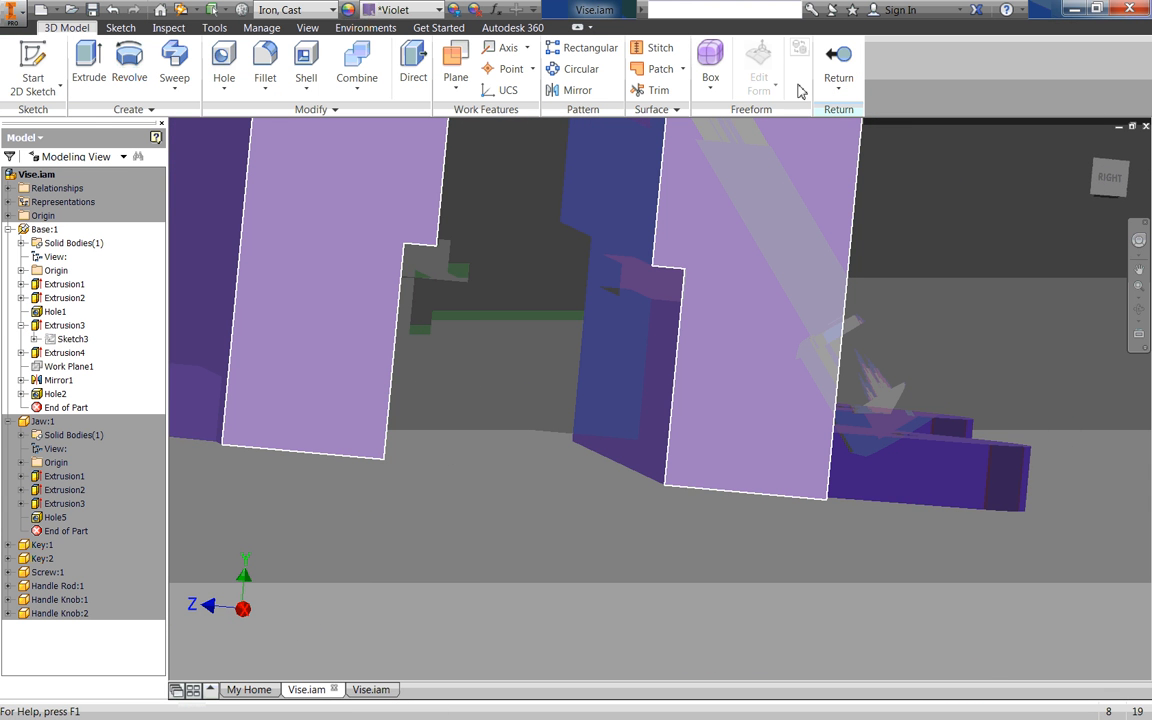
mouse_move(838, 55)
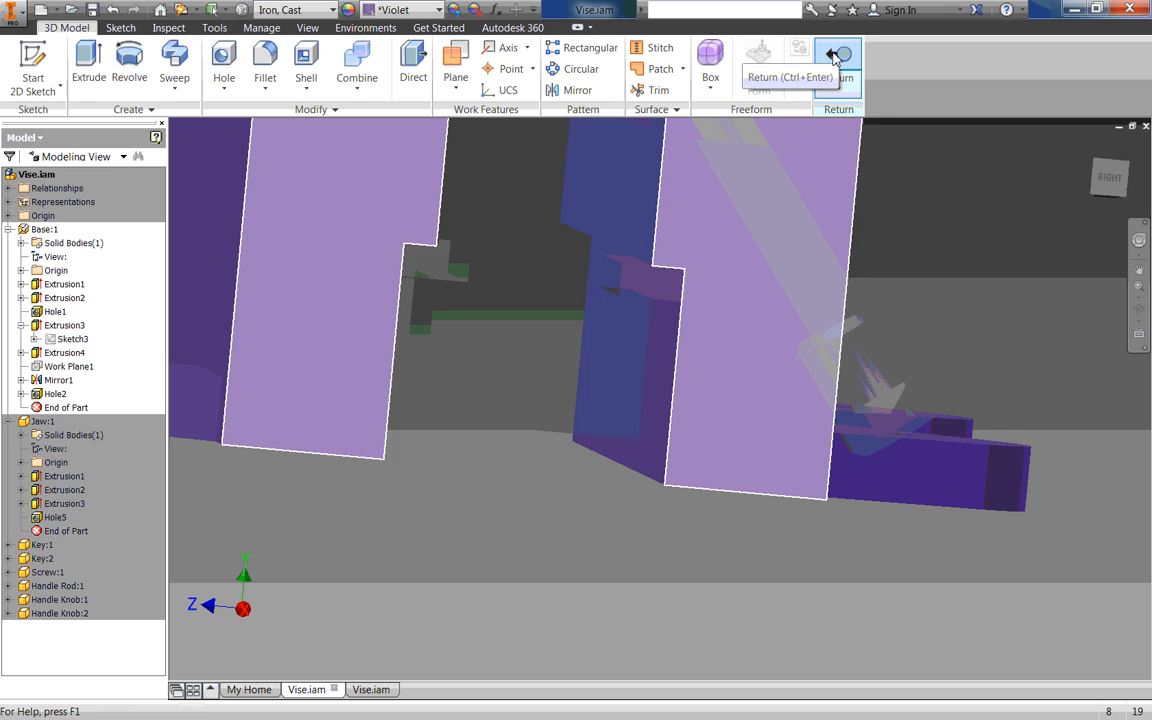
left_click(837, 55)
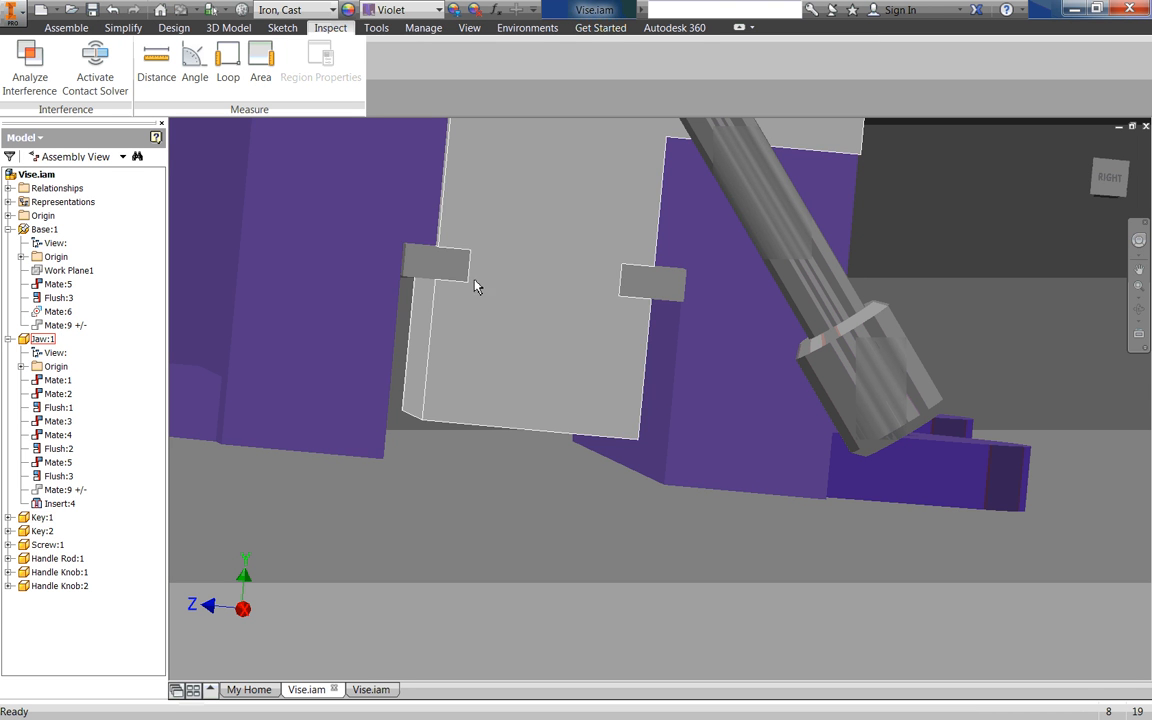
mouse_move(456, 364)
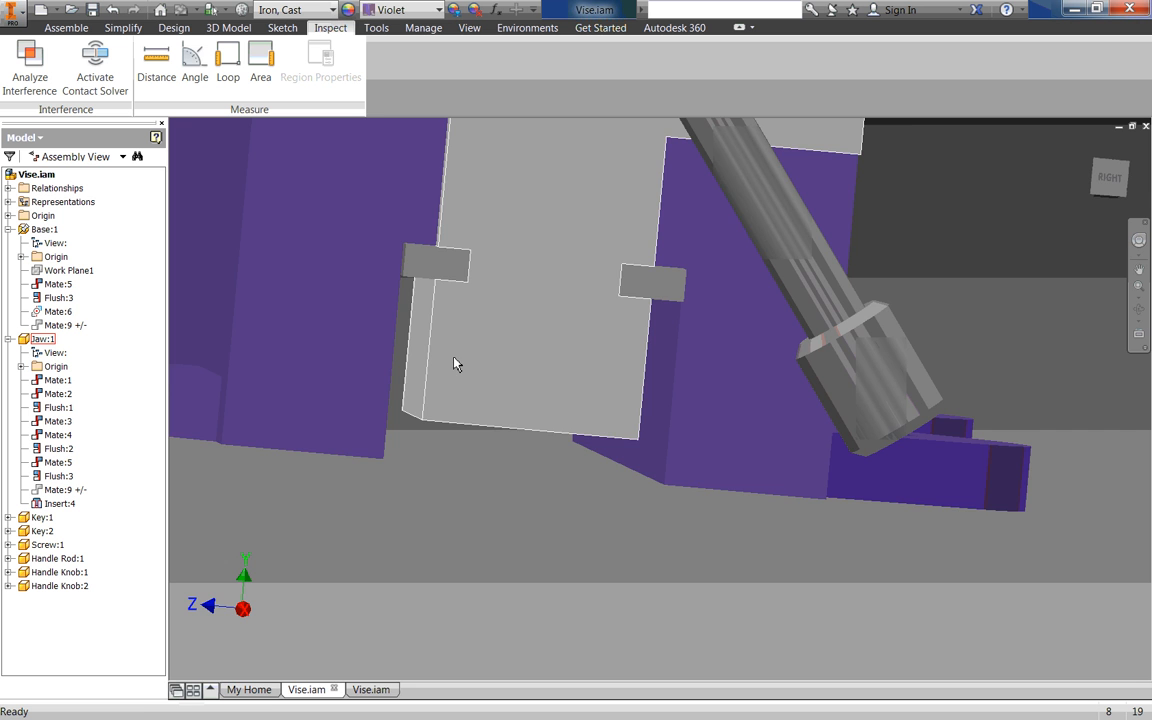
left_click_drag(455, 365, 462, 329)
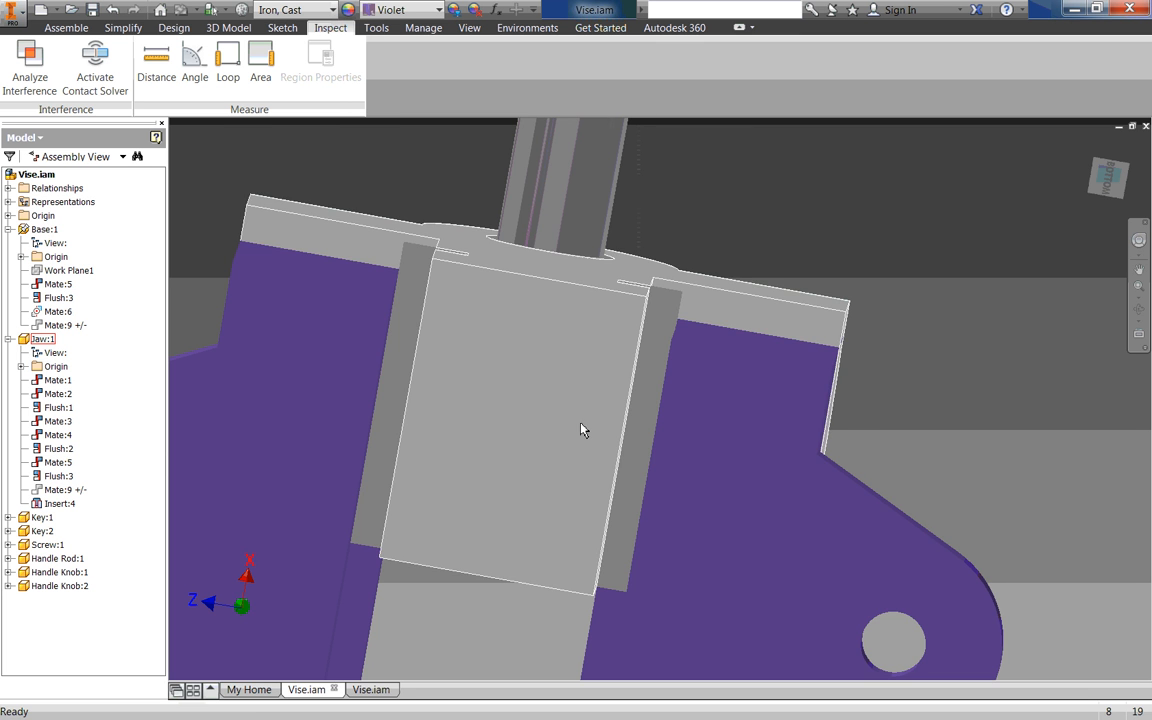
left_click_drag(585, 430, 383, 275)
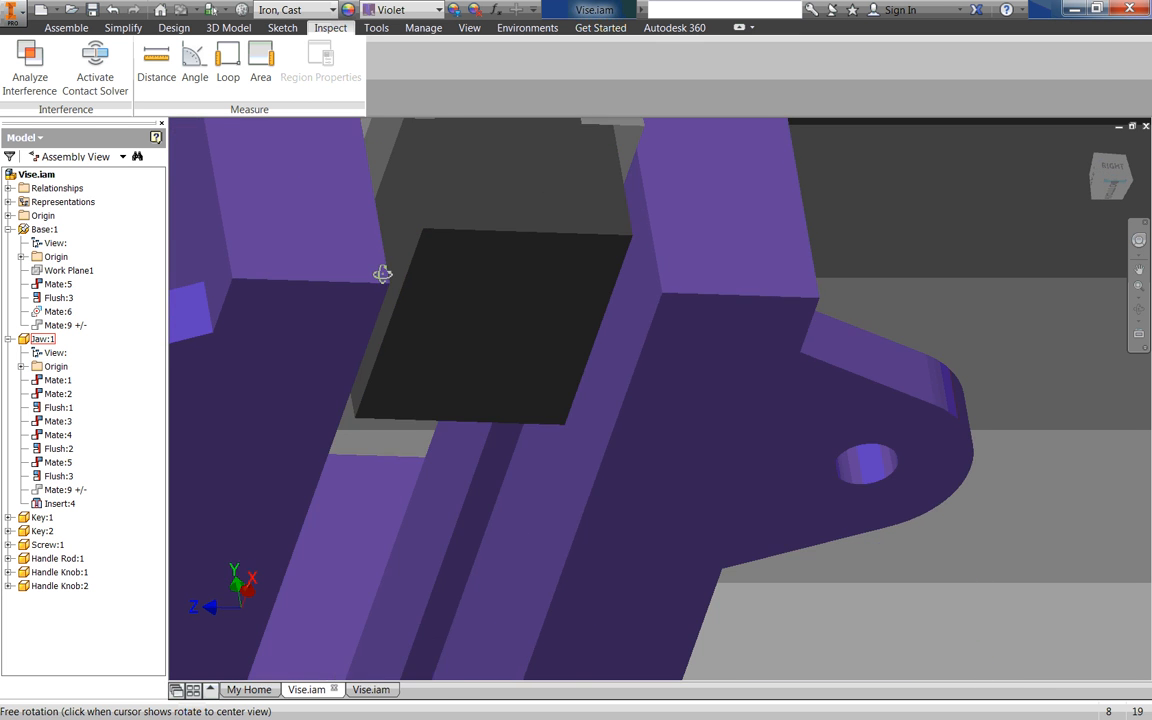
left_click_drag(383, 274, 362, 255)
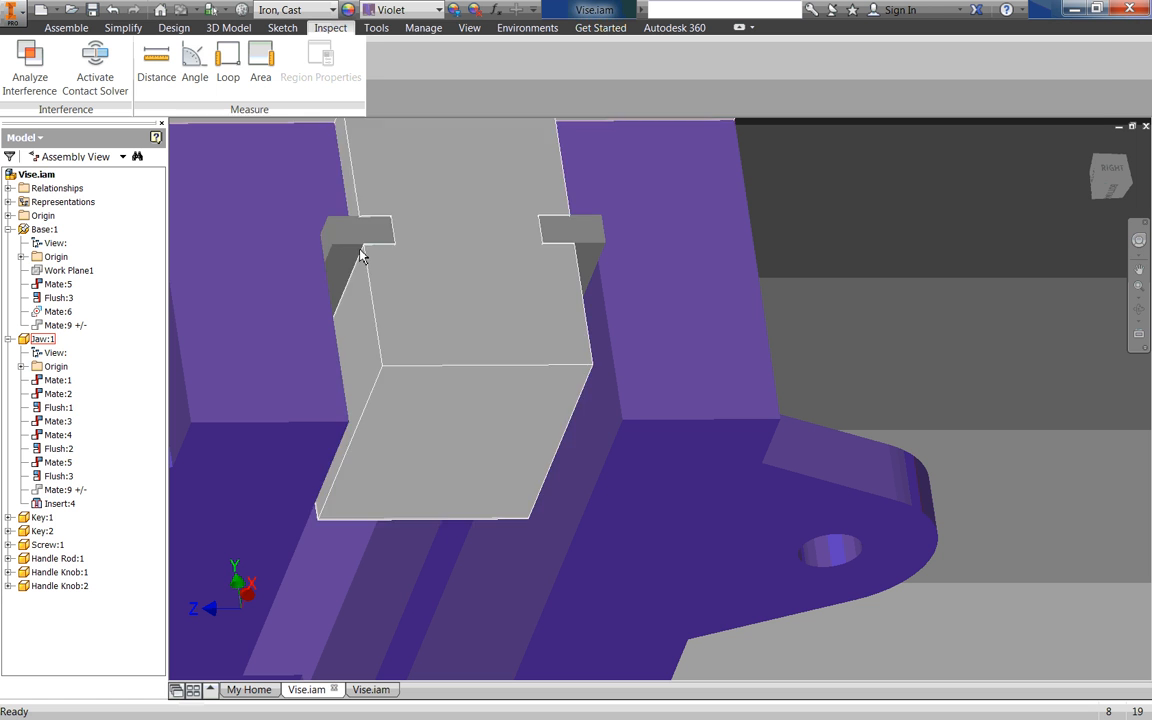
left_click(355, 240)
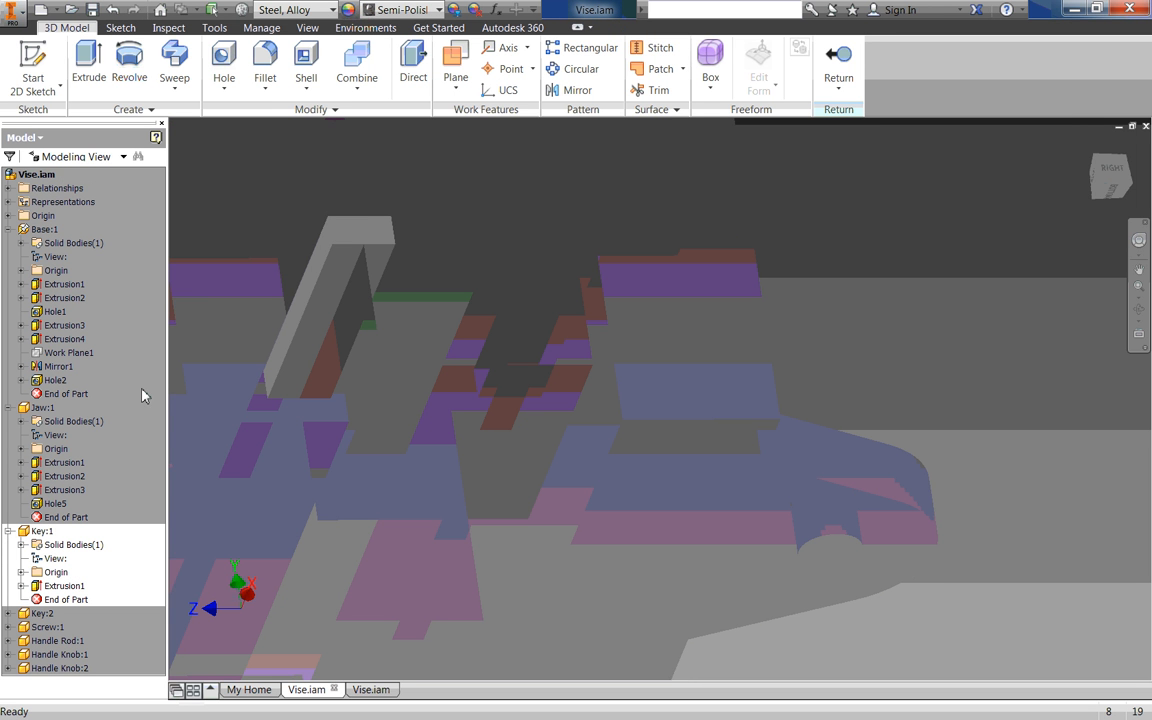
Step: Reopen Key:1's Extrusion1, confirm the .5 distance, and return to the assembly
left_click(64, 585)
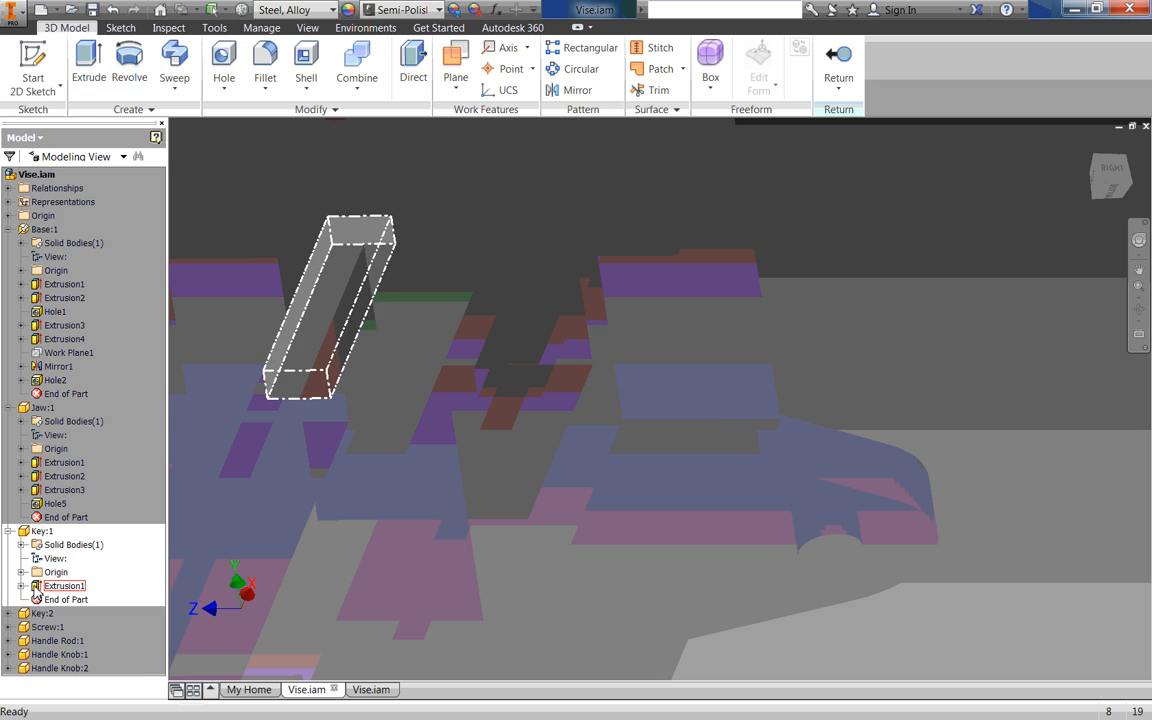
left_click(38, 585)
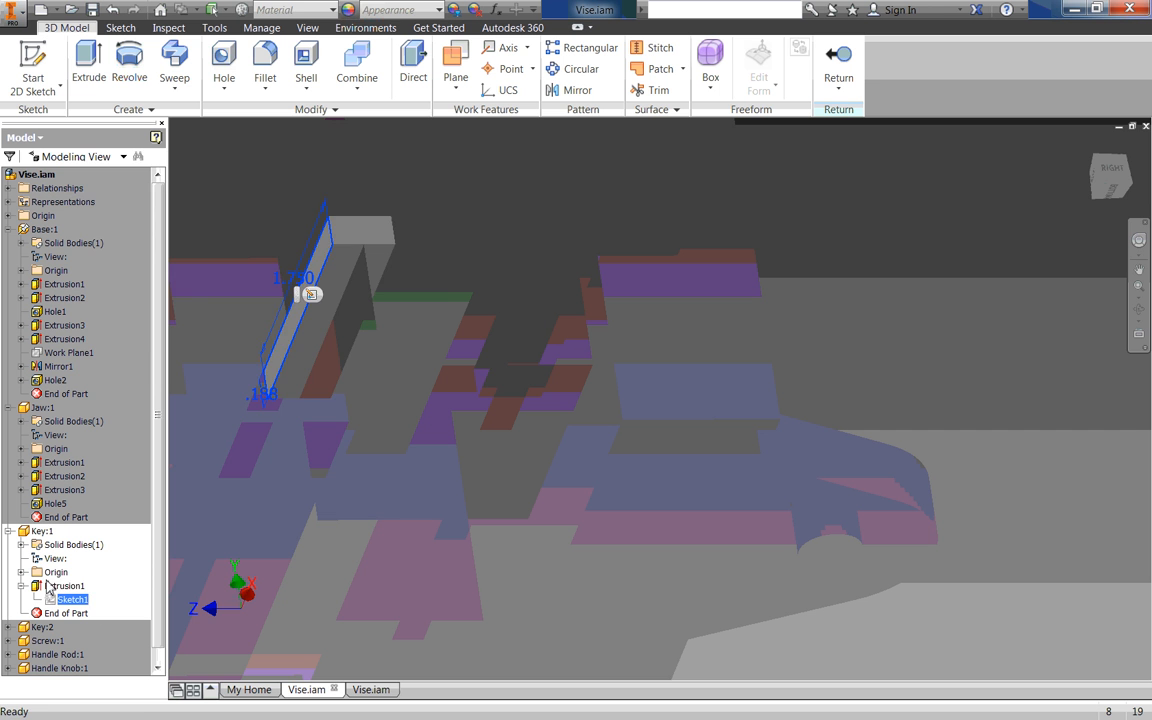
double_click(67, 585)
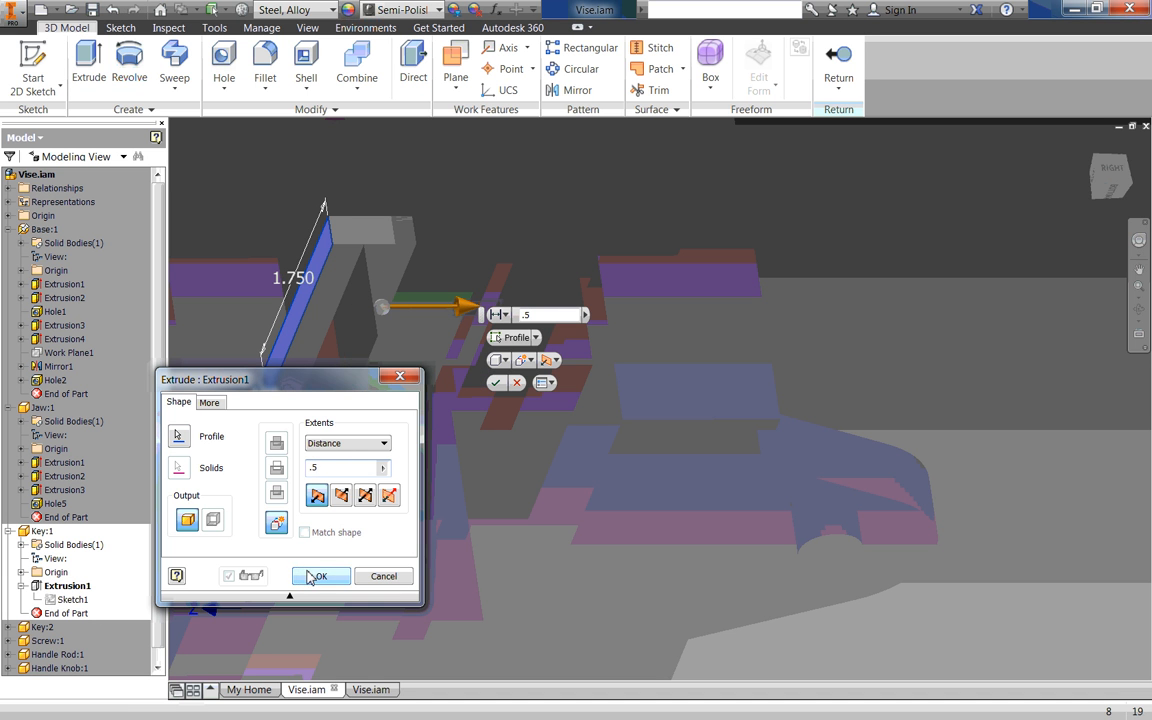
left_click(318, 576)
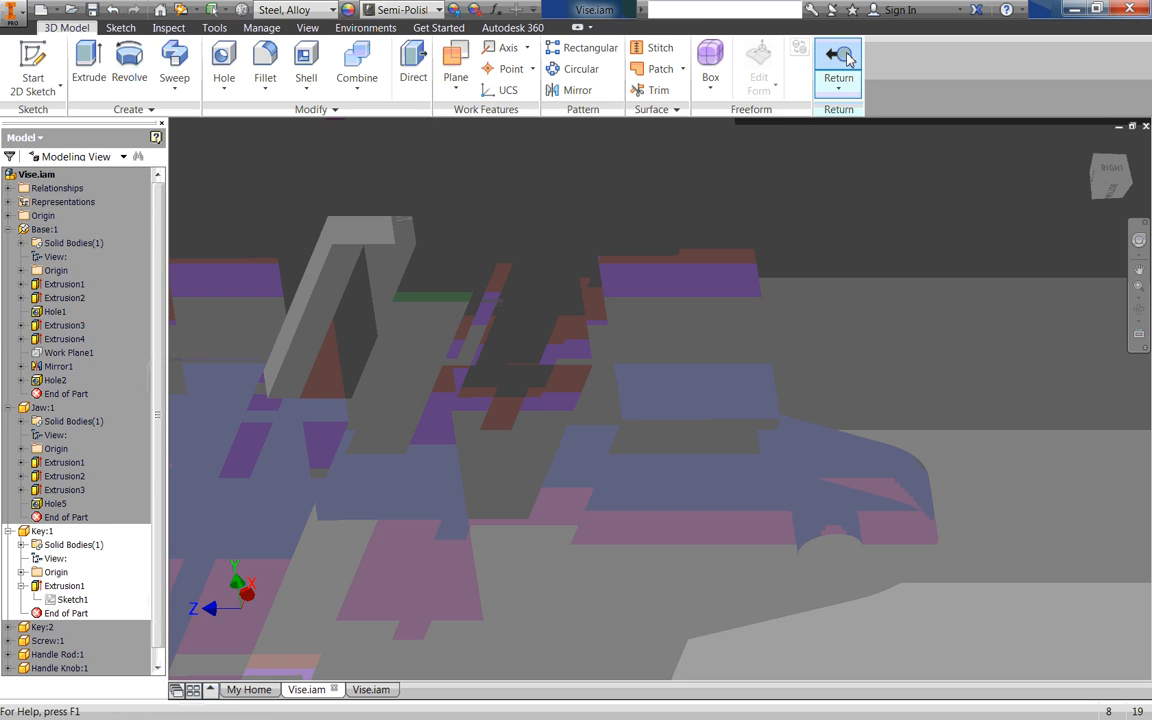
left_click(838, 58)
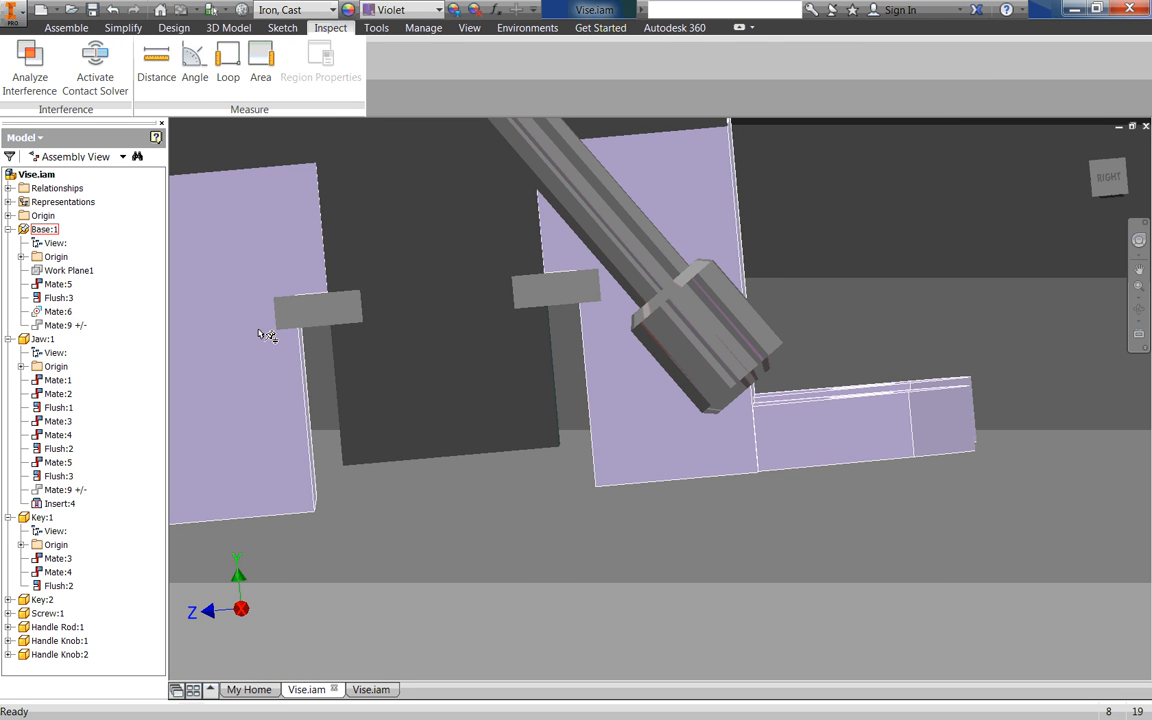
Step: Edit Jaw:1 in place and open Sketch1 under its Extrusion1
left_click(44, 338)
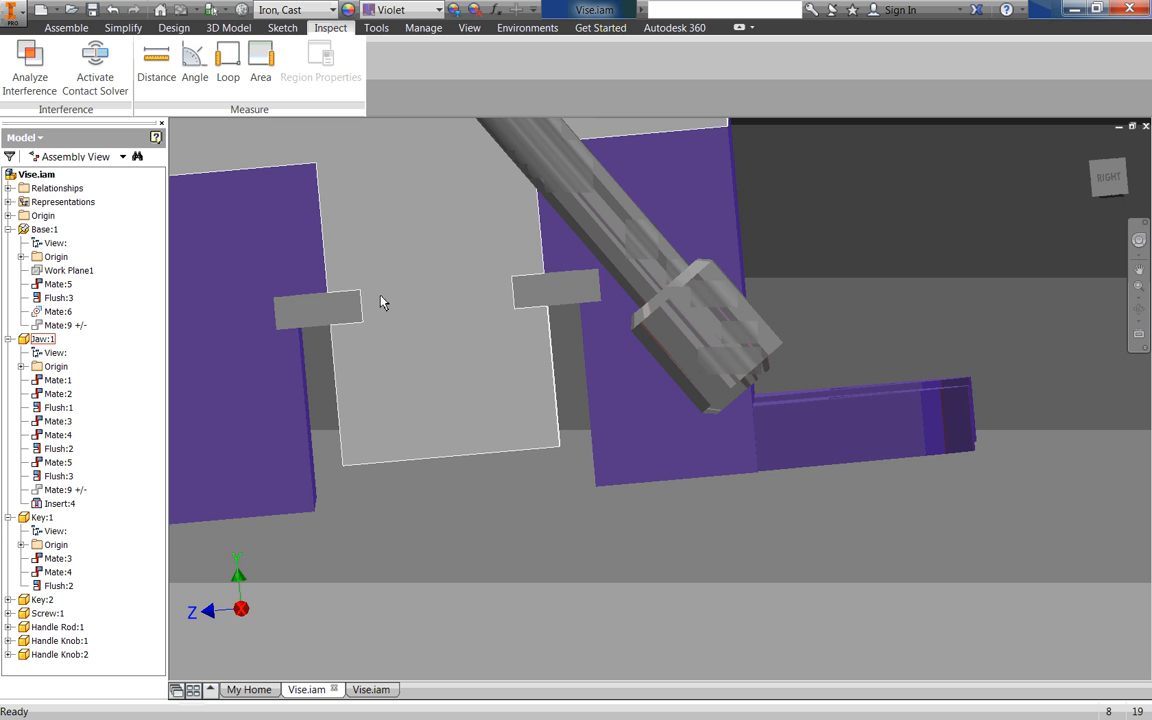
left_click(42, 517)
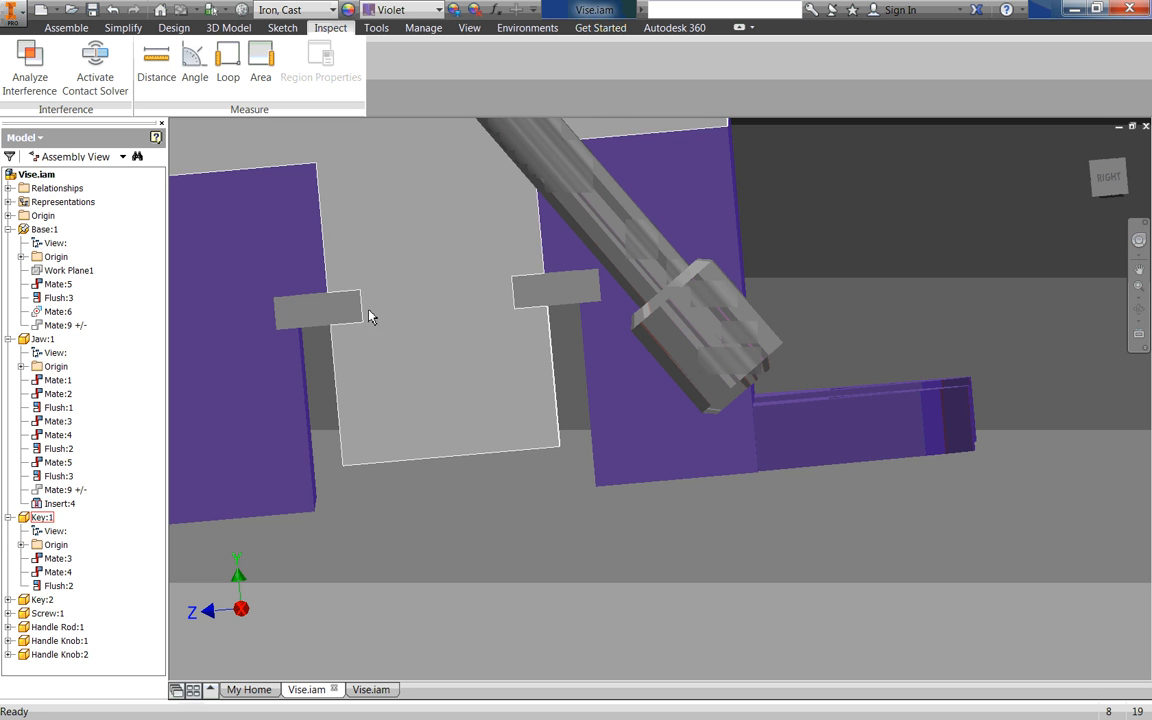
left_click(42, 338)
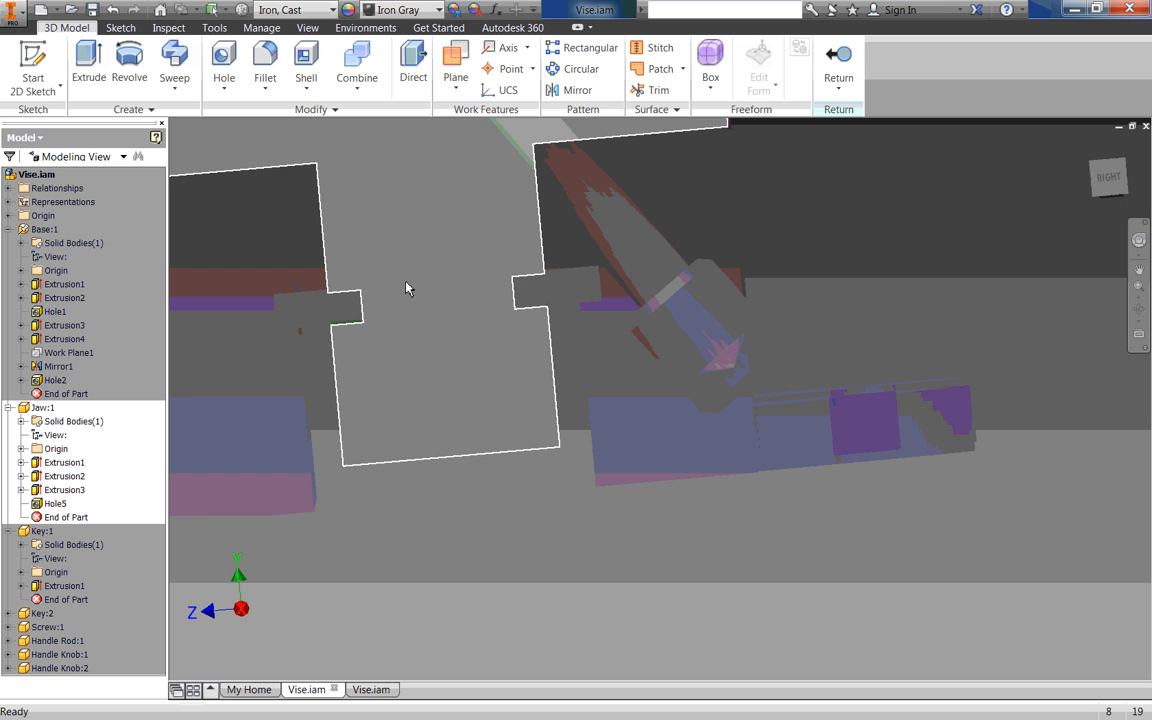
left_click(64, 462)
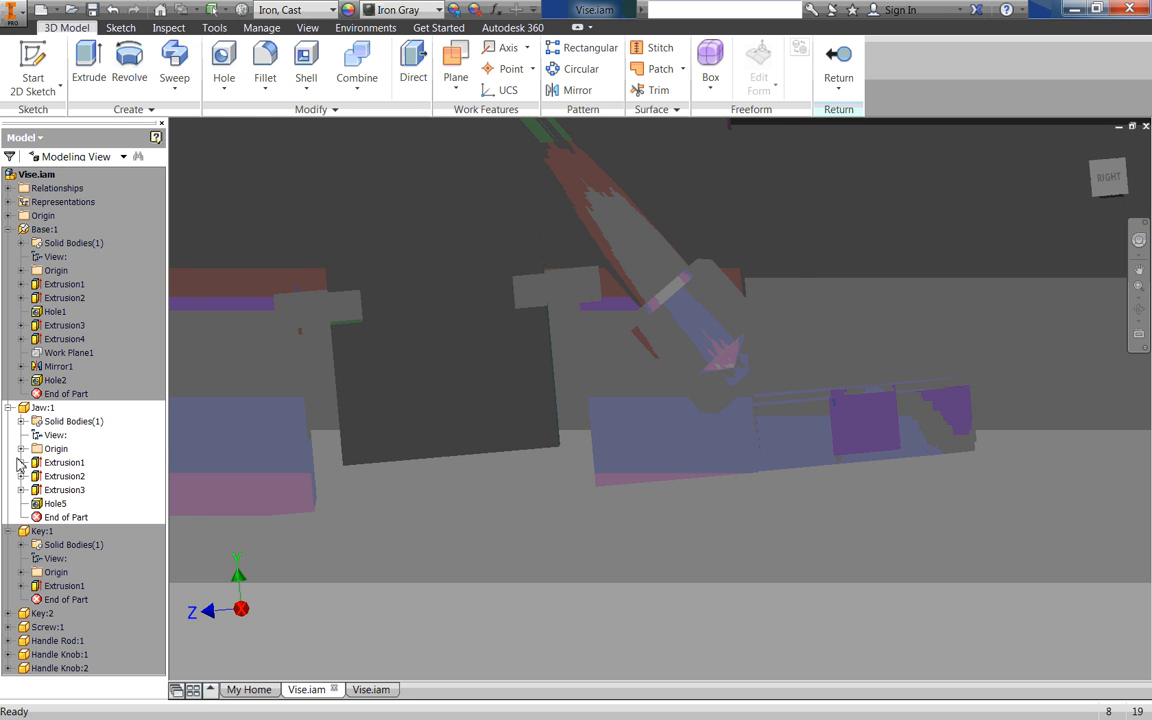
left_click(24, 462)
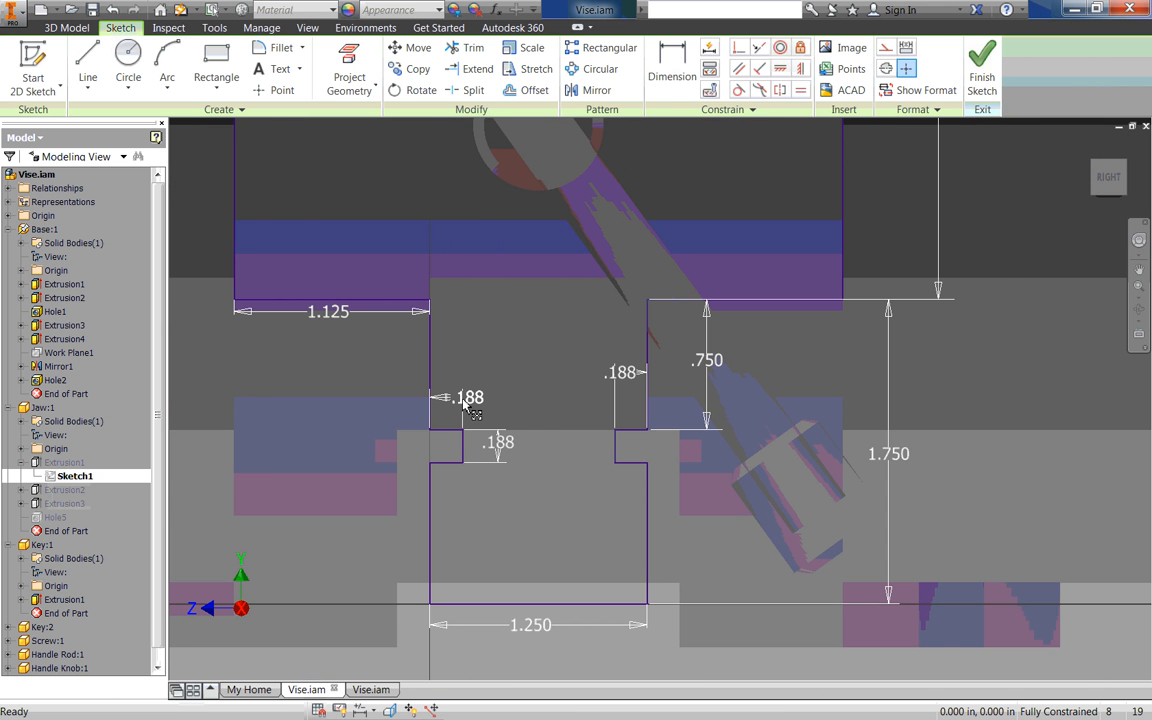
Step: Add .125 to the left and right .188 notch dimensions, dismissing the expression error
double_click(469, 397)
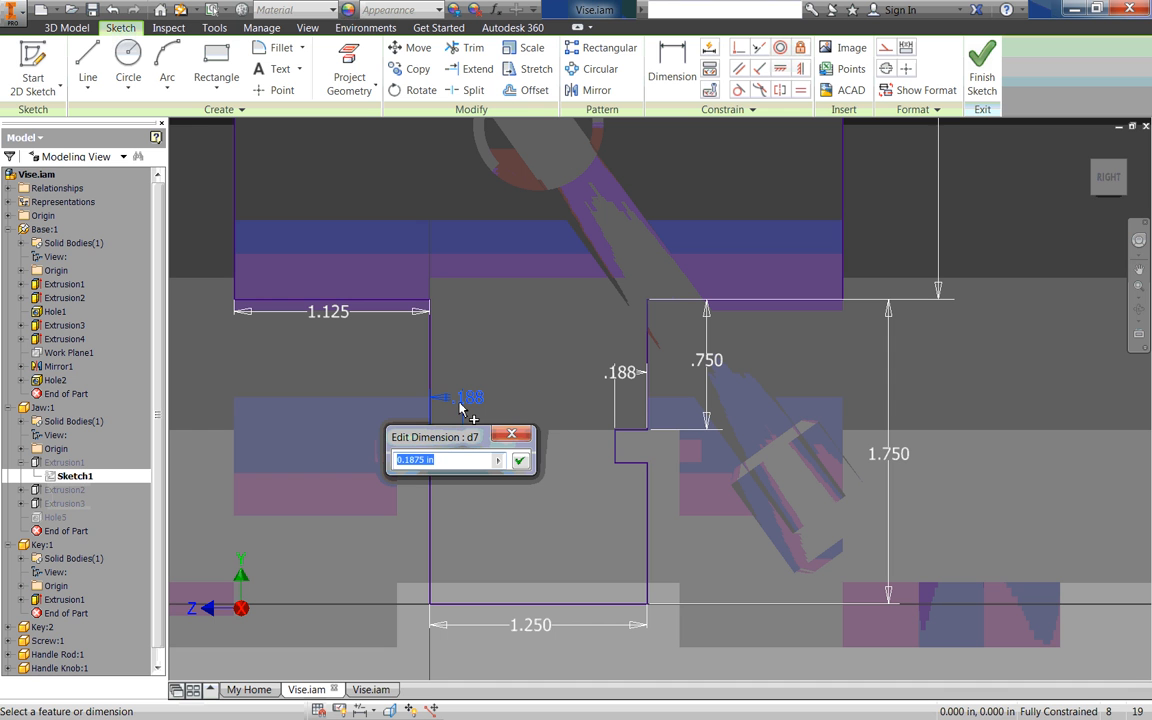
mouse_move(452, 445)
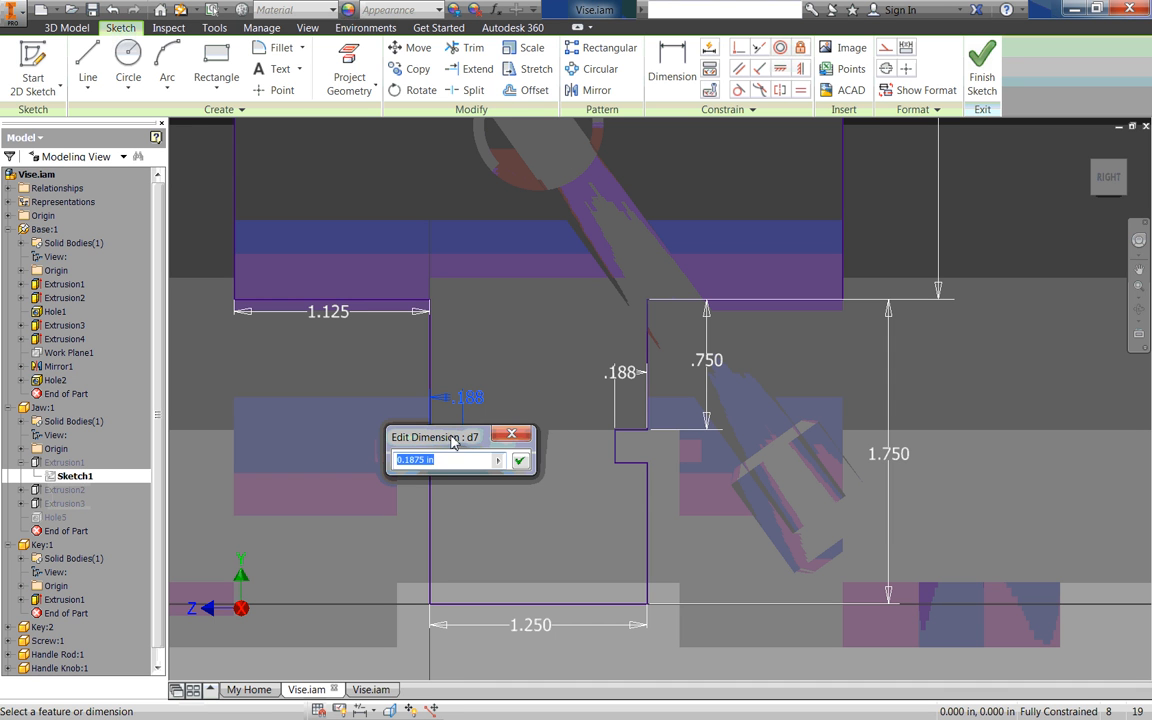
left_click_drag(435, 437, 469, 519)
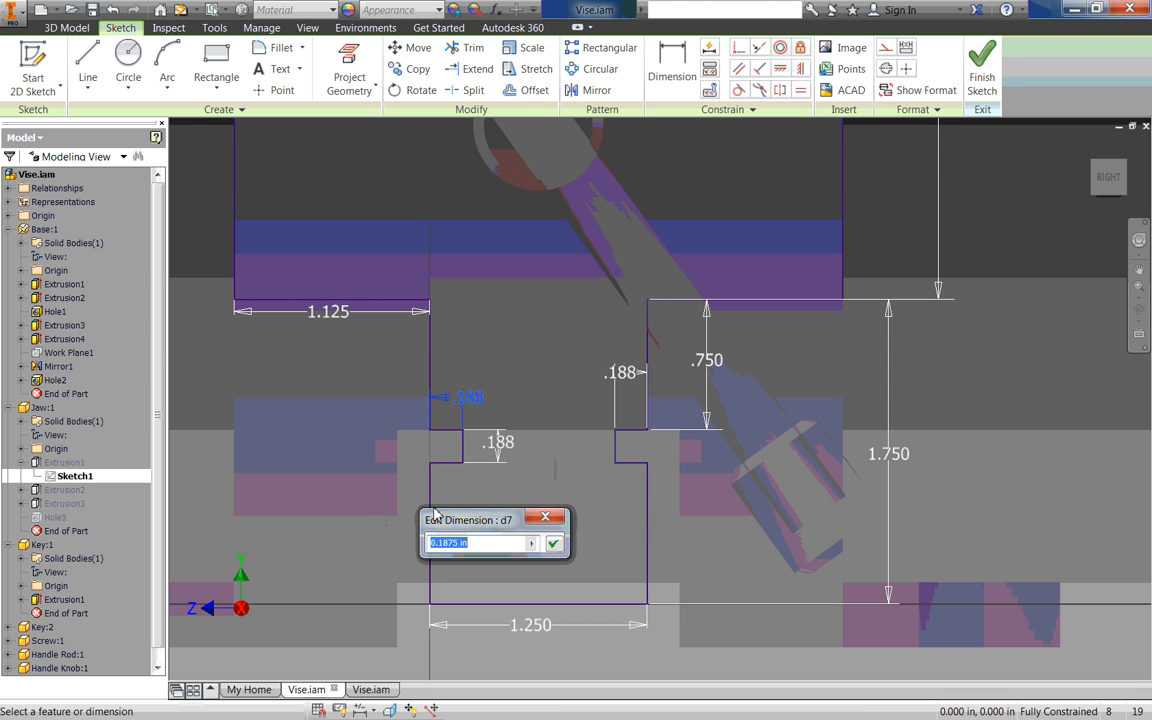
mouse_move(405, 430)
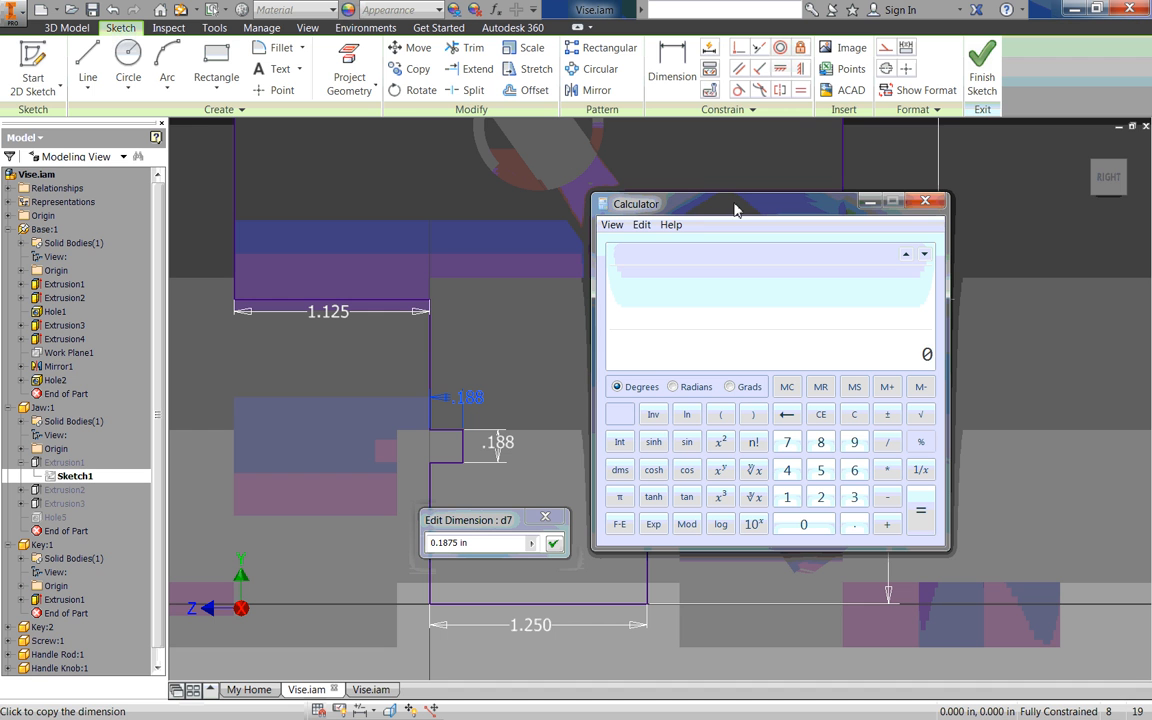
left_click(919, 511)
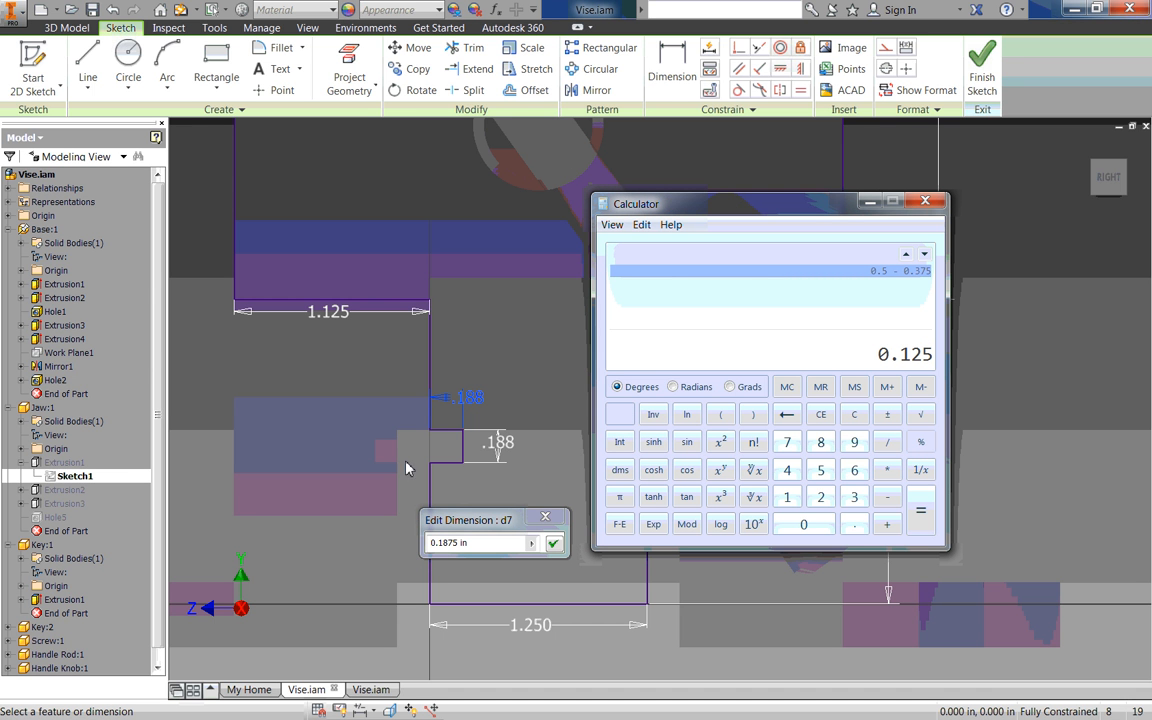
mouse_move(378, 450)
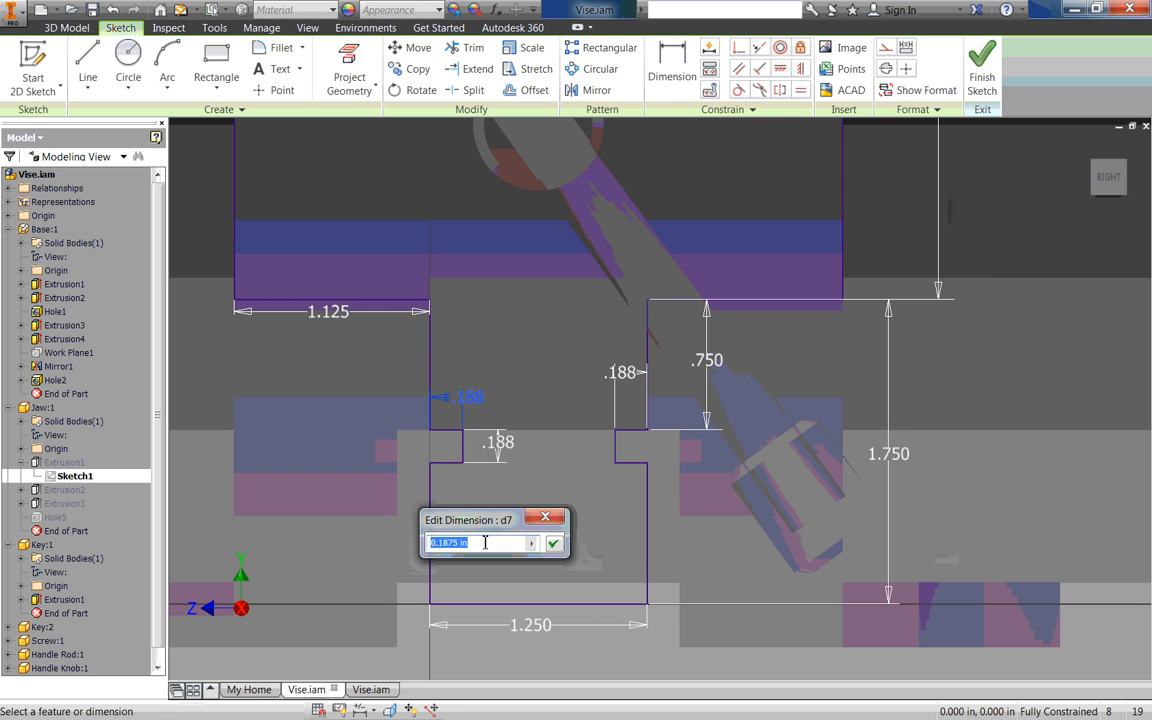
left_click(480, 542)
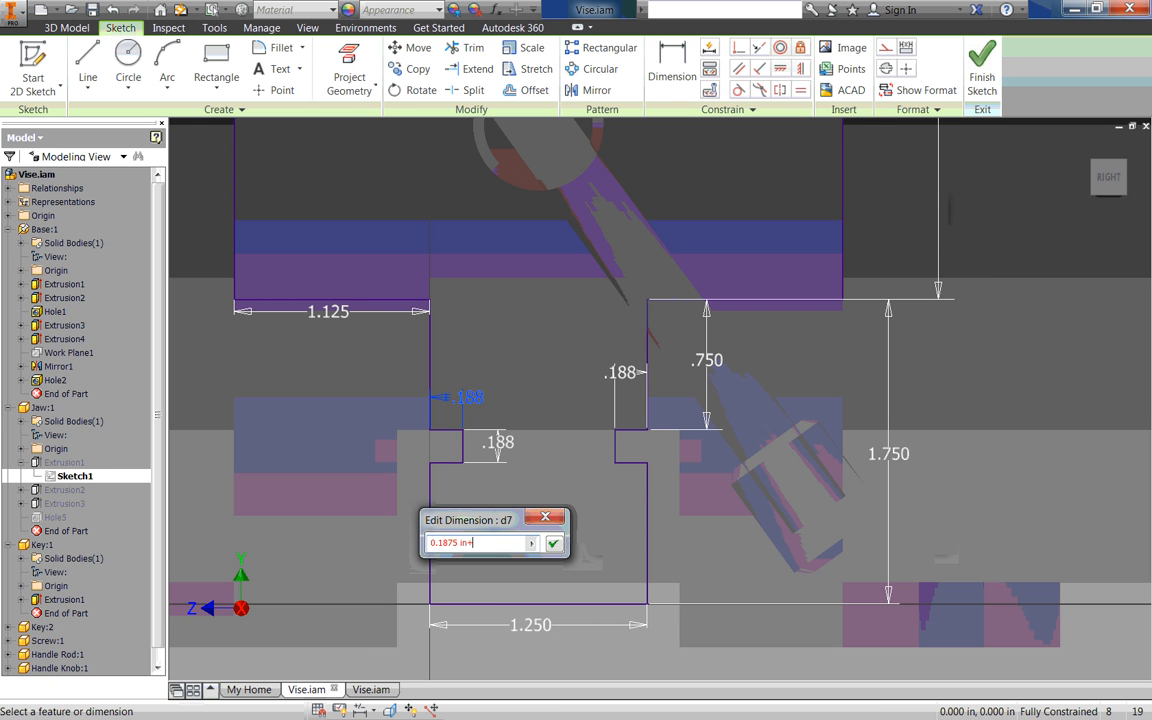
left_click(553, 543)
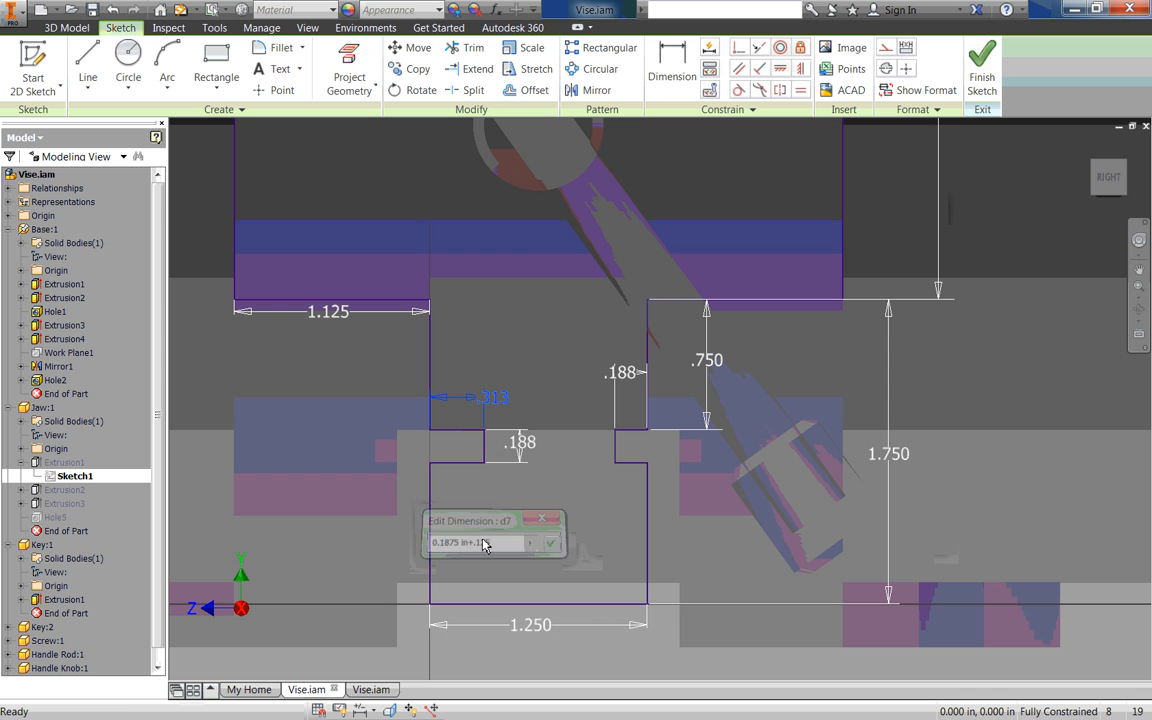
left_click(550, 542)
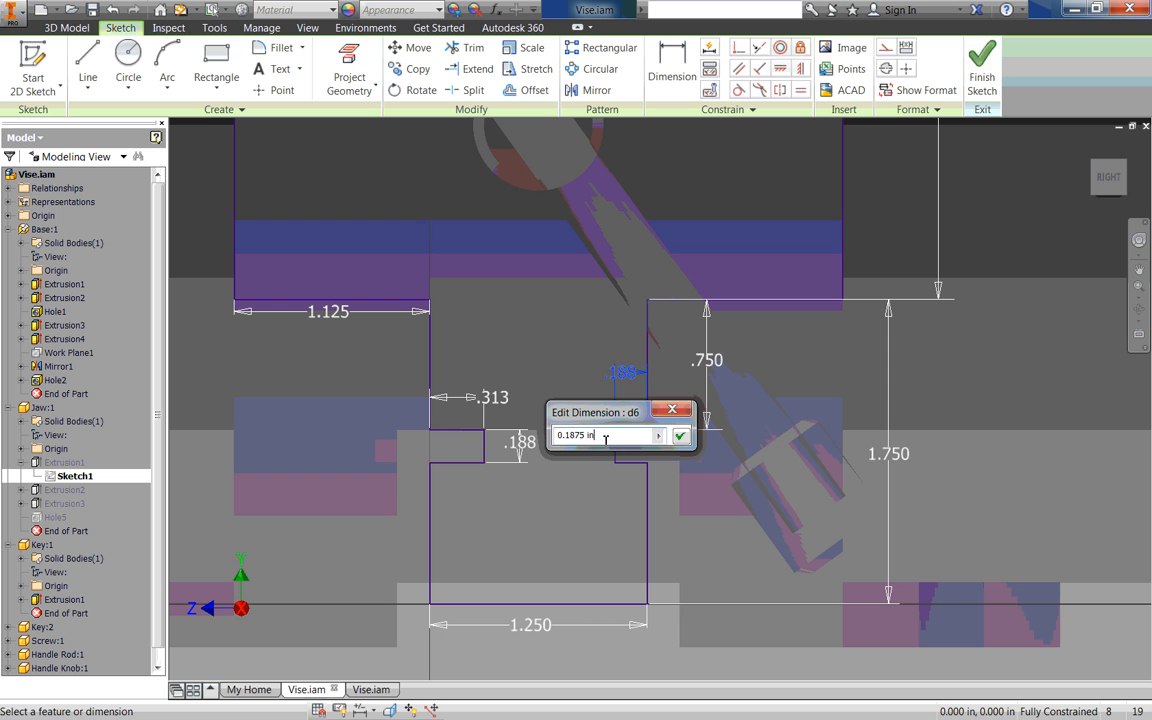
left_click(680, 435)
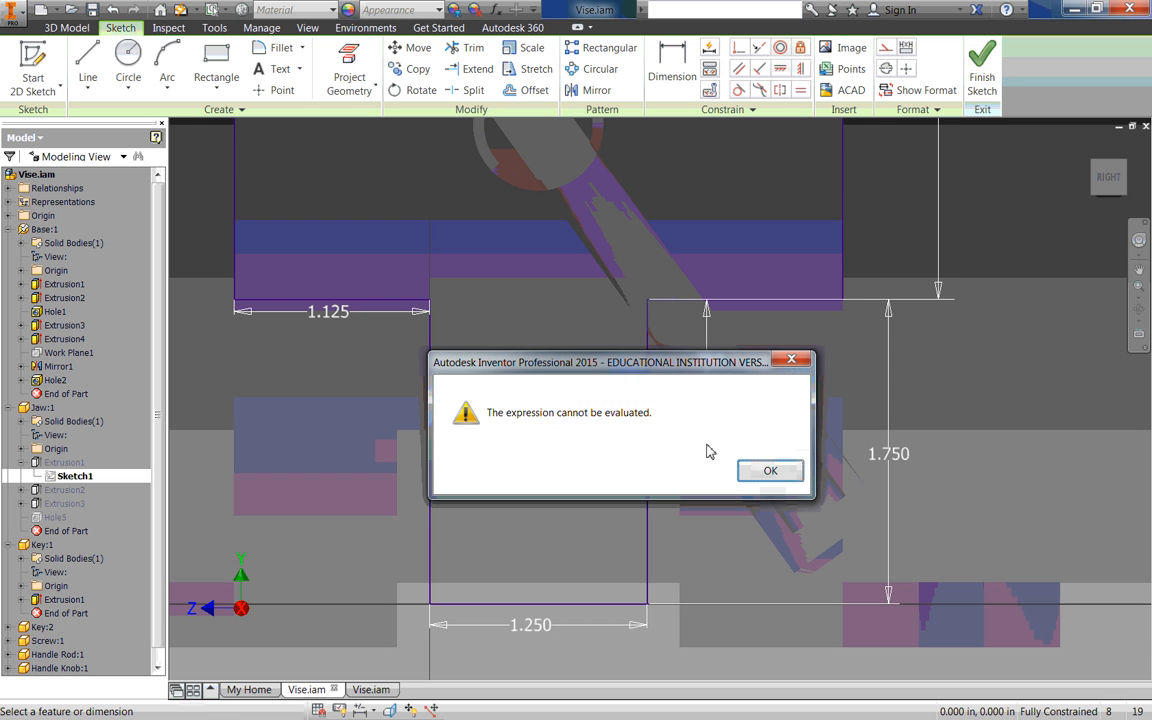
left_click(770, 471)
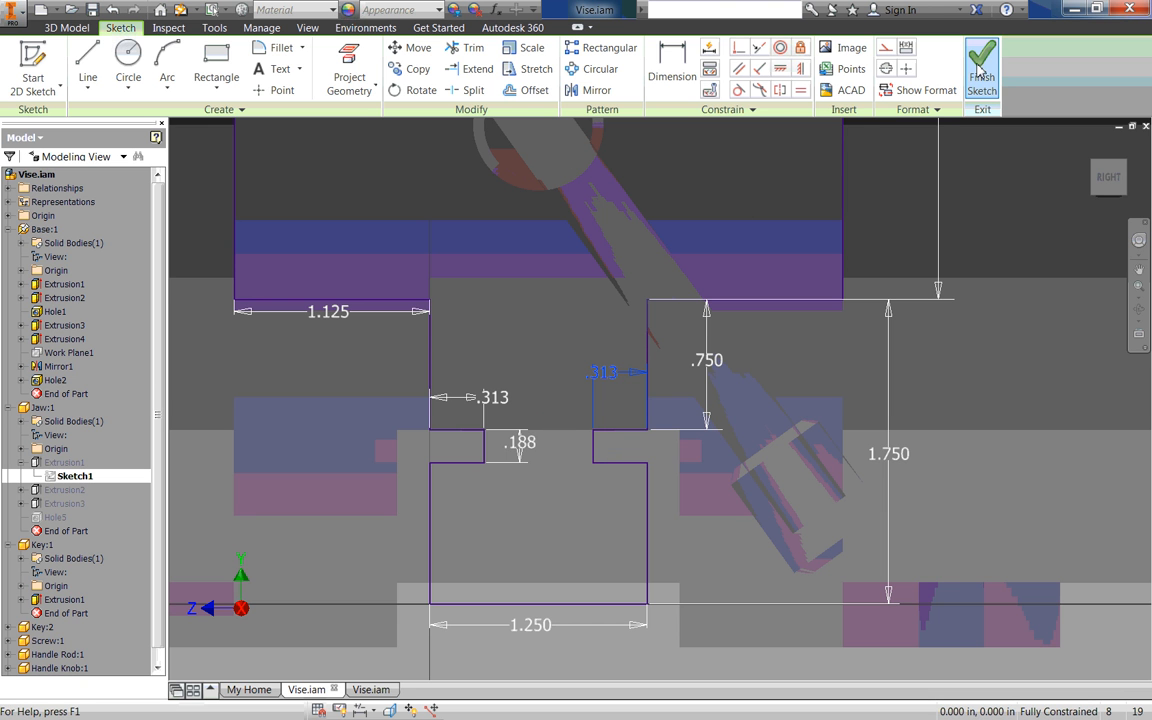
Step: Finish the jaw sketch and orbit the assembly to inspect the widened notches
left_click(982, 62)
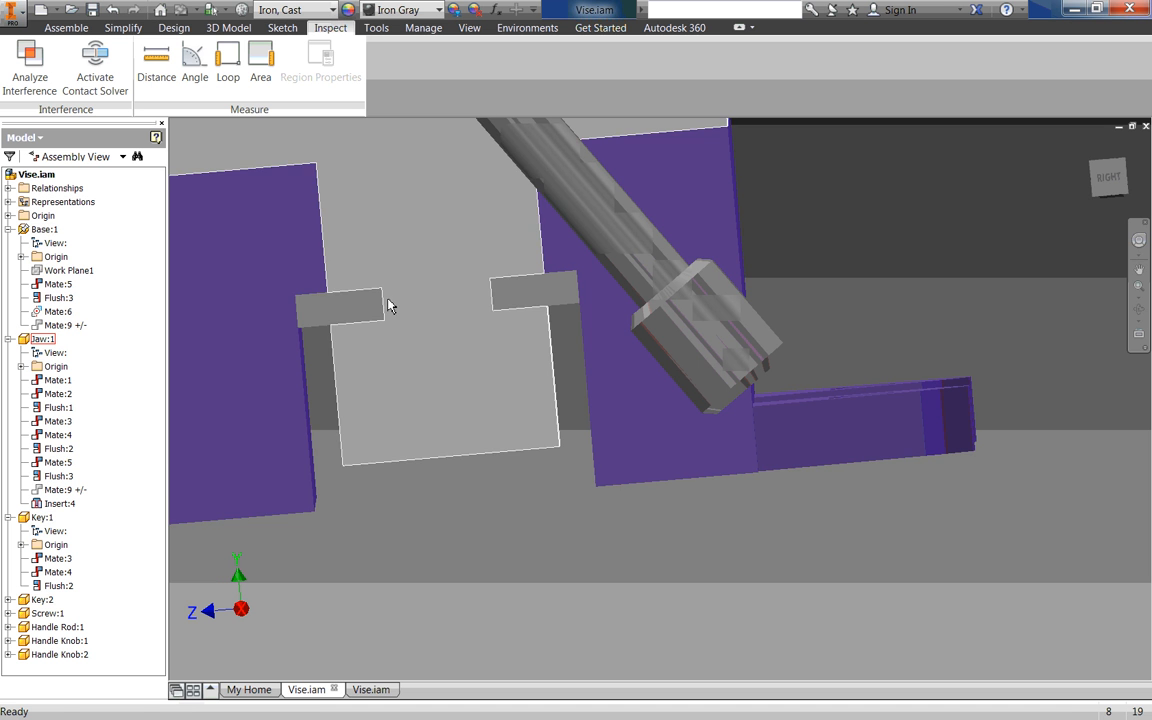
left_click_drag(390, 305, 540, 293)
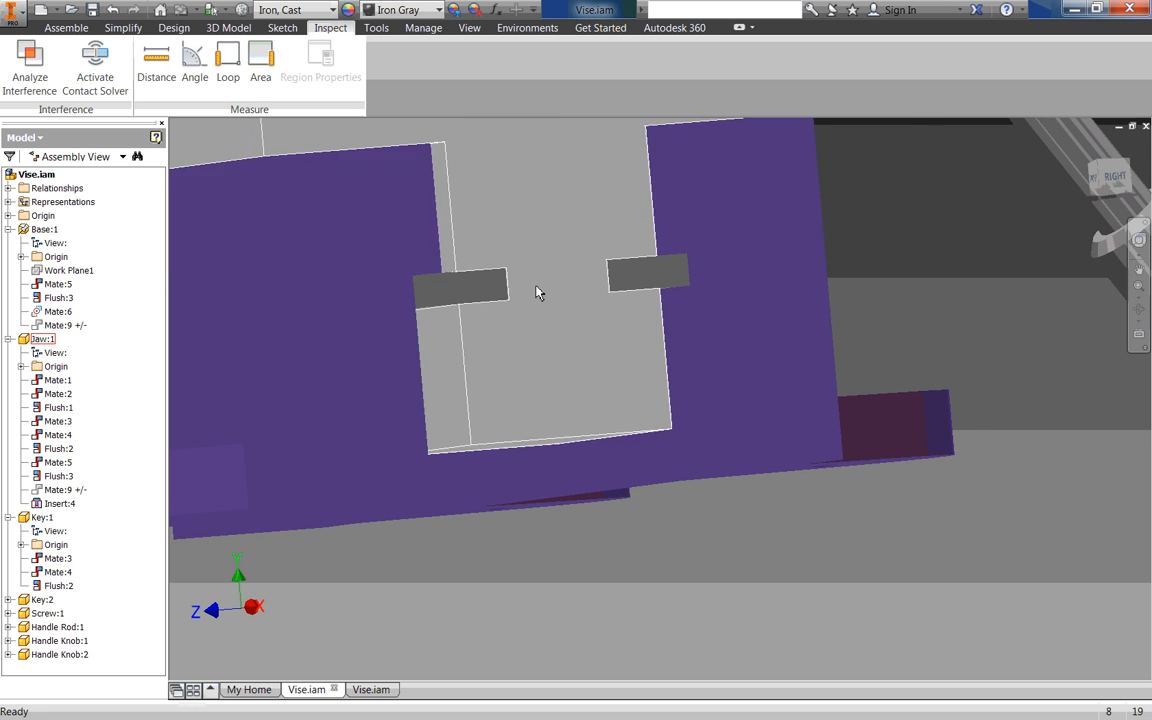
left_click_drag(540, 293, 509, 342)
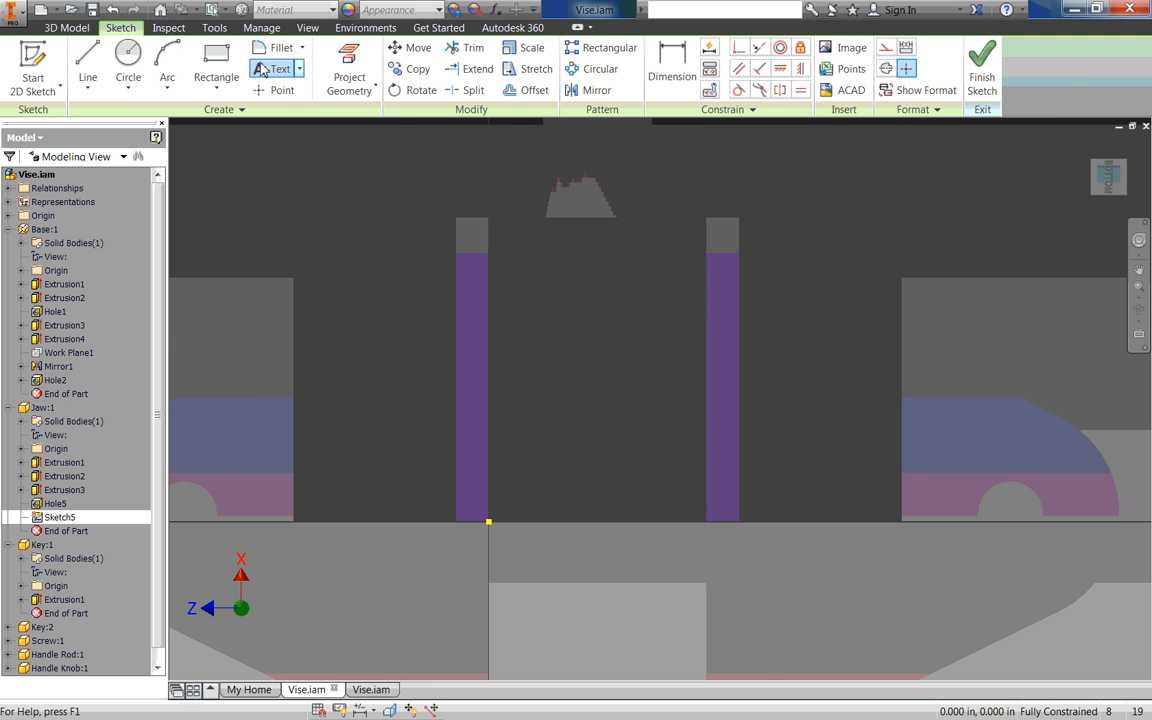
Step: Place left and right centre points in the jaw sketch and constrain them horizontally
left_click(282, 90)
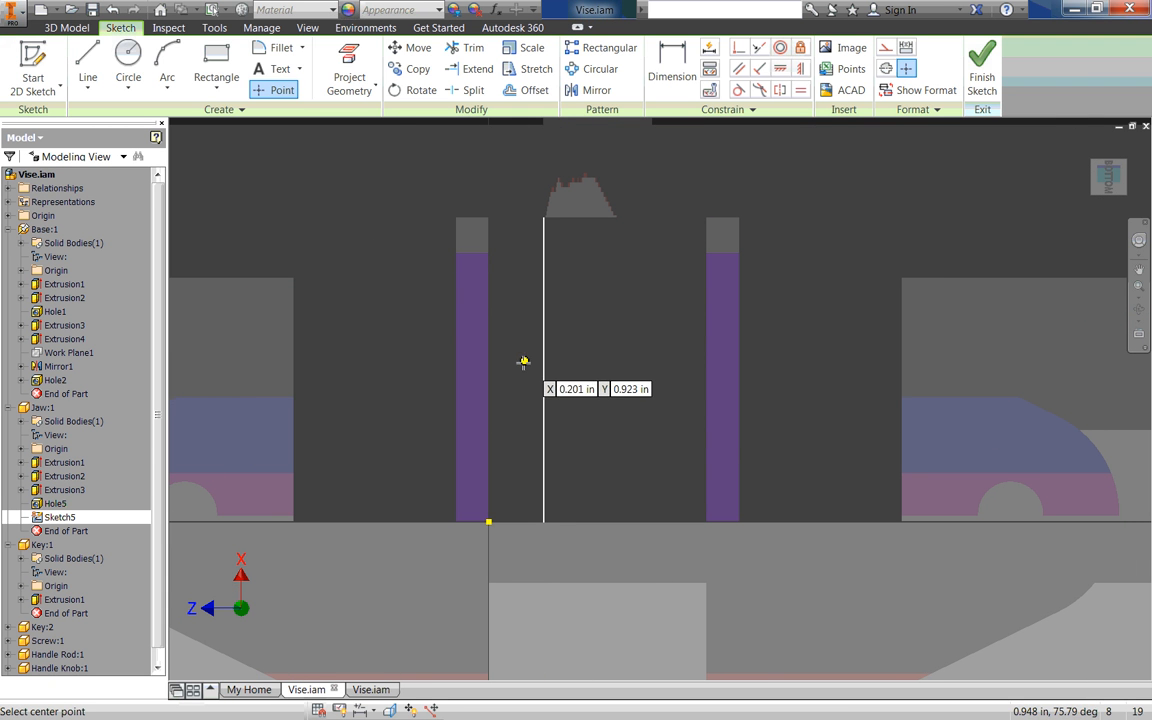
mouse_move(672, 368)
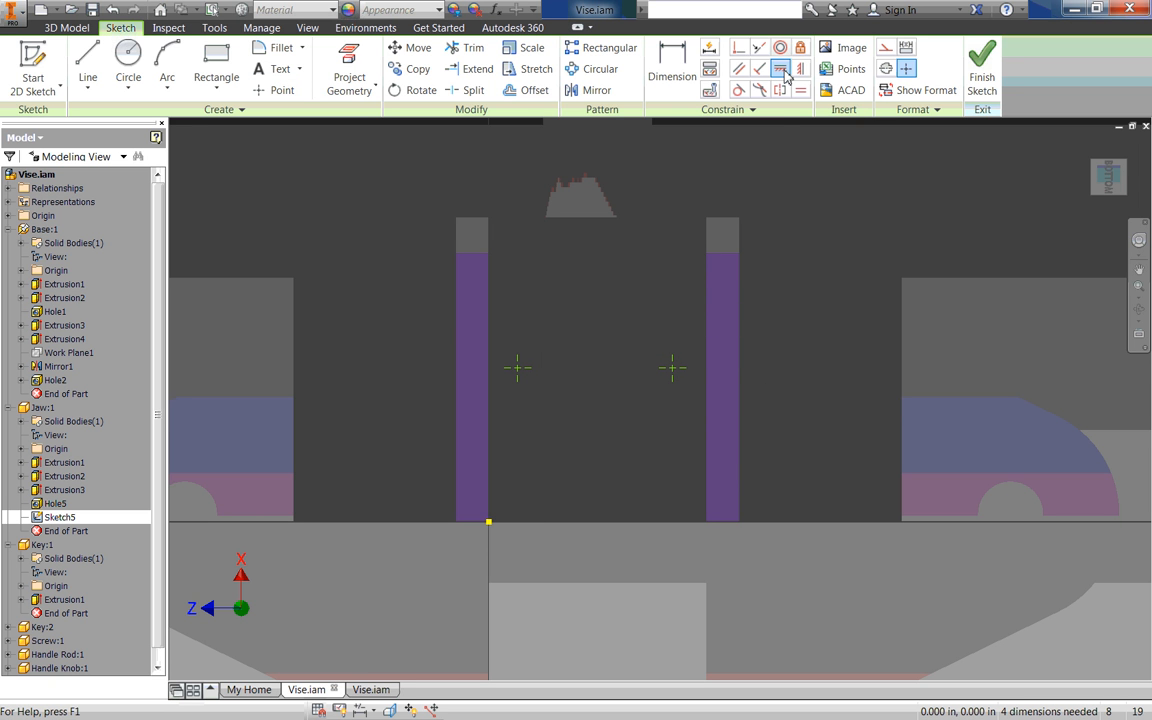
left_click(780, 68)
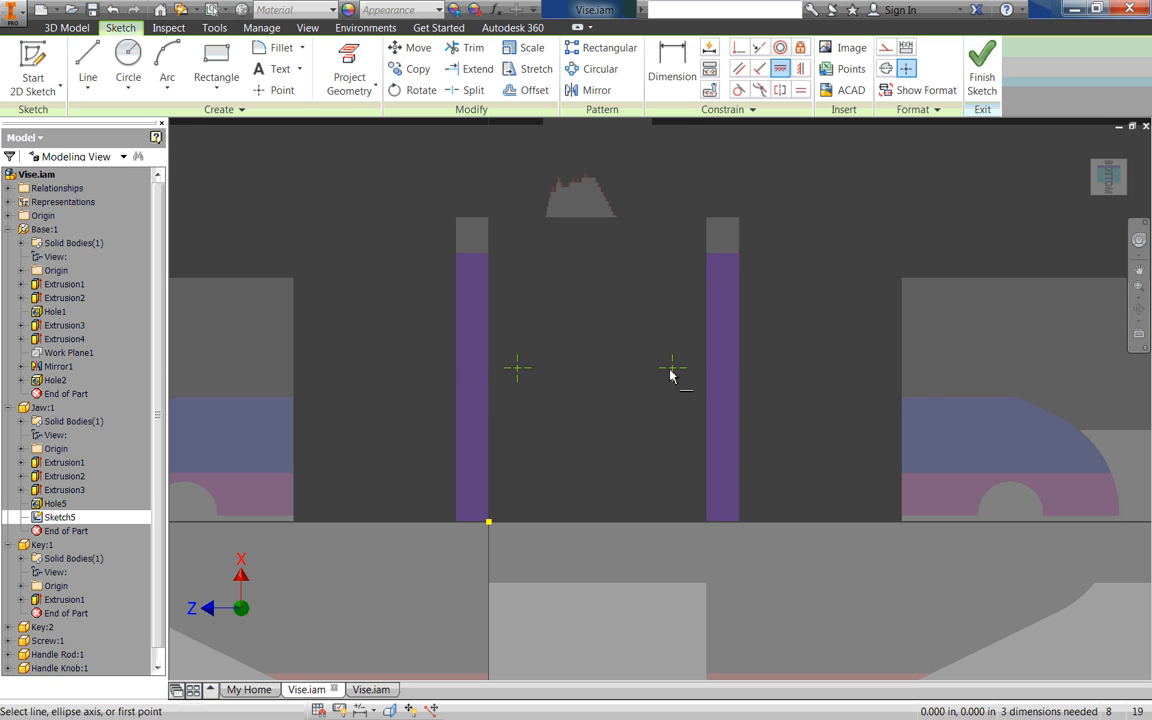
left_click(672, 368)
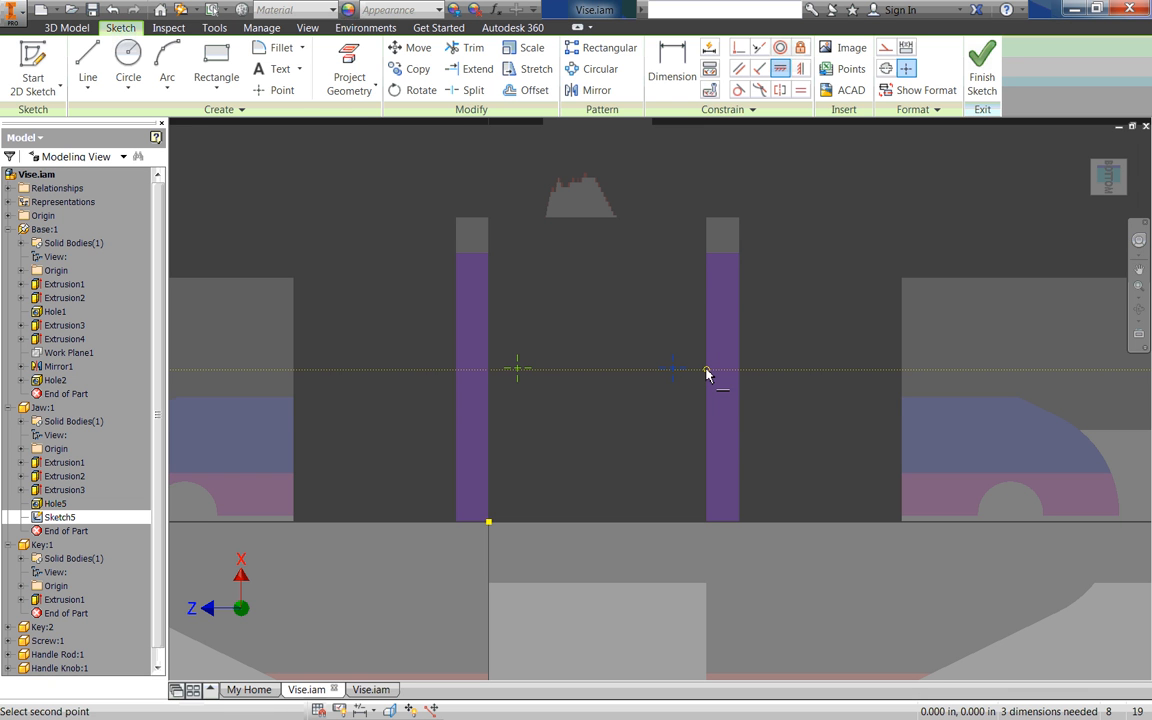
left_click(708, 371)
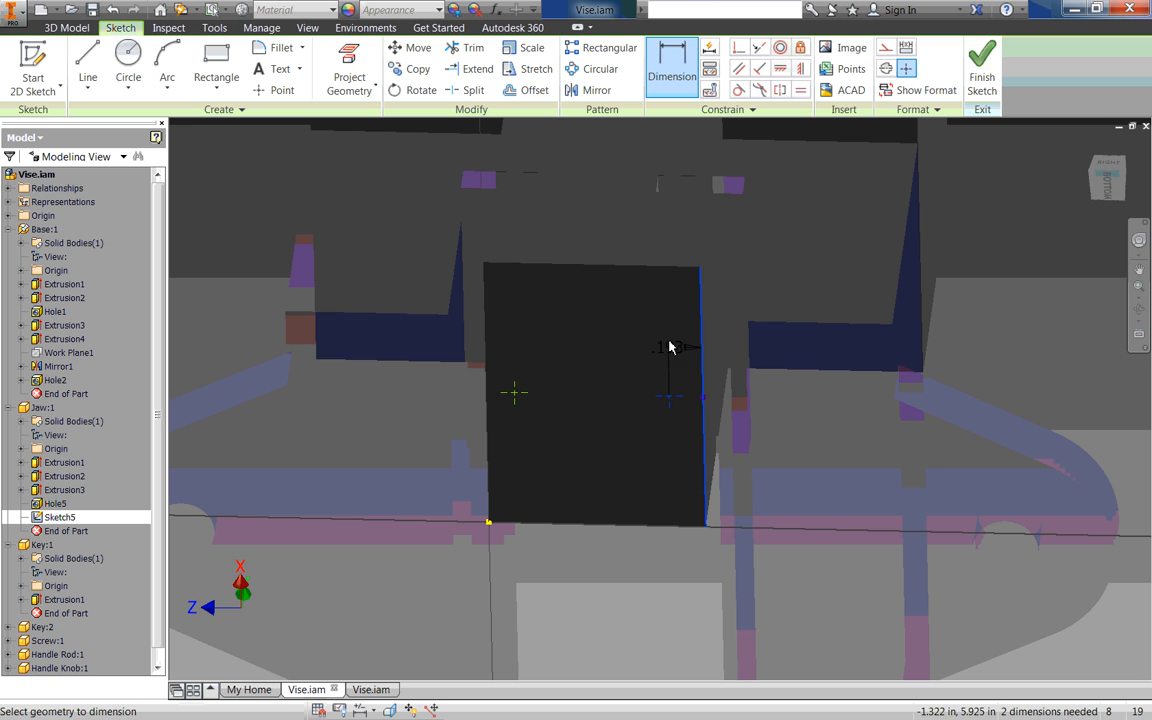
Step: Dimension the hole points to the jaw edges, setting the left offset to .188
left_click(703, 395)
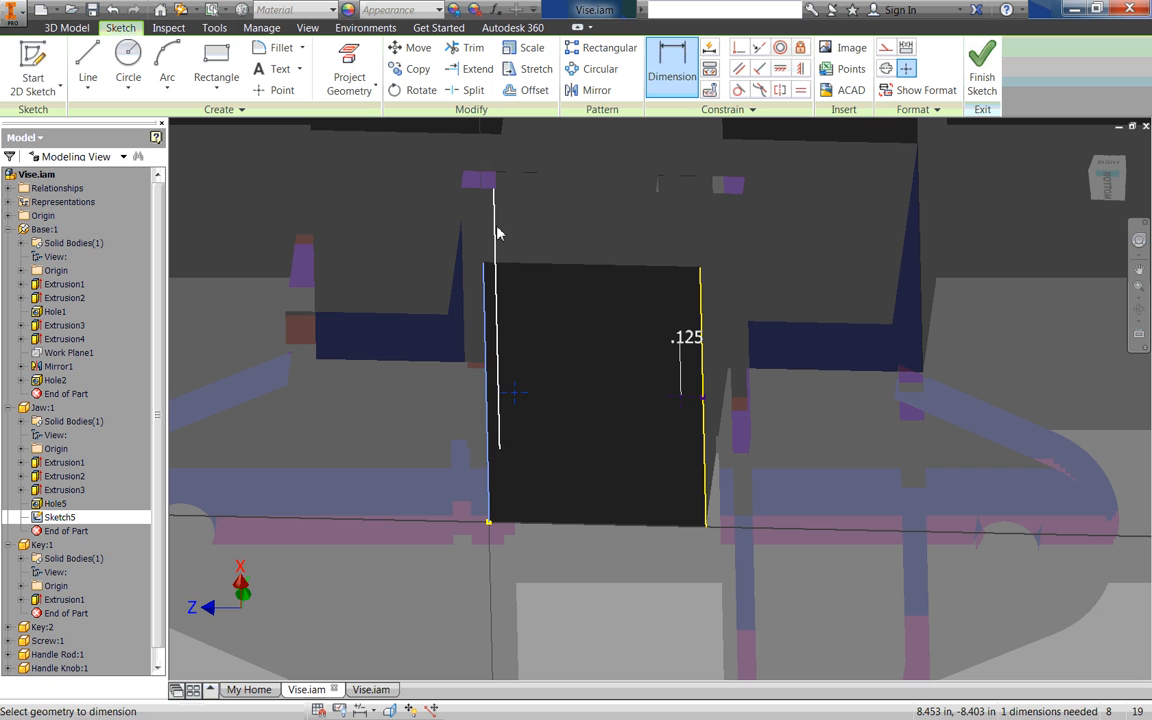
left_click(497, 230)
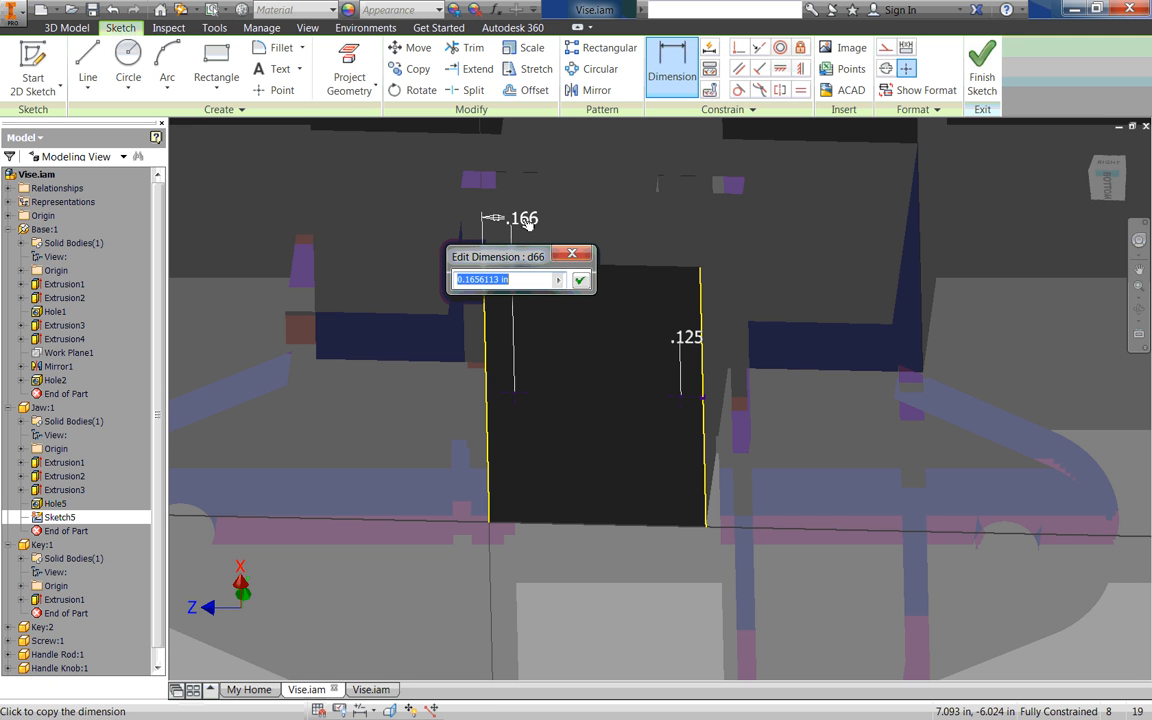
type(".1")
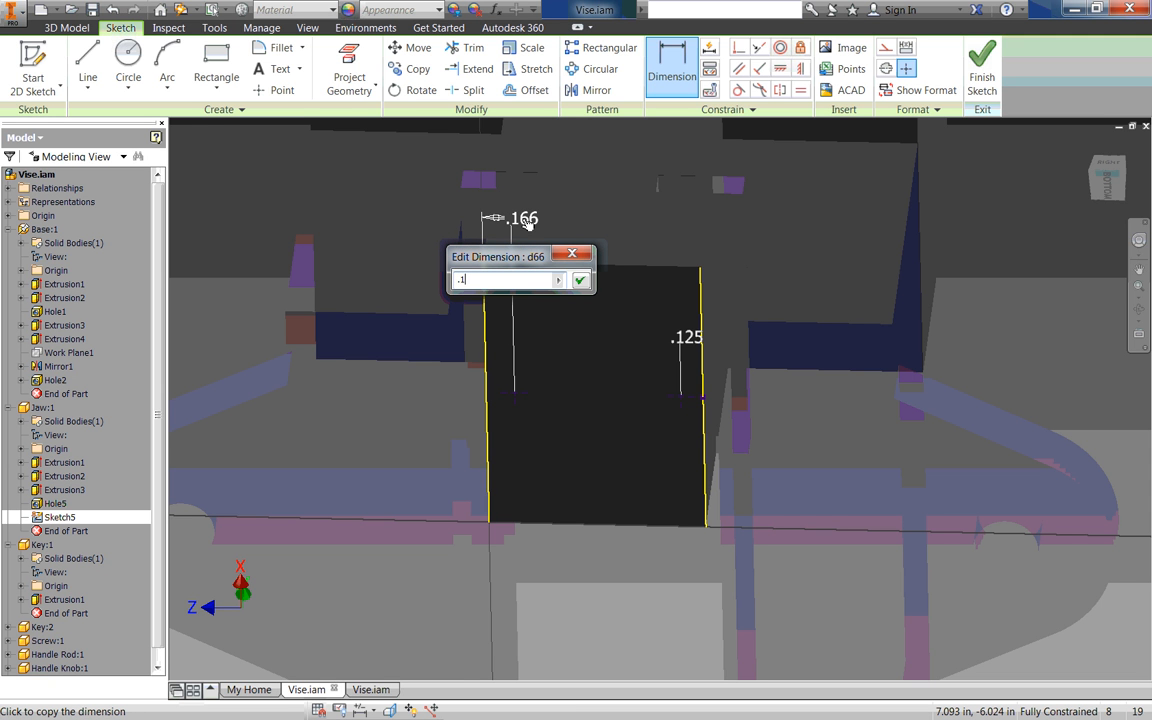
type(".187")
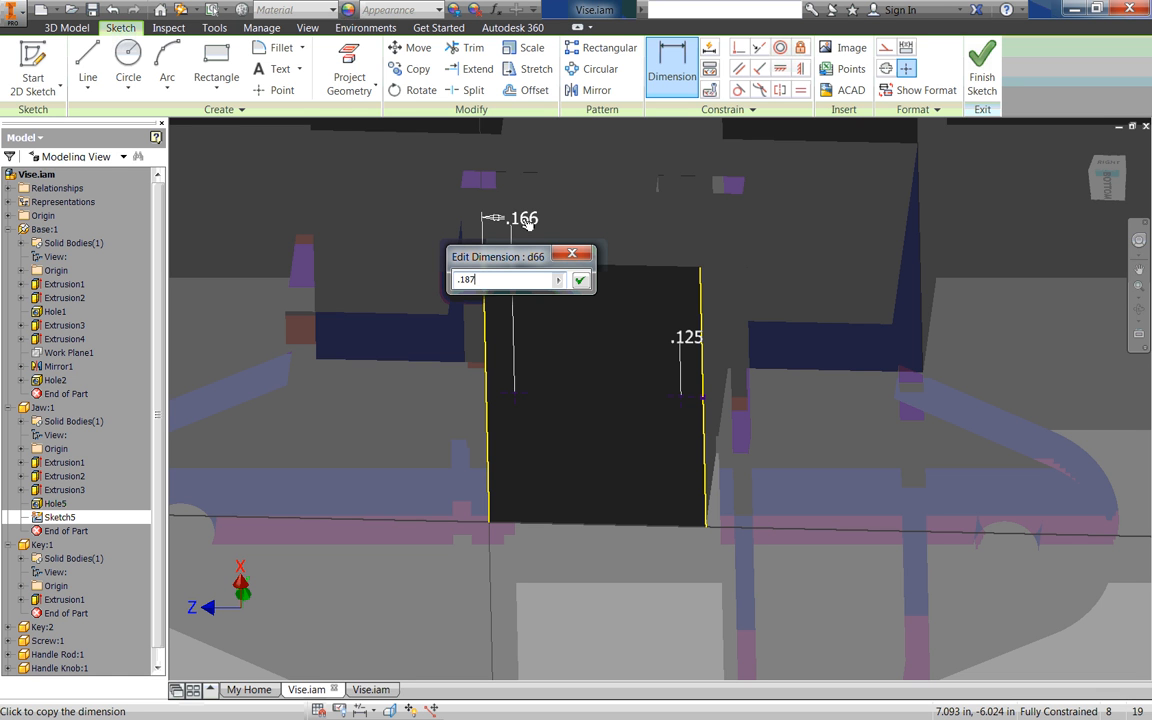
left_click(580, 280)
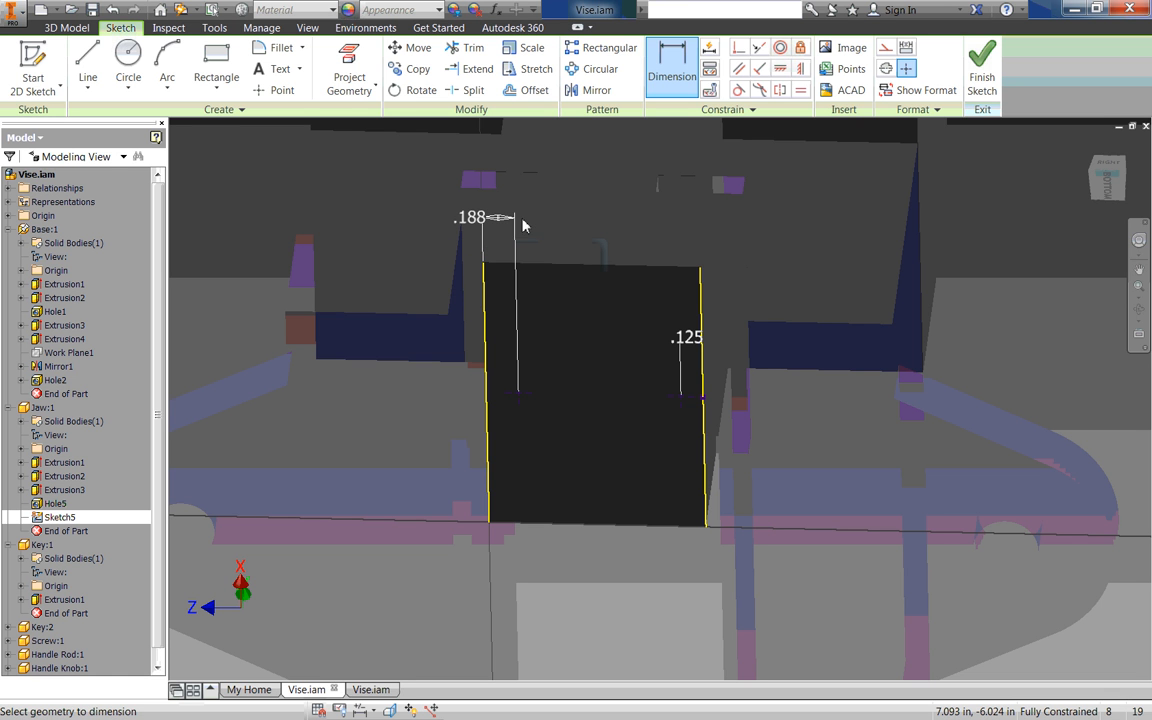
left_click(686, 337)
type(".1875")
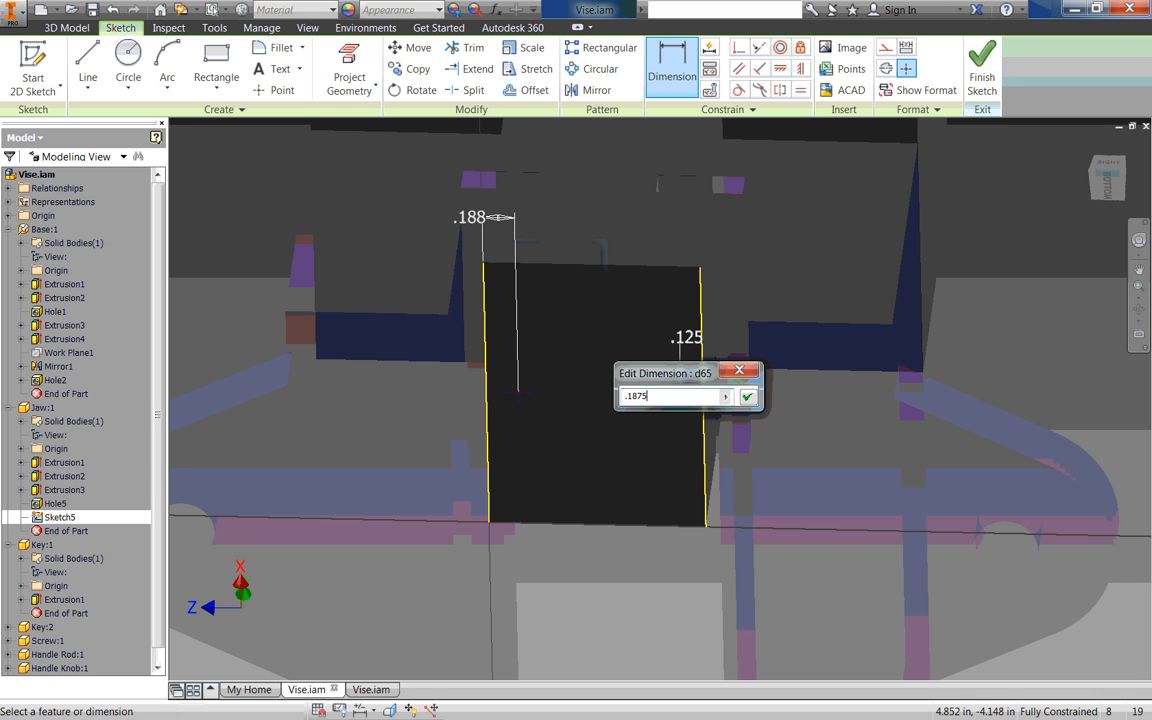
Step: Confirm the .1875 hole-centre dimension and finish the jaw sketch
left_click(748, 396)
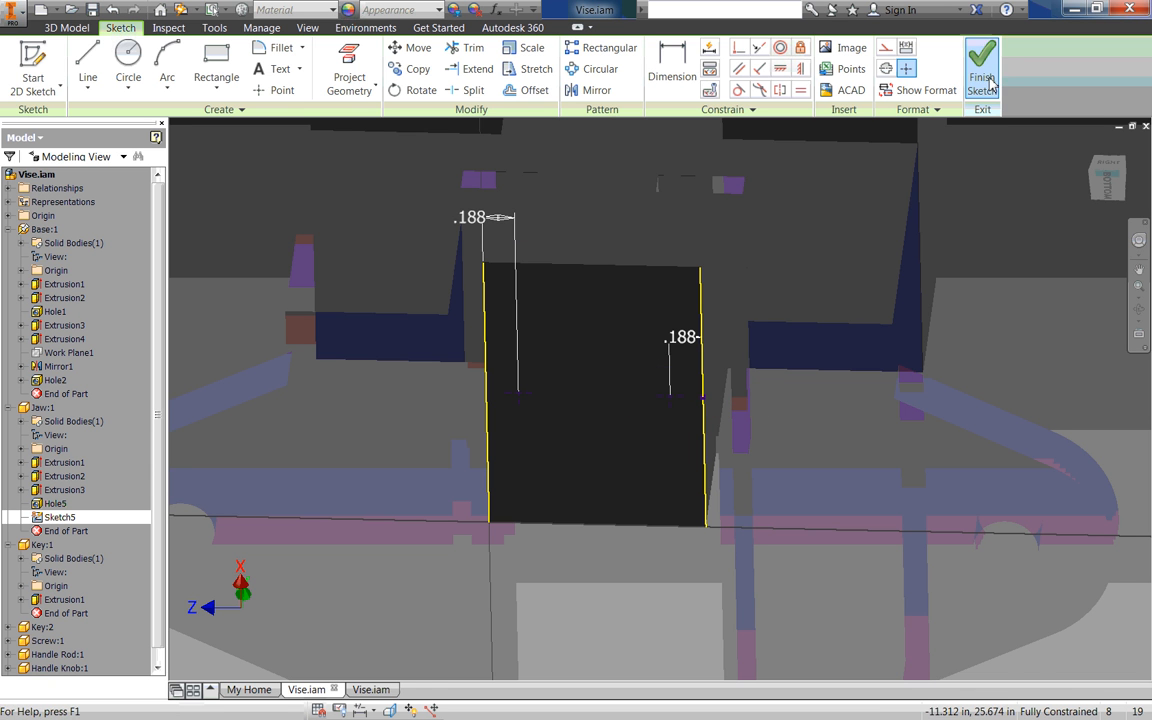
left_click(981, 62)
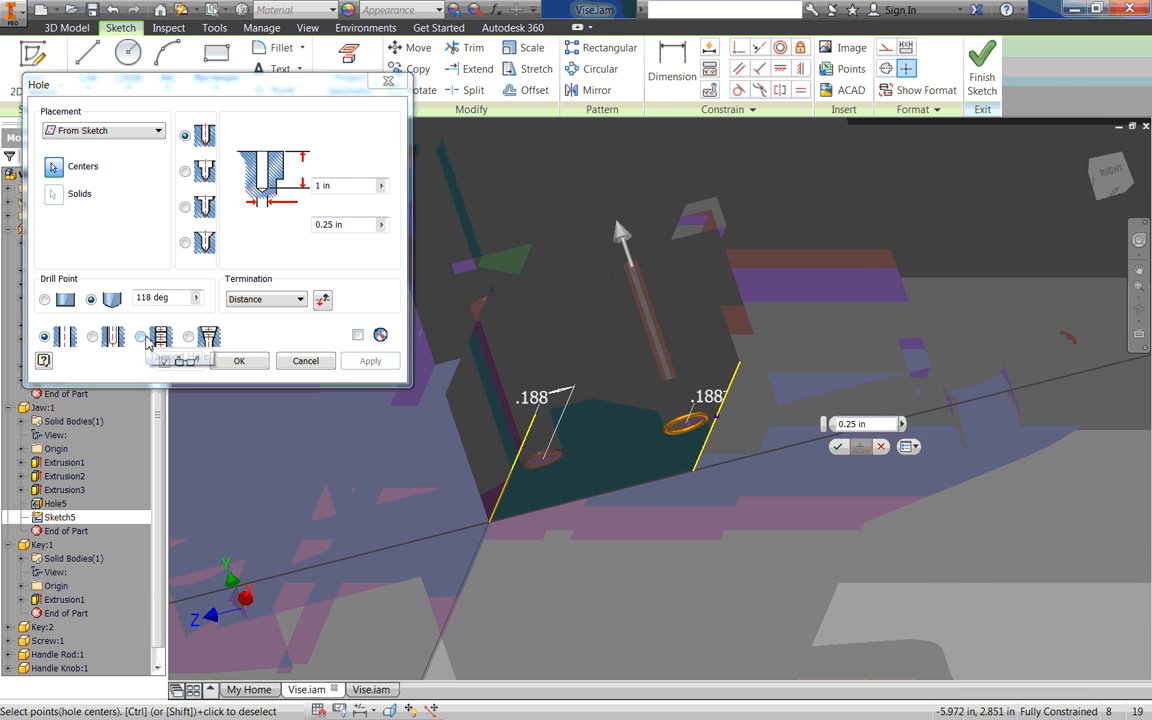
Step: Make the jaw holes tapped 0.099 (#3) 3-48 UNC, full depth, with termination set to To
left_click(160, 336)
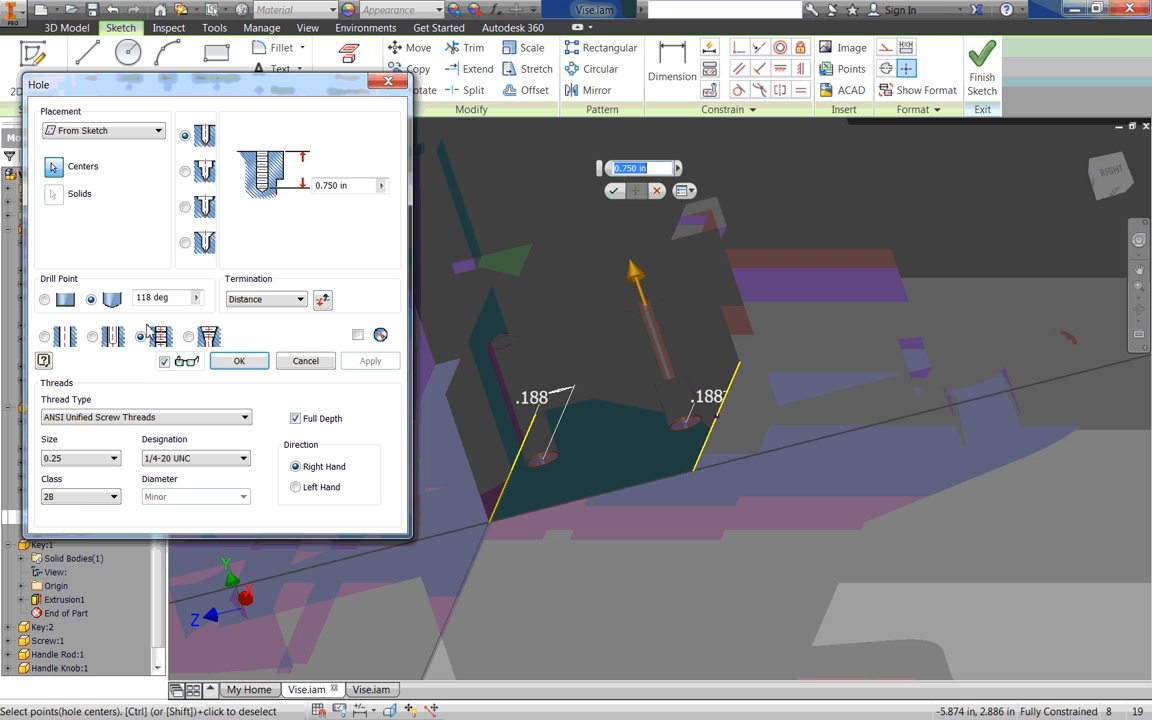
left_click(243, 417)
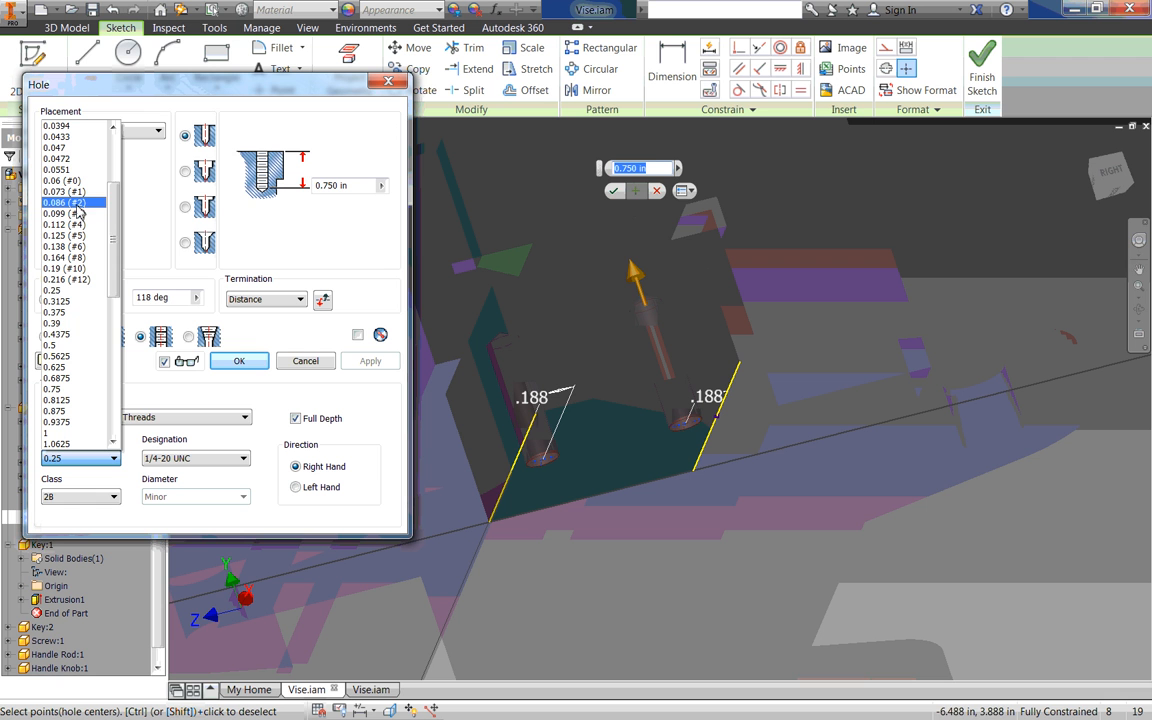
left_click(62, 213)
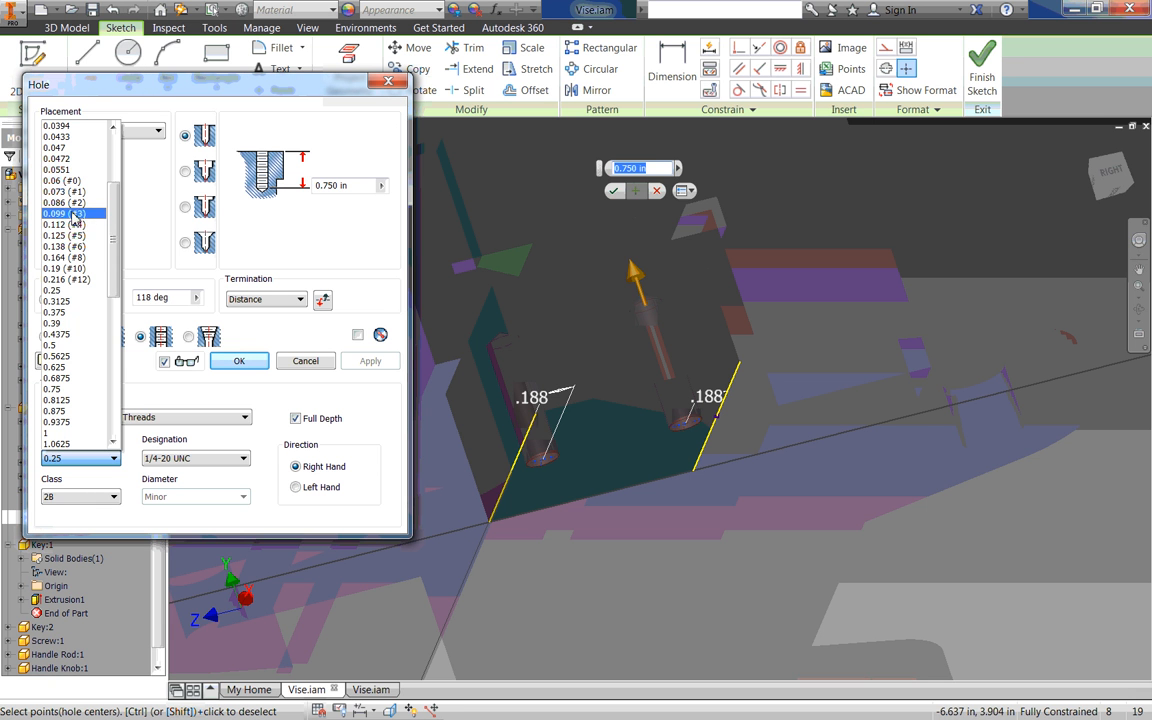
left_click(65, 213)
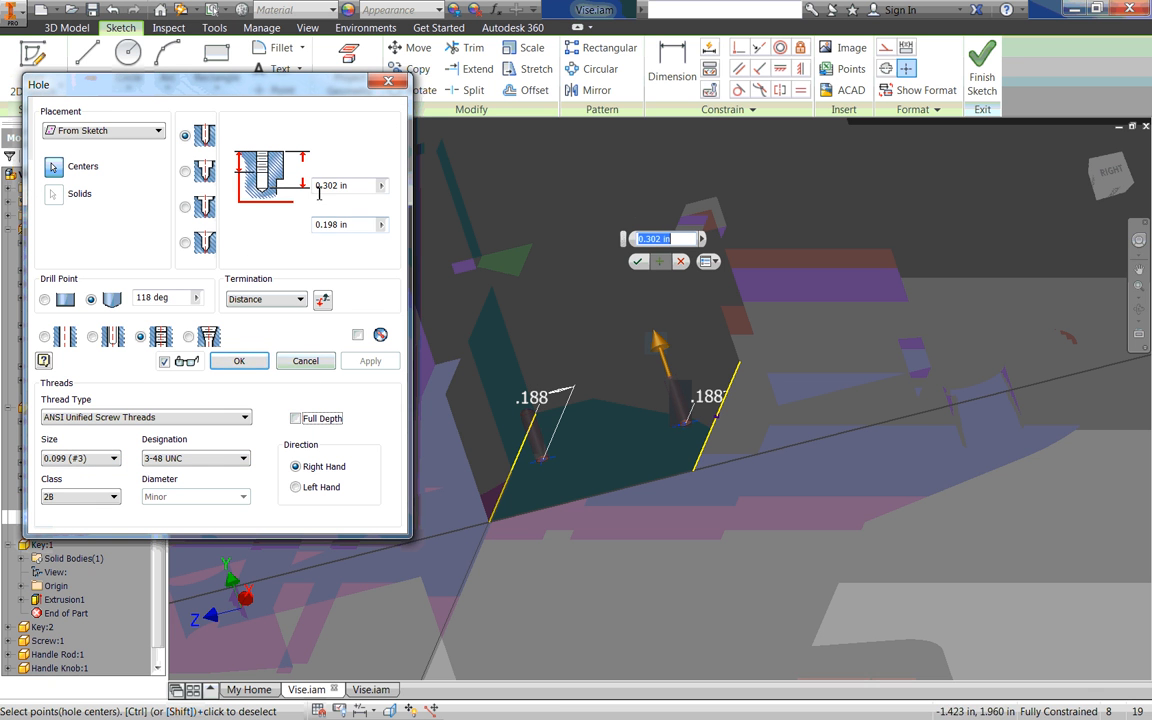
mouse_move(543, 450)
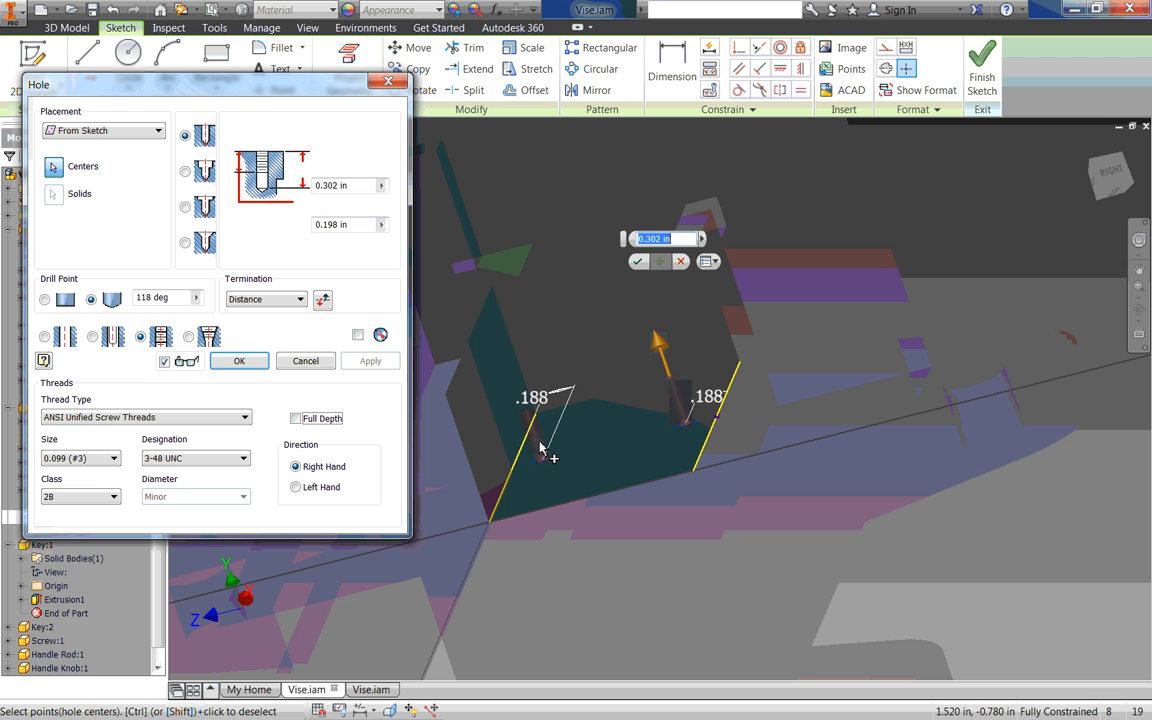
left_click(296, 418)
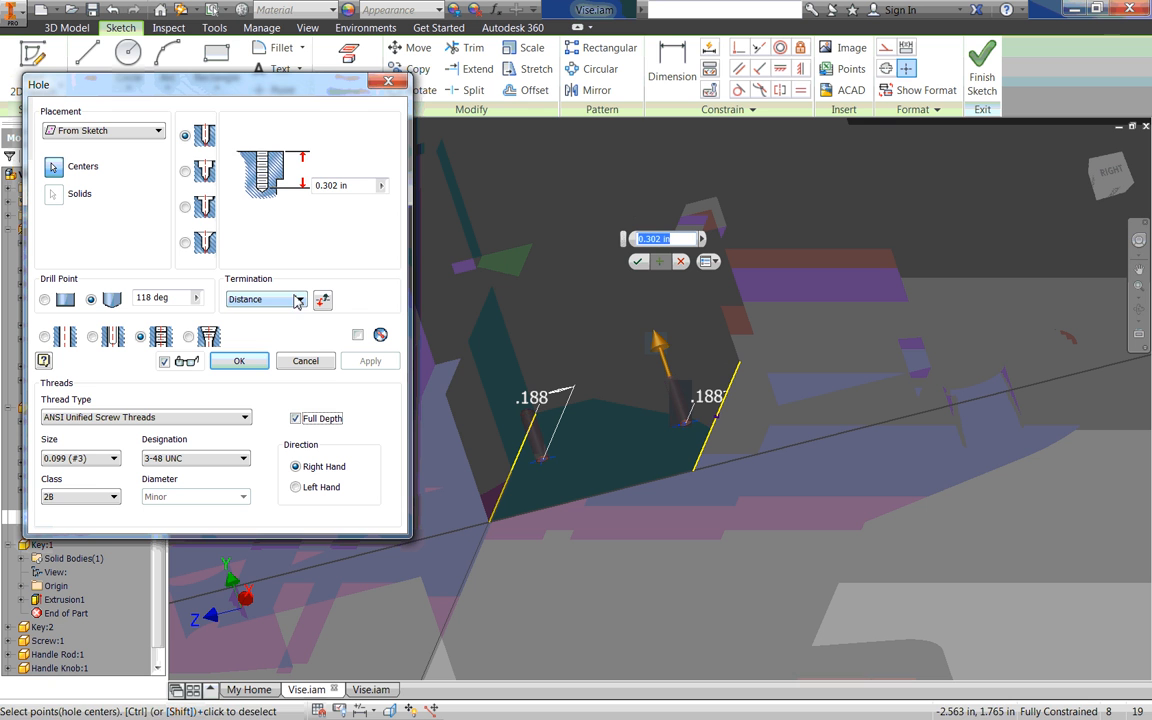
left_click(298, 299)
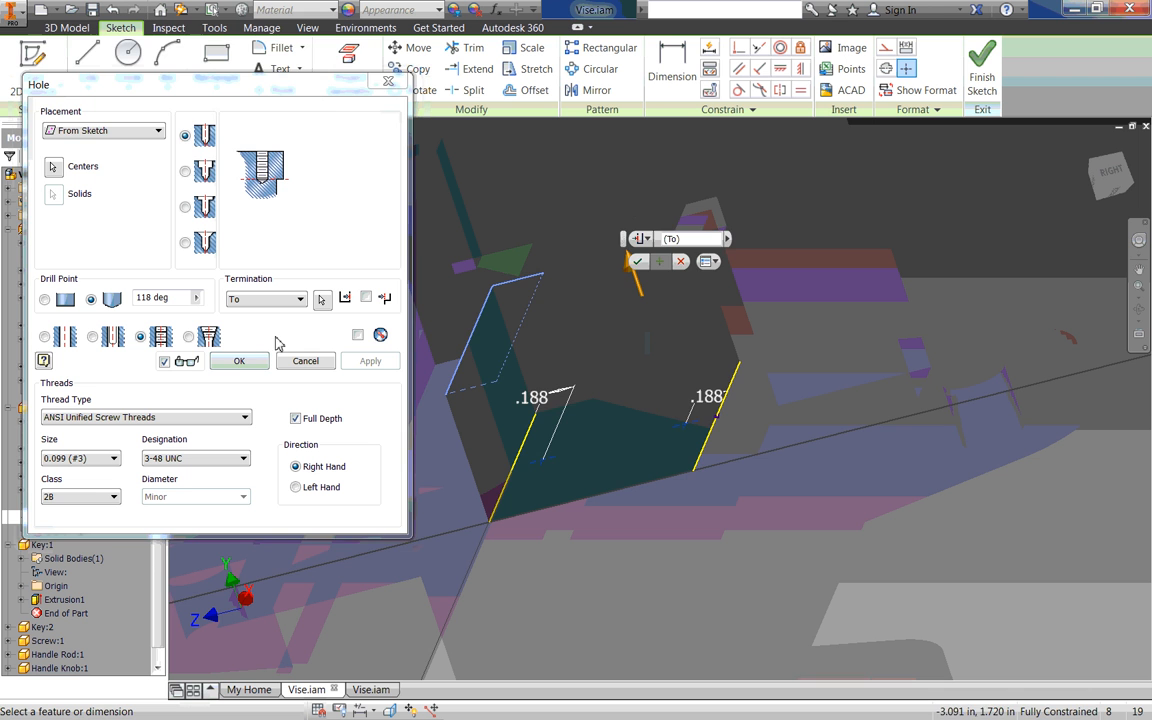
Step: After the To-face termination fails, switch to Distance, set .875 depth, and create both holes
left_click(239, 360)
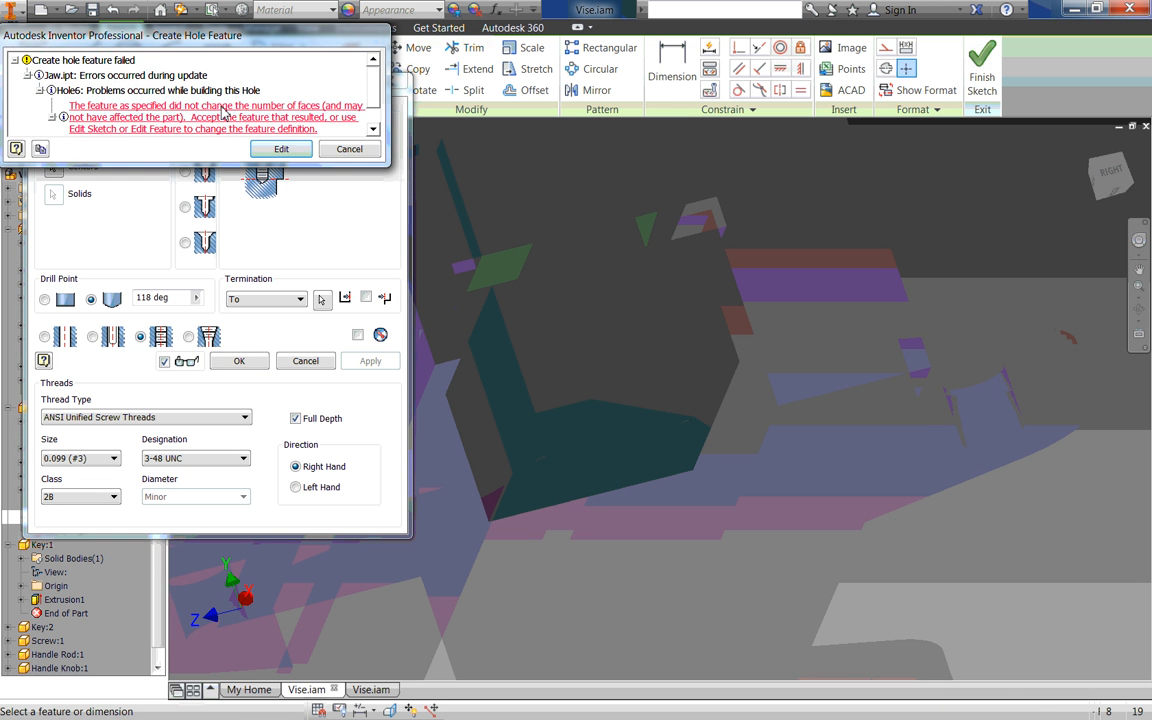
left_click(281, 149)
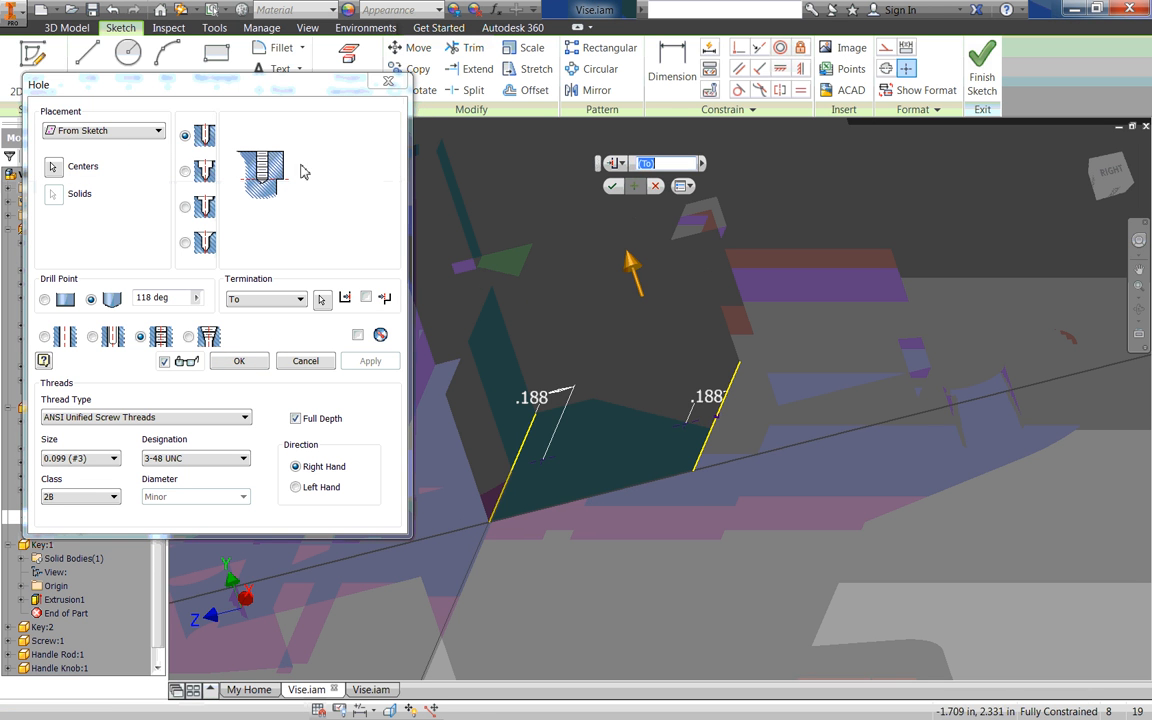
left_click(265, 299)
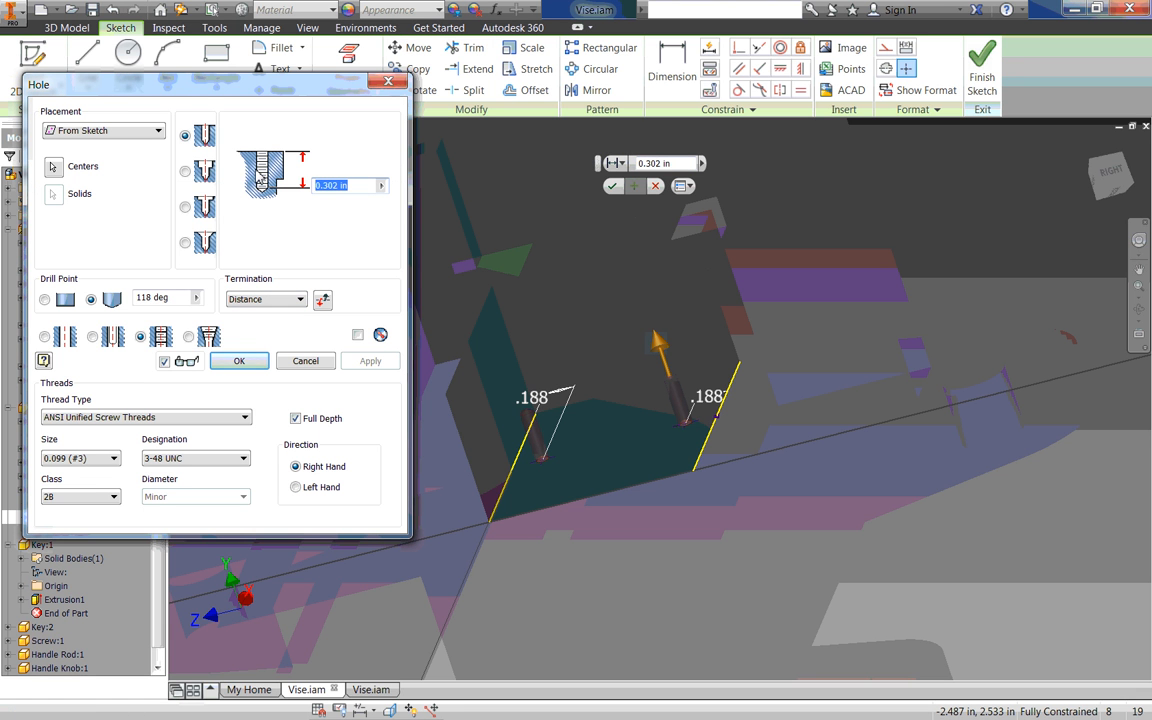
type(".5")
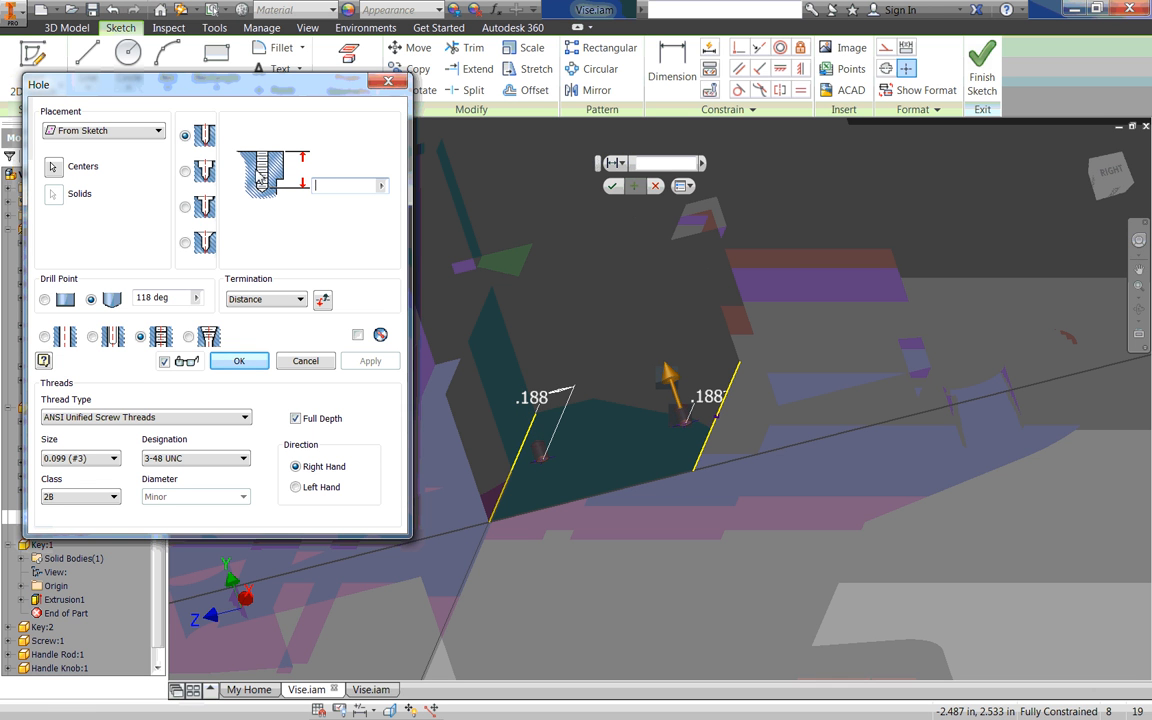
type("1")
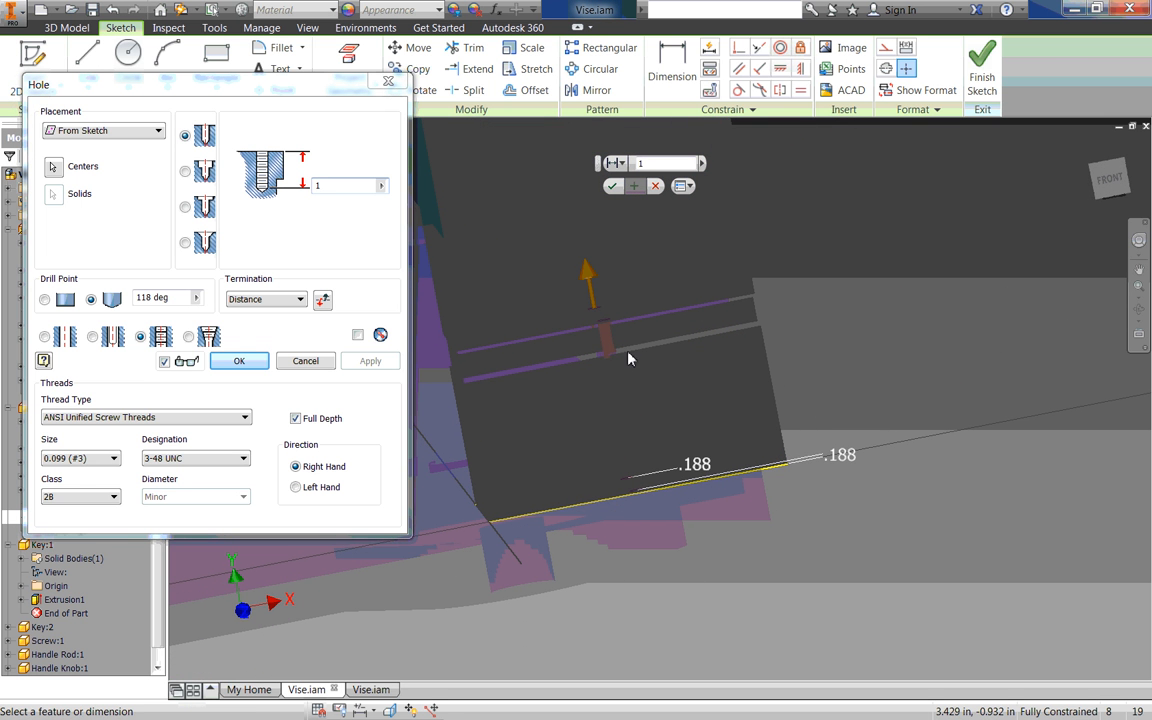
mouse_move(343, 201)
type(".875")
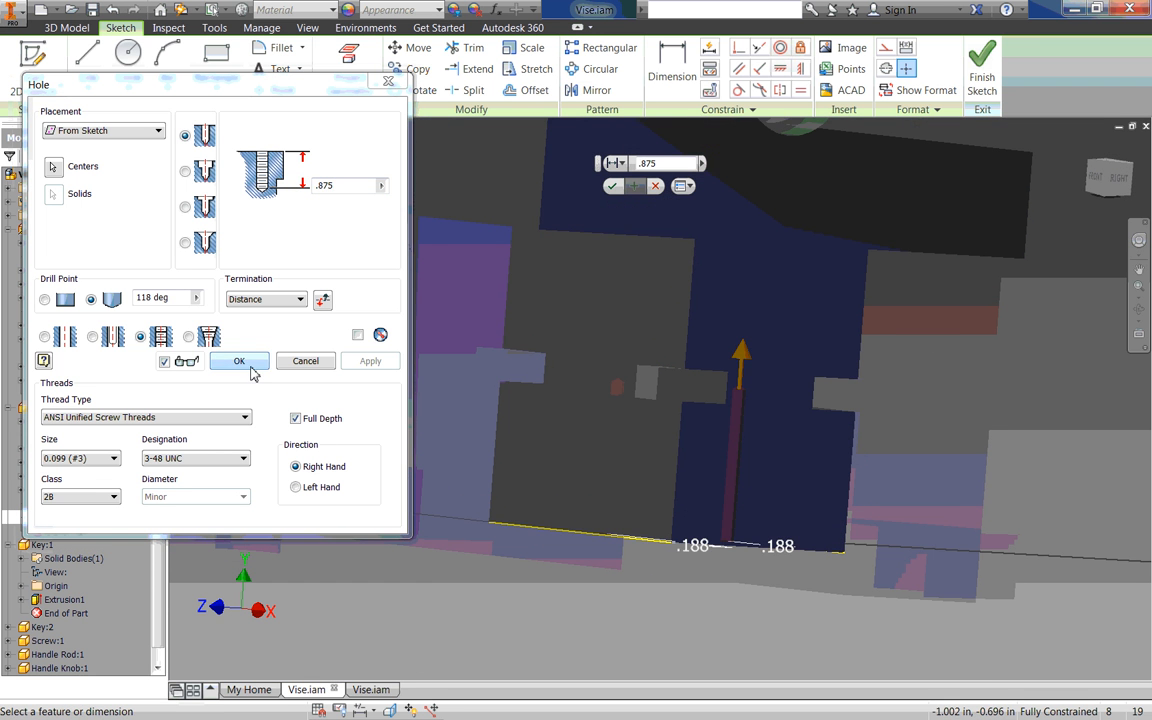
left_click(239, 361)
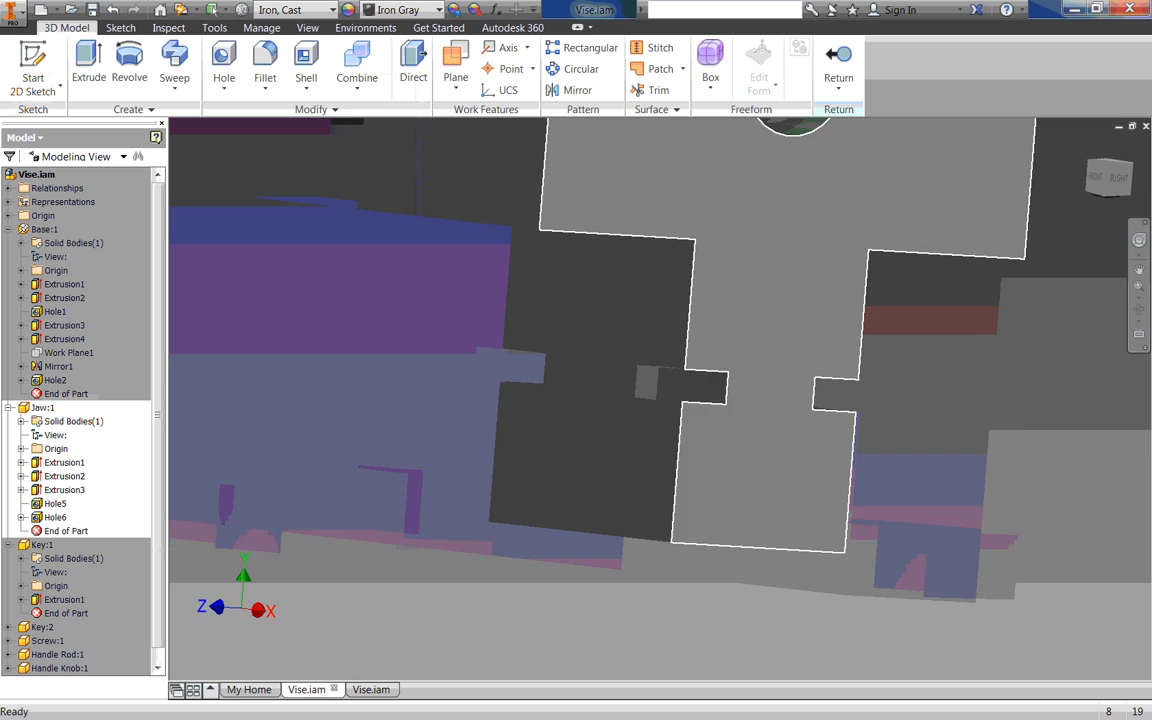
left_click_drag(730, 400, 726, 366)
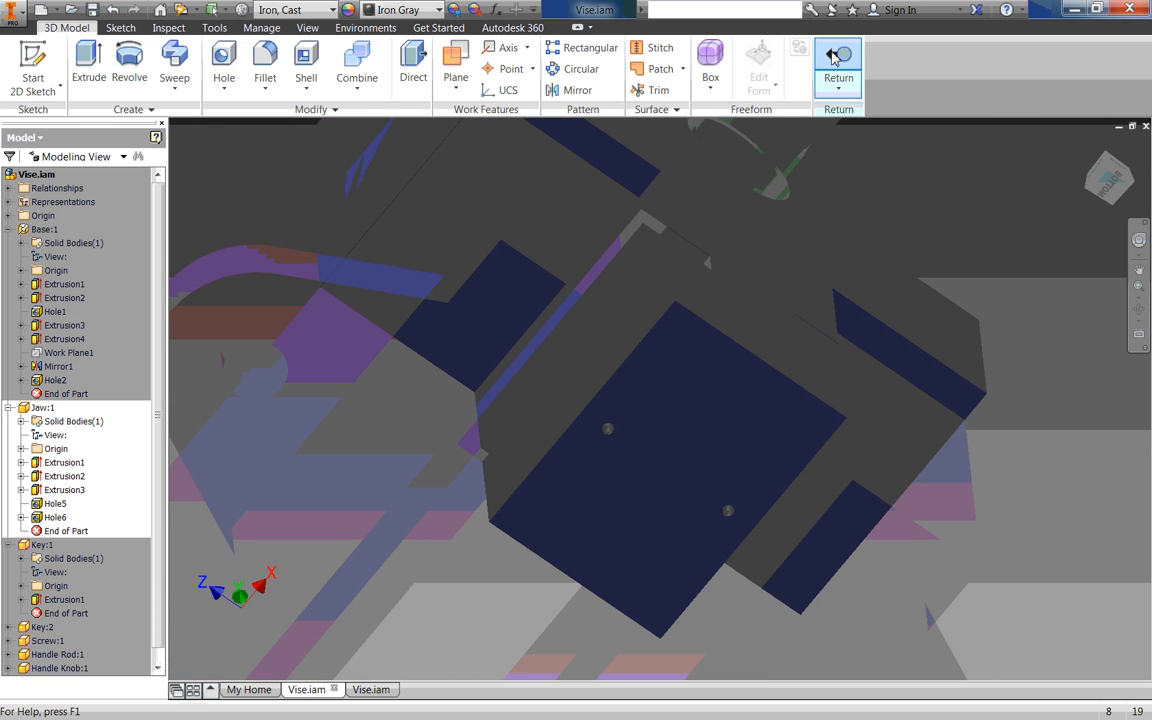
Step: Return from the jaw part to the vise assembly and bring up the Assemble tools
left_click(838, 65)
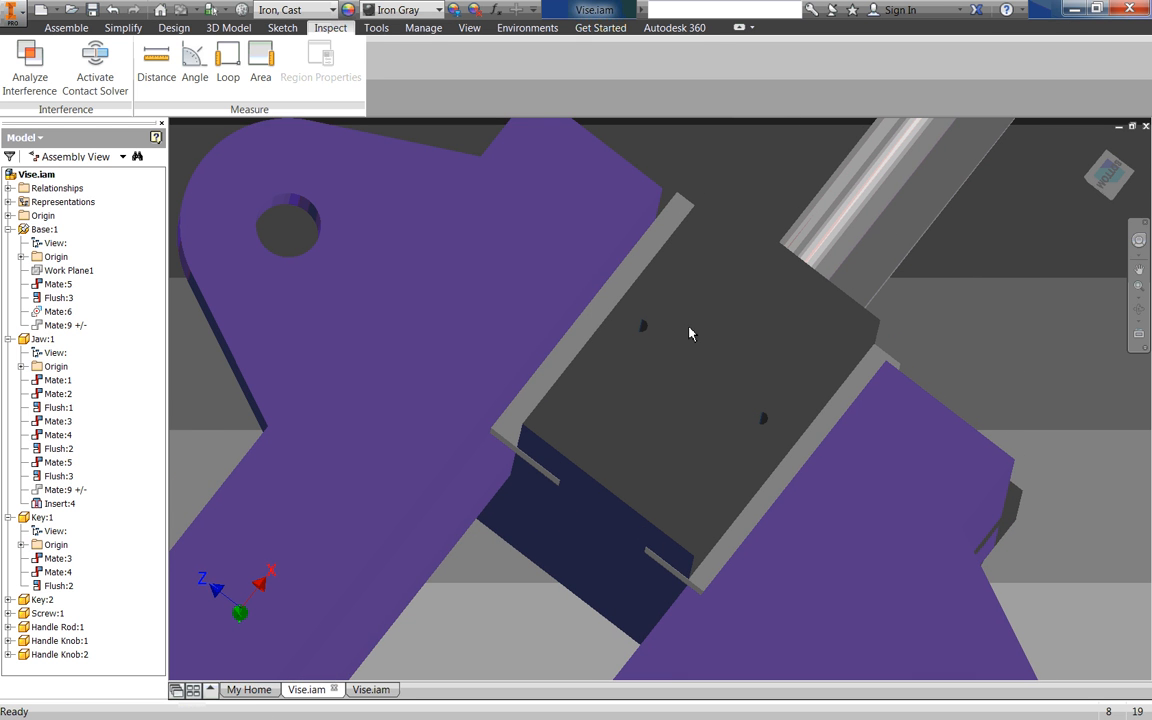
mouse_move(95, 65)
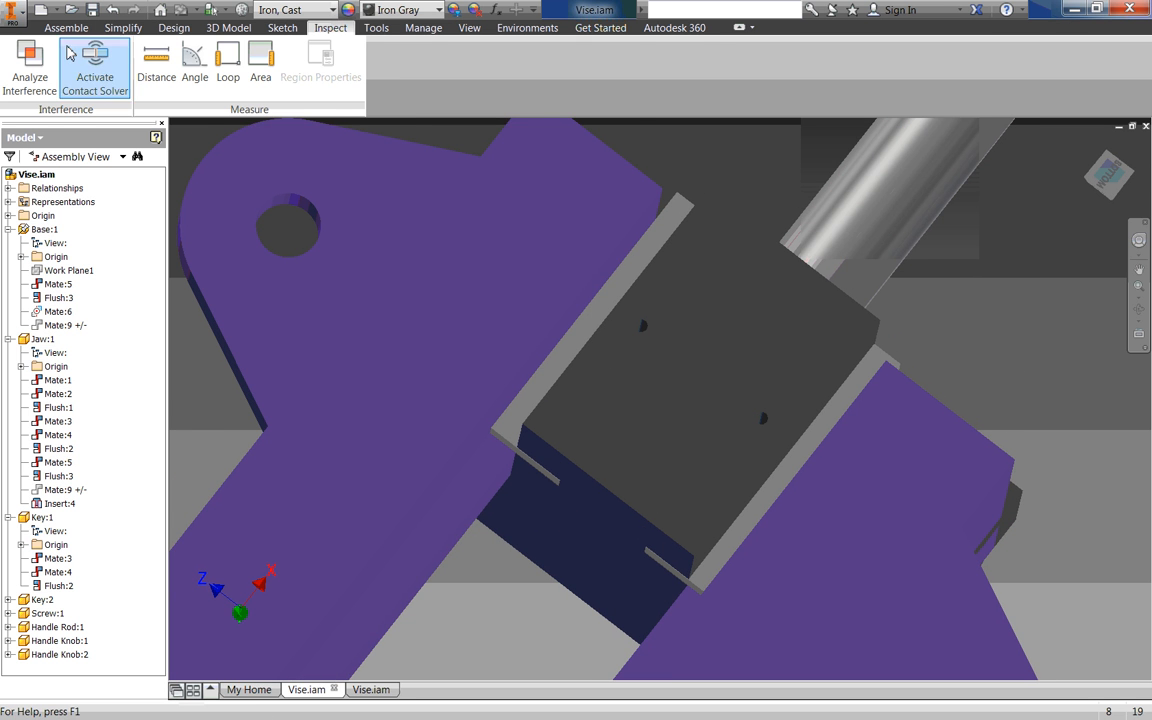
left_click(66, 27)
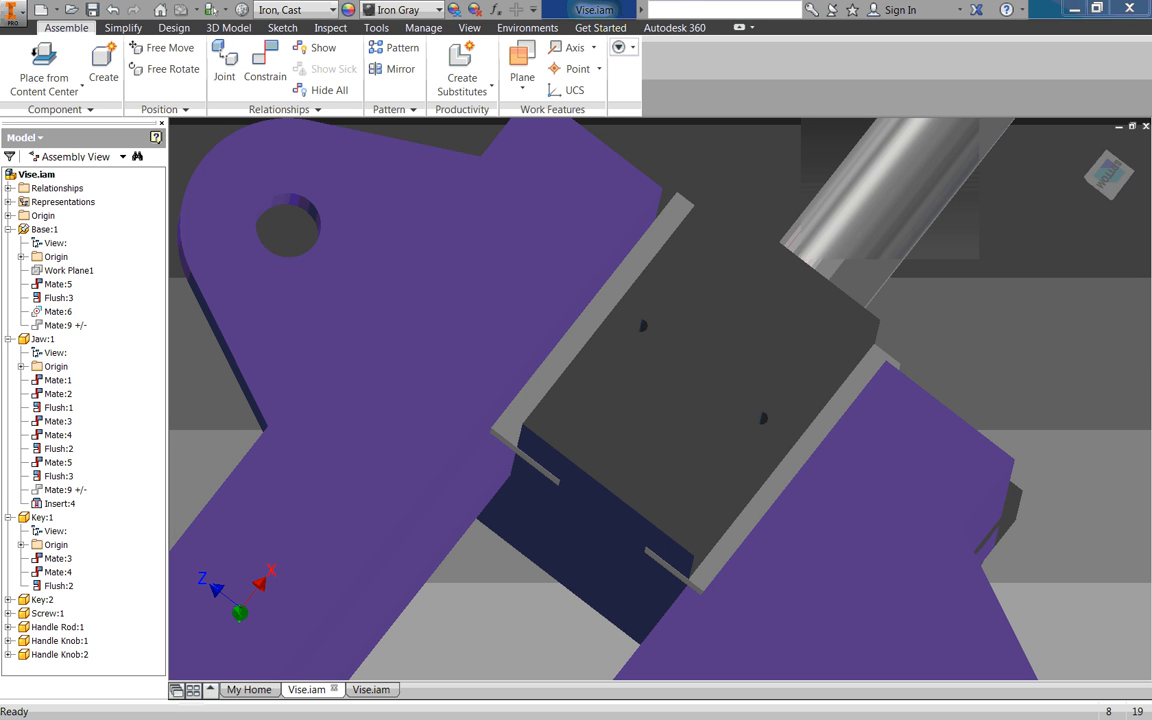
mouse_move(764, 318)
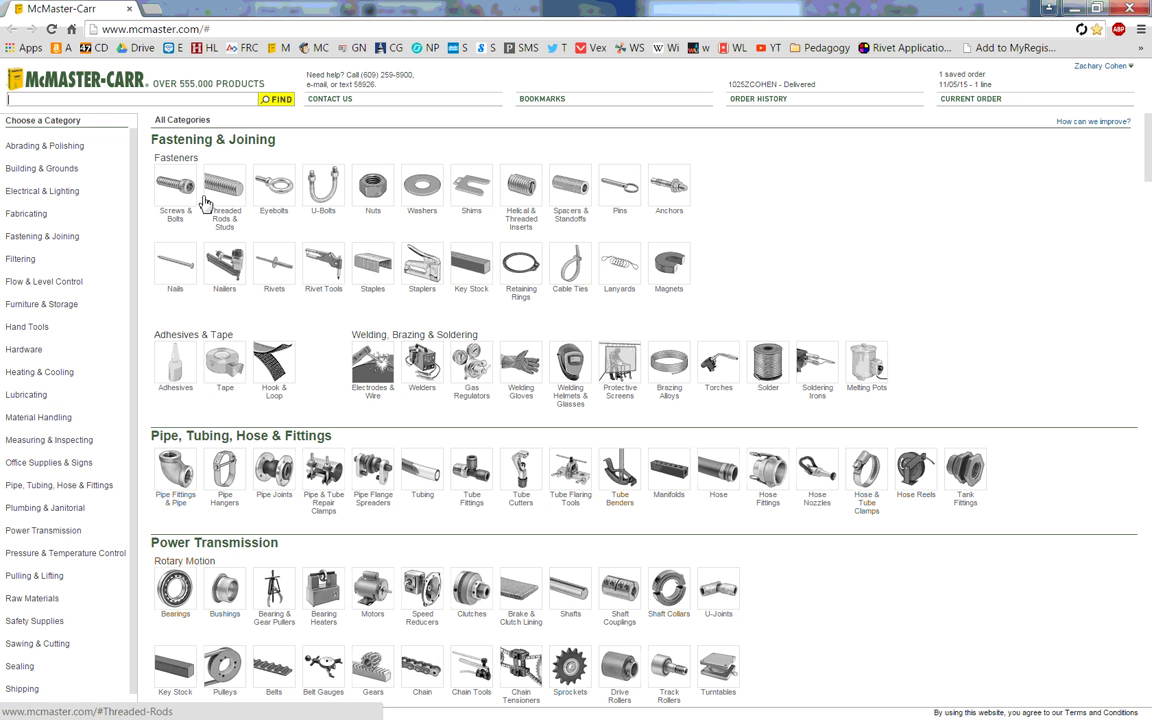
mouse_move(120, 107)
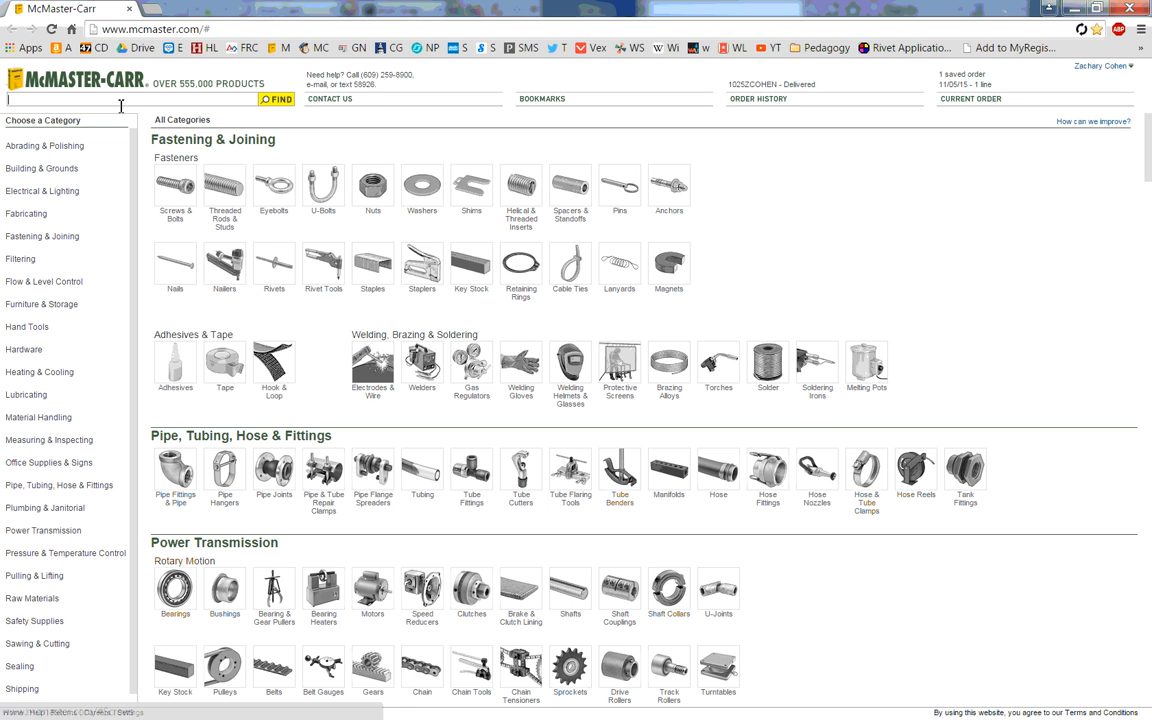
Step: Search McMaster-Carr for set screws and filter by the Cone (High Hold) point type
type("set screw")
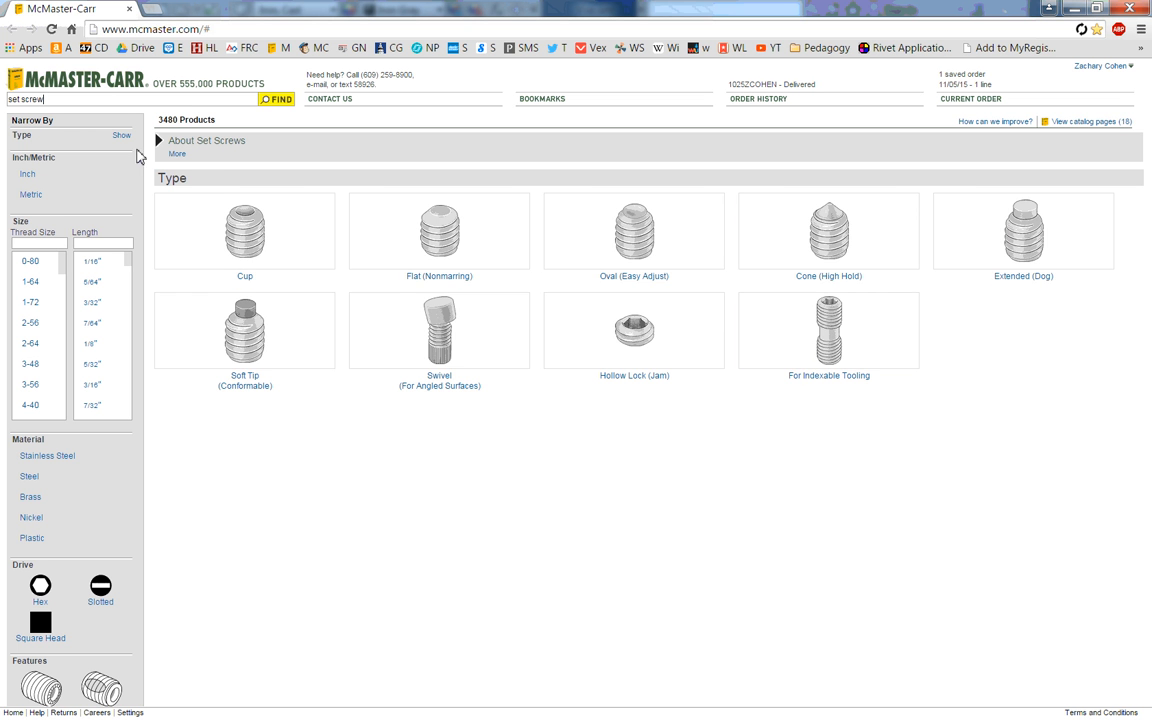
left_click(206, 140)
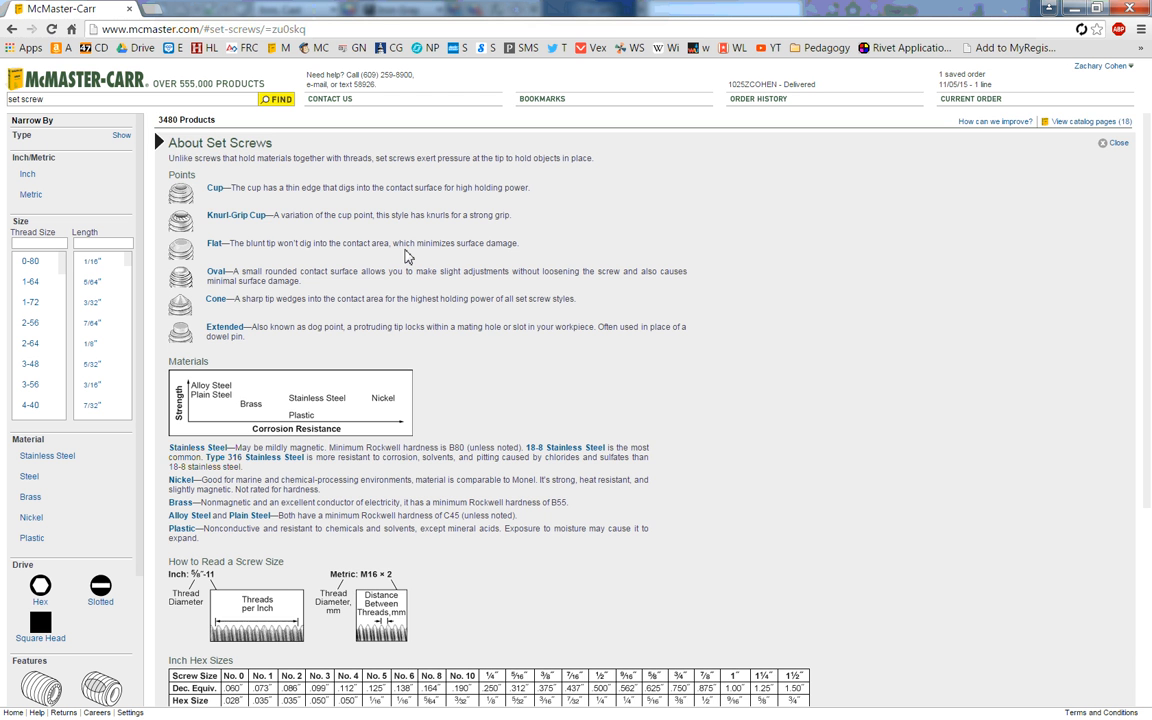
scroll("down", 3)
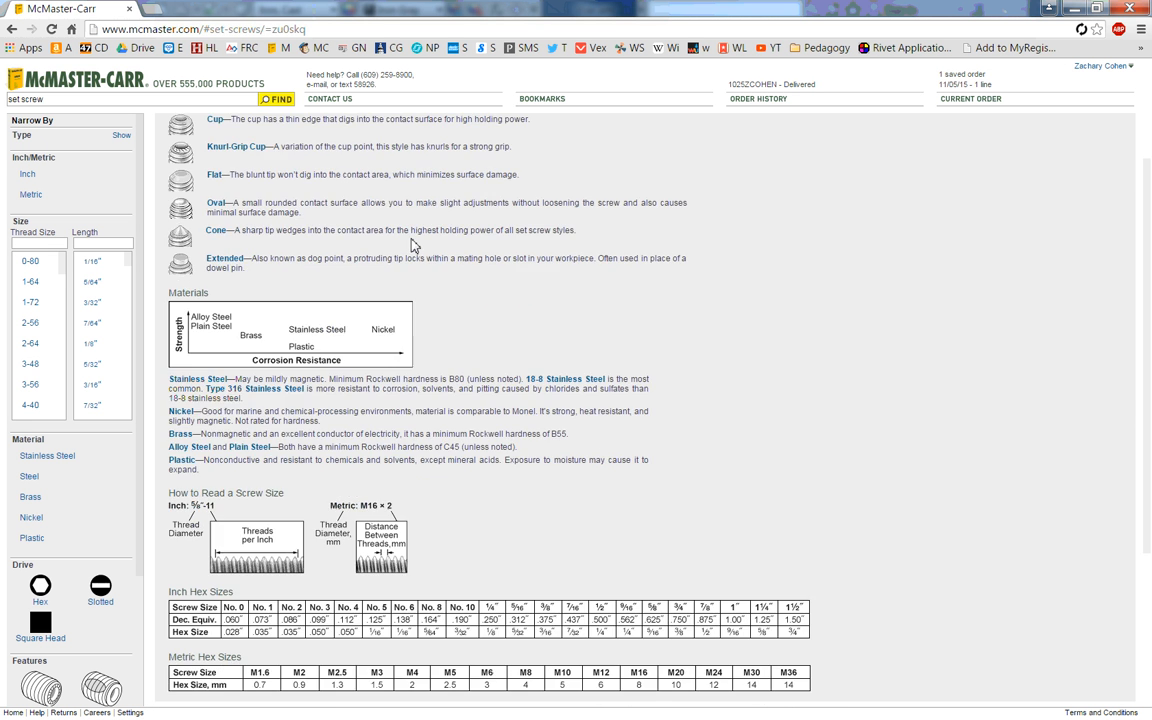
scroll("down", 3)
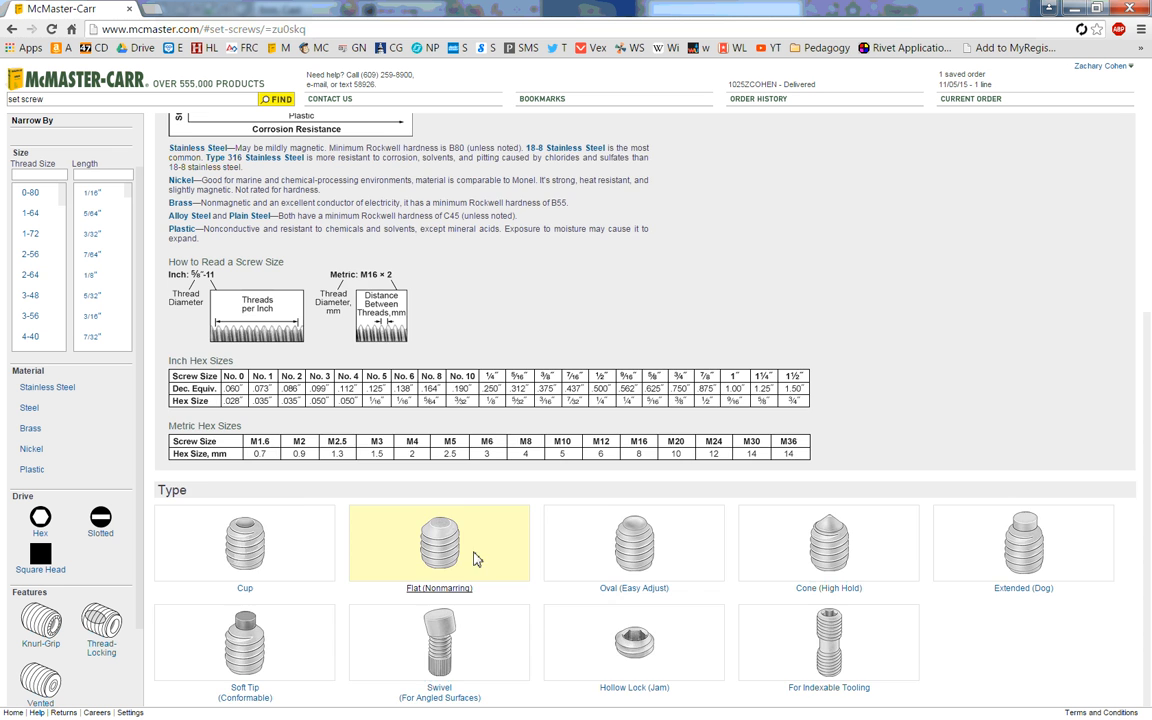
mouse_move(244, 540)
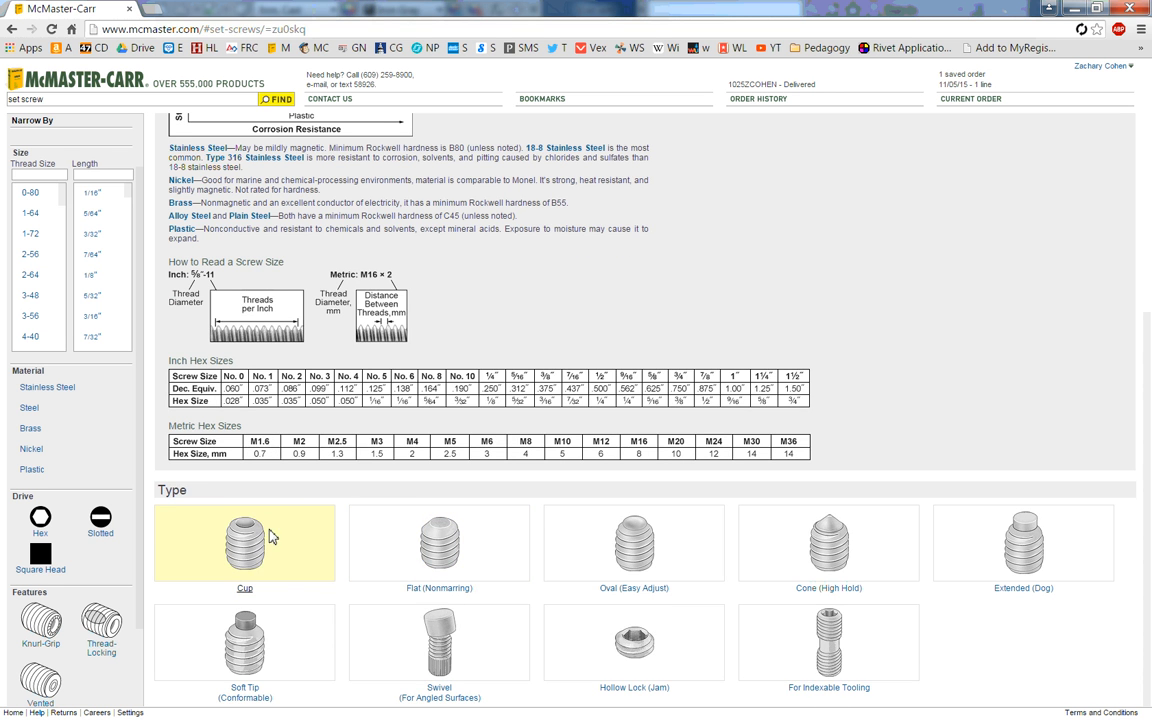
mouse_move(715, 490)
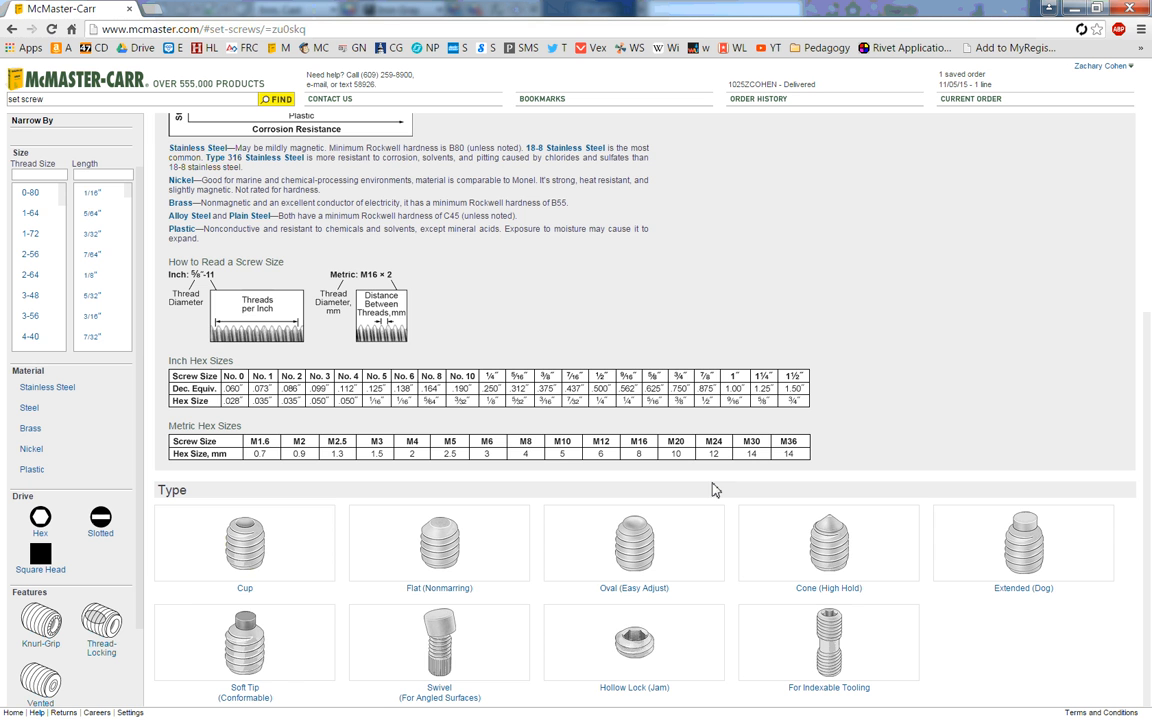
scroll("up", 3)
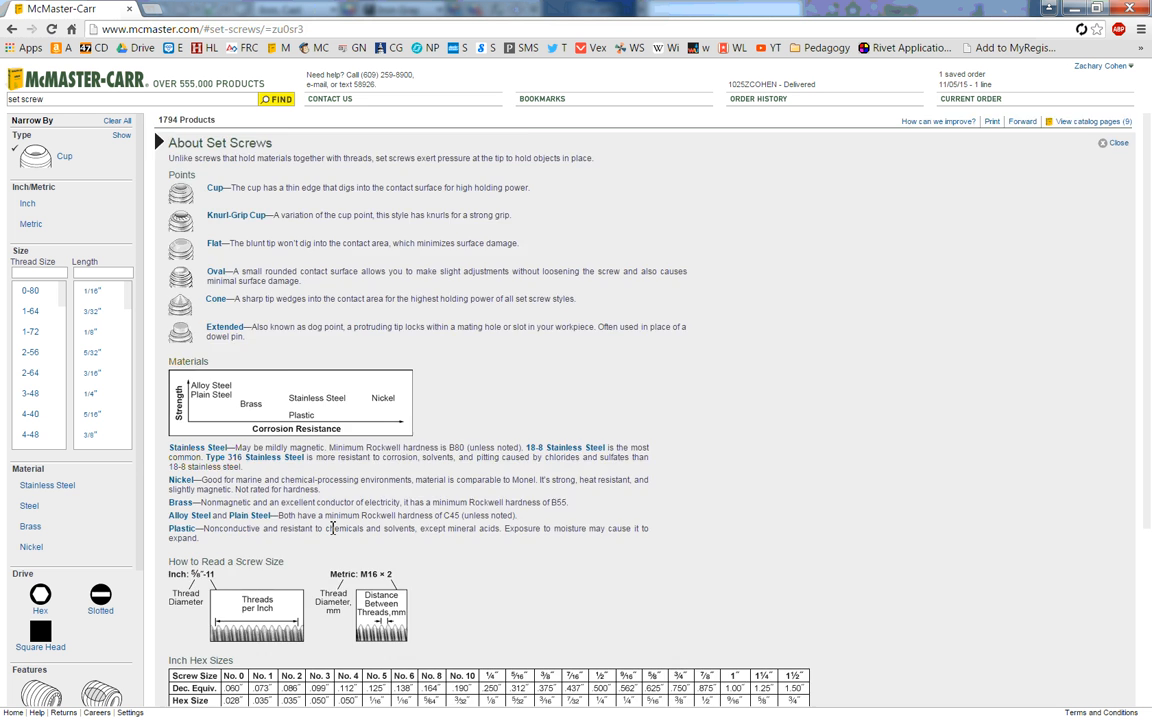
scroll("down", 3)
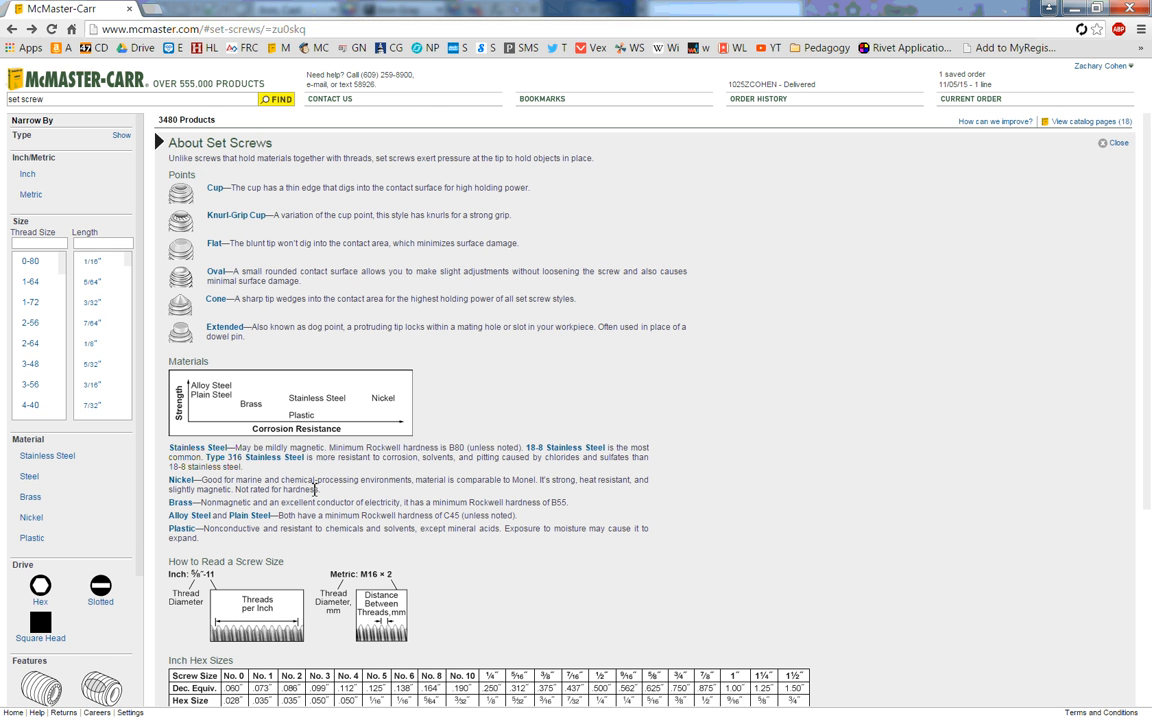
scroll("down", 3)
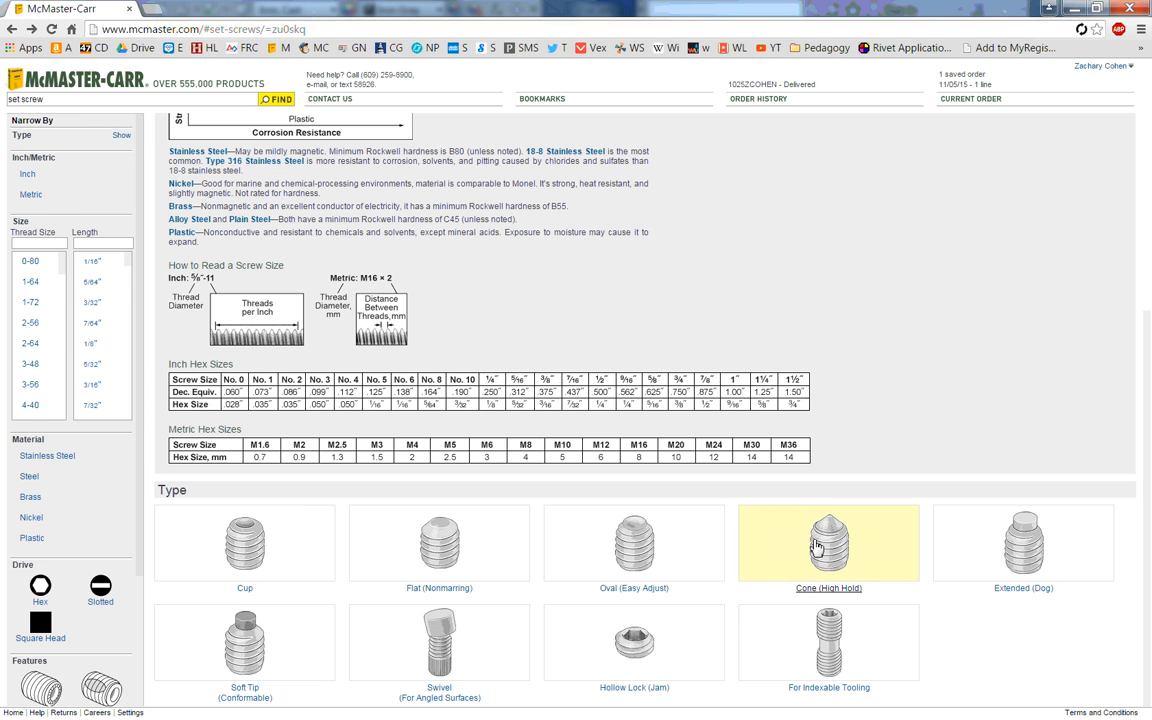
left_click(828, 543)
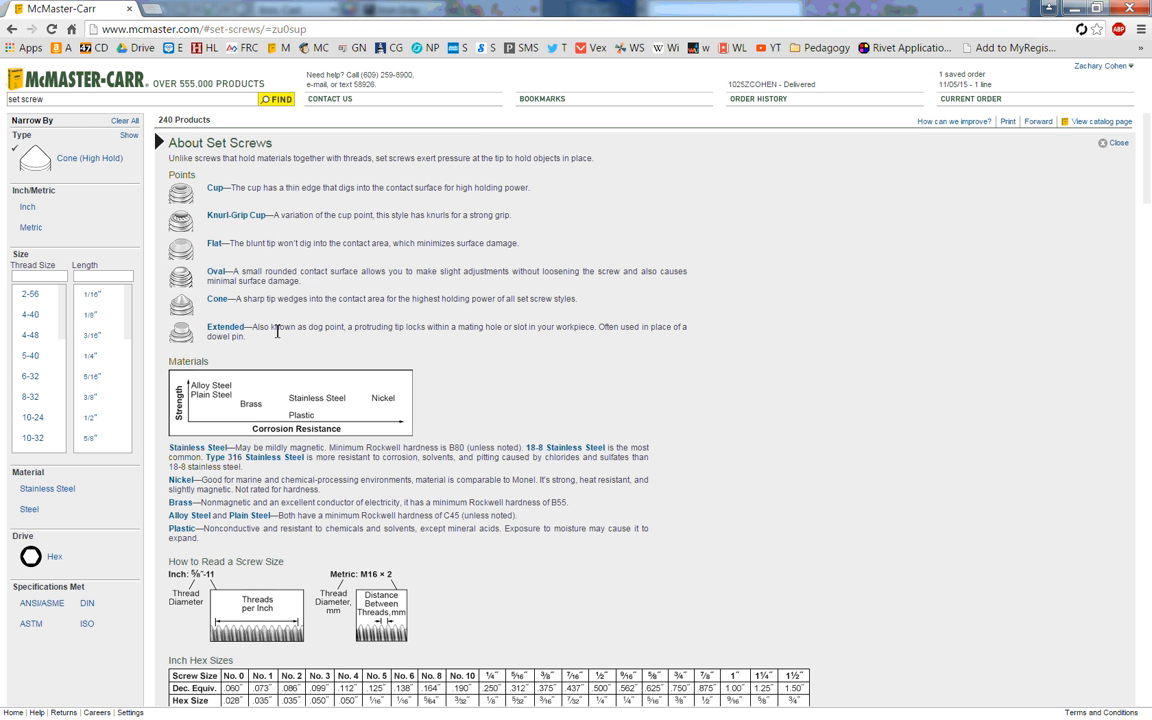
mouse_move(256, 302)
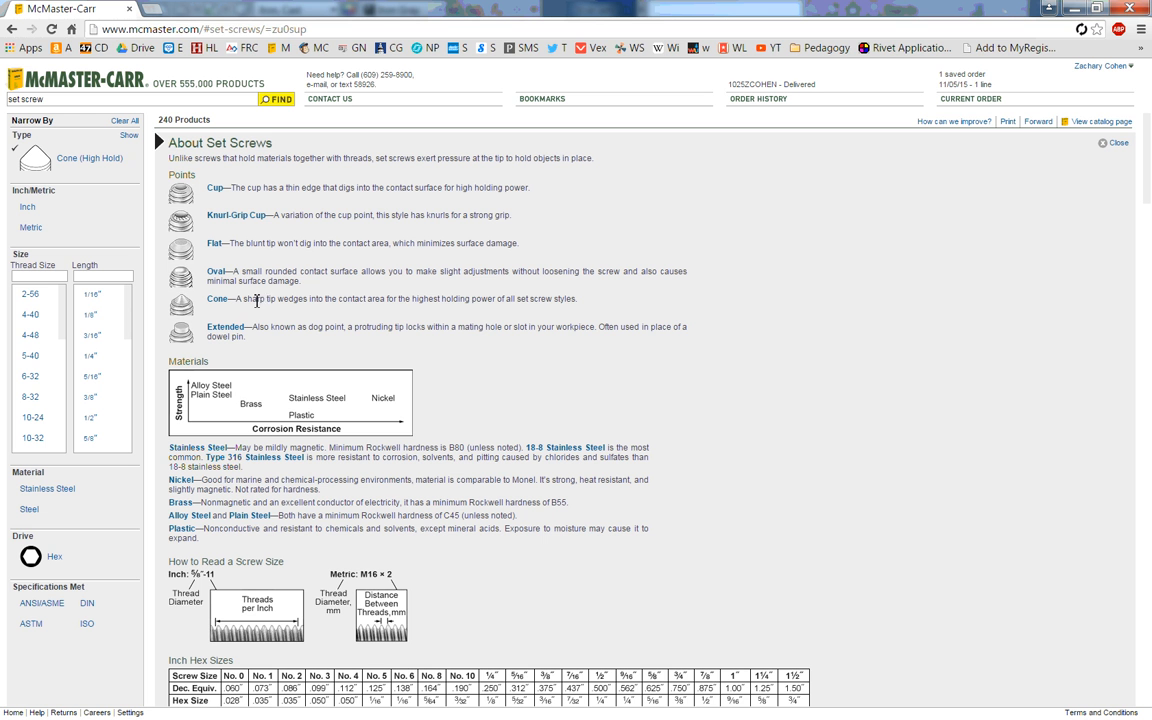
mouse_move(473, 297)
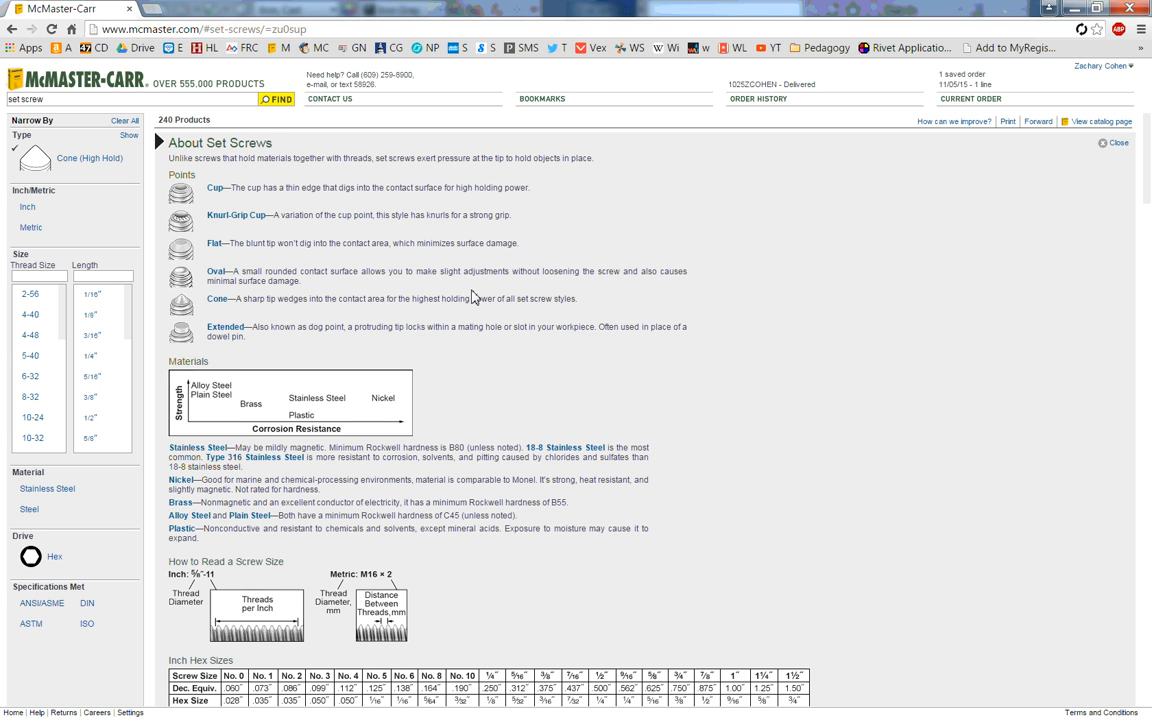
mouse_move(507, 330)
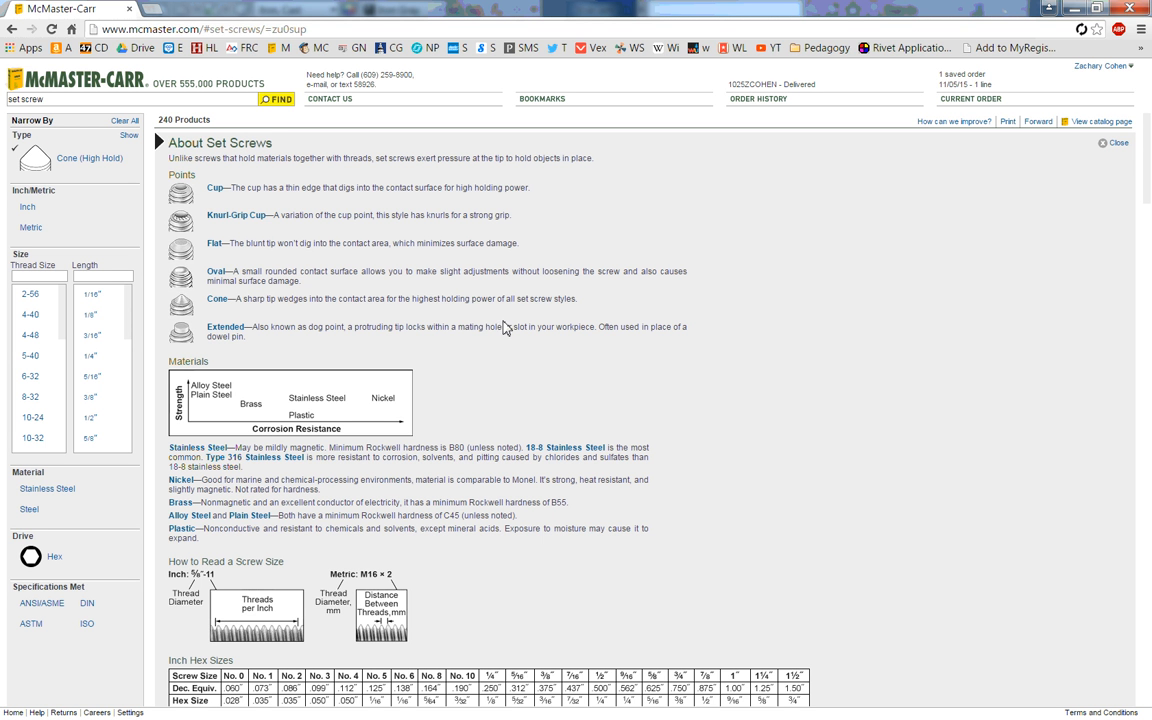
mouse_move(541, 427)
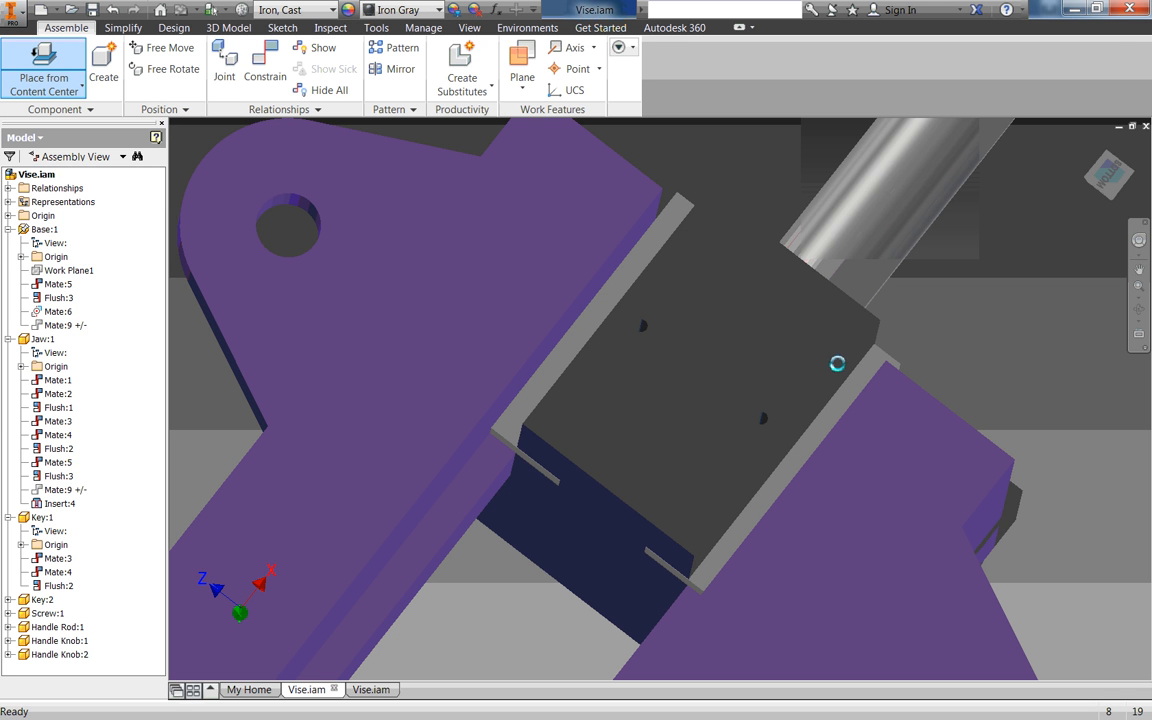
Step: Browse Content Center to Fasteners > Bolts > Set Screws
left_click(43, 75)
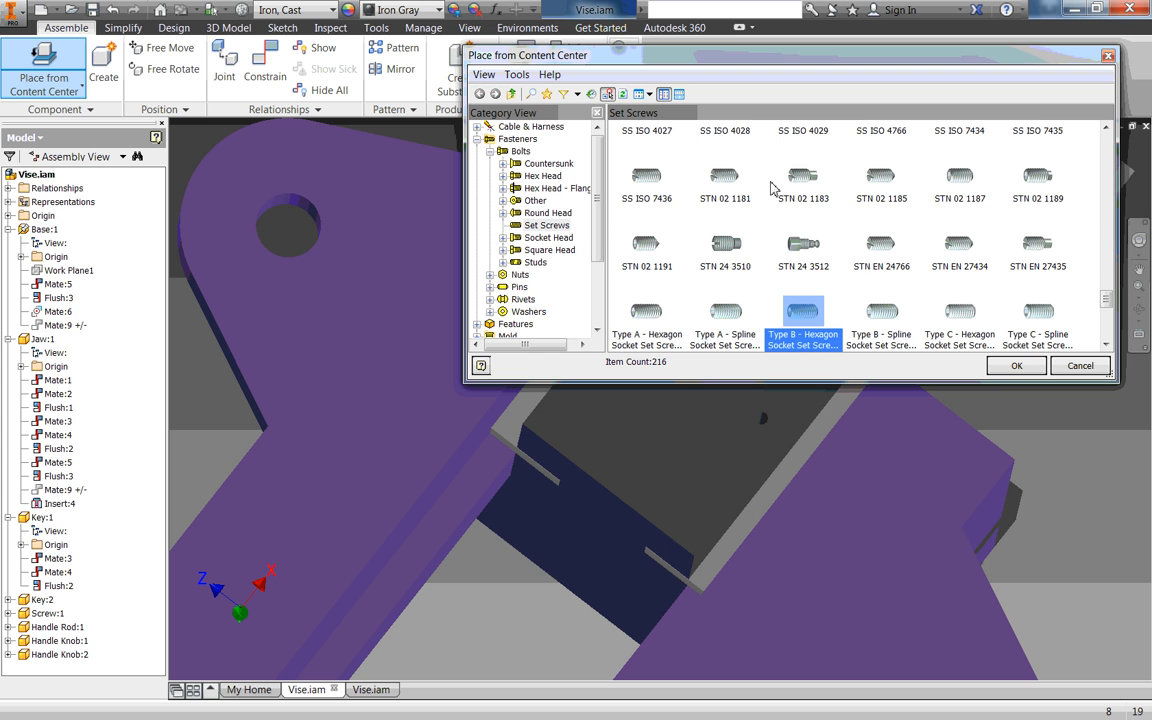
left_click(530, 125)
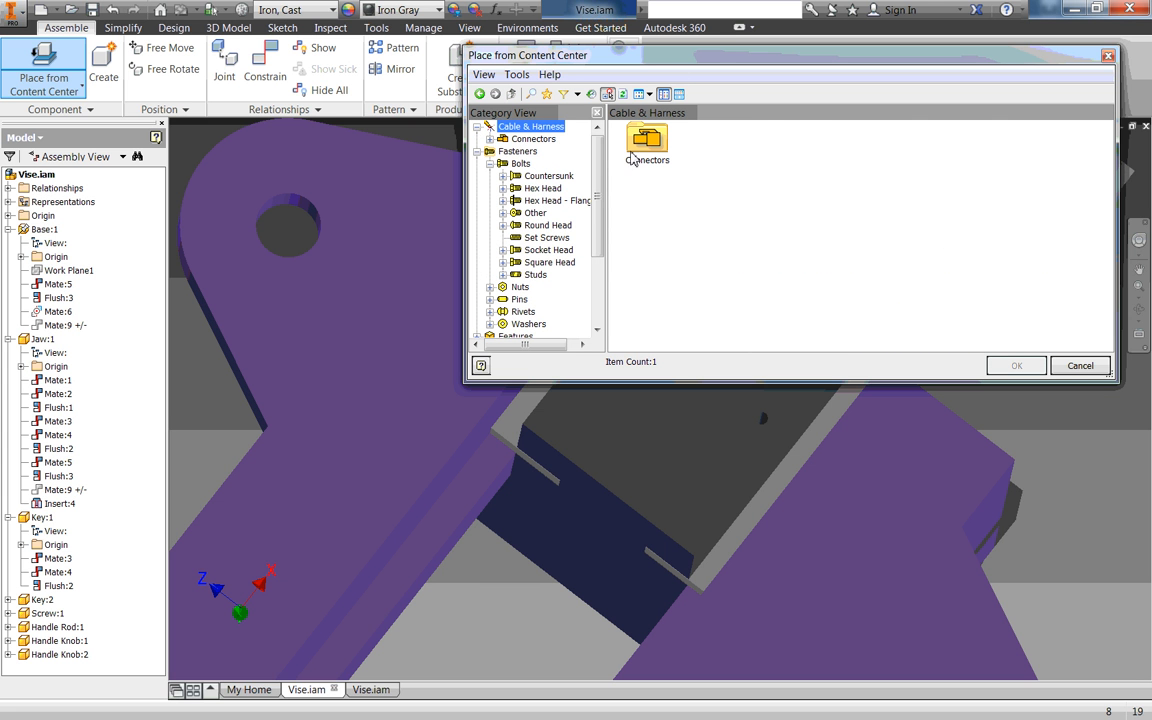
mouse_move(480, 170)
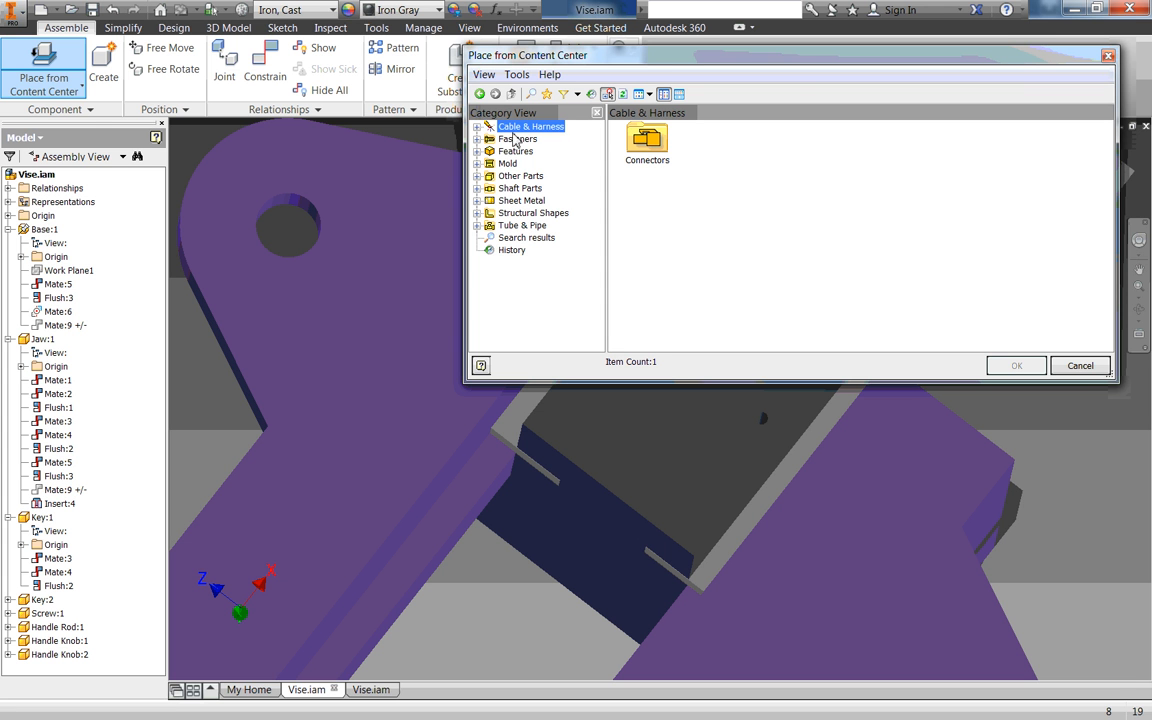
mouse_move(519, 258)
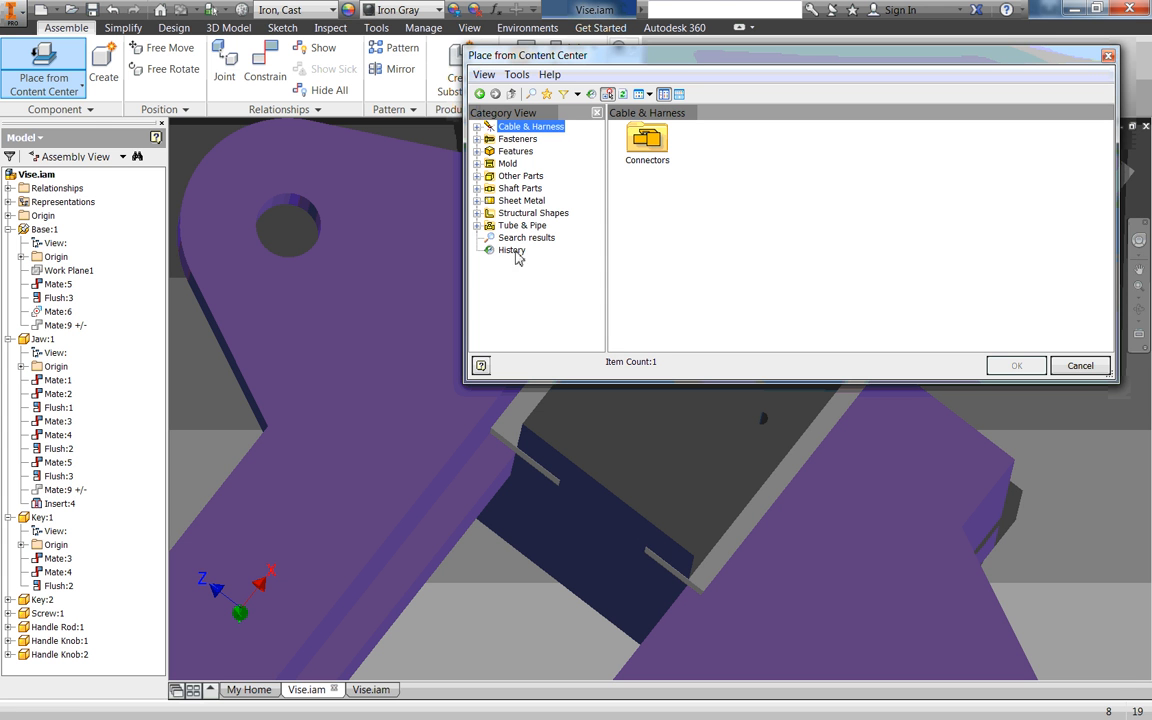
mouse_move(513, 160)
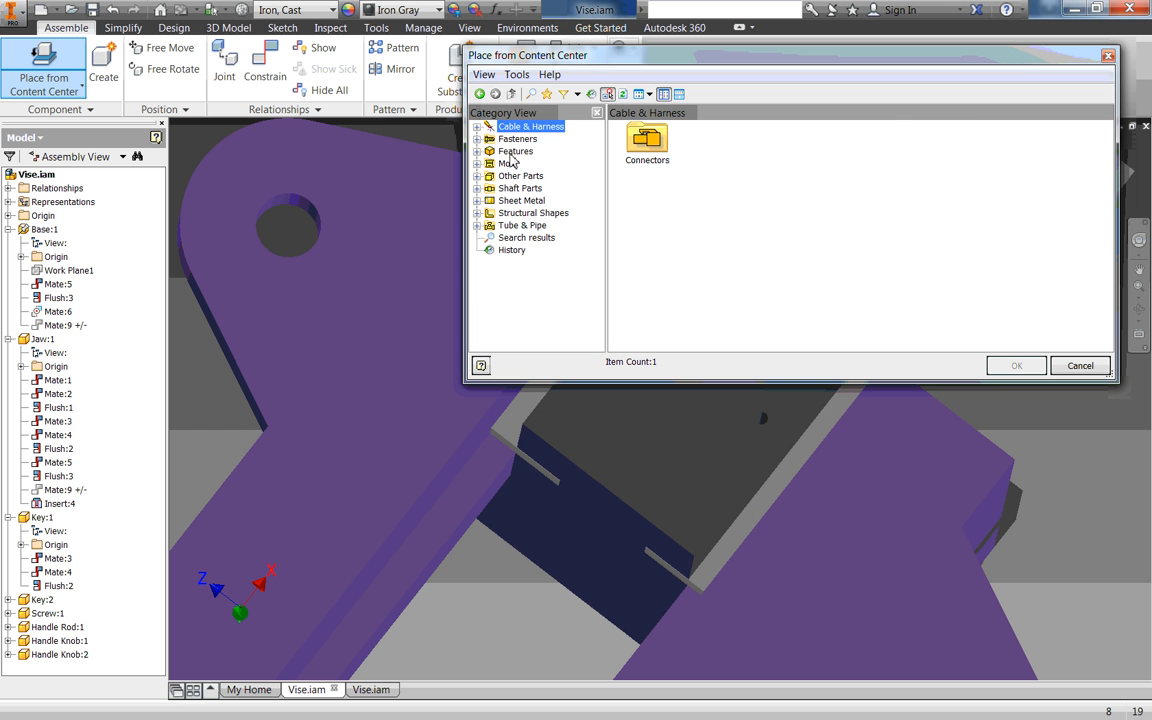
mouse_move(515, 155)
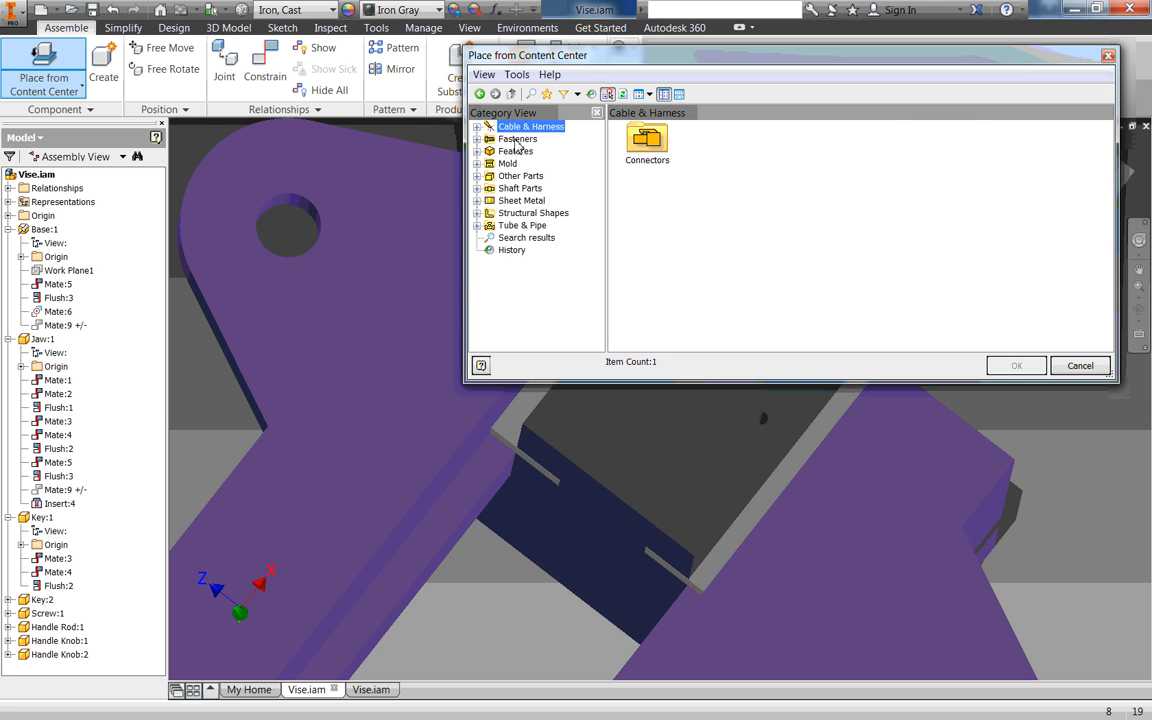
left_click(517, 138)
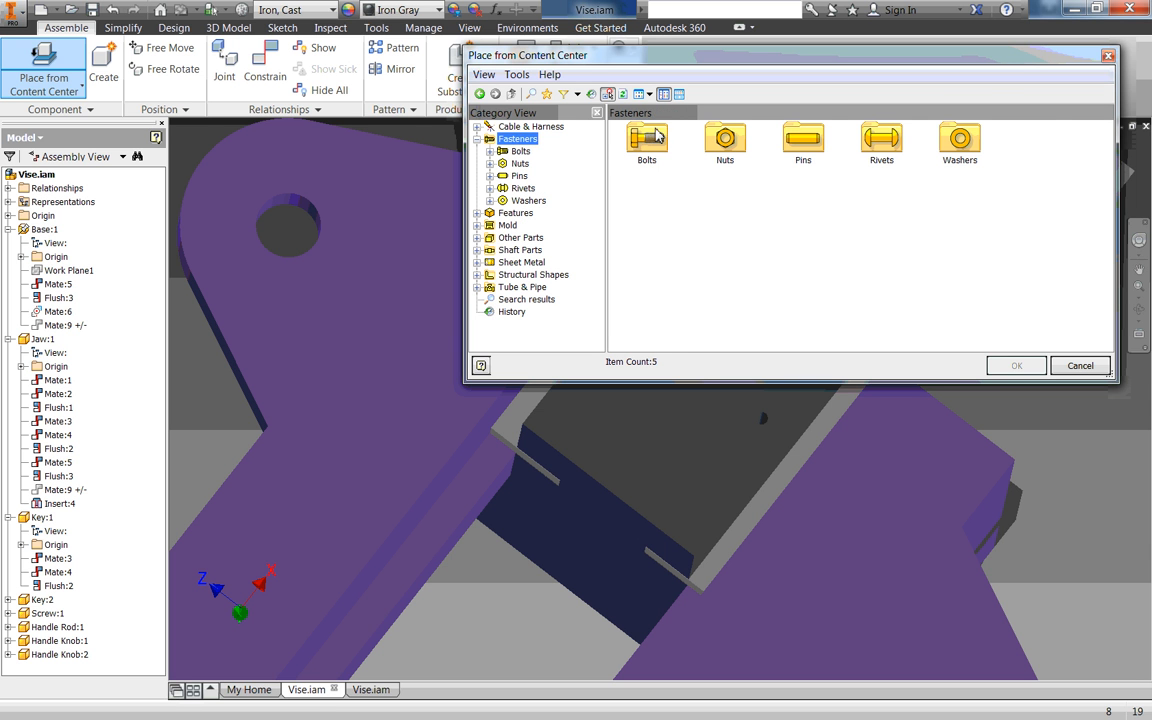
double_click(647, 143)
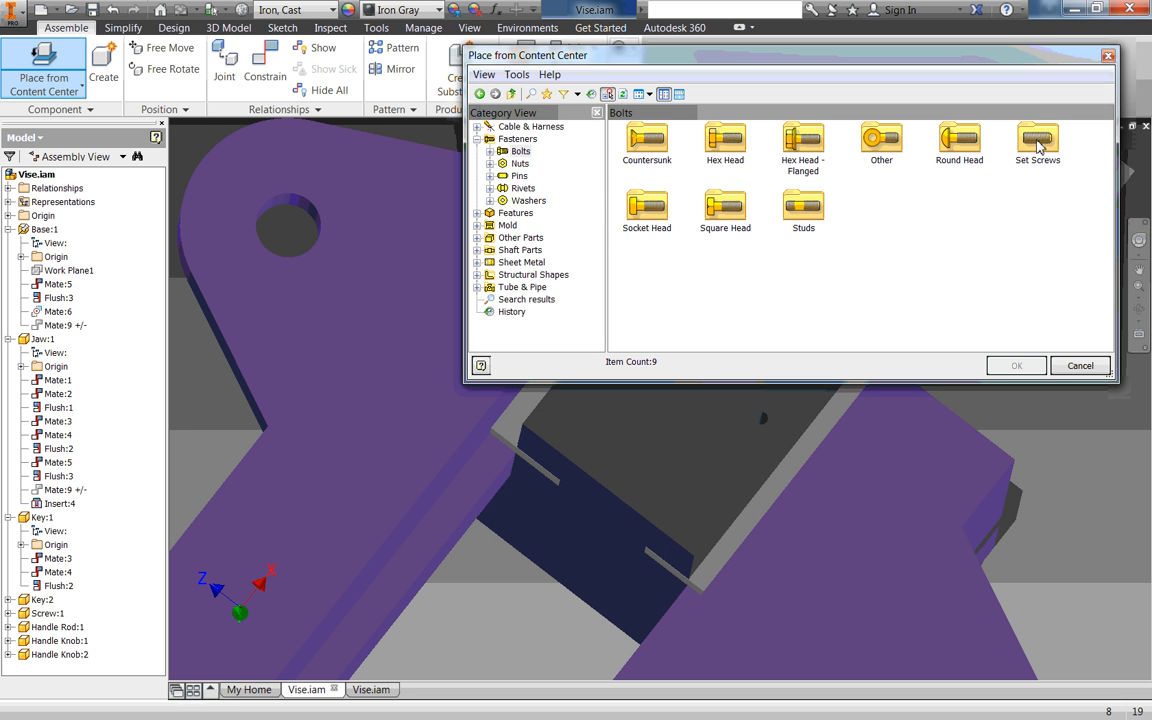
double_click(1037, 145)
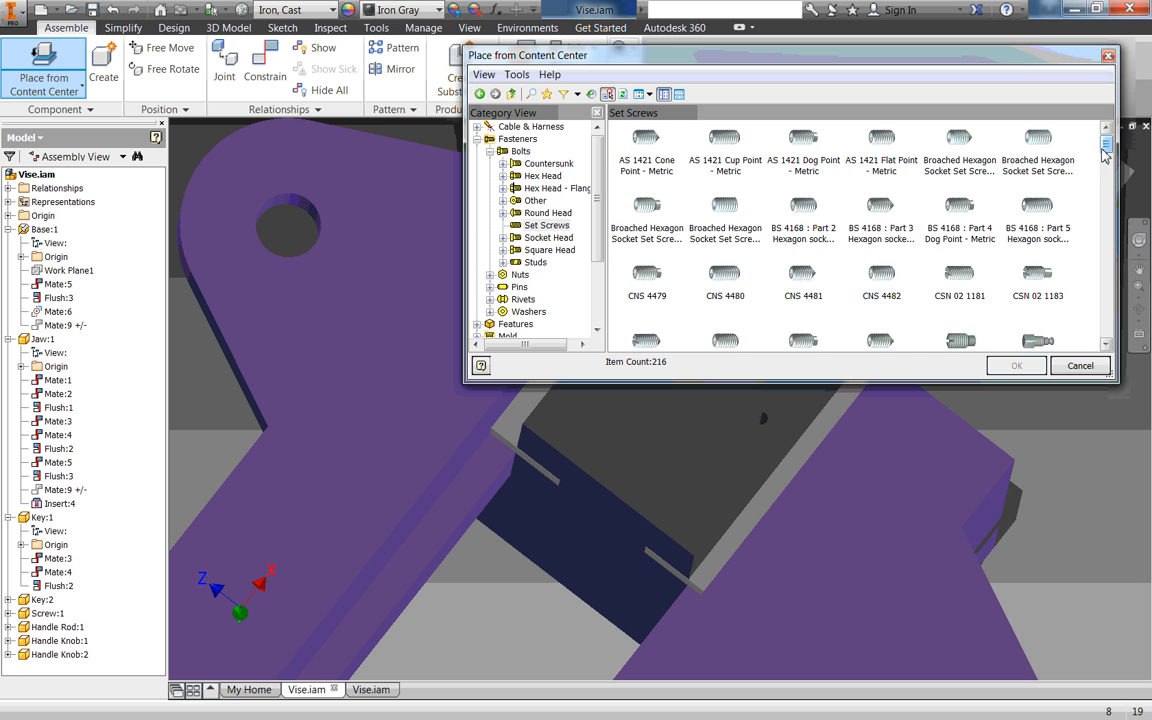
scroll("down", 3)
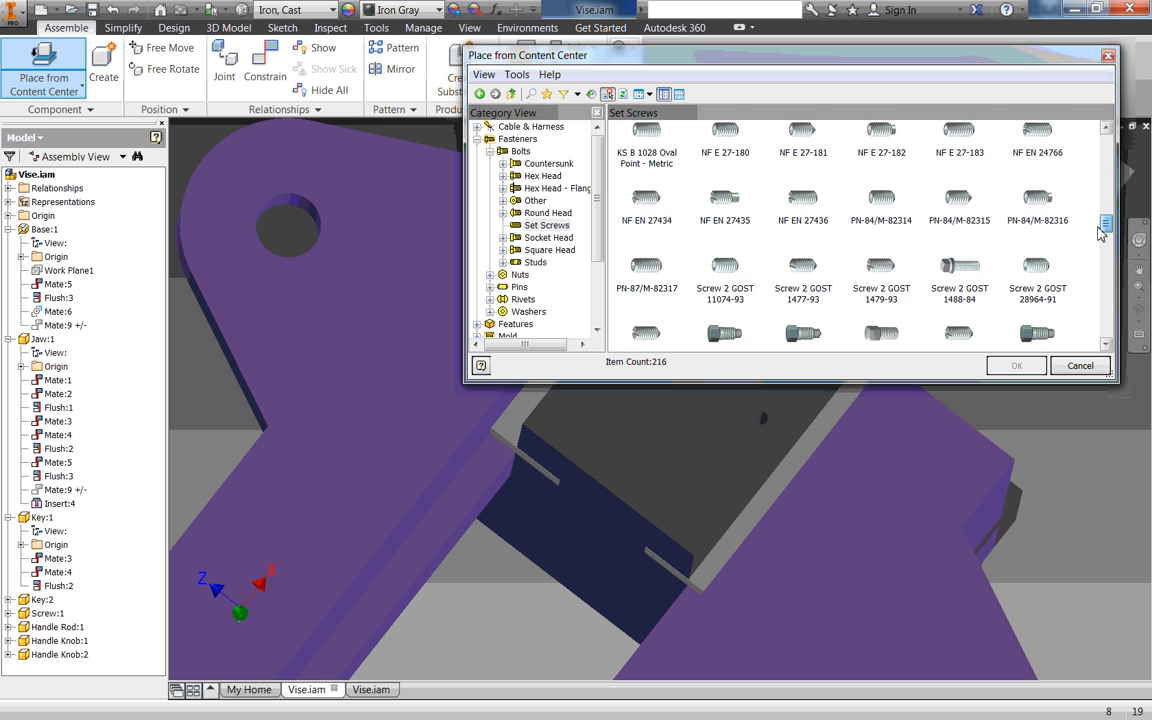
scroll("down", 3)
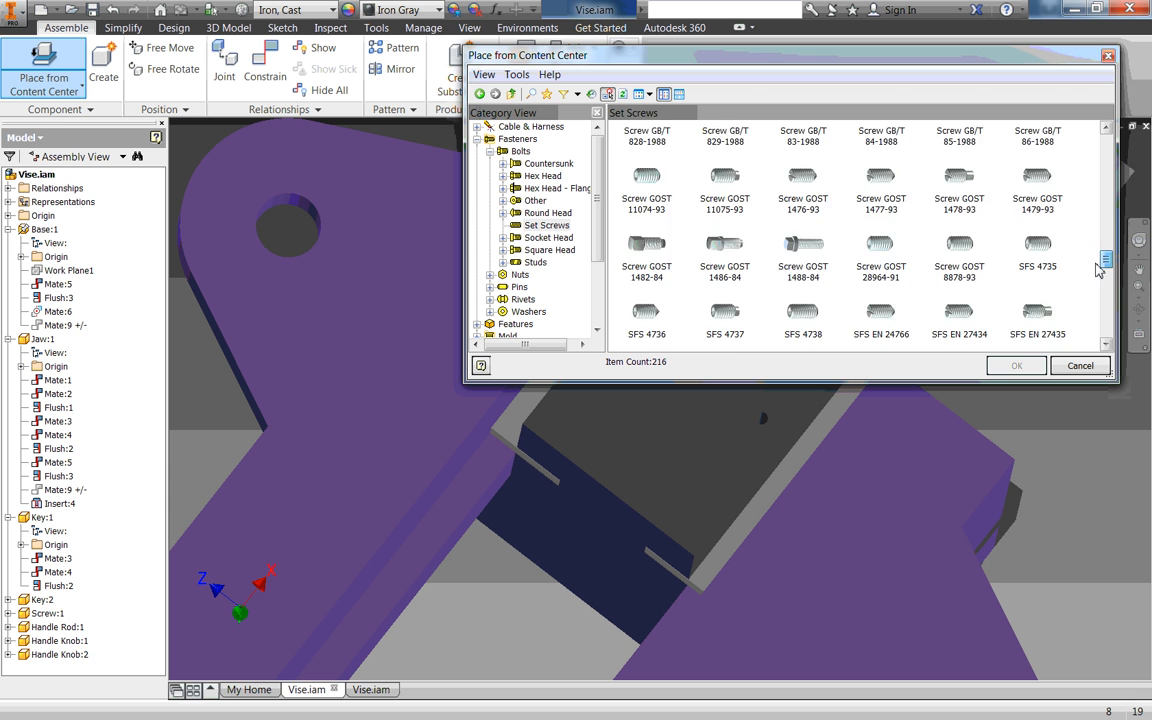
scroll("down", 3)
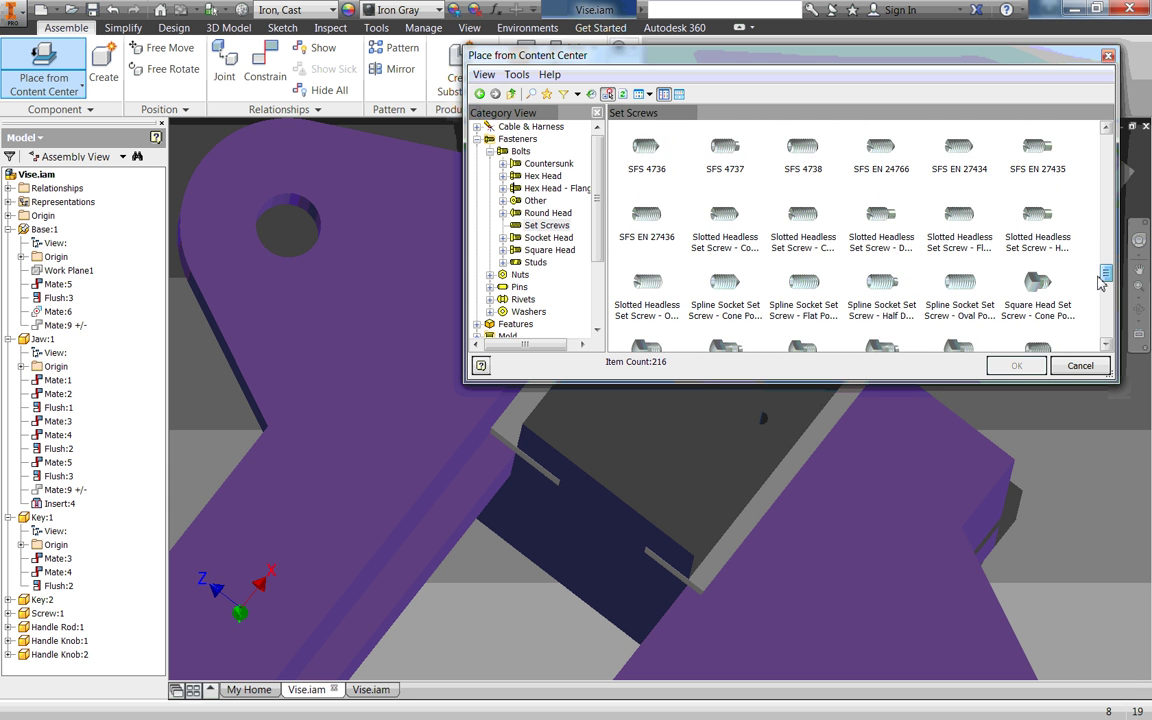
scroll("down", 3)
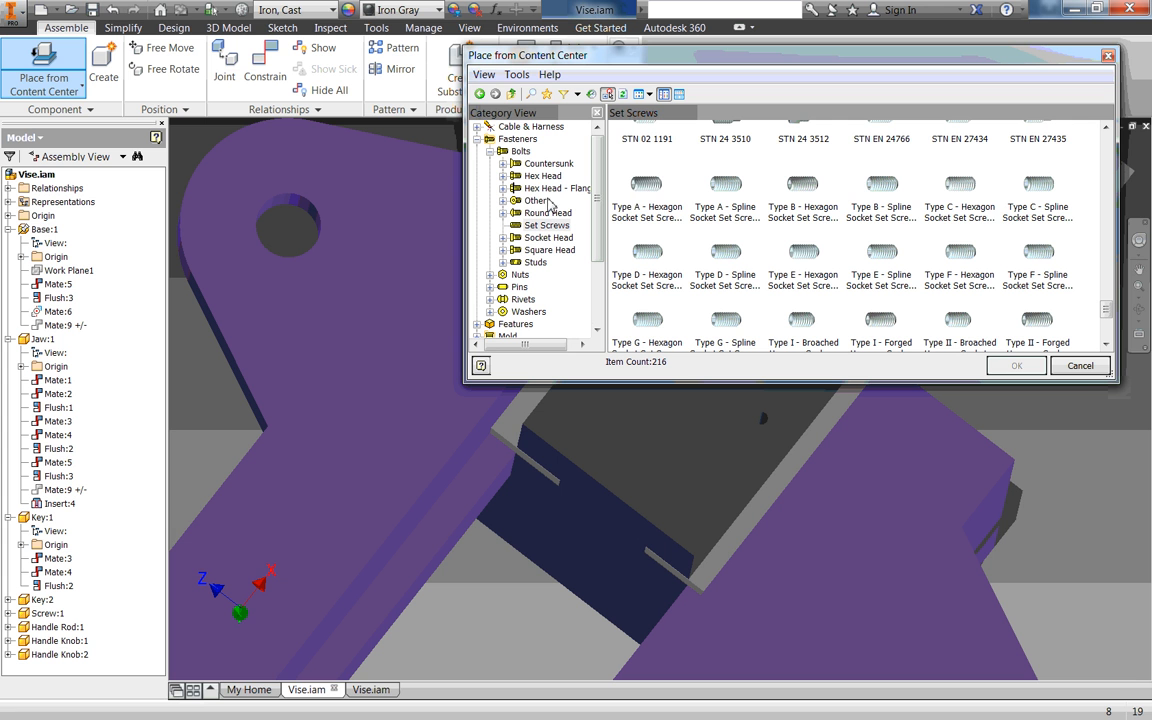
mouse_move(648, 219)
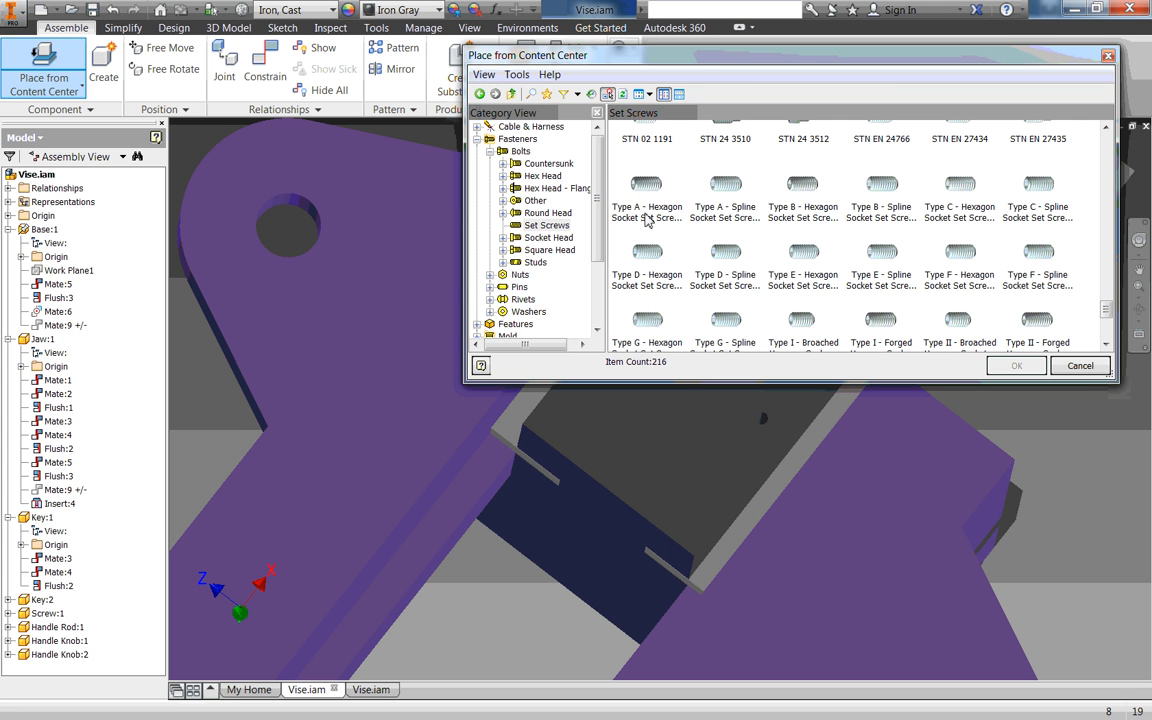
Step: Compare the cup-point set screw variants: Type A, D hexagon and spline, G, and I
left_click(646, 185)
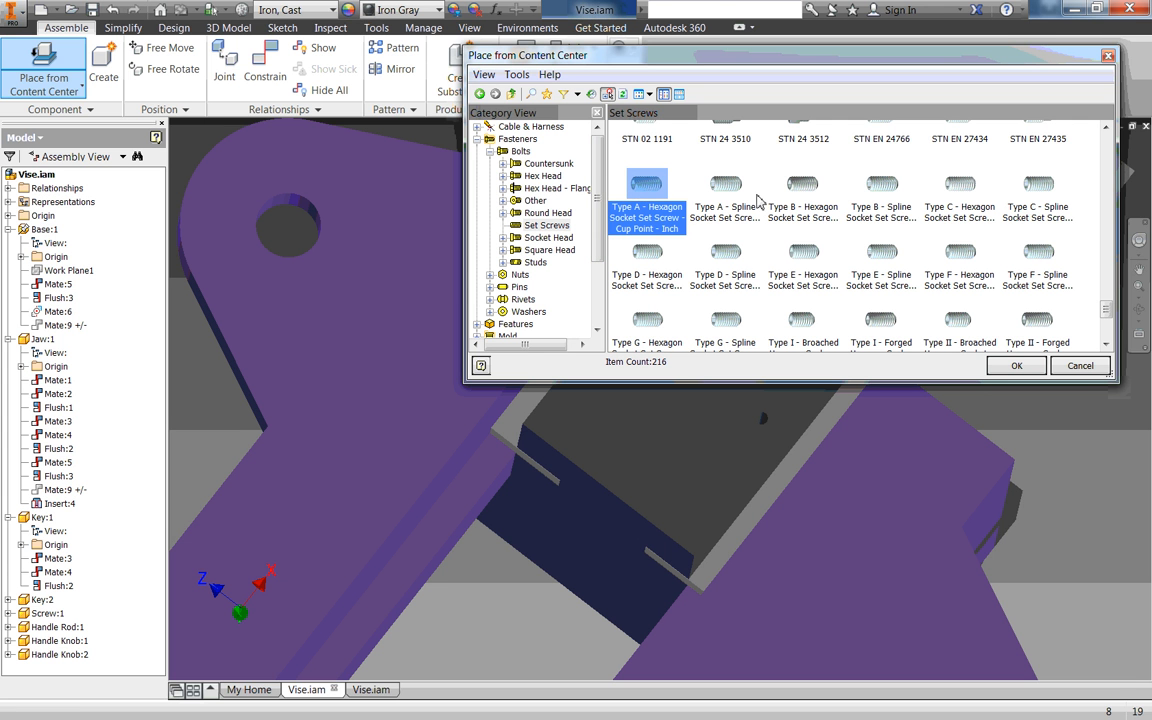
mouse_move(737, 215)
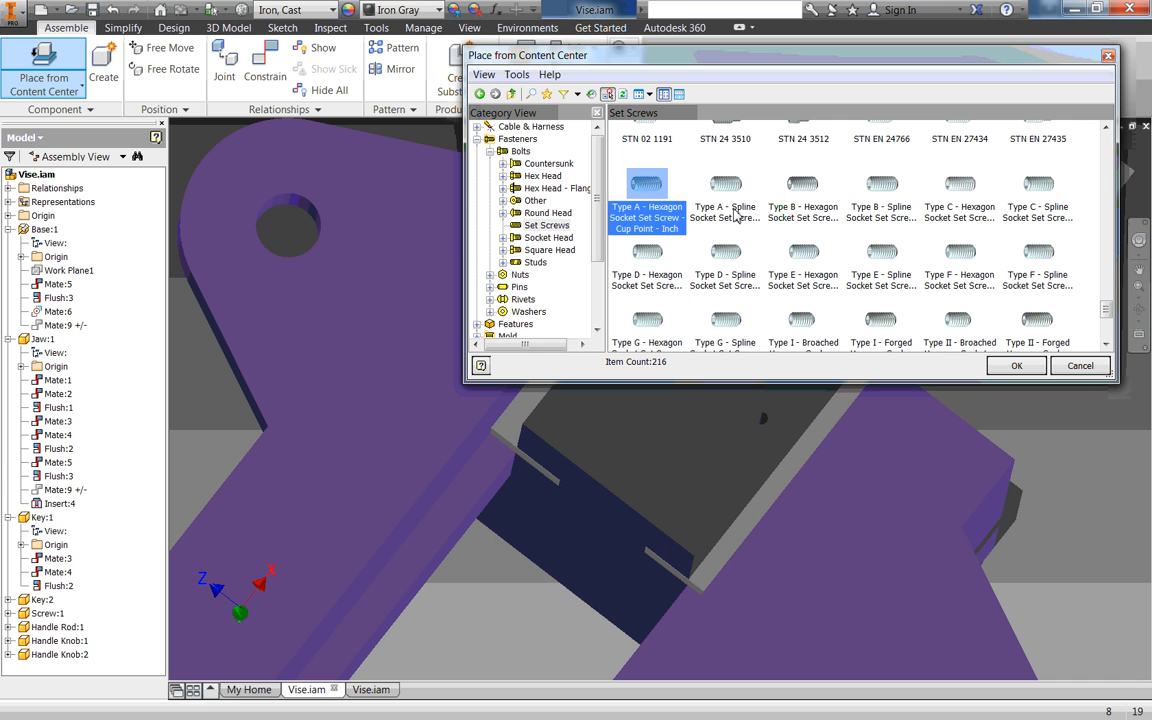
left_click(802, 195)
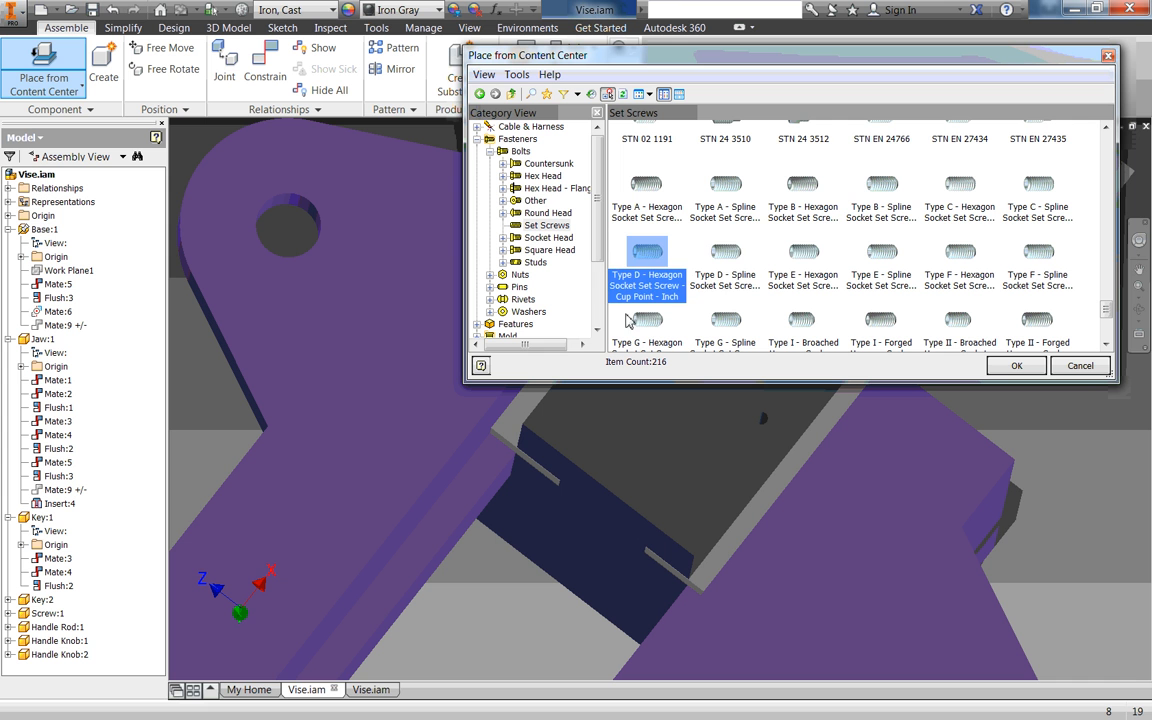
left_click(725, 270)
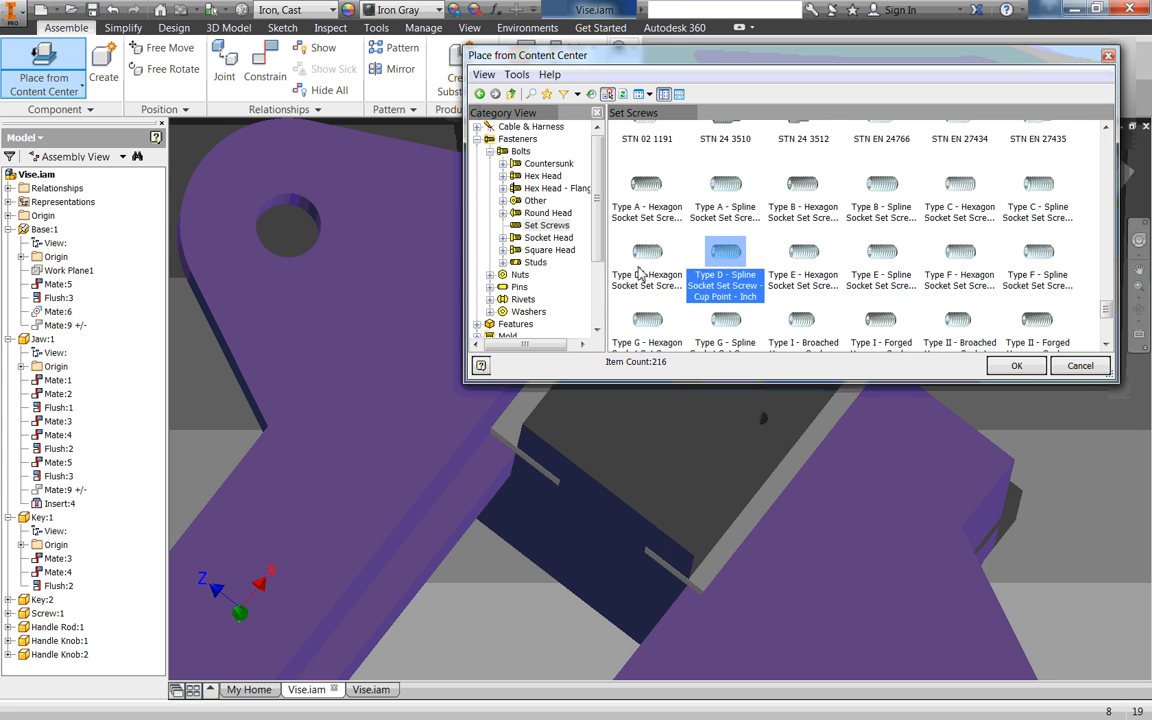
mouse_move(775, 264)
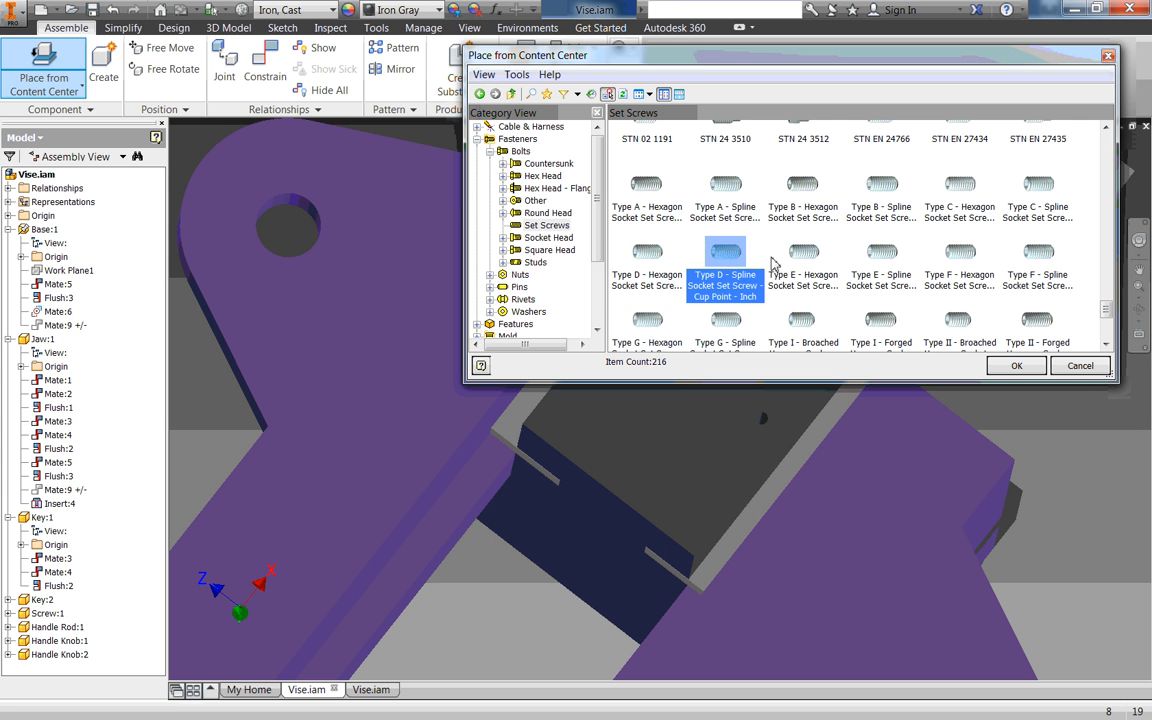
left_click(881, 265)
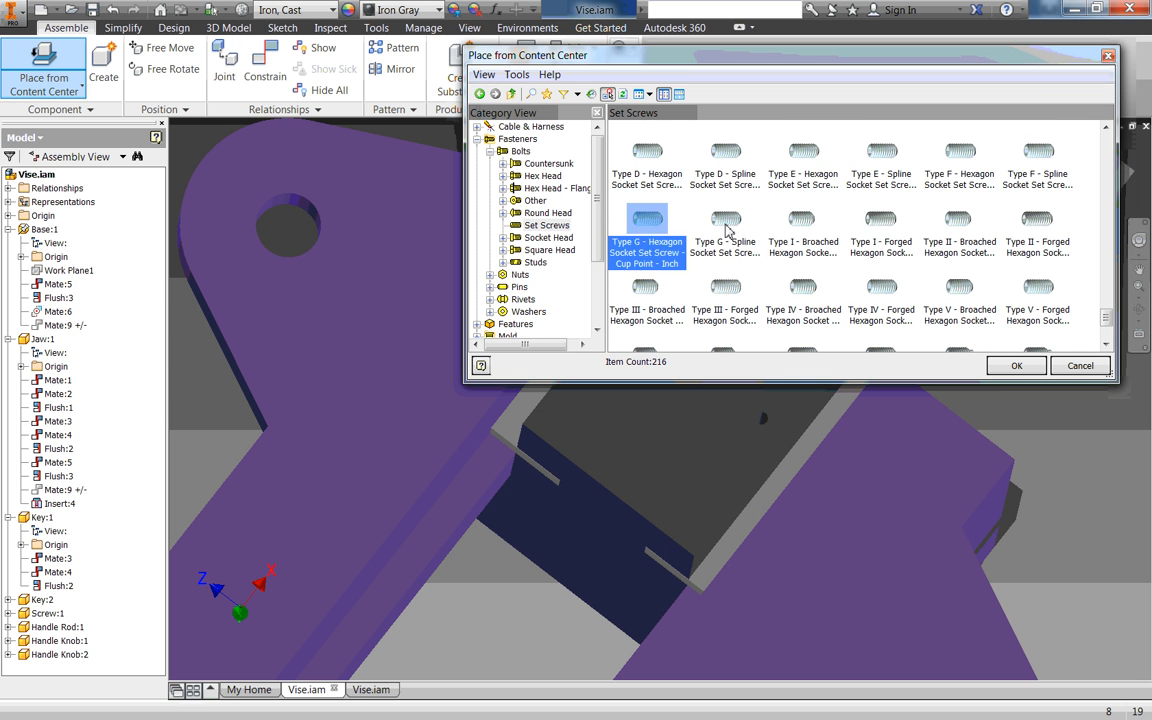
left_click(803, 247)
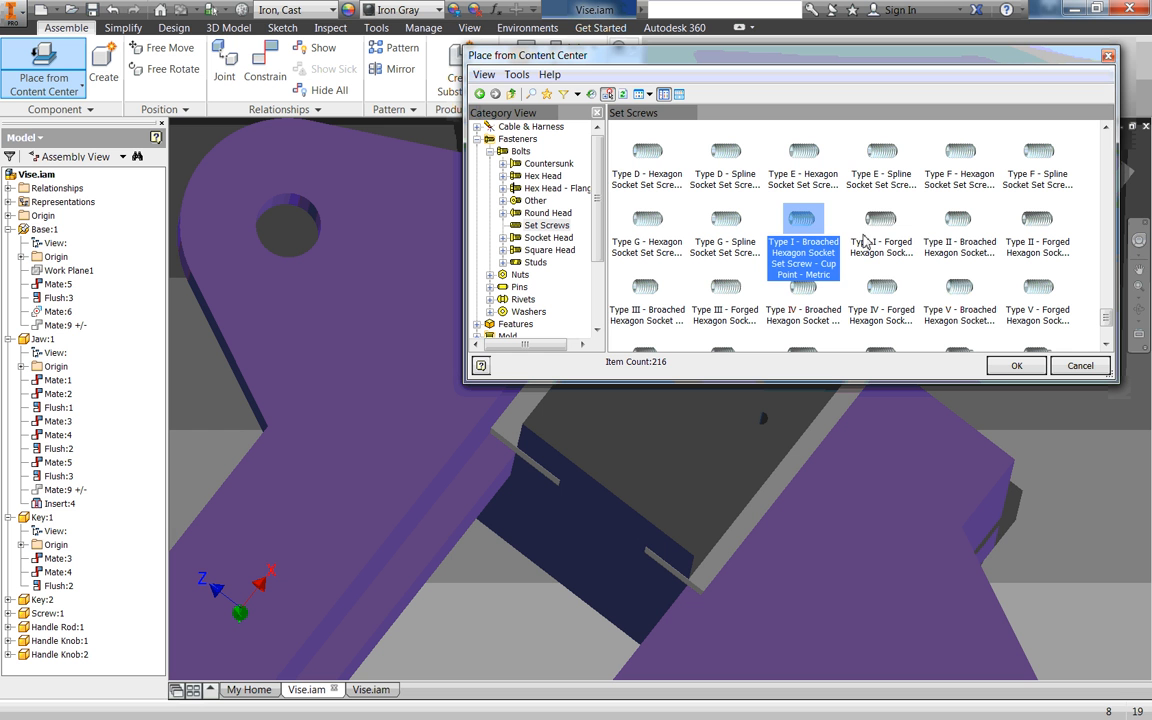
left_click(881, 252)
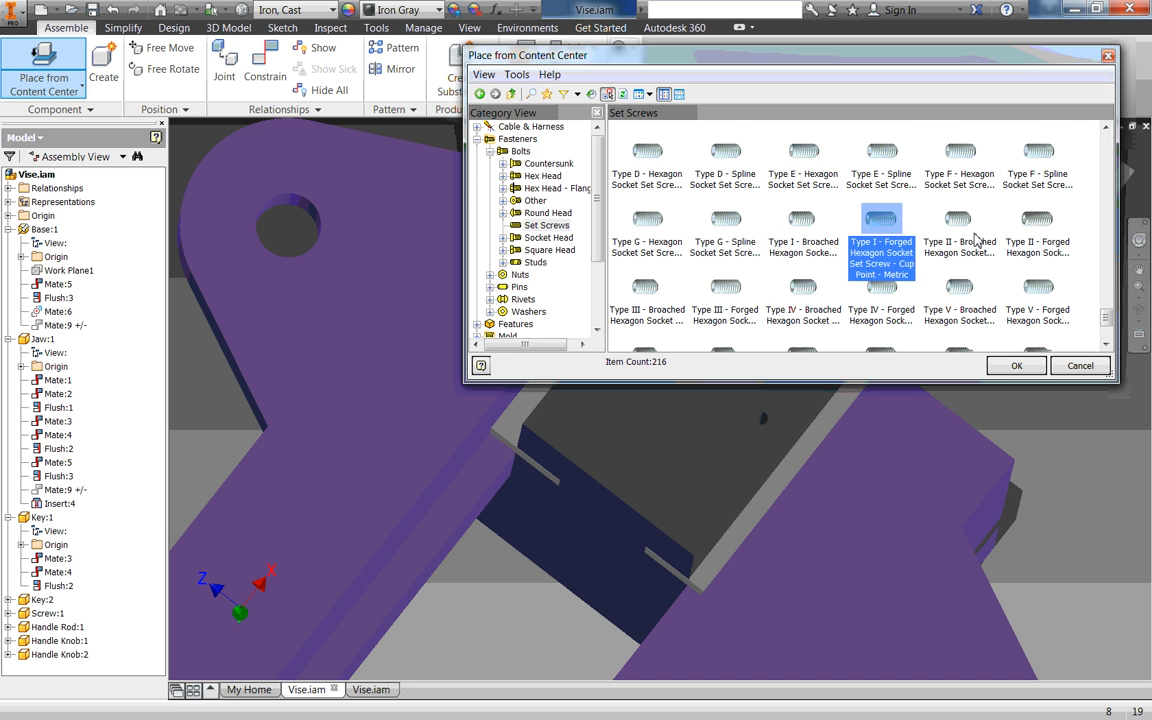
scroll("down", 3)
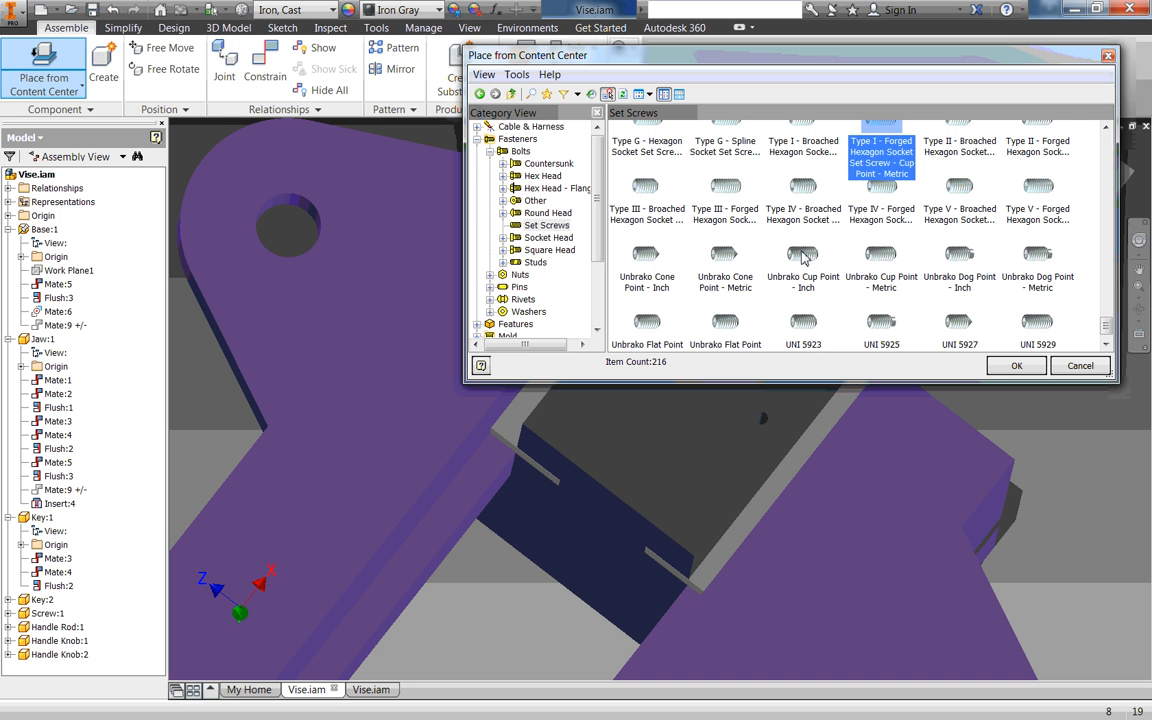
scroll("up", 3)
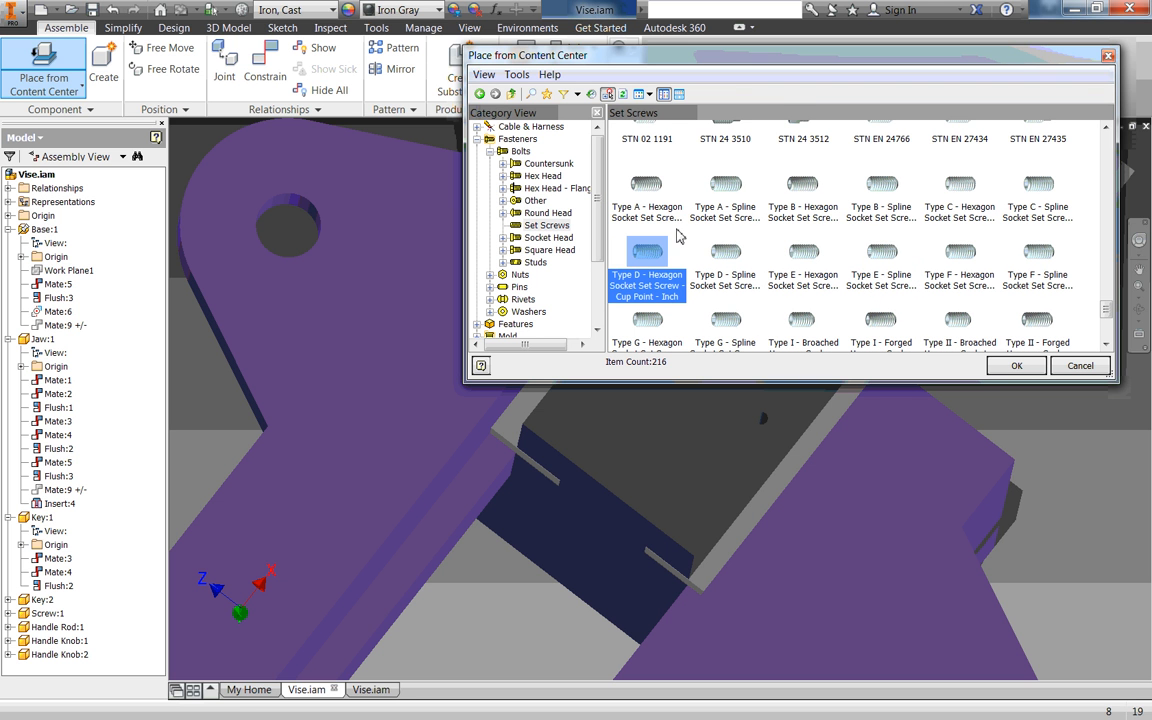
Step: Select the Type A hexagon socket cup-point inch set screw and confirm it
left_click(646, 195)
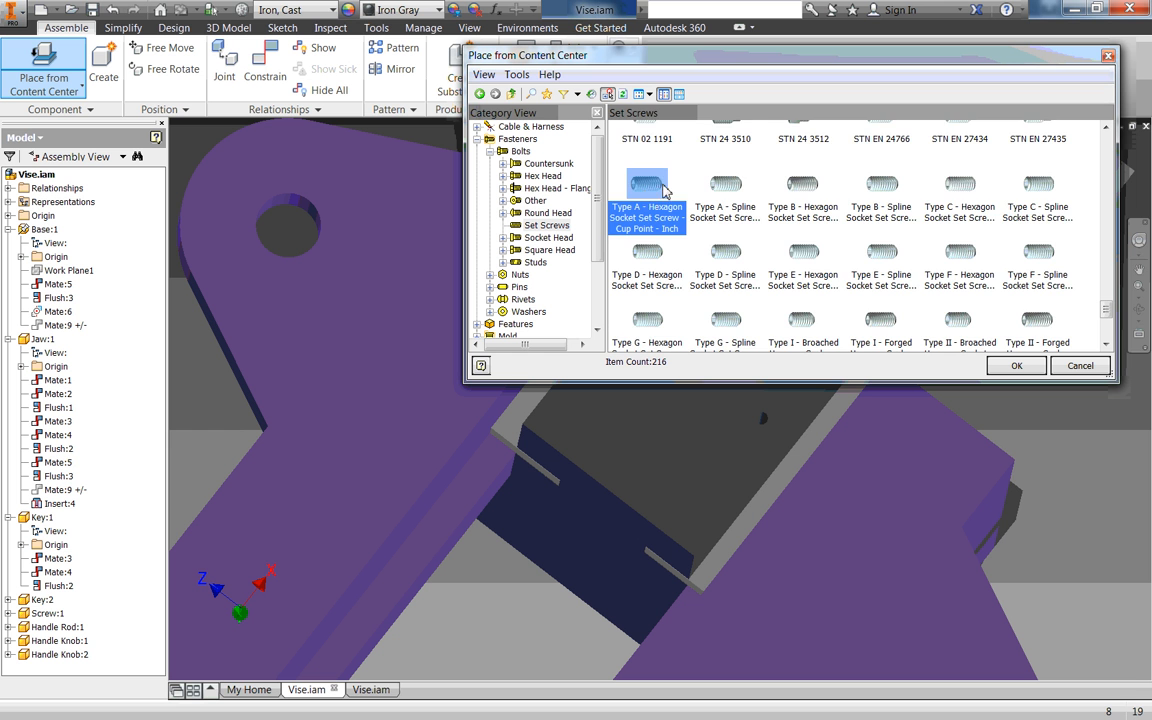
scroll("down", 3)
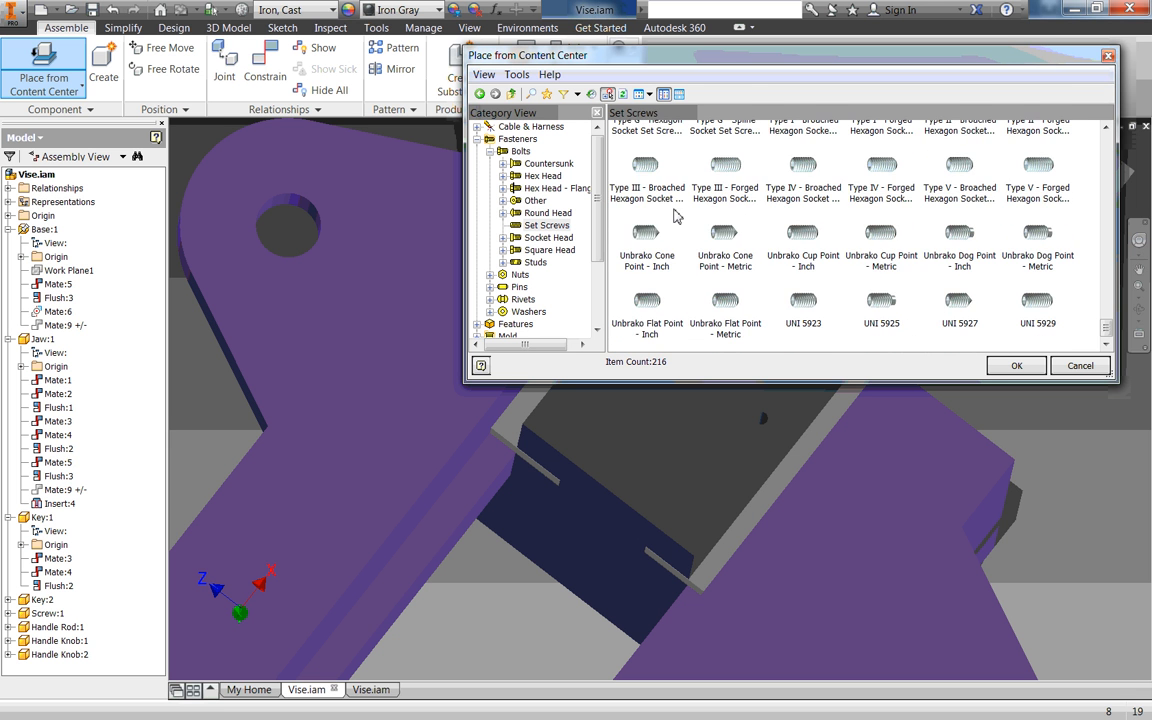
mouse_move(988, 311)
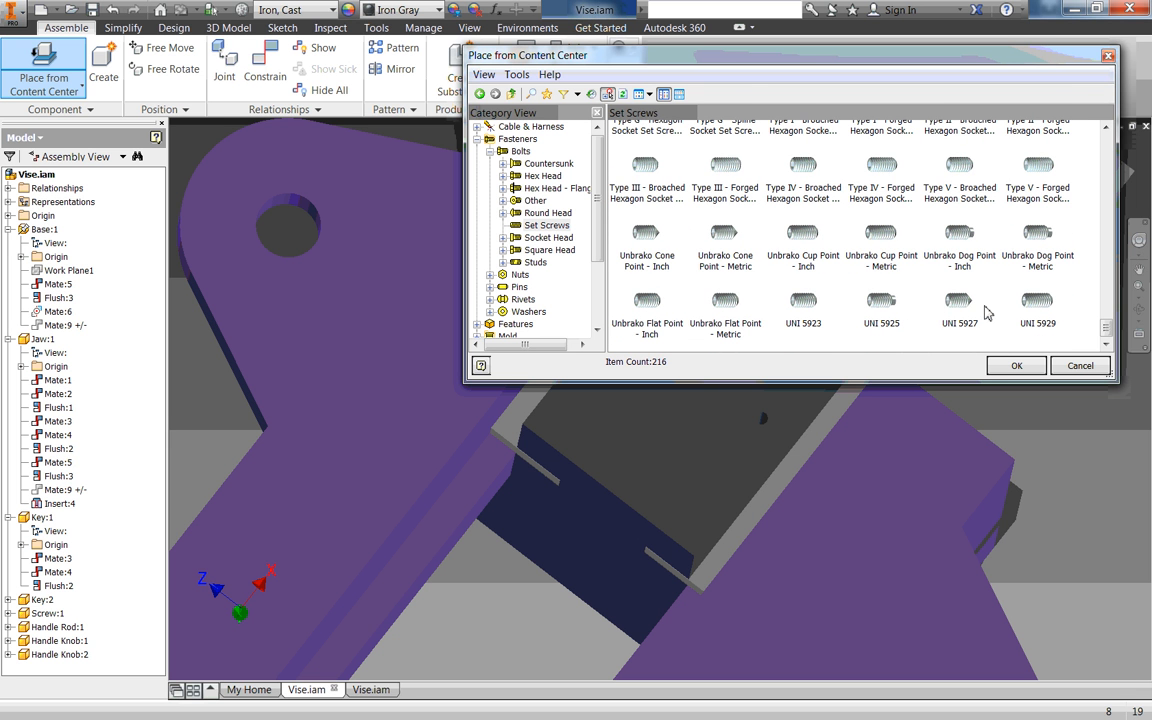
left_click(959, 305)
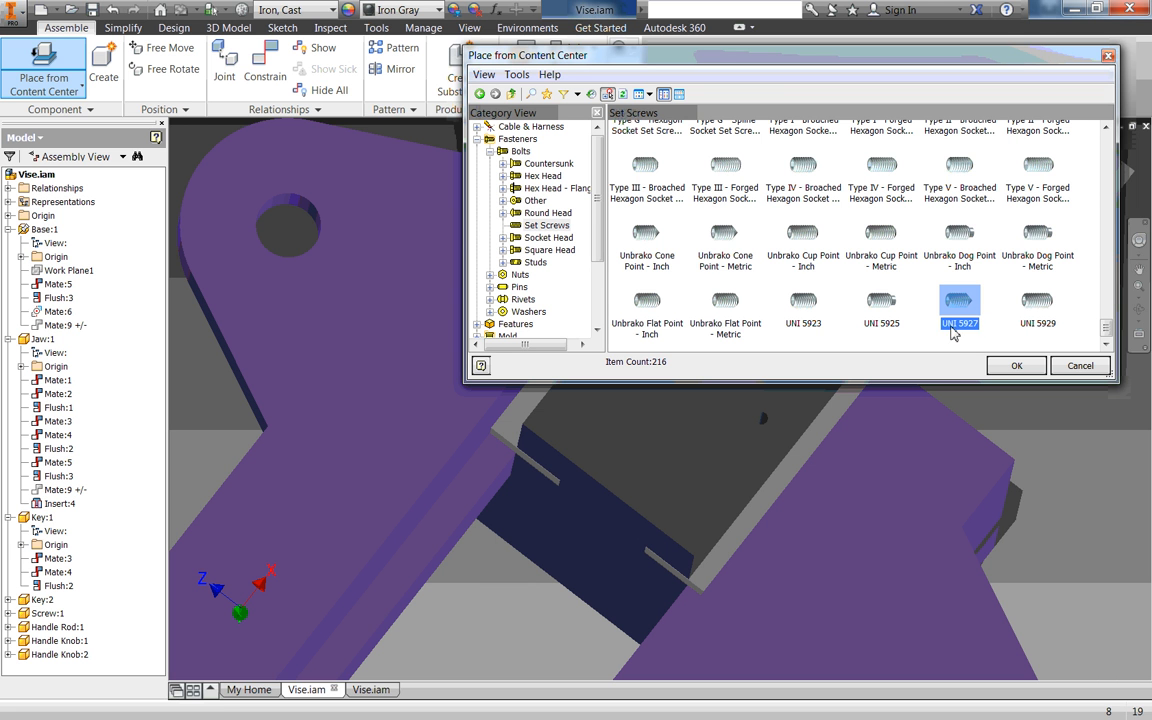
mouse_move(897, 290)
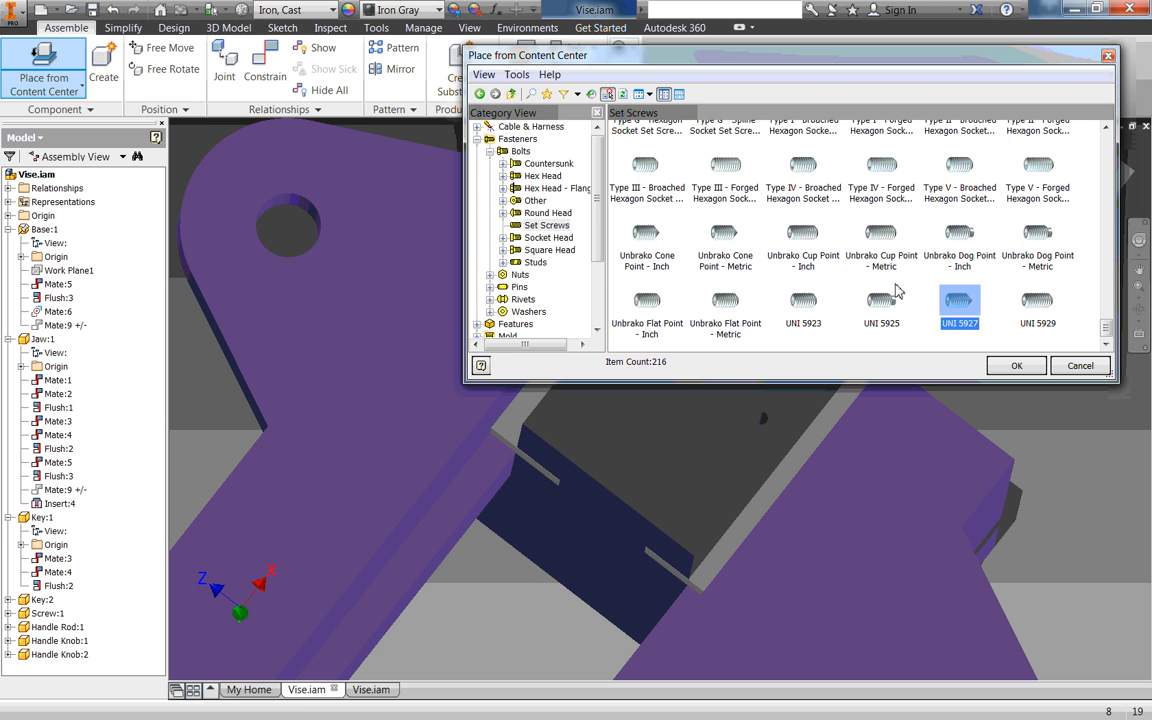
scroll("up", 3)
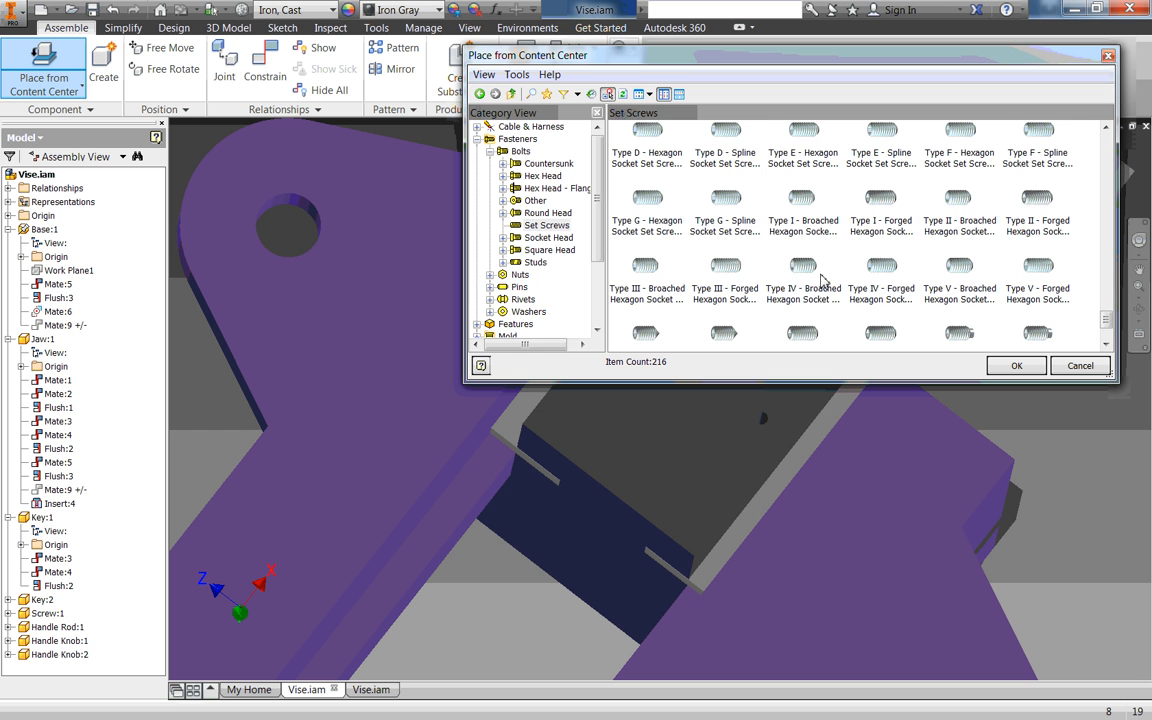
scroll("up", 3)
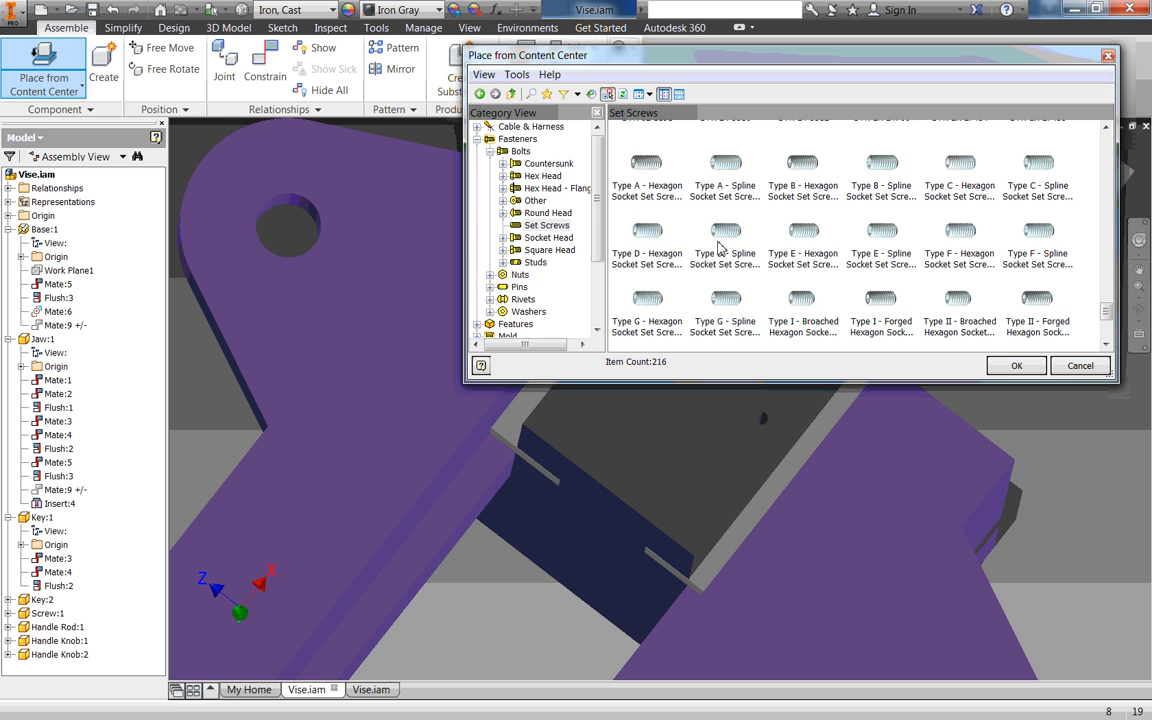
mouse_move(635, 160)
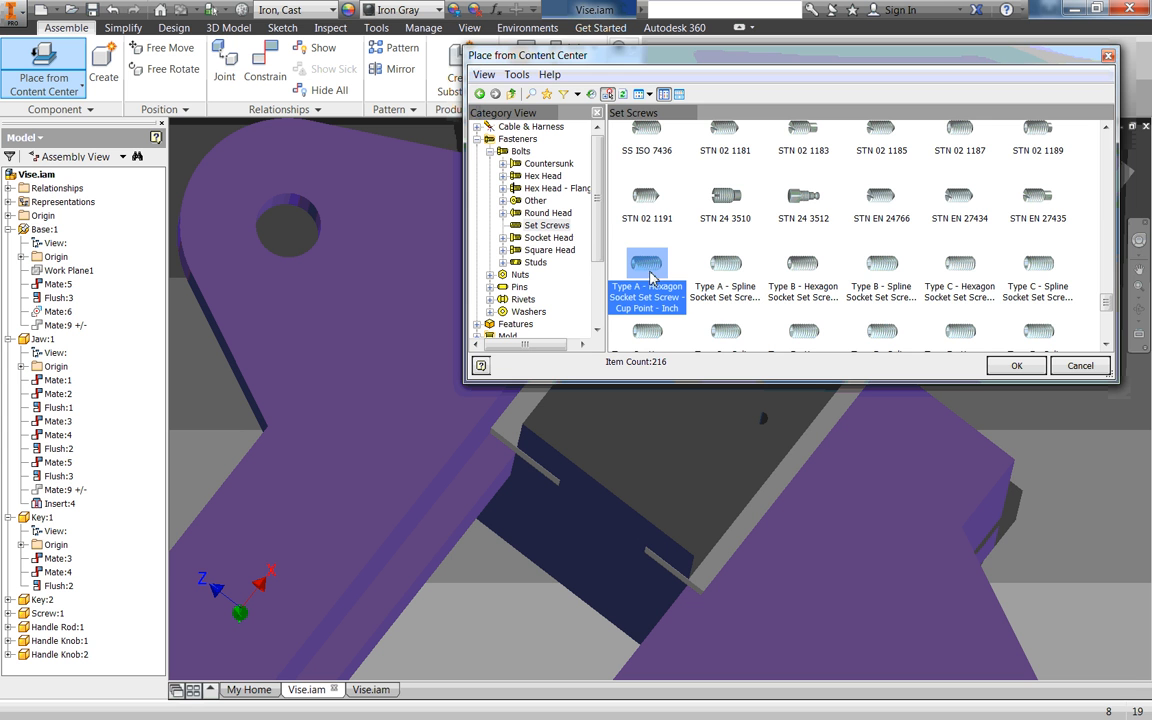
mouse_move(637, 267)
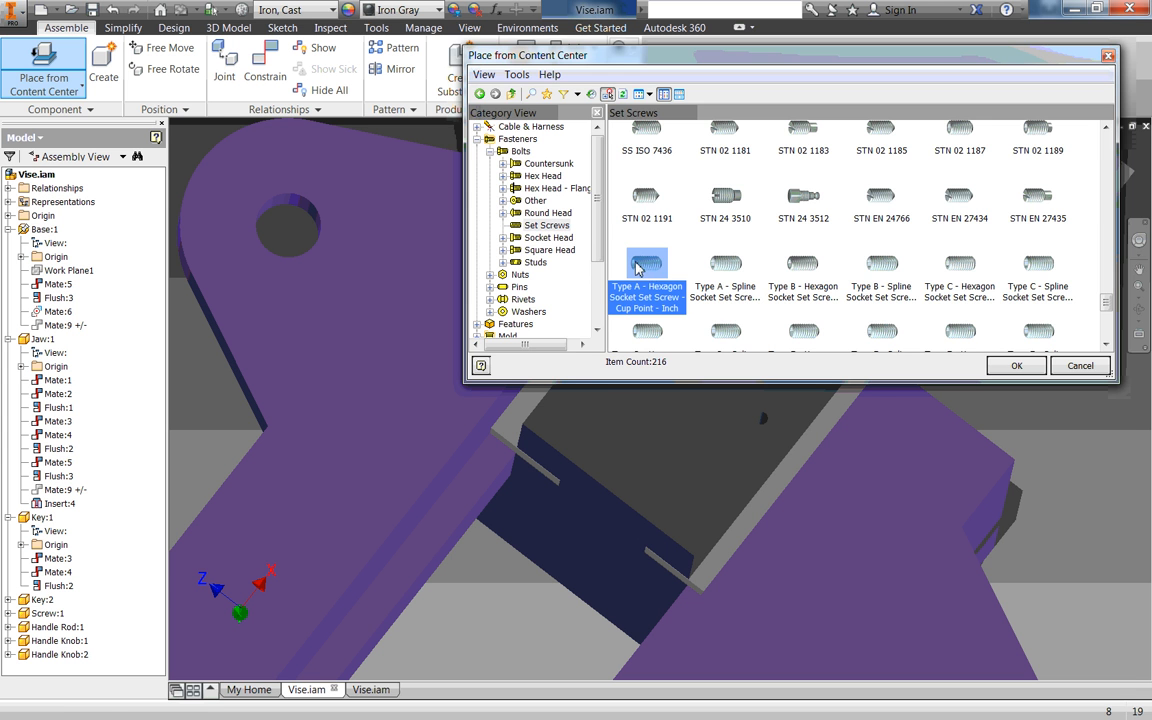
left_click(1016, 365)
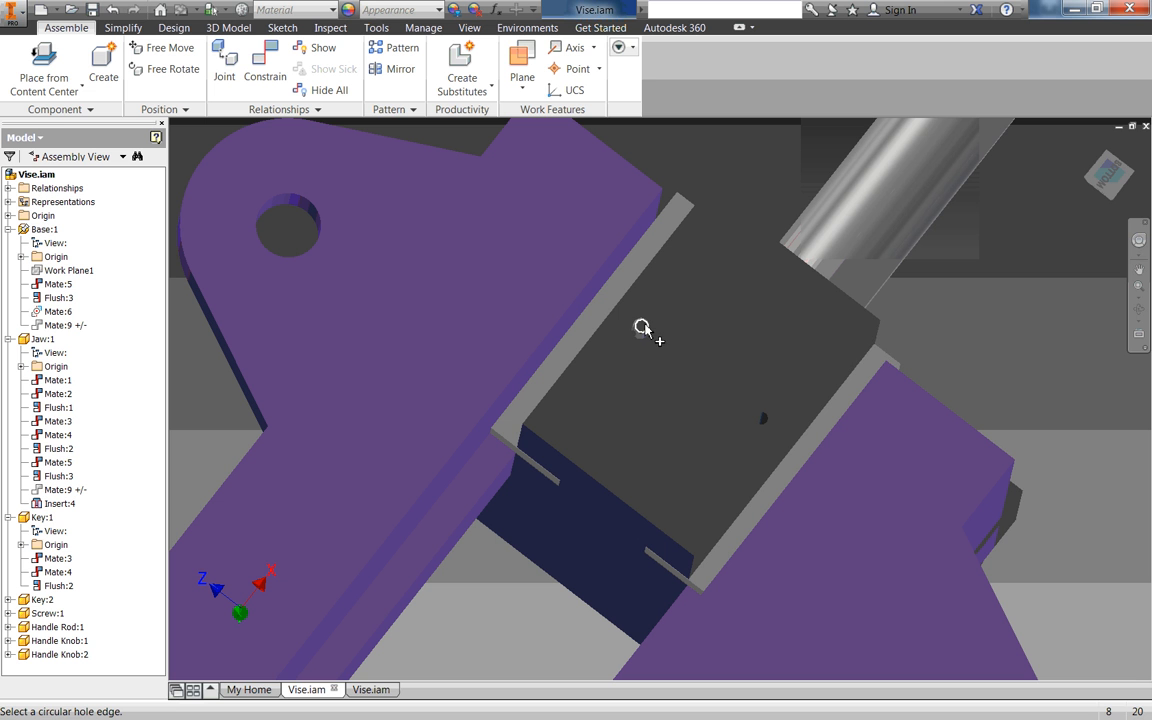
mouse_move(645, 329)
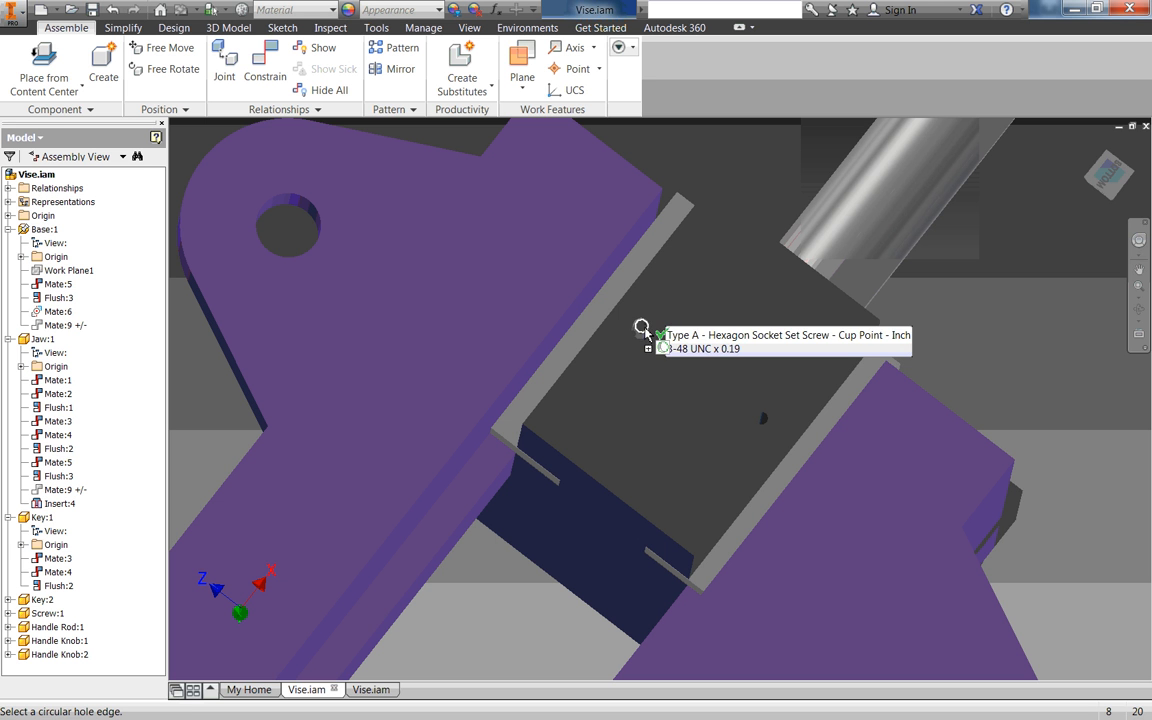
Step: Place the cup-point set screw on the jaw hole edge and orbit to view from below
left_click(642, 327)
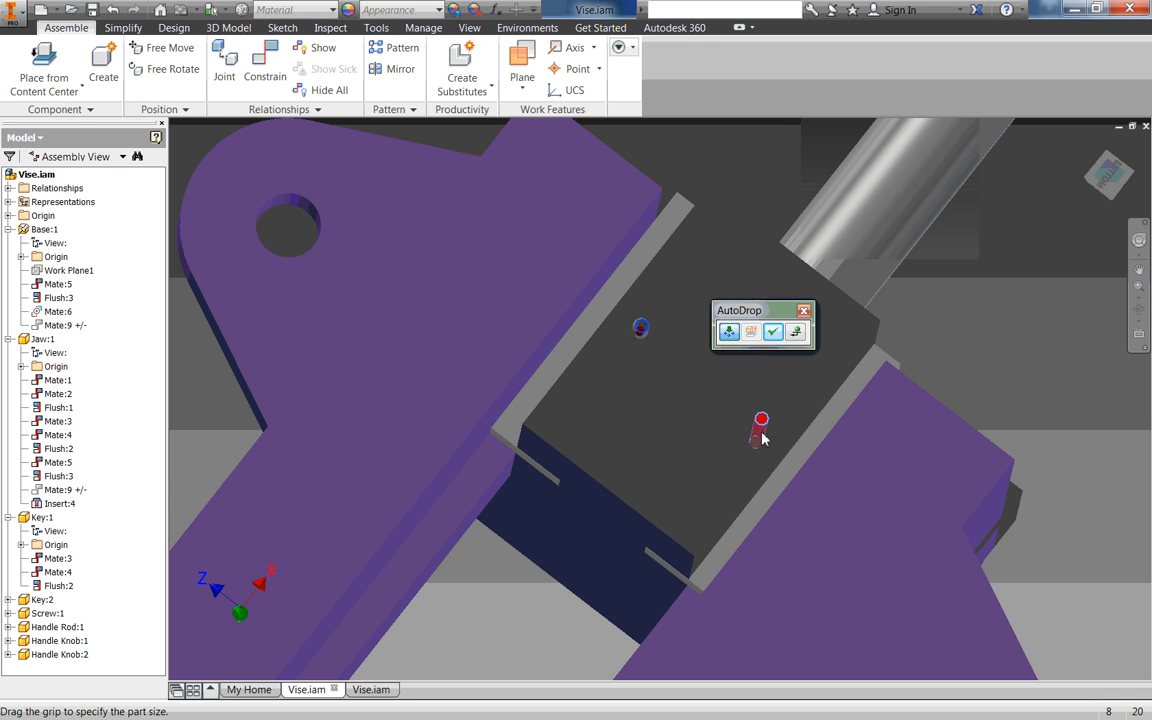
mouse_move(625, 327)
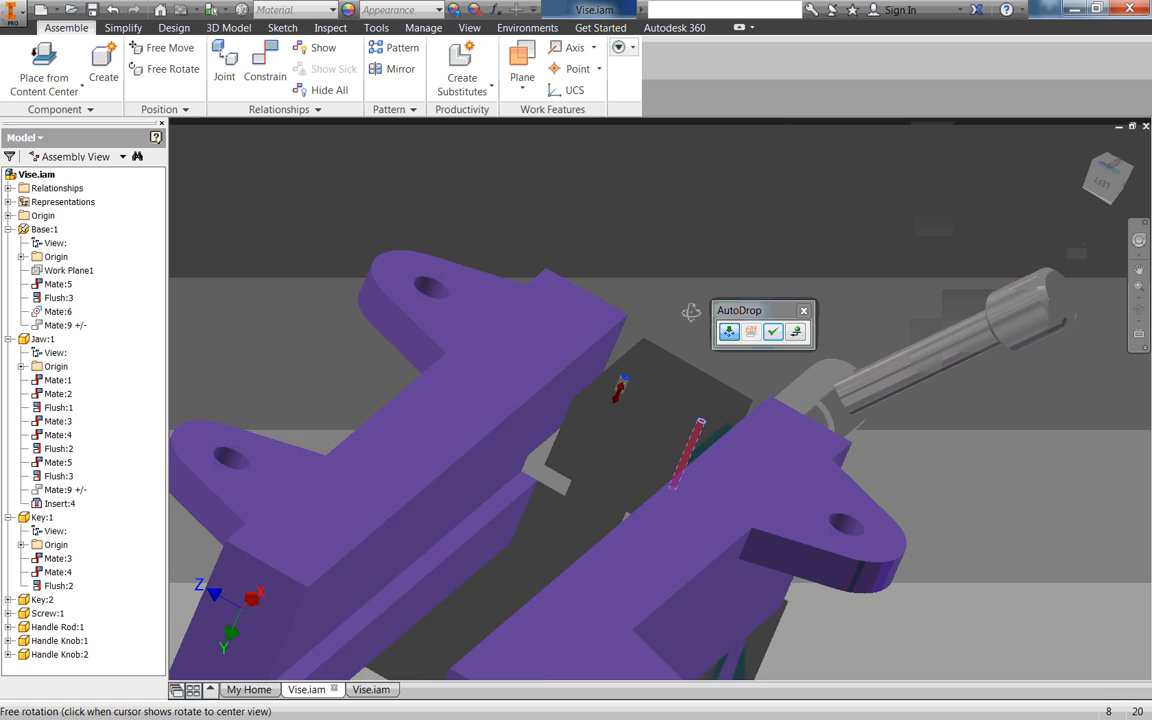
left_click_drag(700, 450, 640, 385)
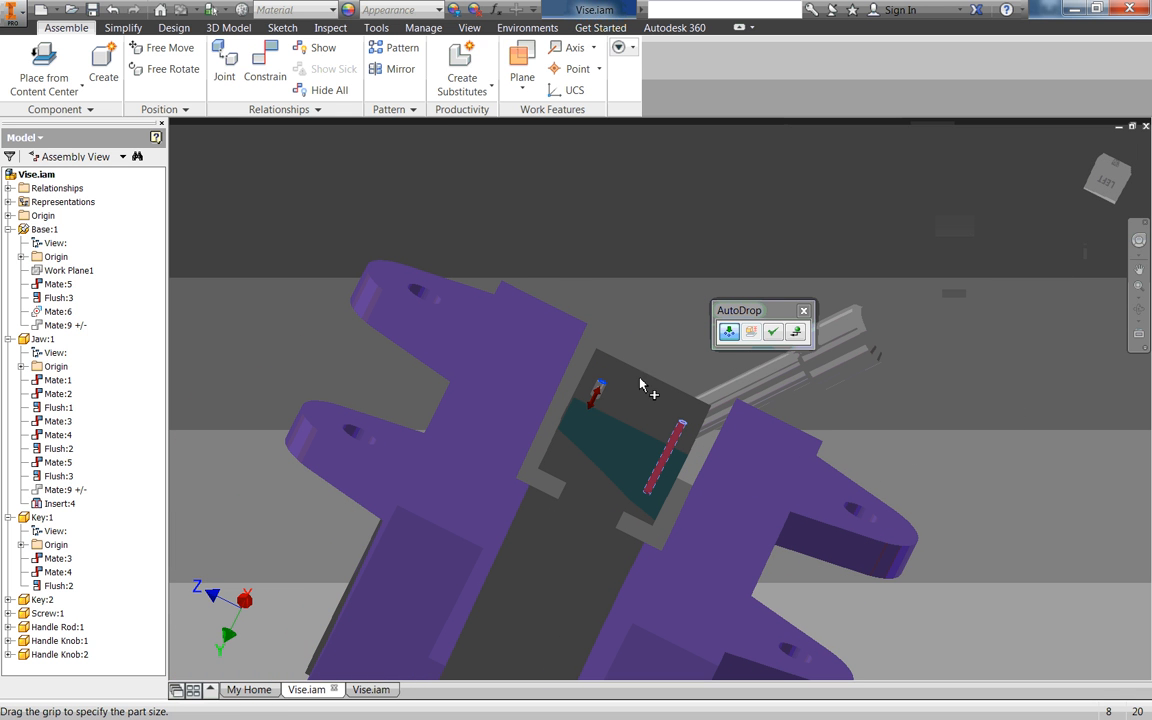
mouse_move(595, 410)
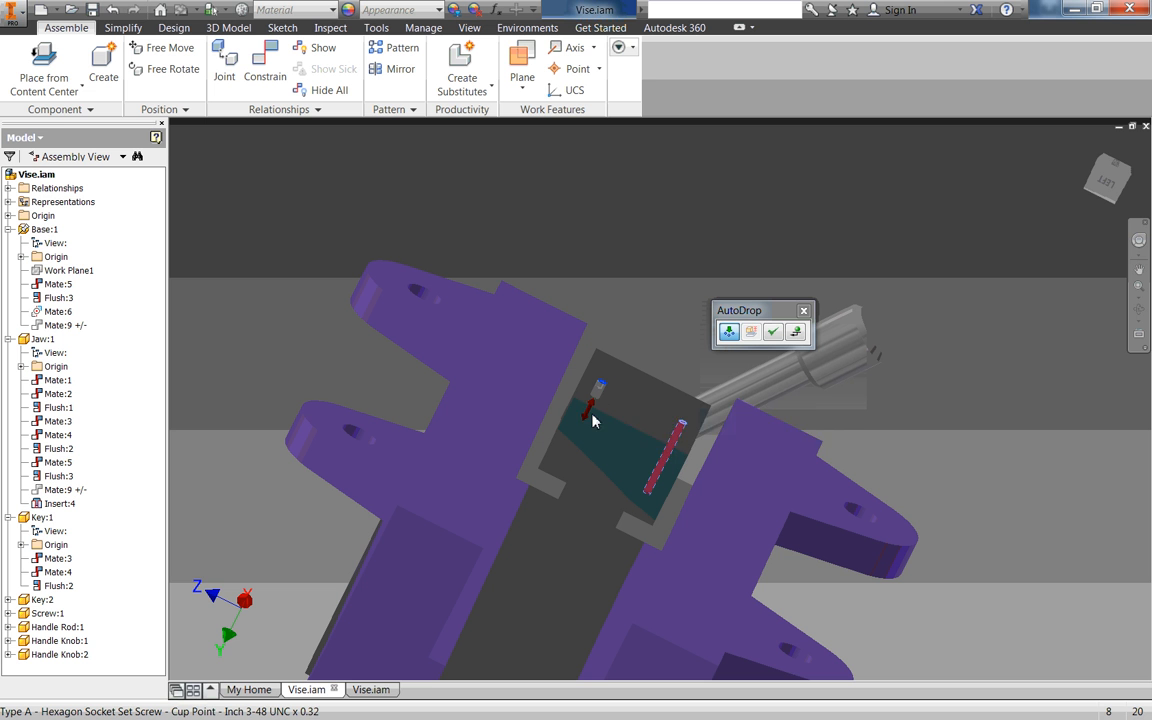
mouse_move(595, 400)
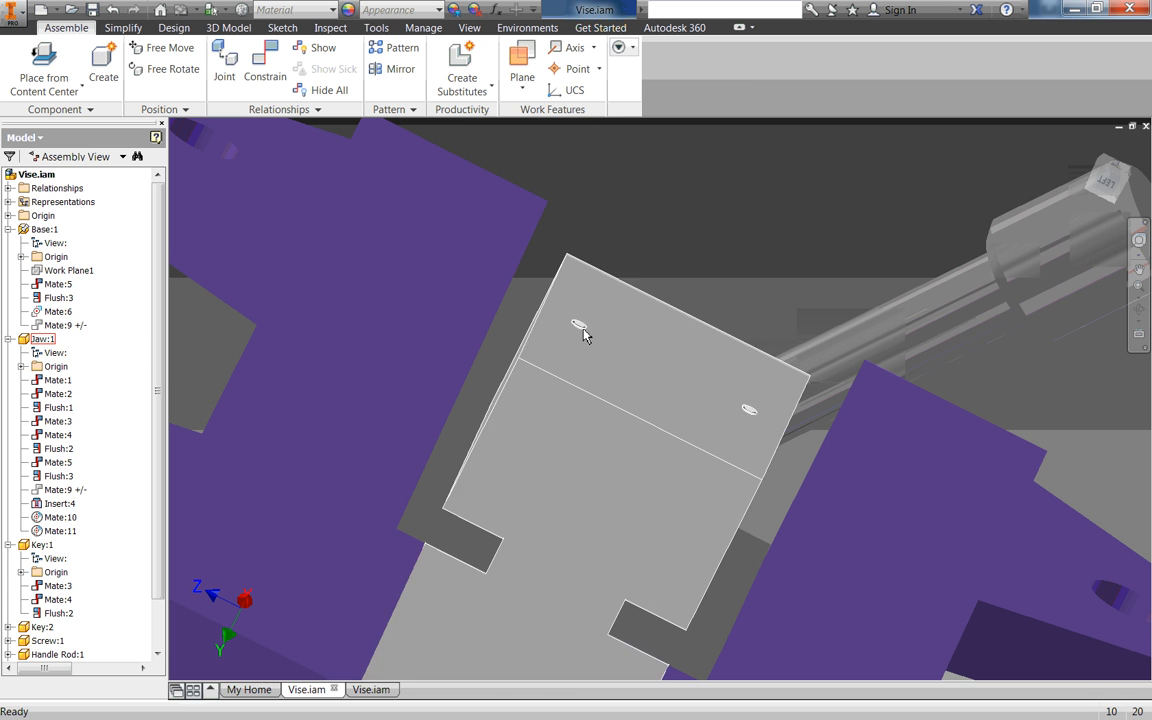
Step: Open the set screw part alone and inspect its Thread and Chamfer2 cup-point features
right_click(585, 335)
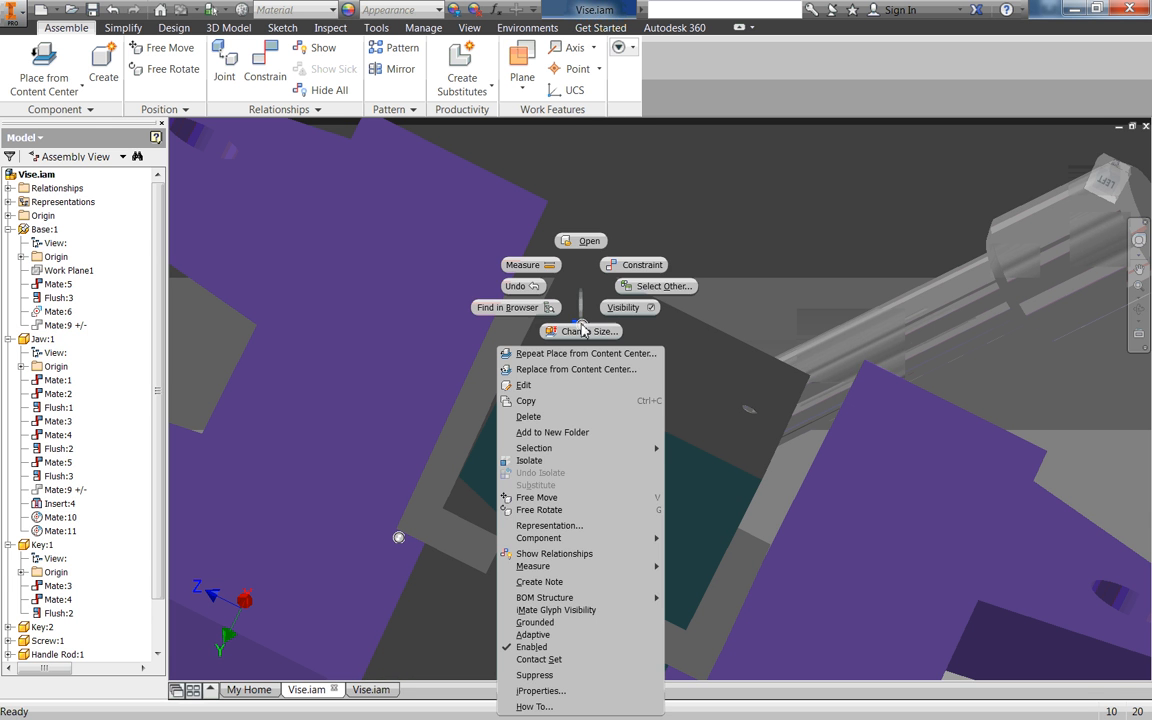
left_click(589, 241)
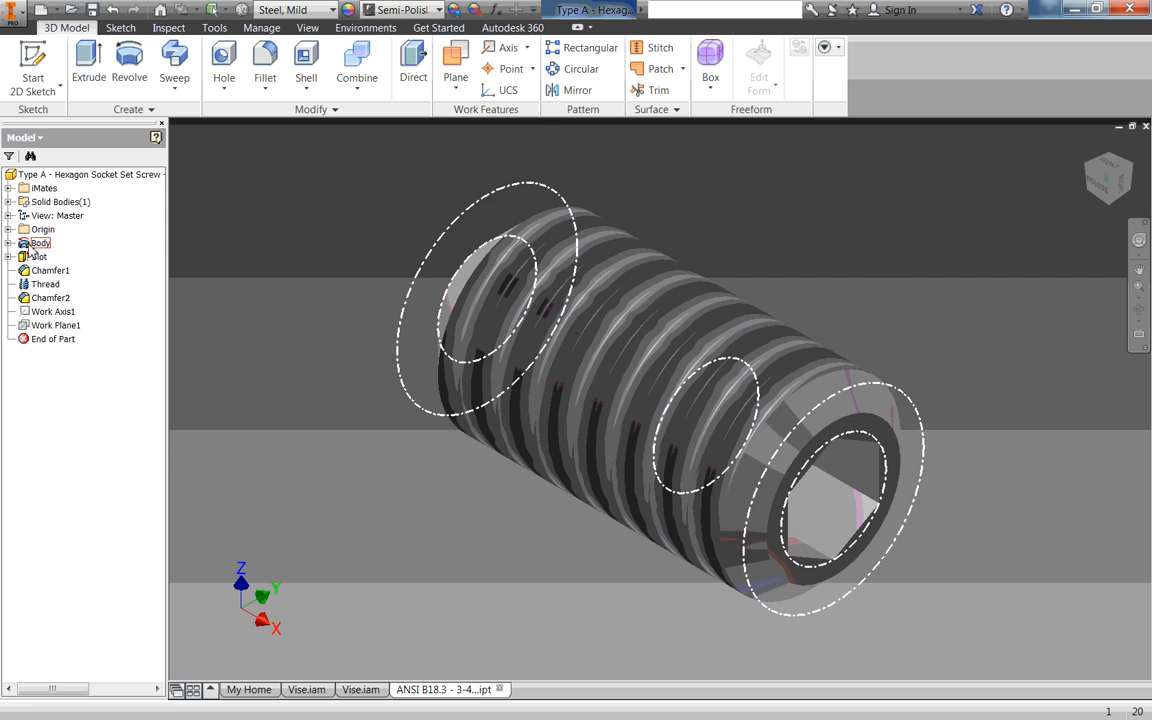
left_click(46, 284)
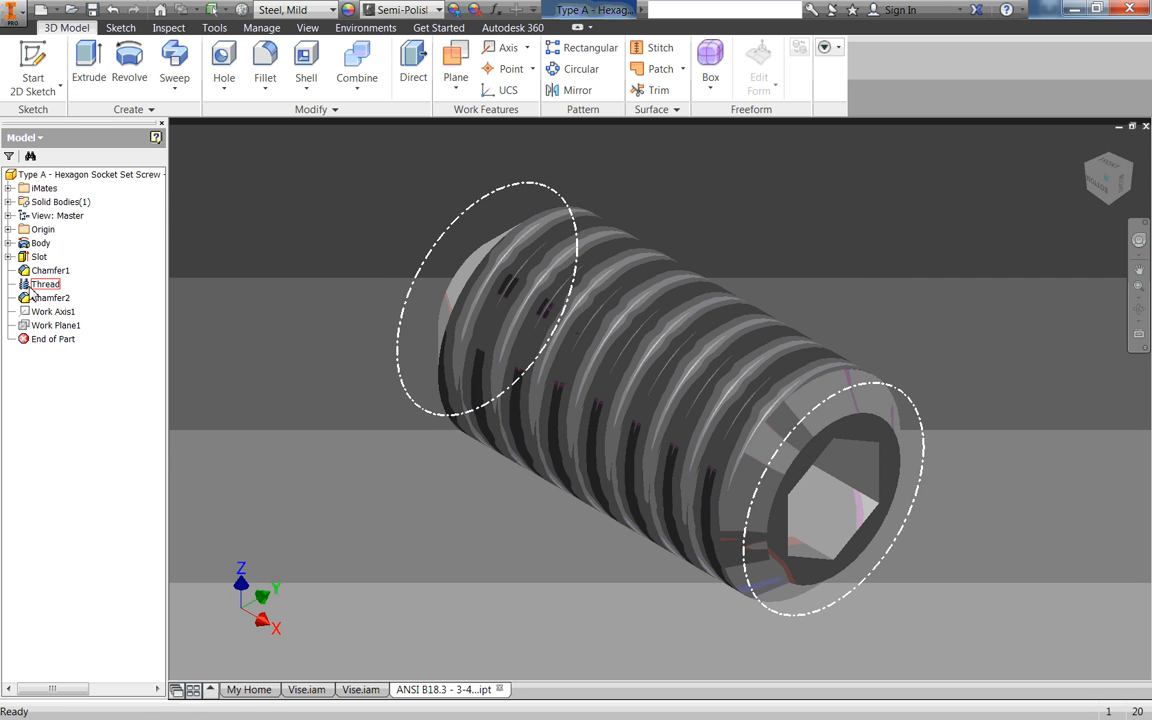
left_click_drag(650, 400, 503, 327)
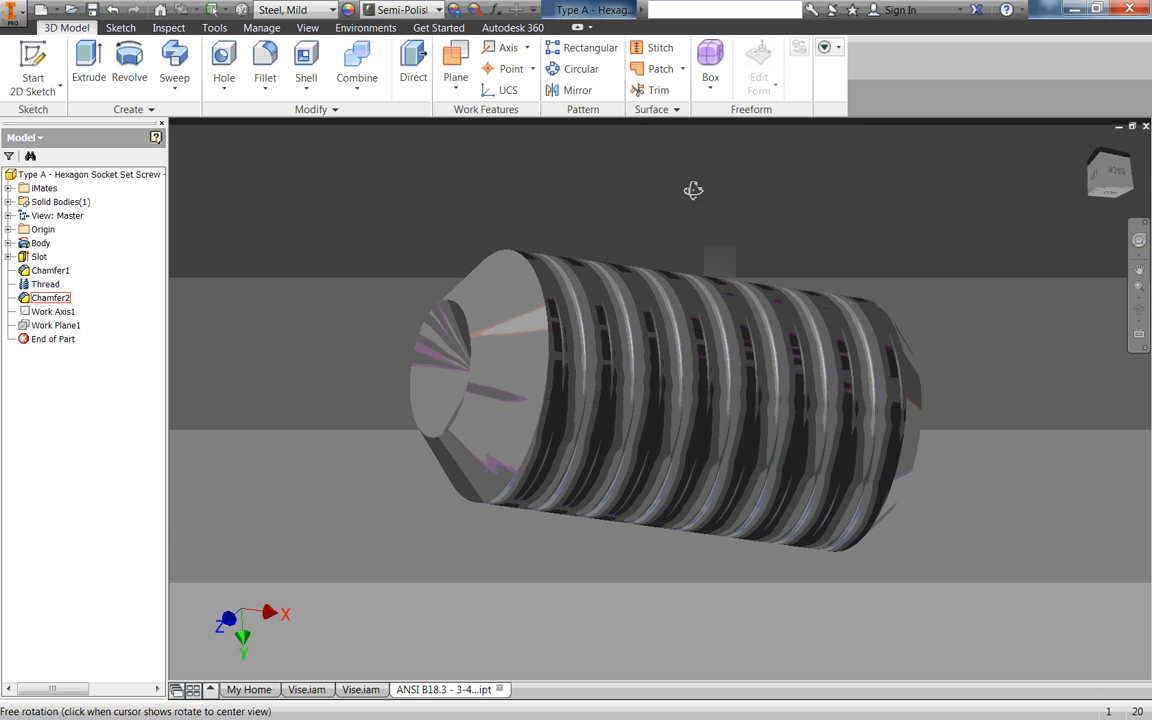
left_click(45, 284)
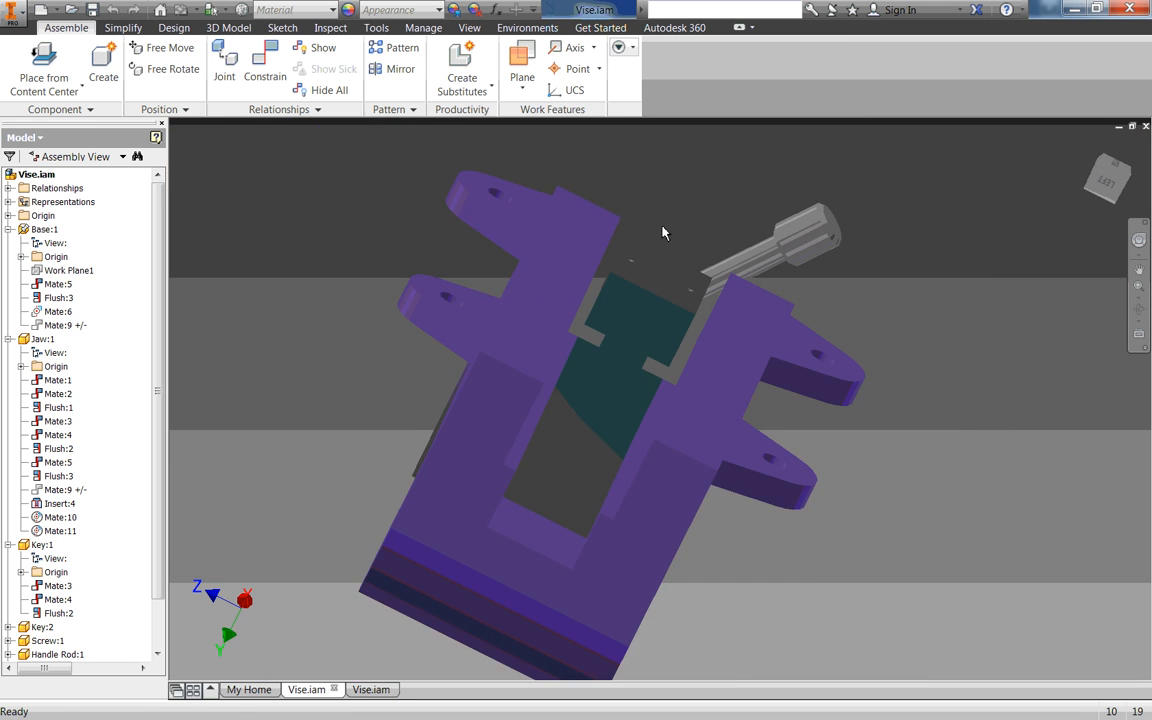
left_click_drag(663, 233, 693, 346)
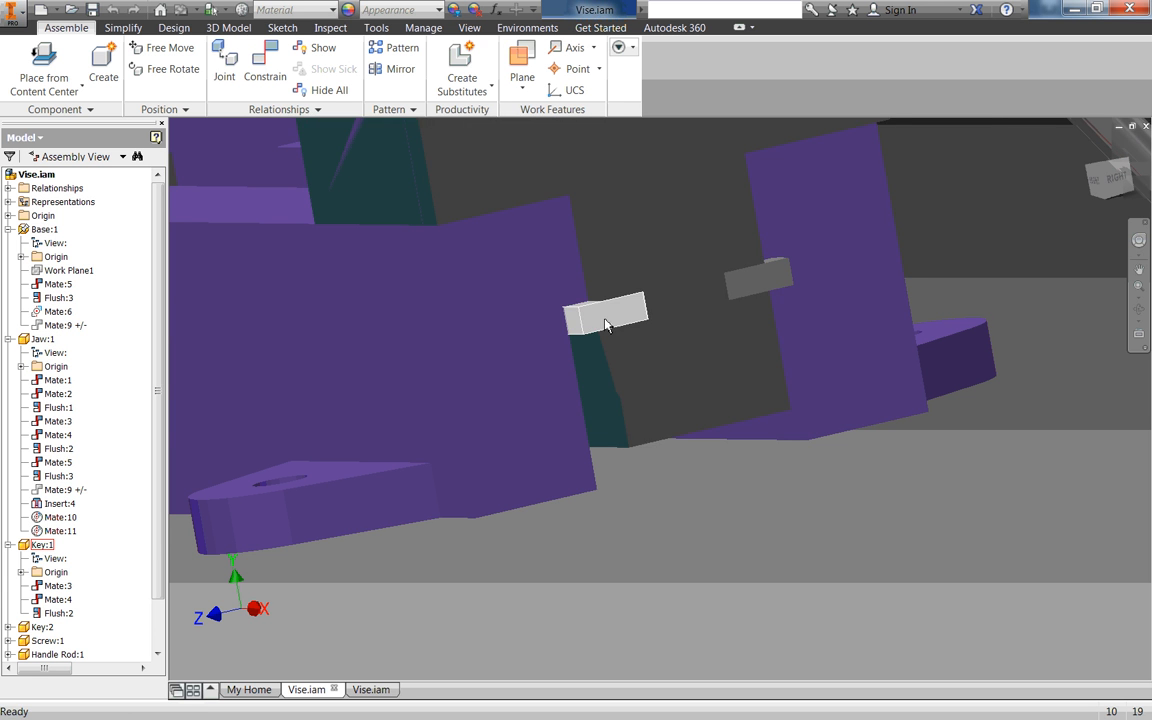
left_click(605, 318)
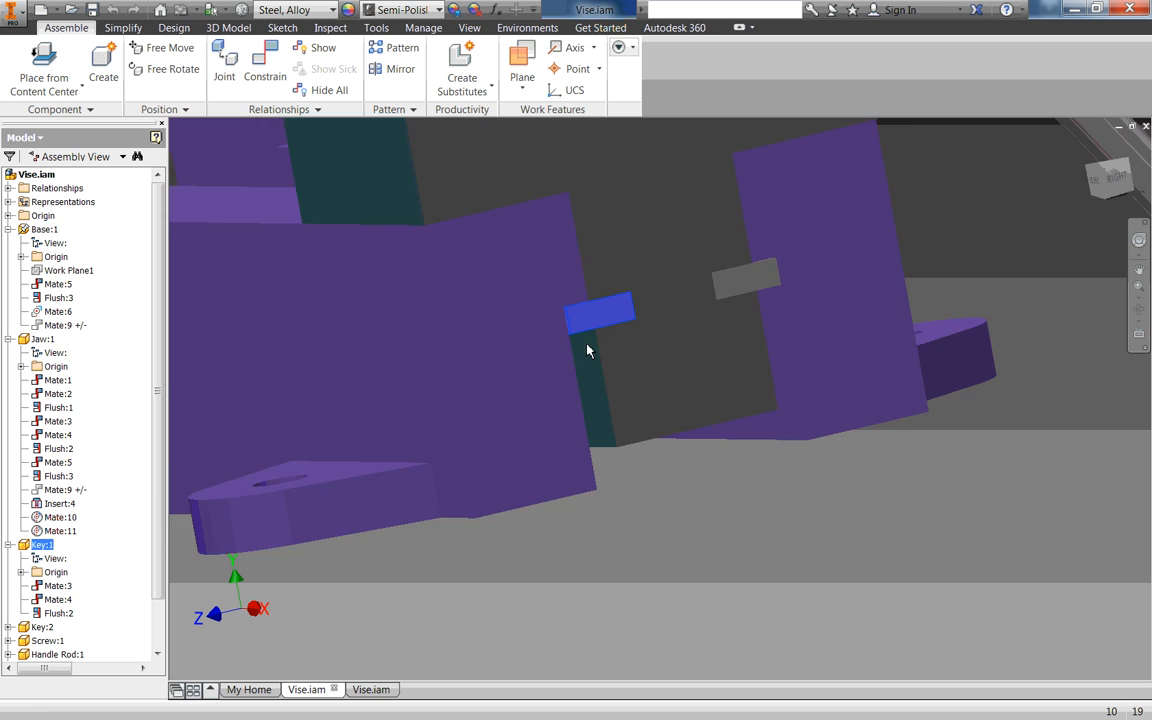
left_click_drag(588, 350, 945, 168)
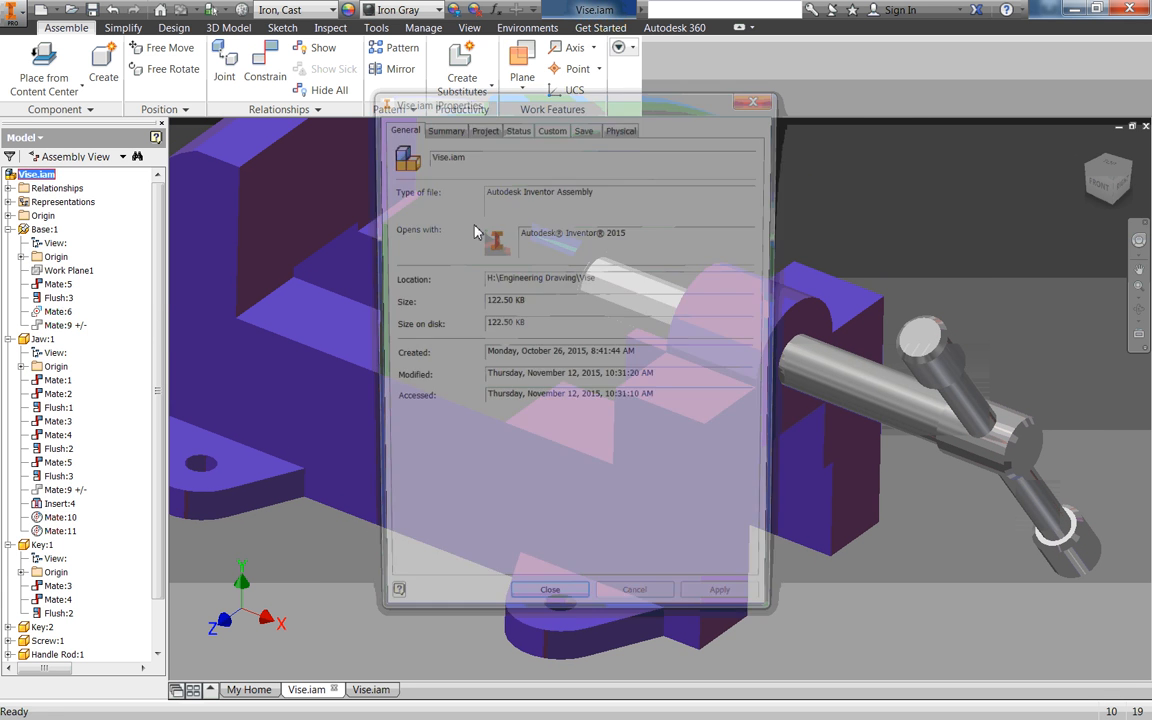
Step: Read the 17.074 lbmass vise mass in iProperties, then save the assembly and parts
left_click(622, 125)
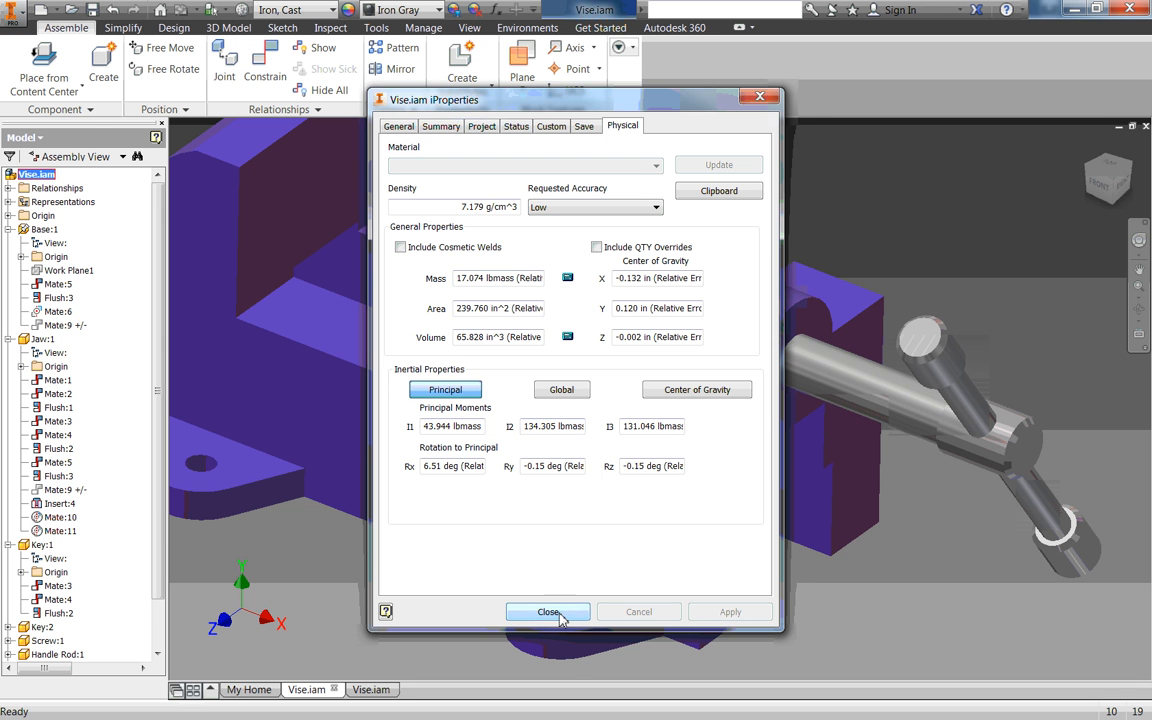
left_click(548, 611)
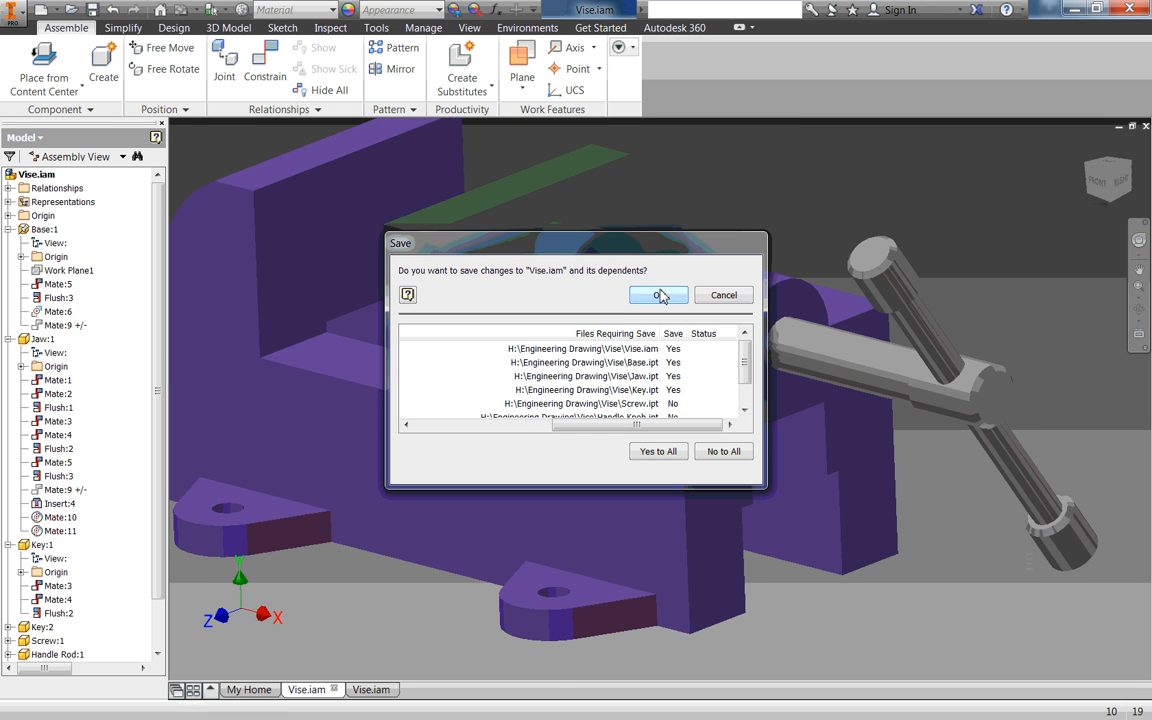
left_click(653, 294)
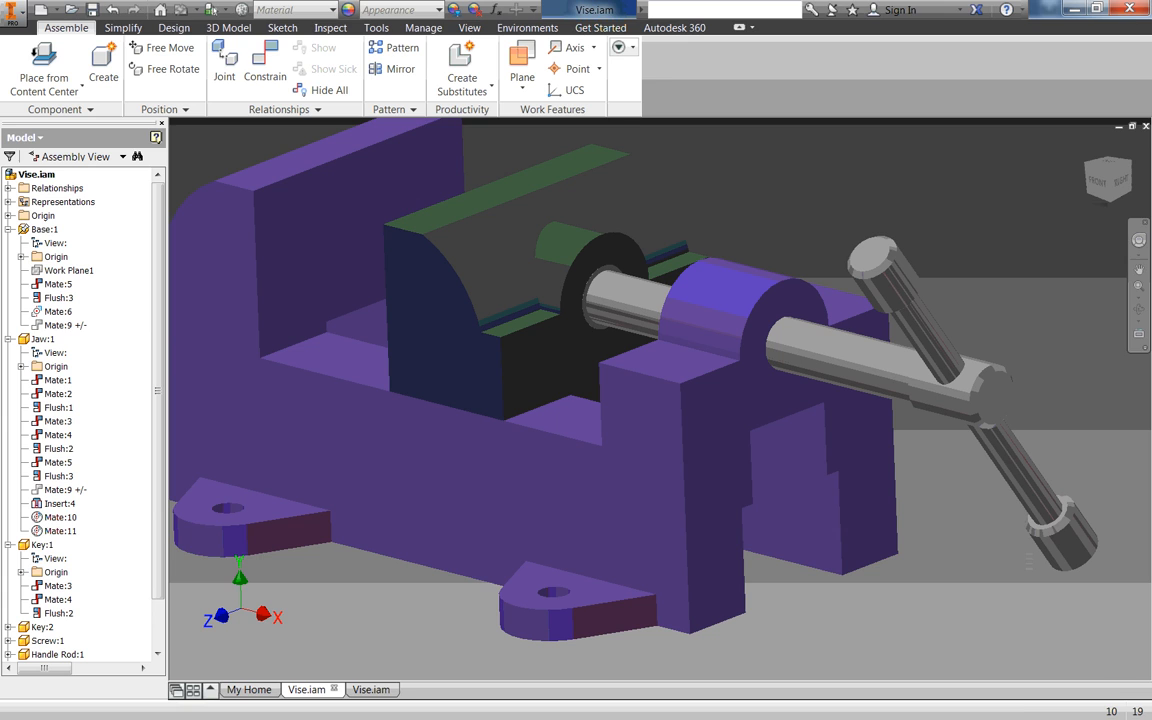